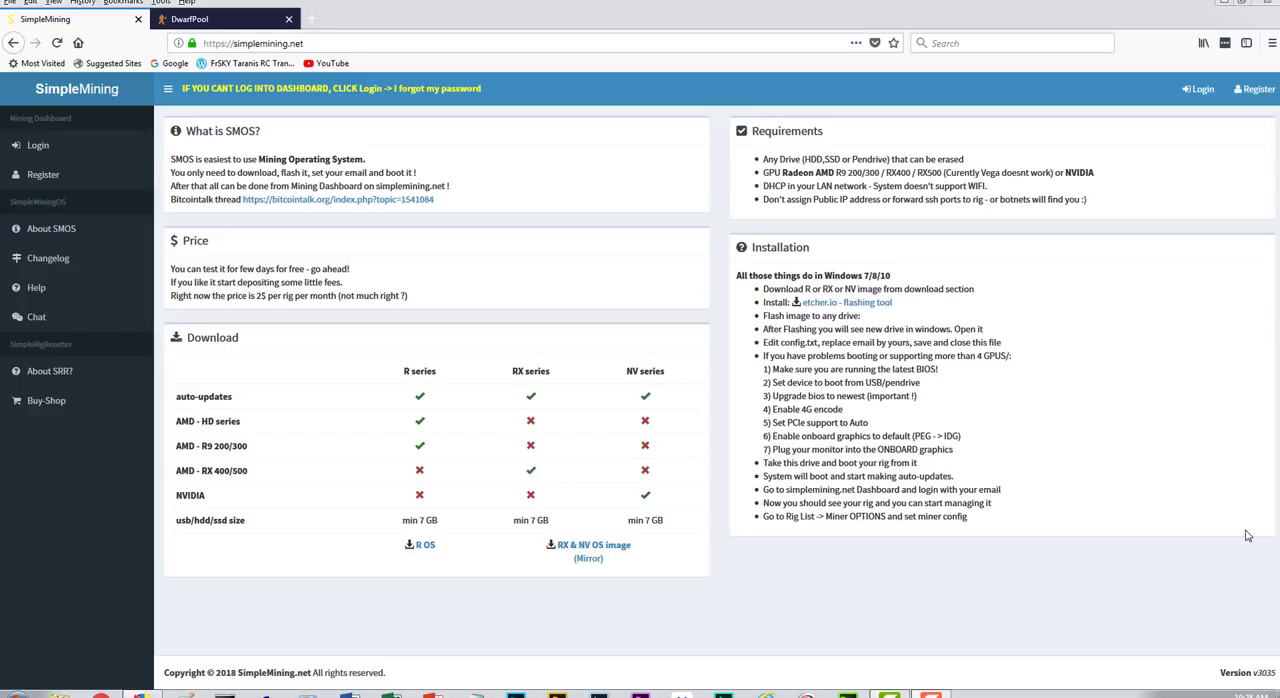
mouse_move(1181, 444)
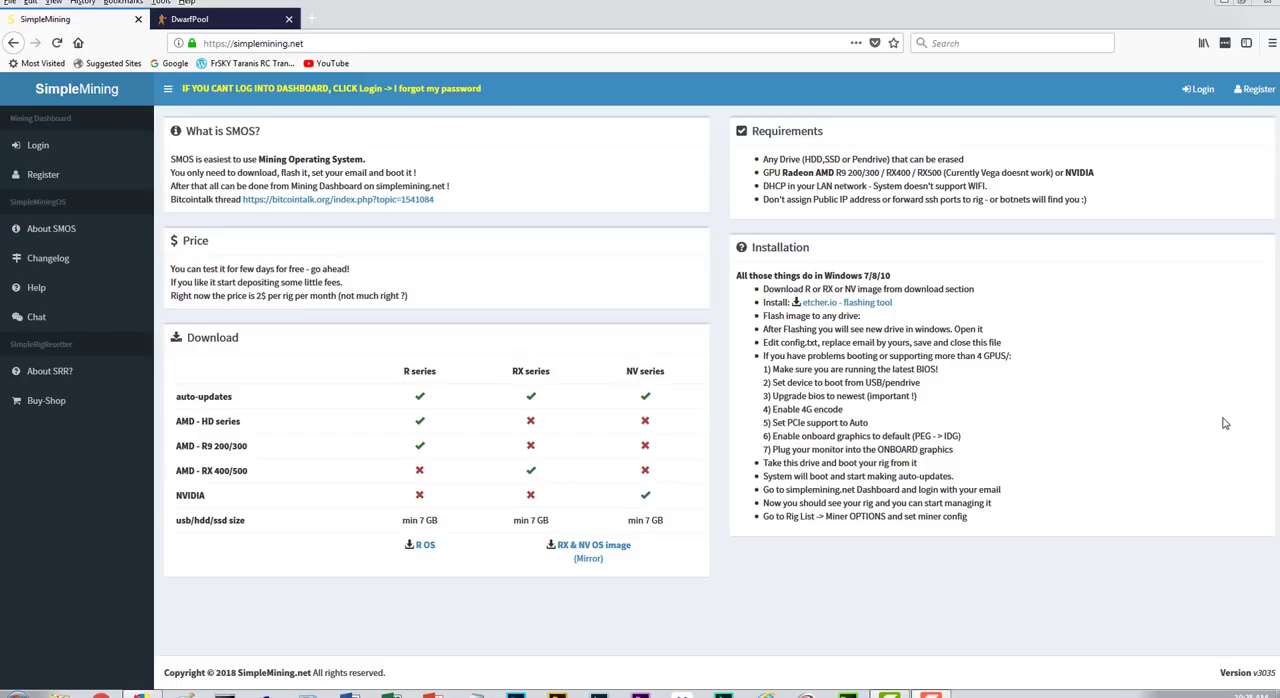
mouse_move(1149, 530)
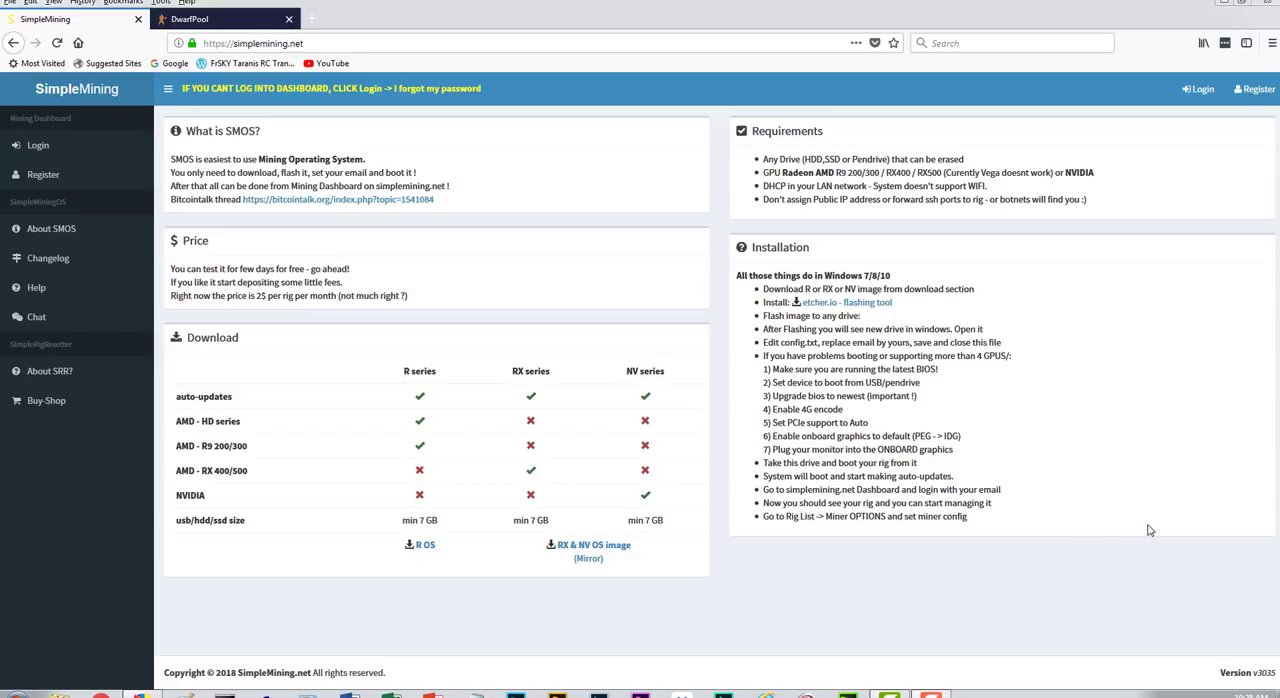
Save the RX & NV OS image simpleminer-RX-NV-v1143-smos.img.zip and check its download progress.
left_click(1253, 89)
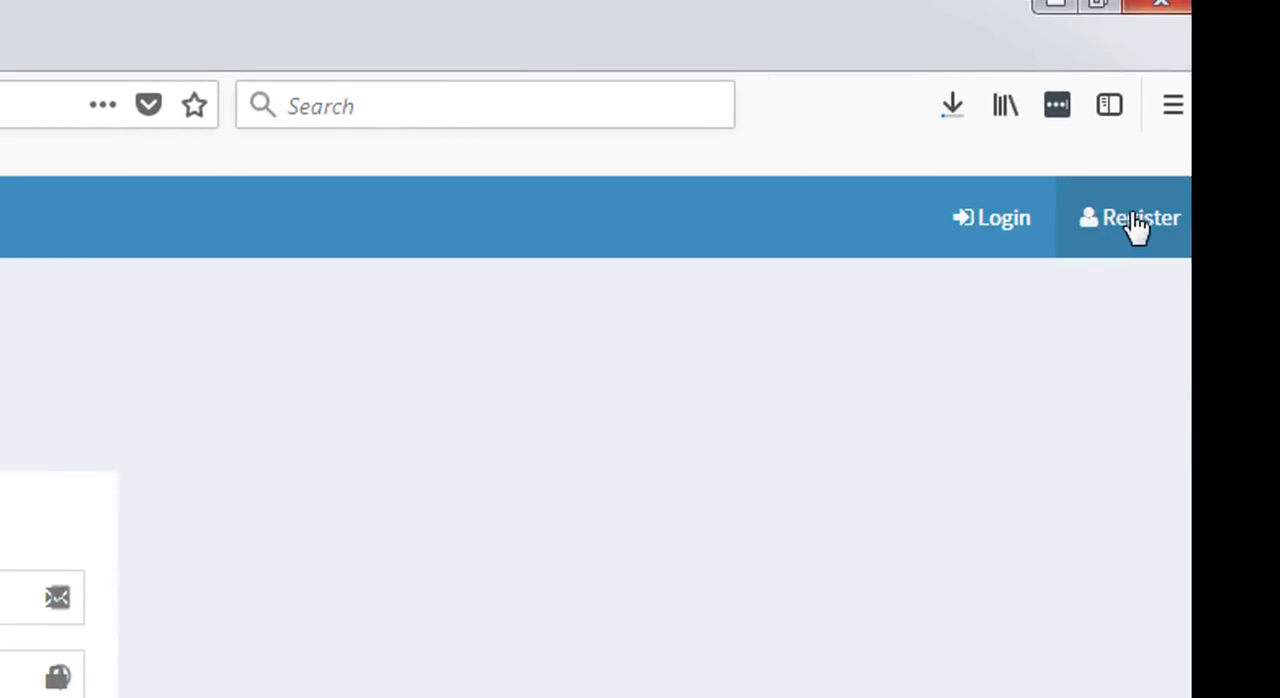
left_click(1138, 217)
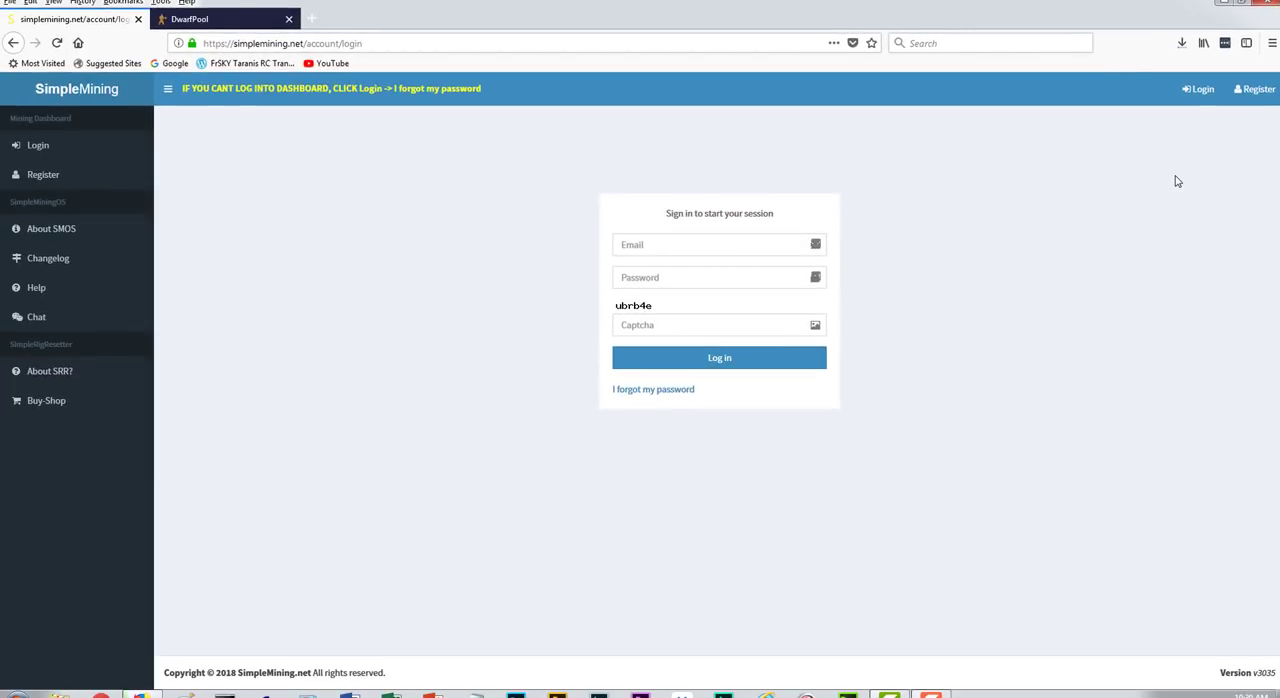
left_click(719, 244)
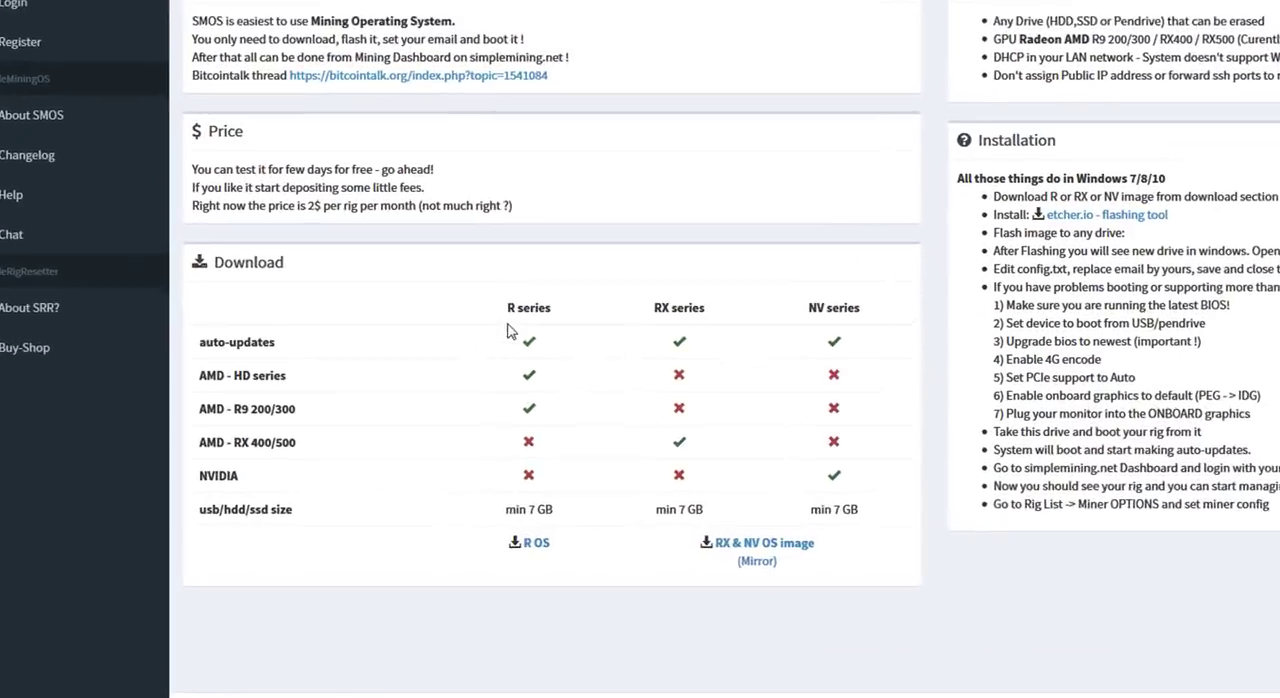
scroll("down", 3)
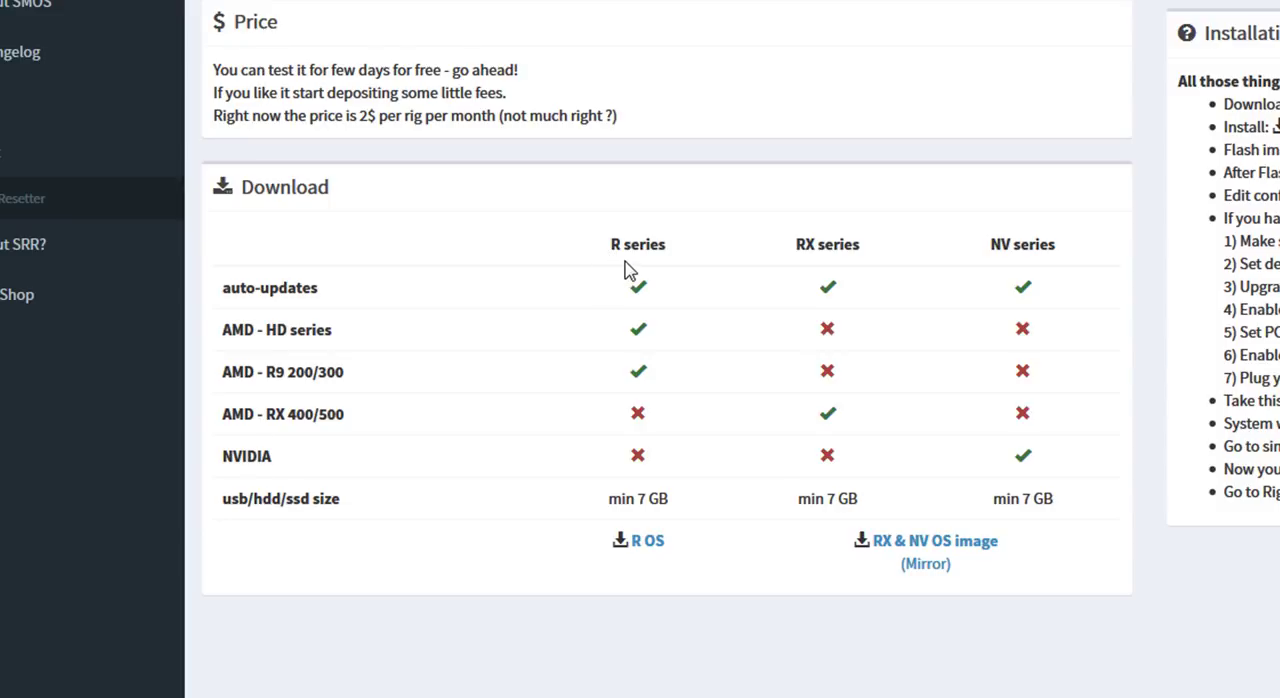
mouse_move(1058, 278)
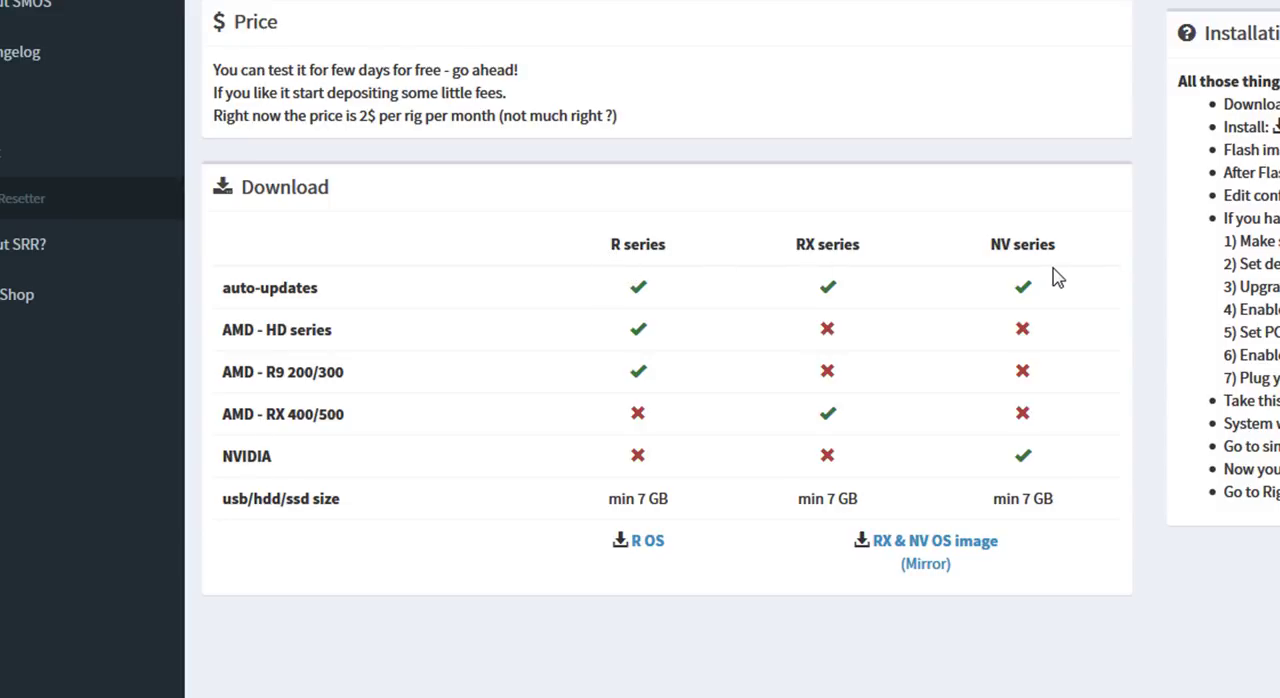
mouse_move(248, 448)
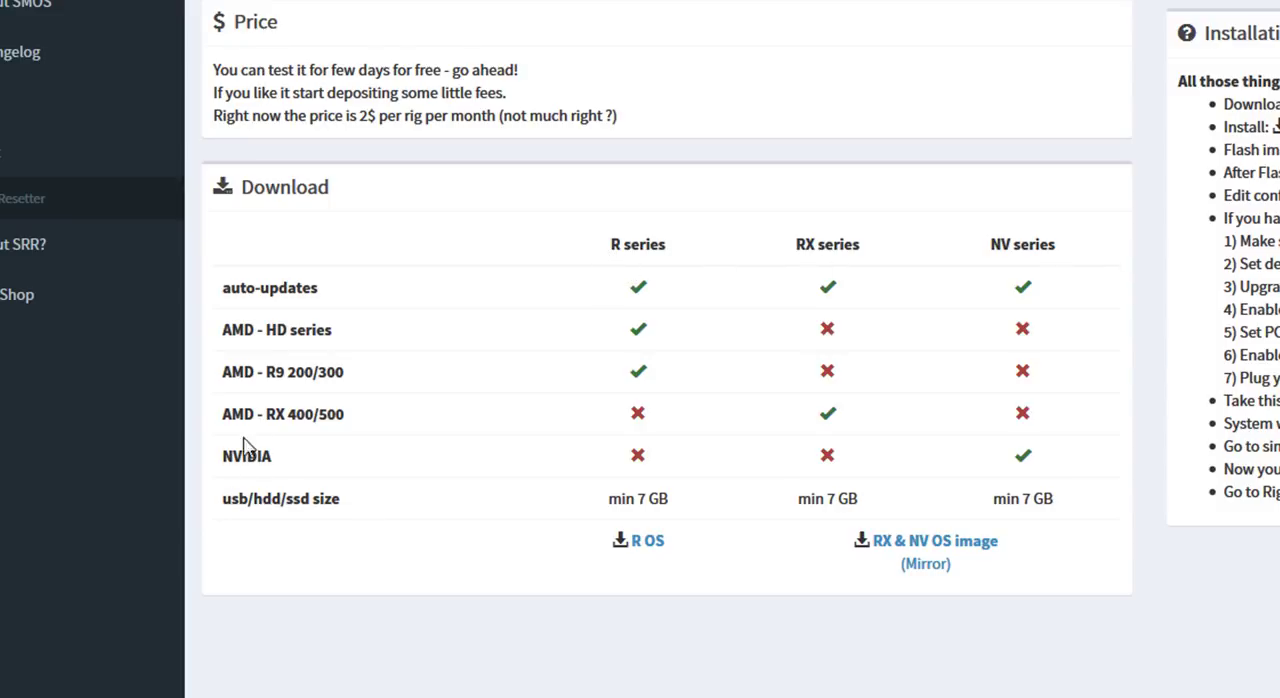
mouse_move(338, 444)
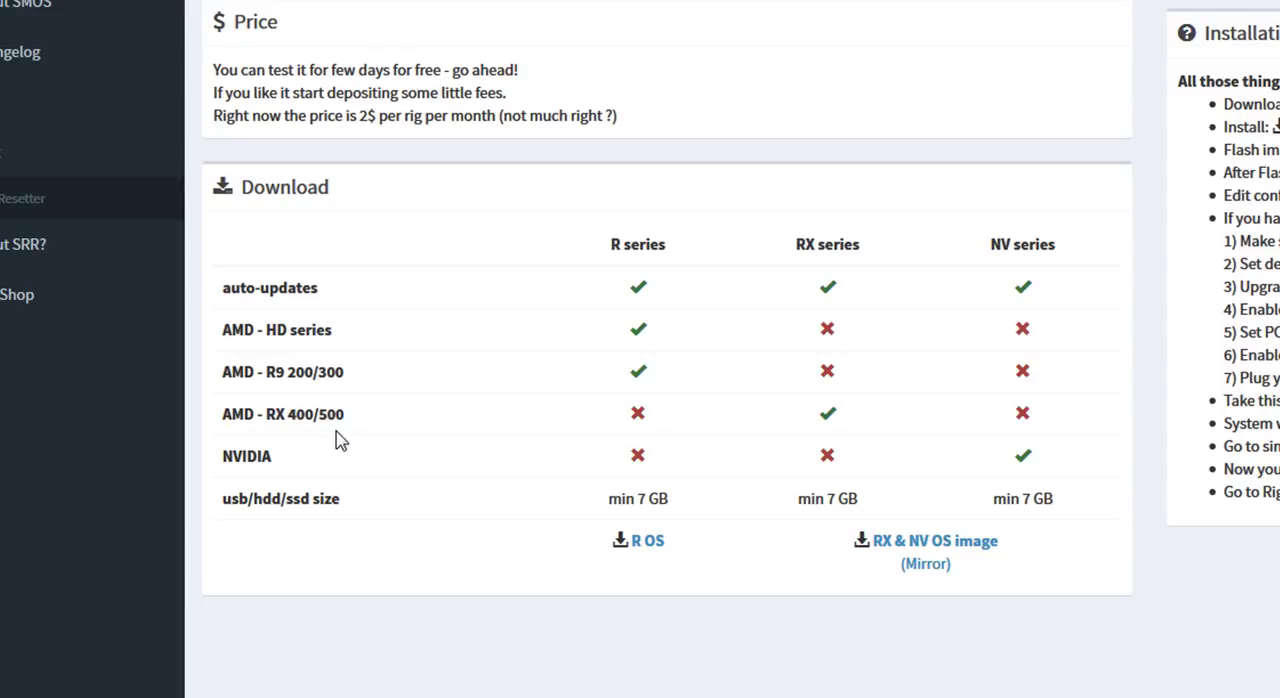
mouse_move(830, 428)
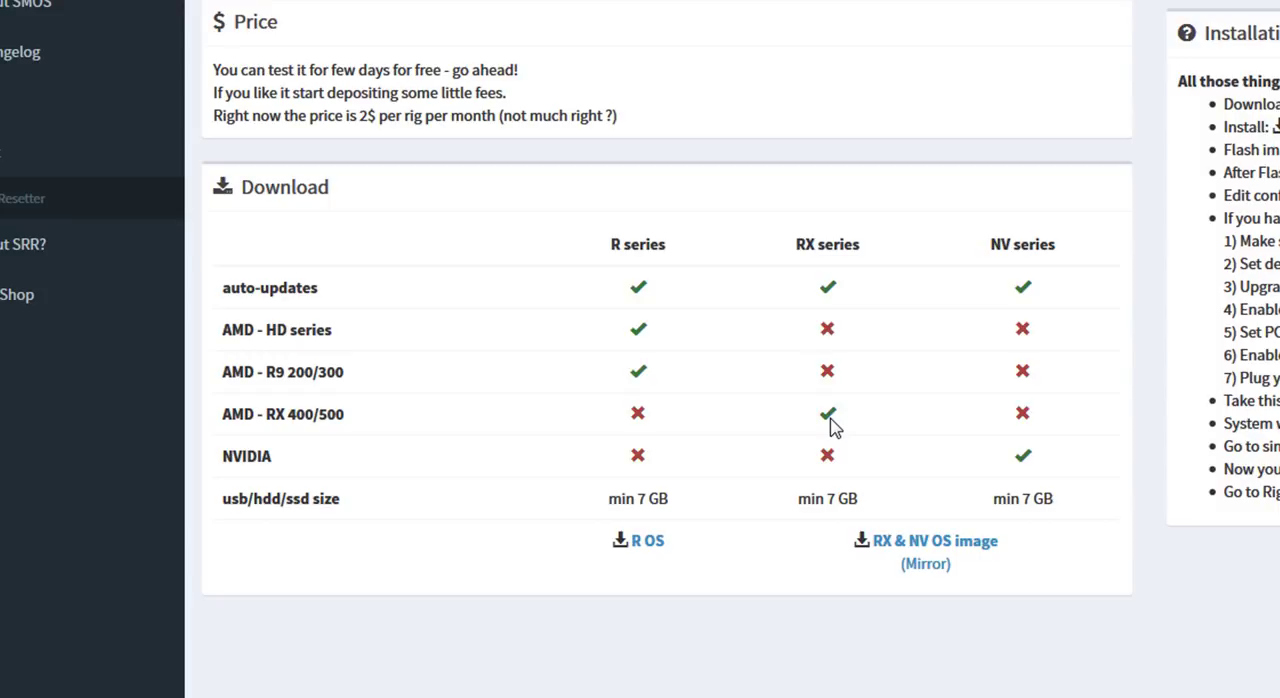
mouse_move(885, 545)
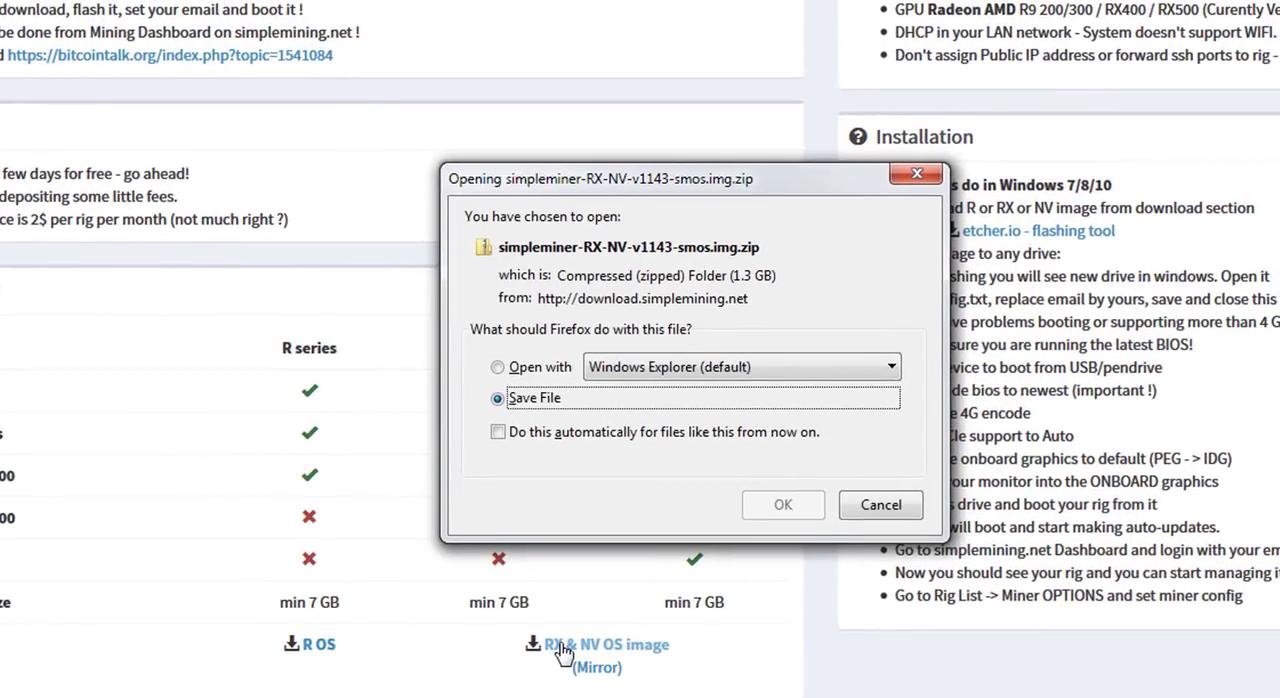
left_click(879, 504)
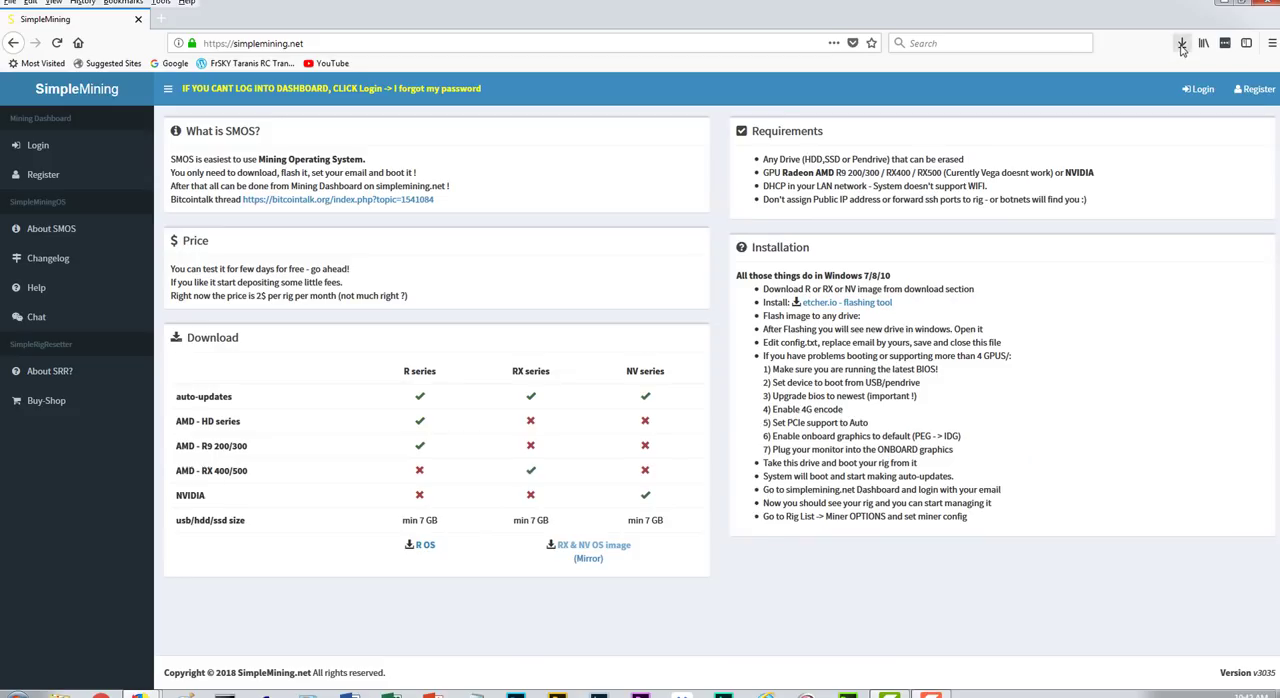
left_click(1181, 42)
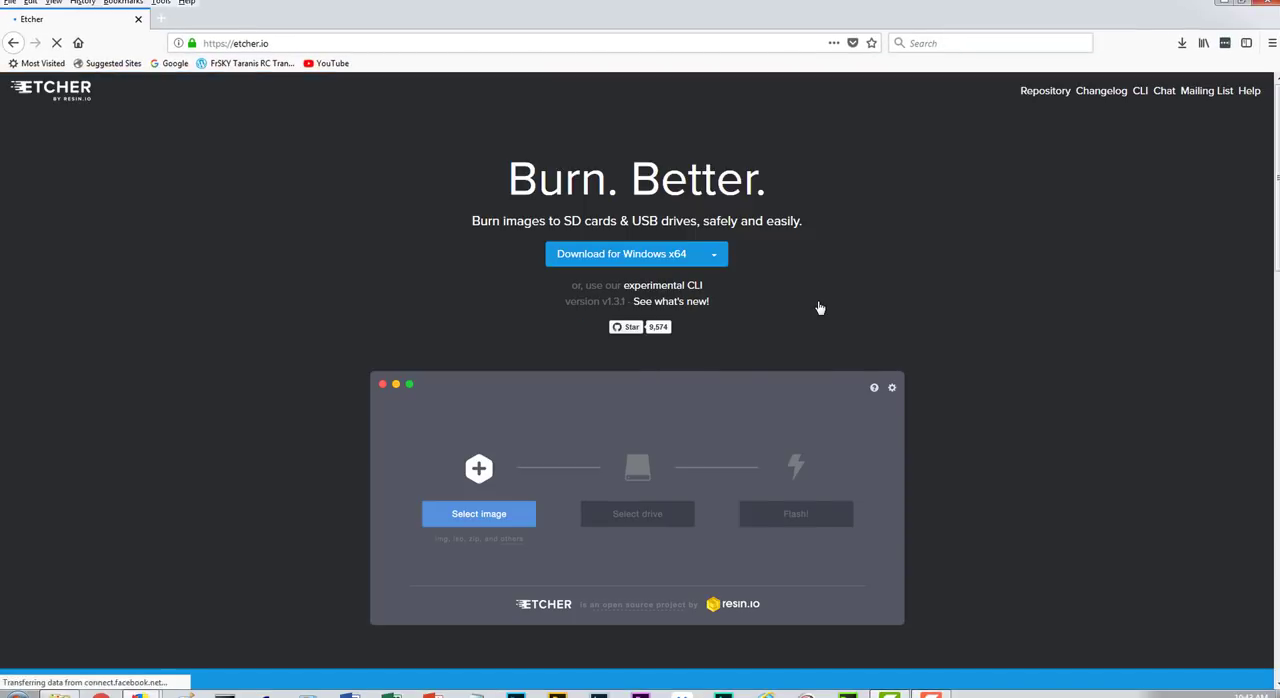
Download the Etcher 1.3.1 Windows x64 installer and run it past the security warning.
left_click(713, 253)
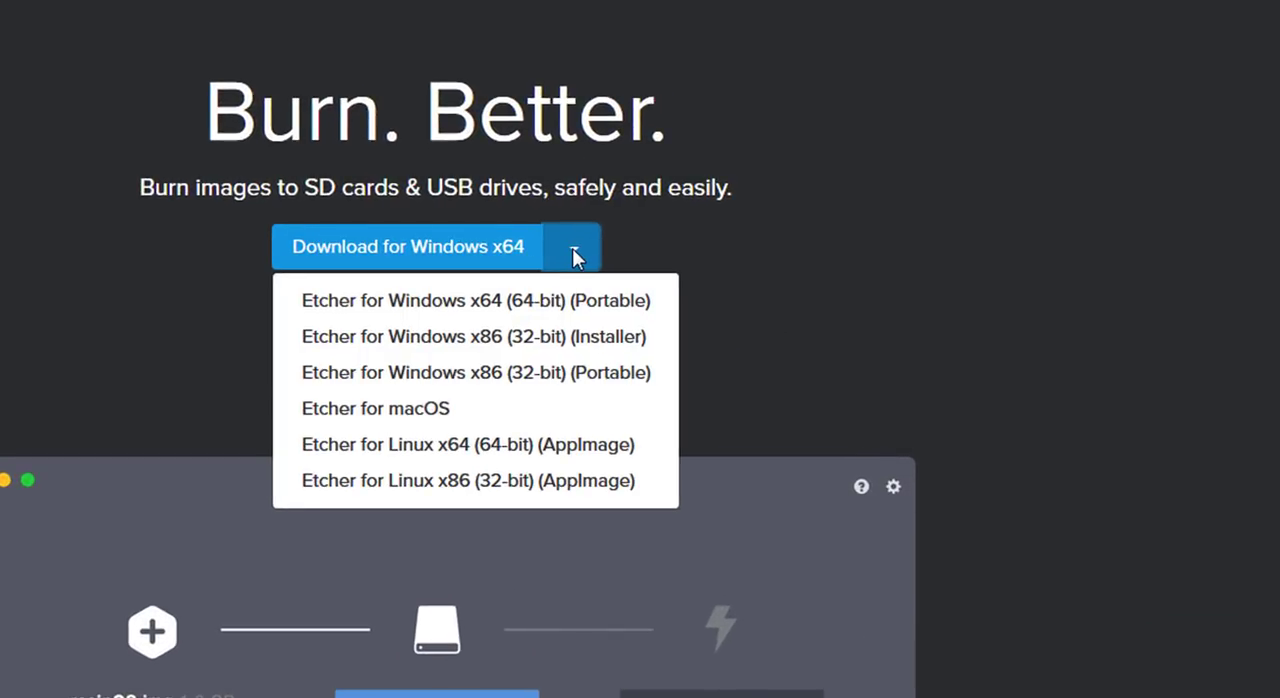
left_click(572, 246)
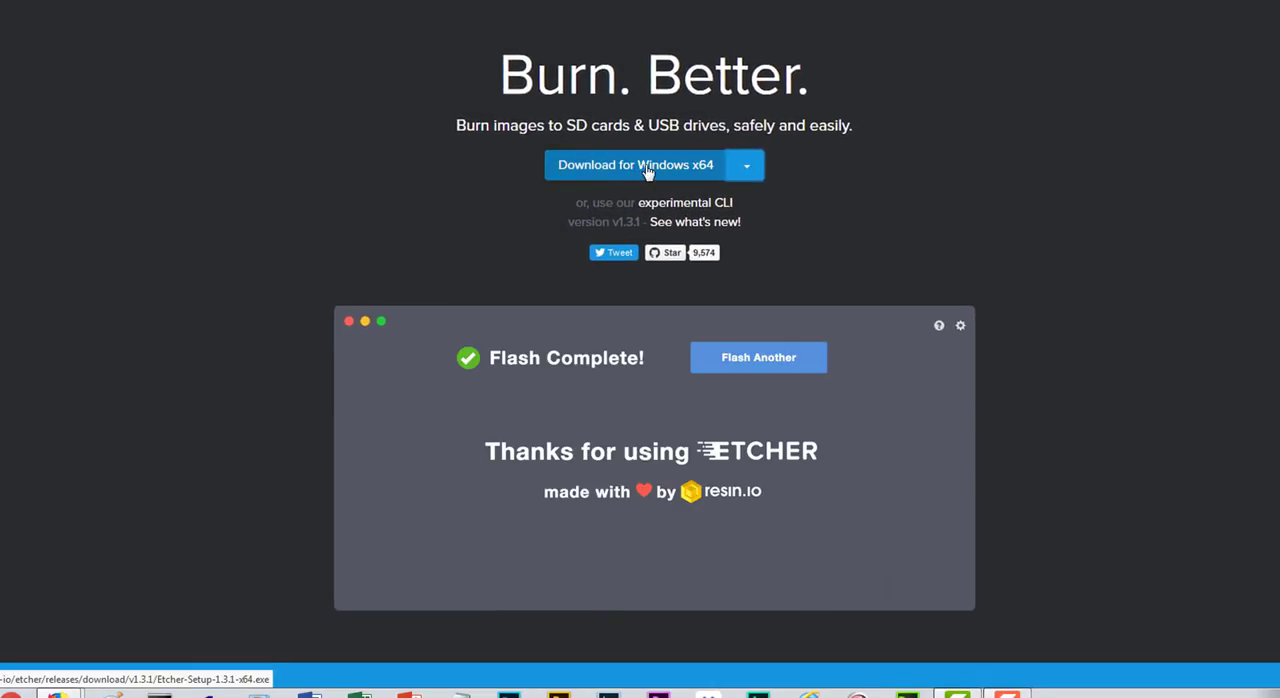
left_click(758, 357)
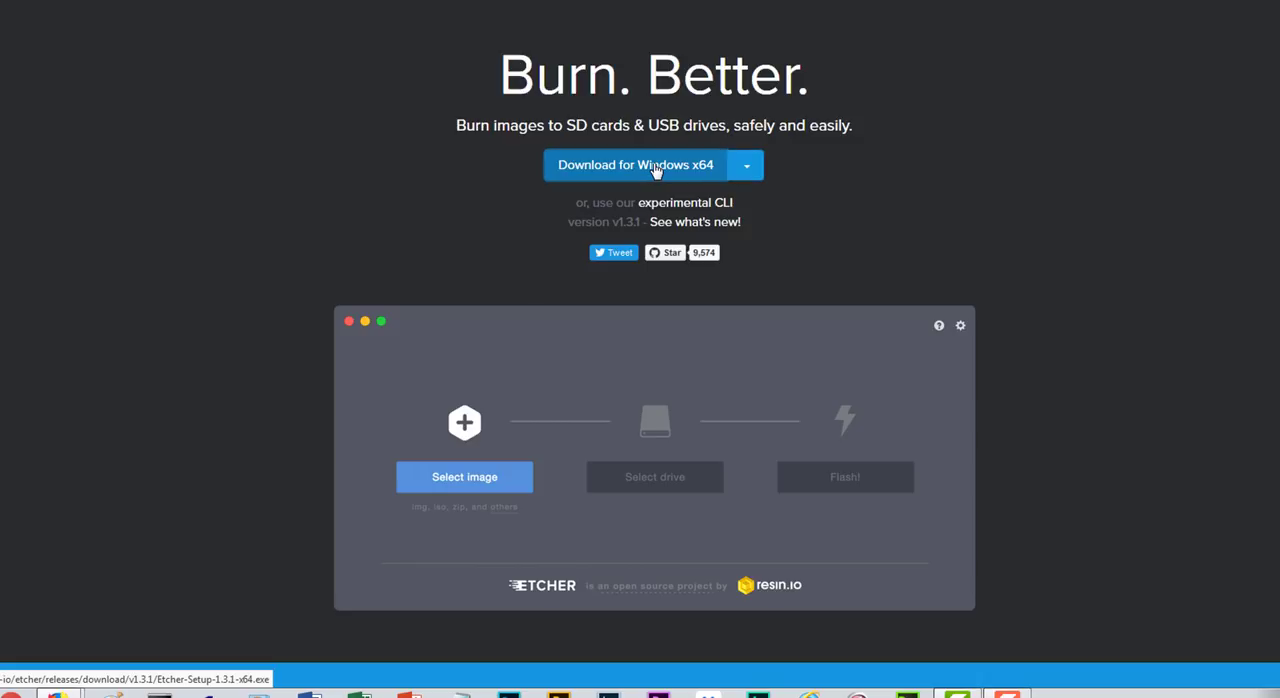
left_click(635, 165)
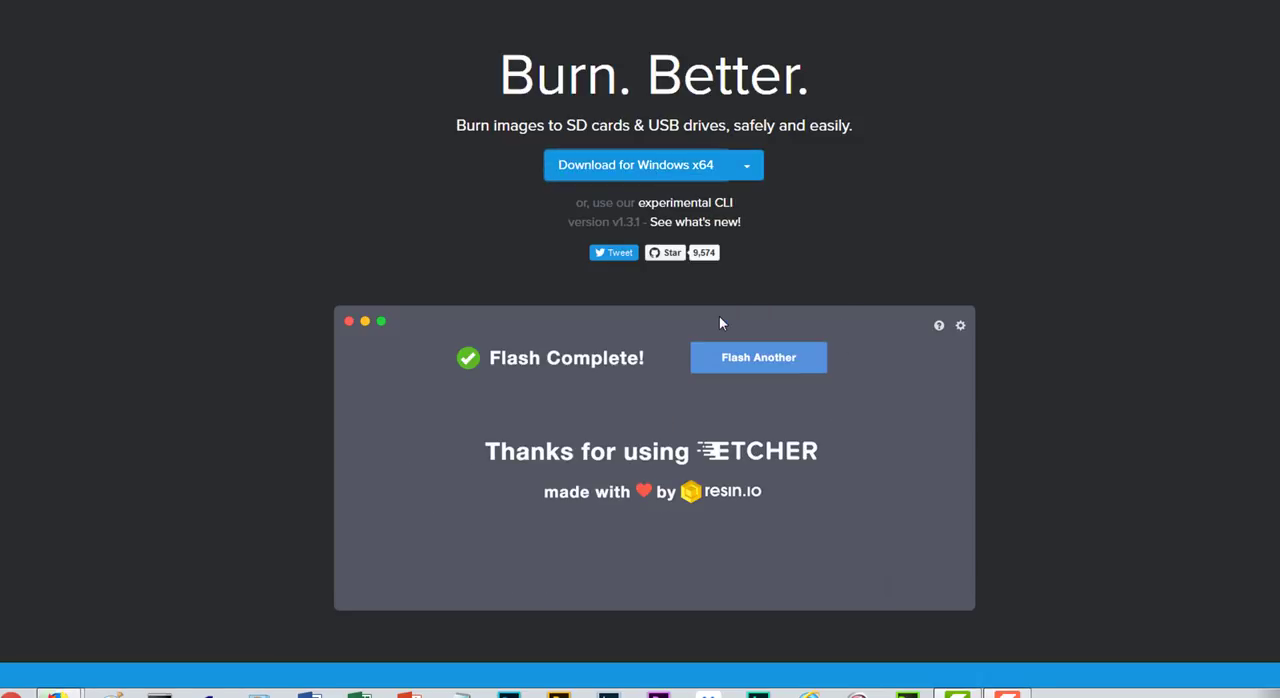
left_click(758, 357)
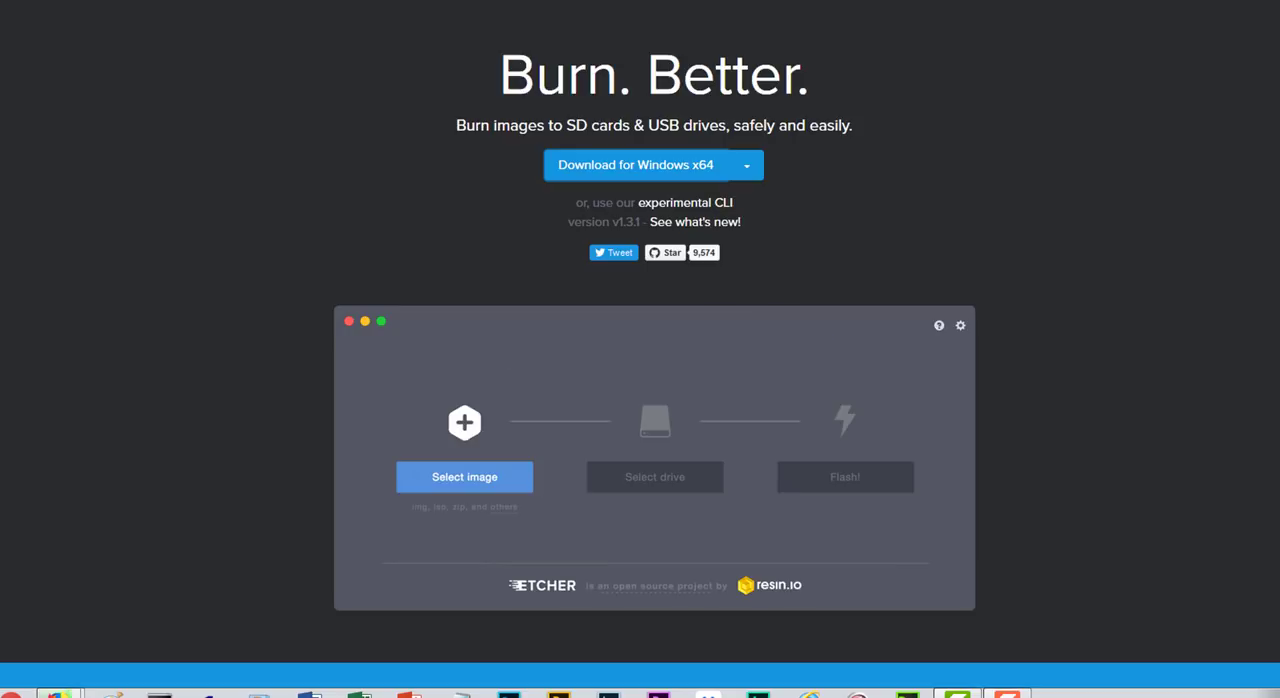
left_click(1161, 51)
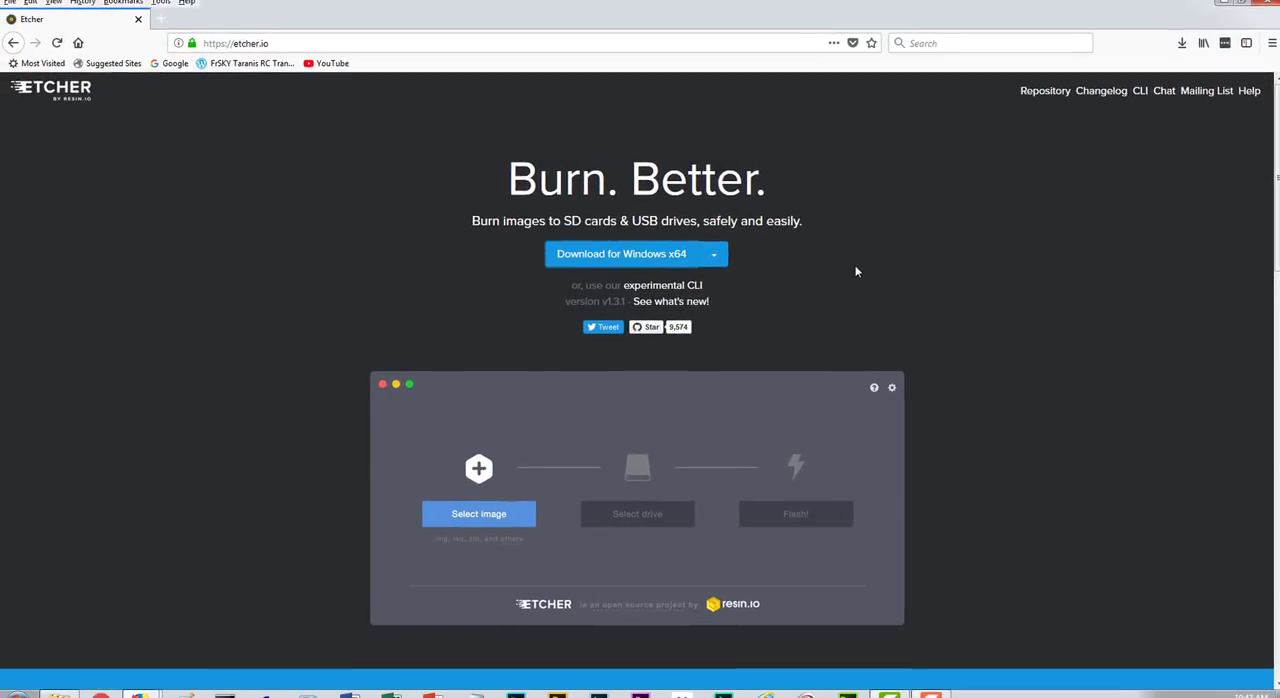
left_click(620, 253)
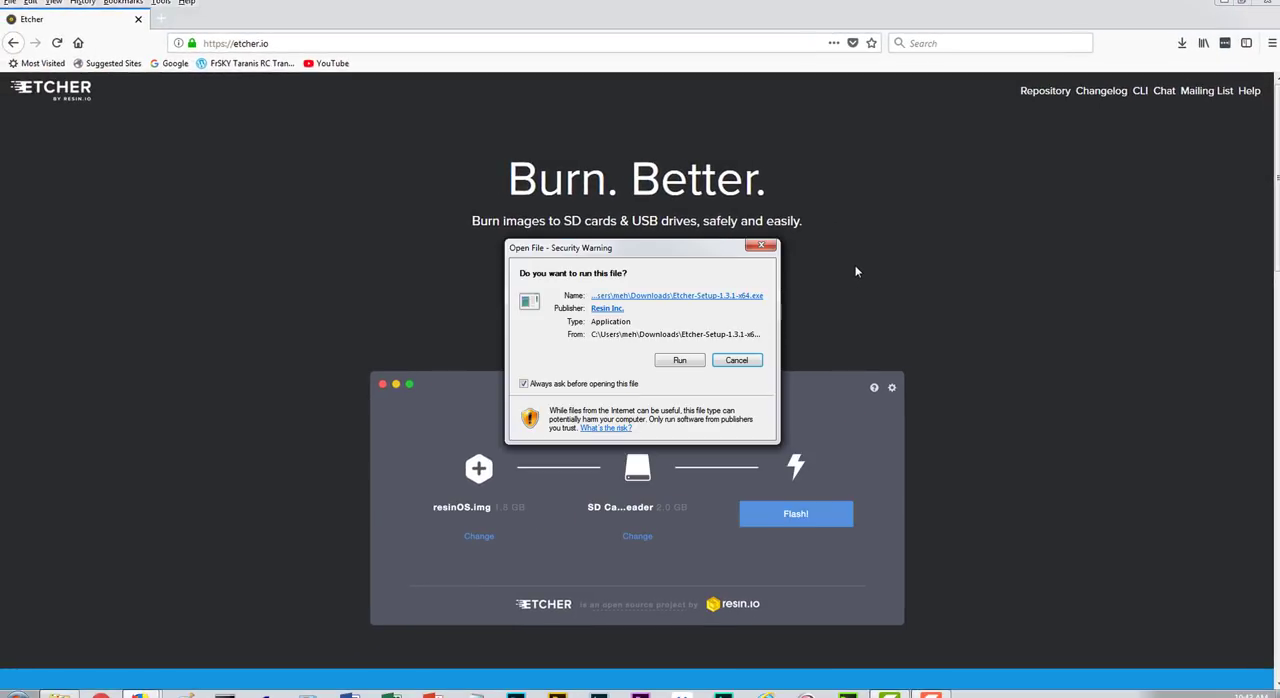
left_click(736, 360)
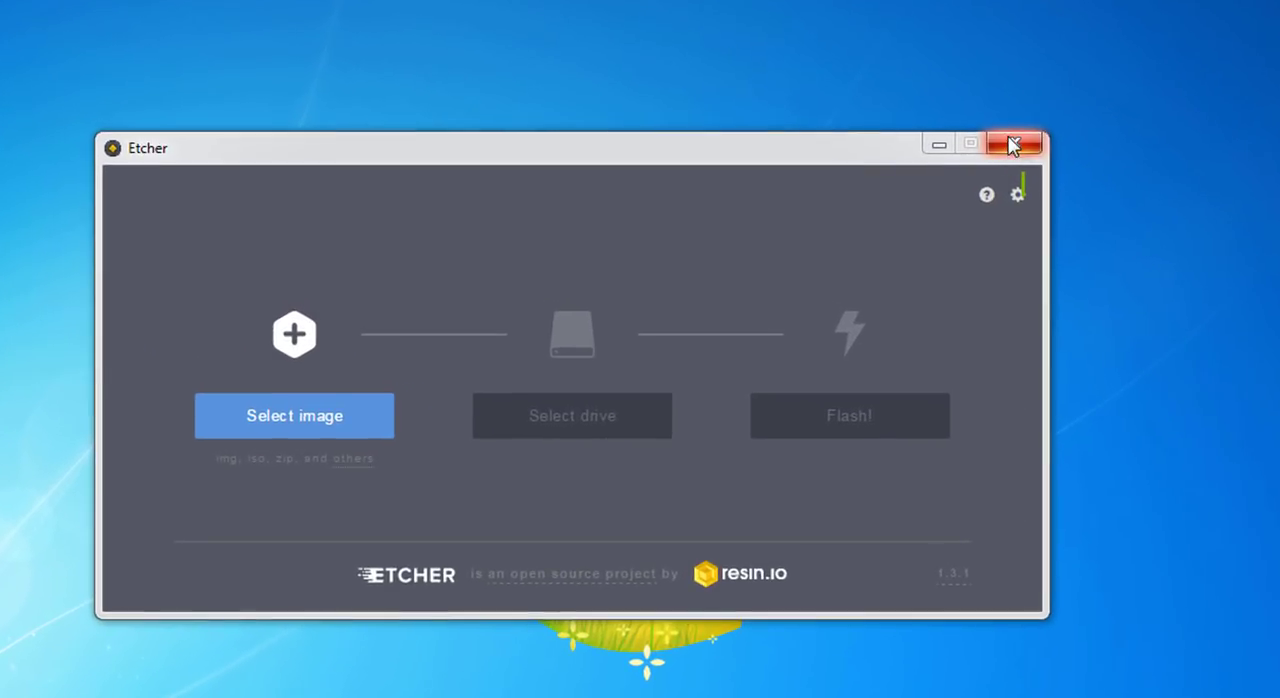
left_click(1014, 143)
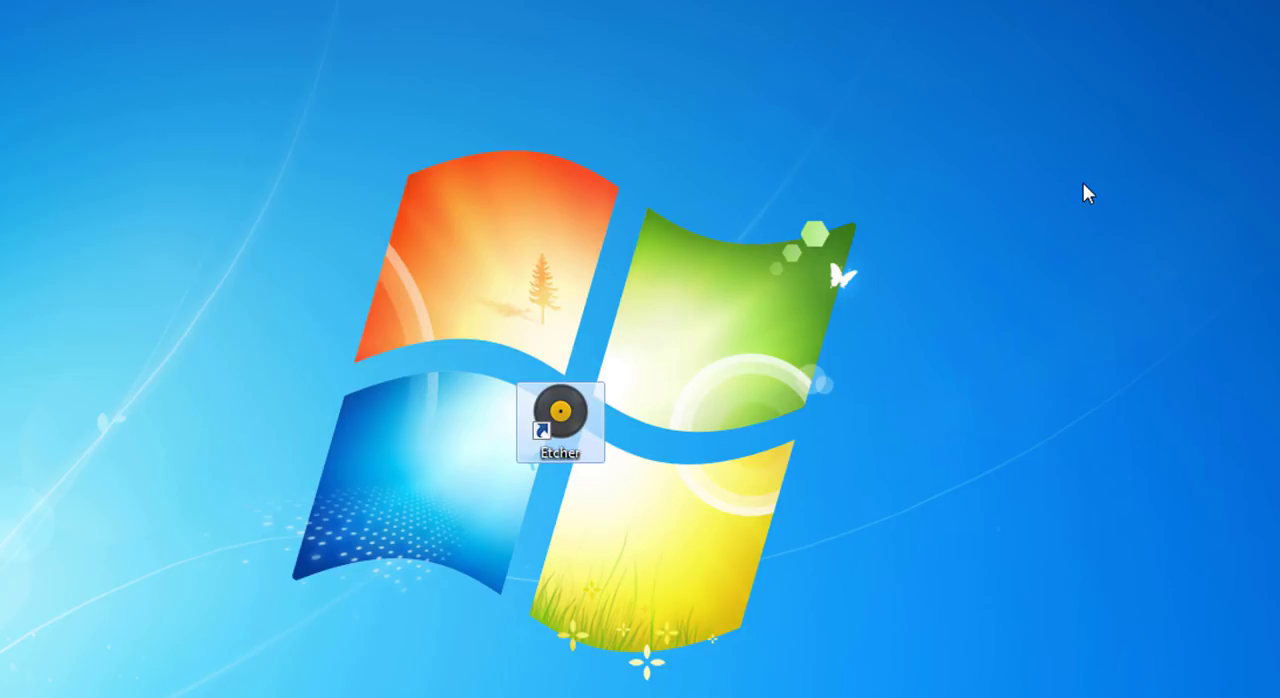
double_click(561, 412)
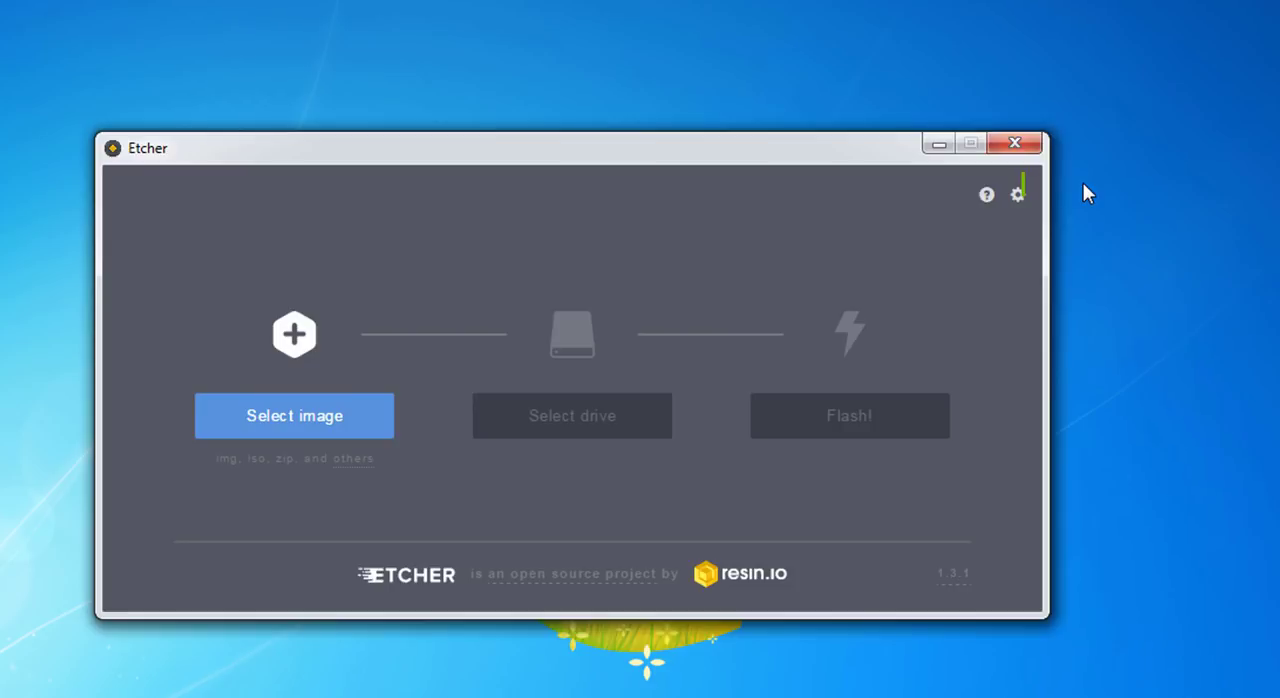
mouse_move(1173, 229)
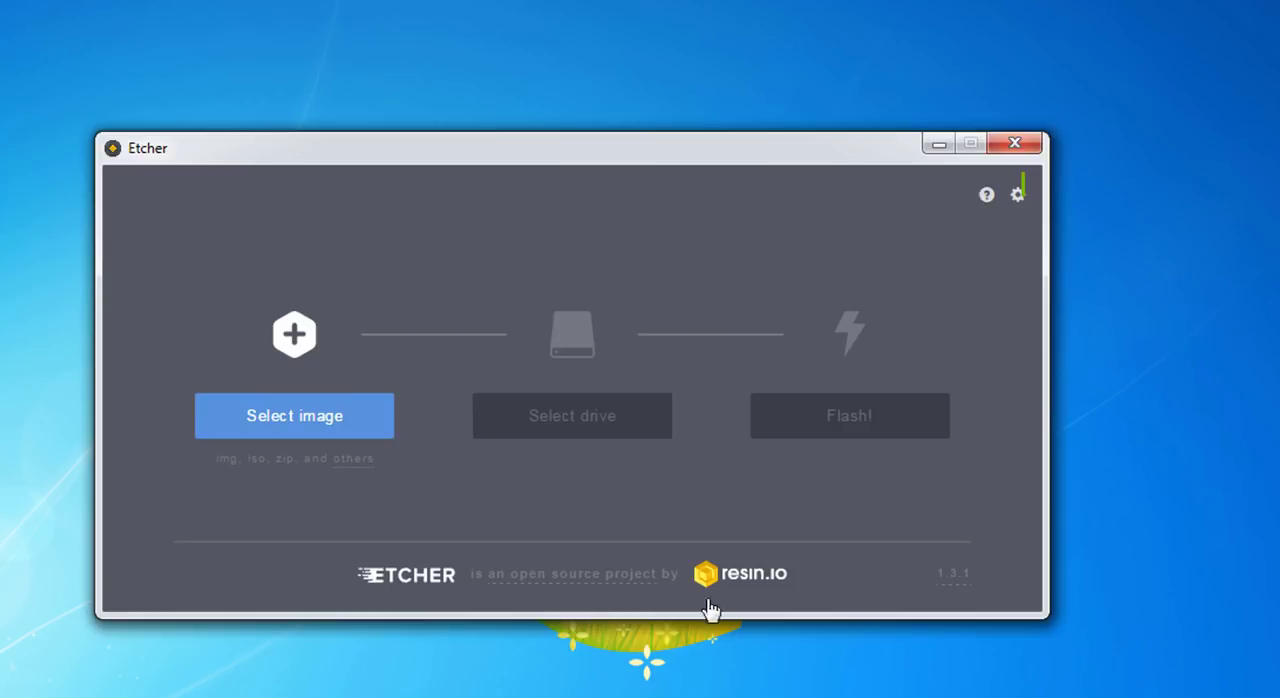
mouse_move(294, 415)
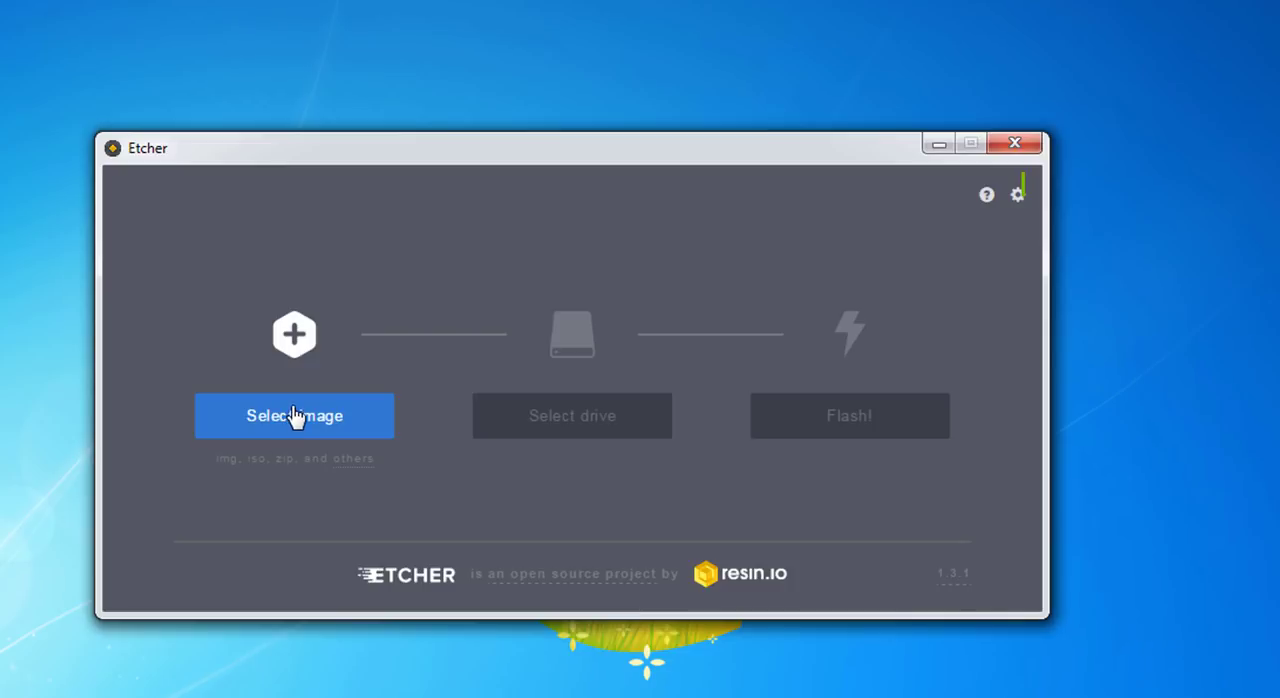
Load simpleminer-RX-NV-v1143-smos.img from the Downloads folder as Etcher's image.
left_click(294, 415)
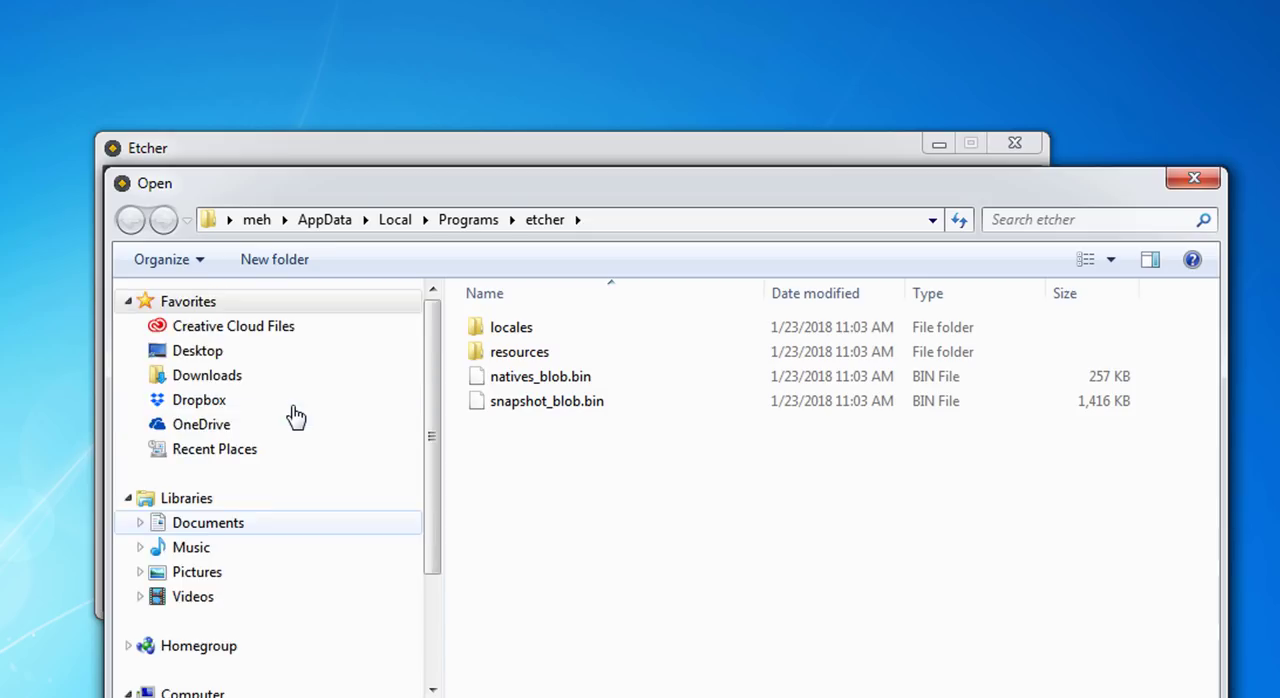
left_click(207, 374)
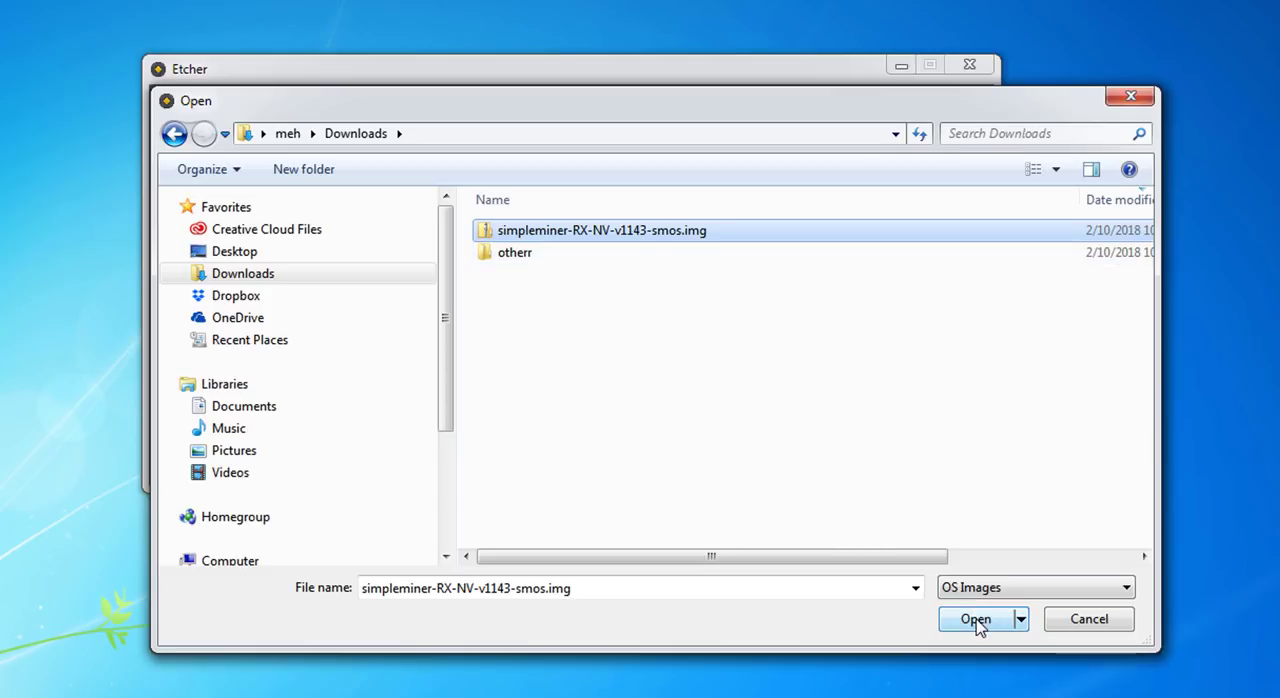
left_click(975, 619)
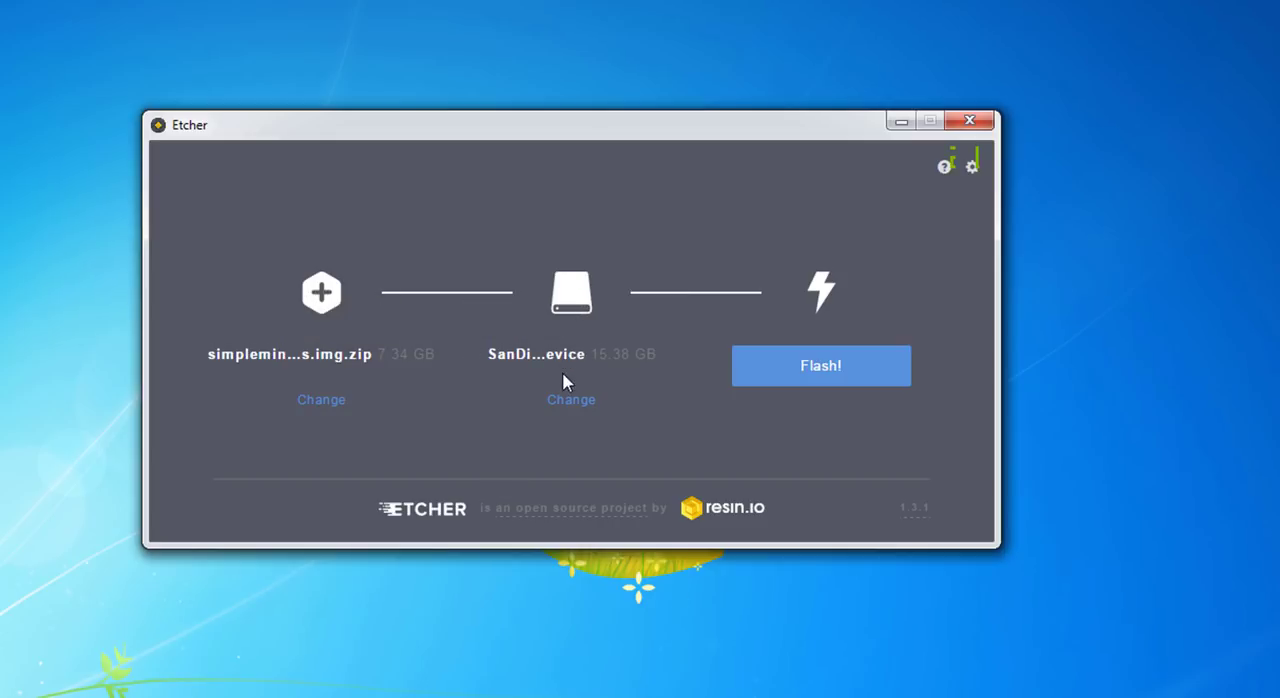
mouse_move(518, 357)
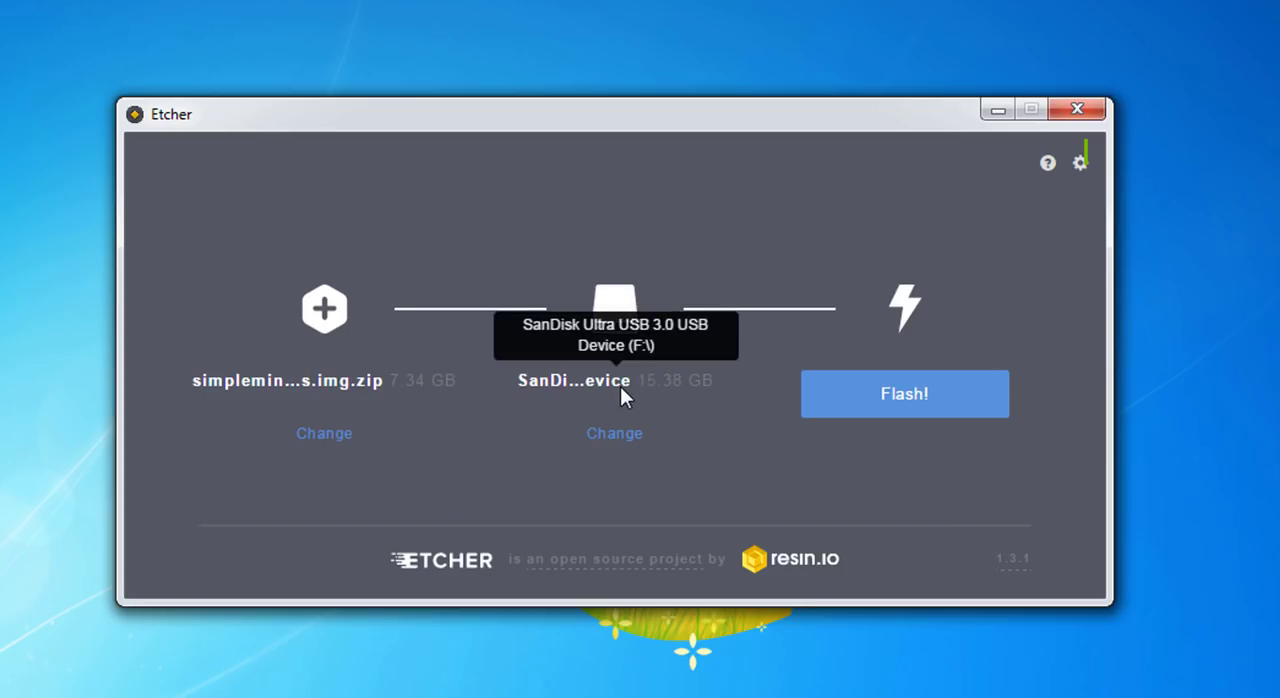
mouse_move(614, 350)
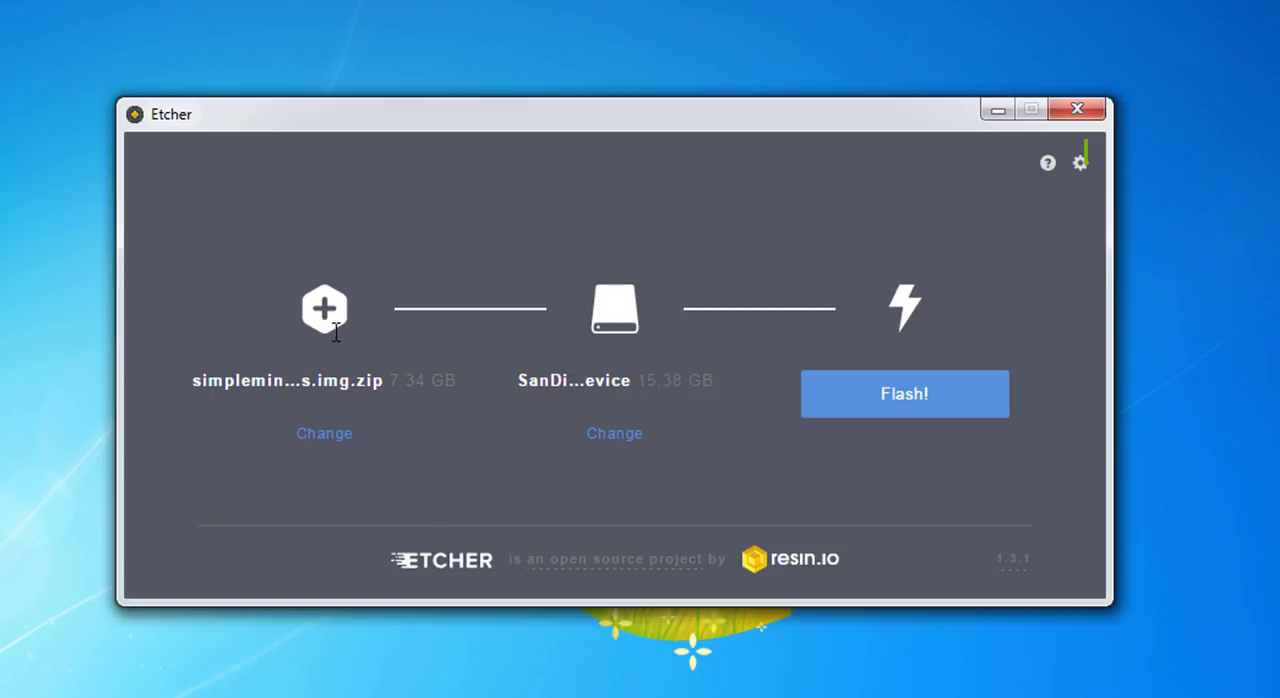
mouse_move(890, 405)
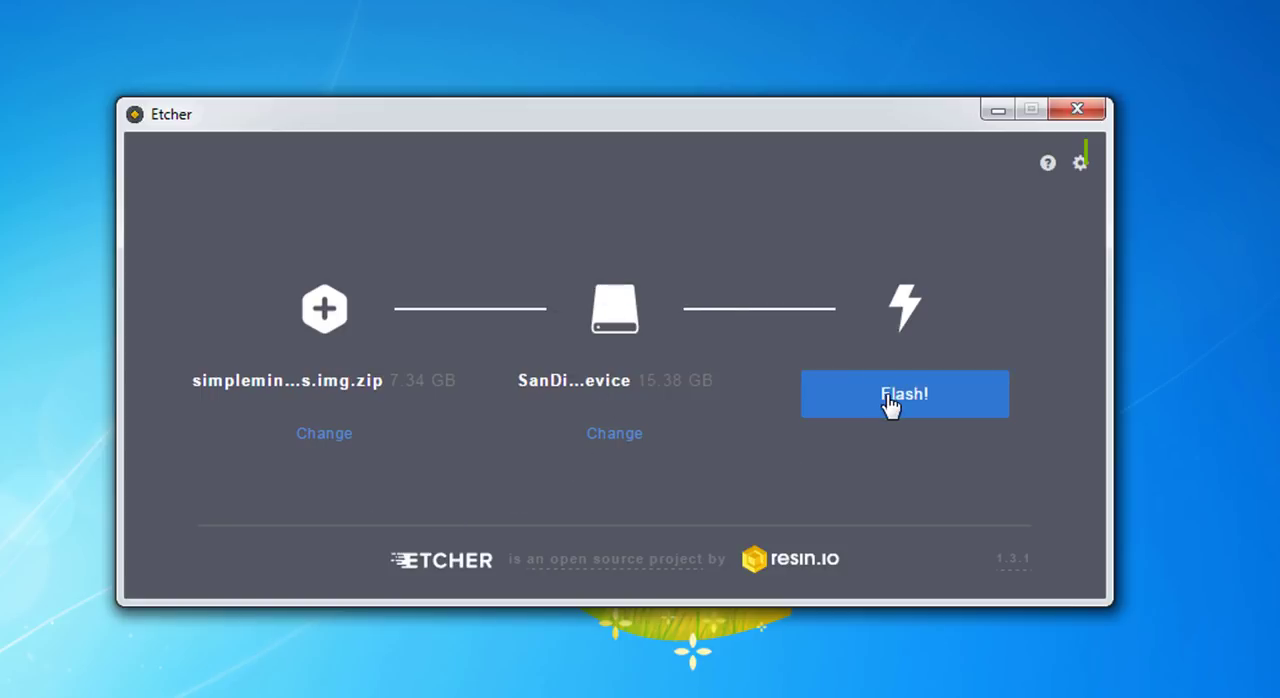
Flash the simpleminer RX-NV image to the SanDisk drive and wait for completion.
left_click(903, 393)
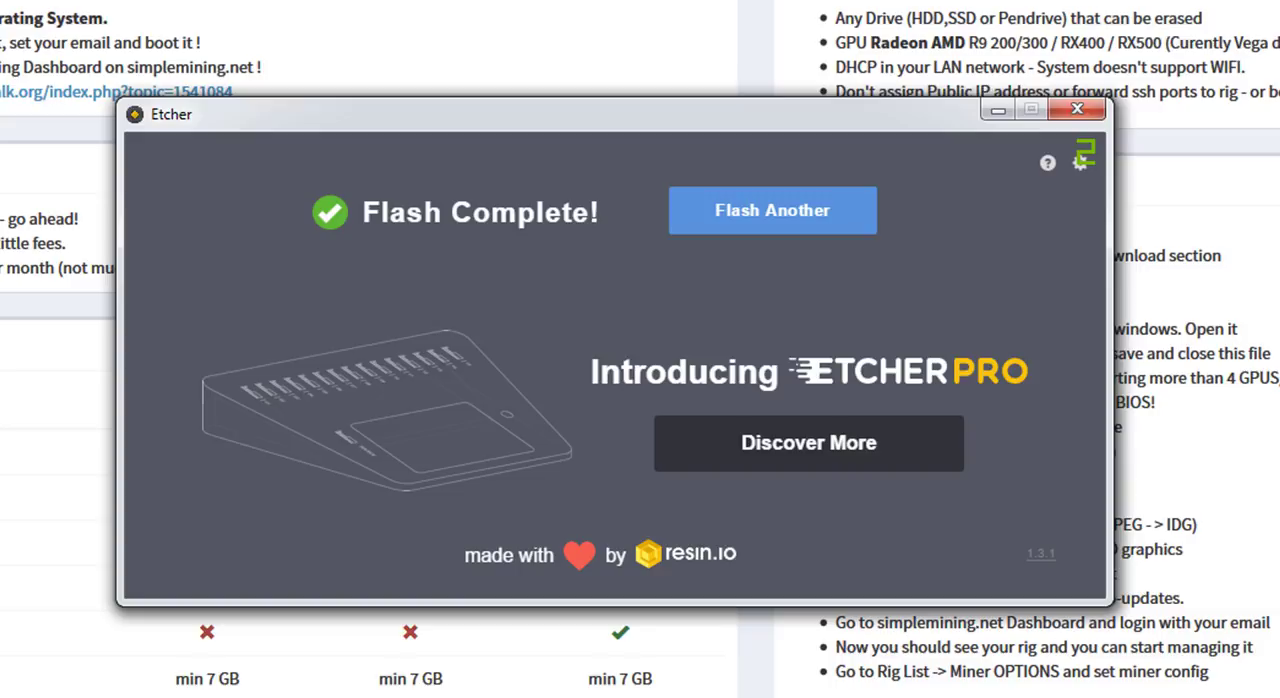
mouse_move(1003, 191)
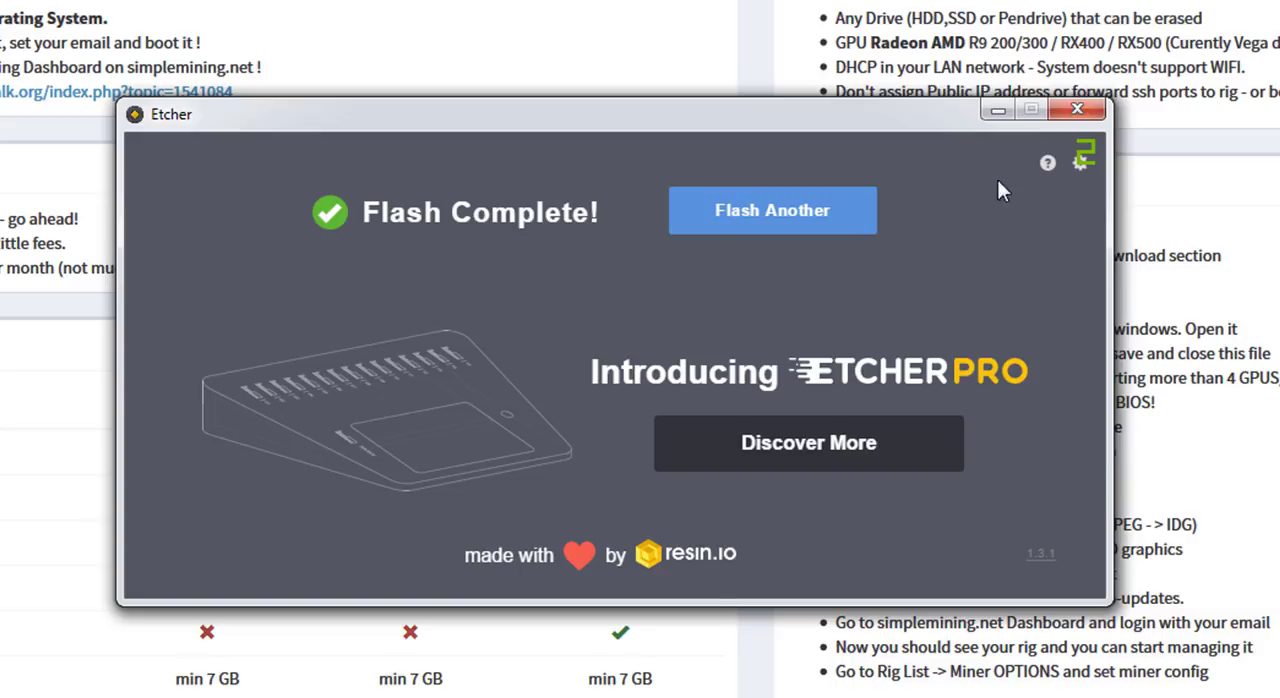
Close Etcher's Flash Complete window with the X button.
left_click(1078, 109)
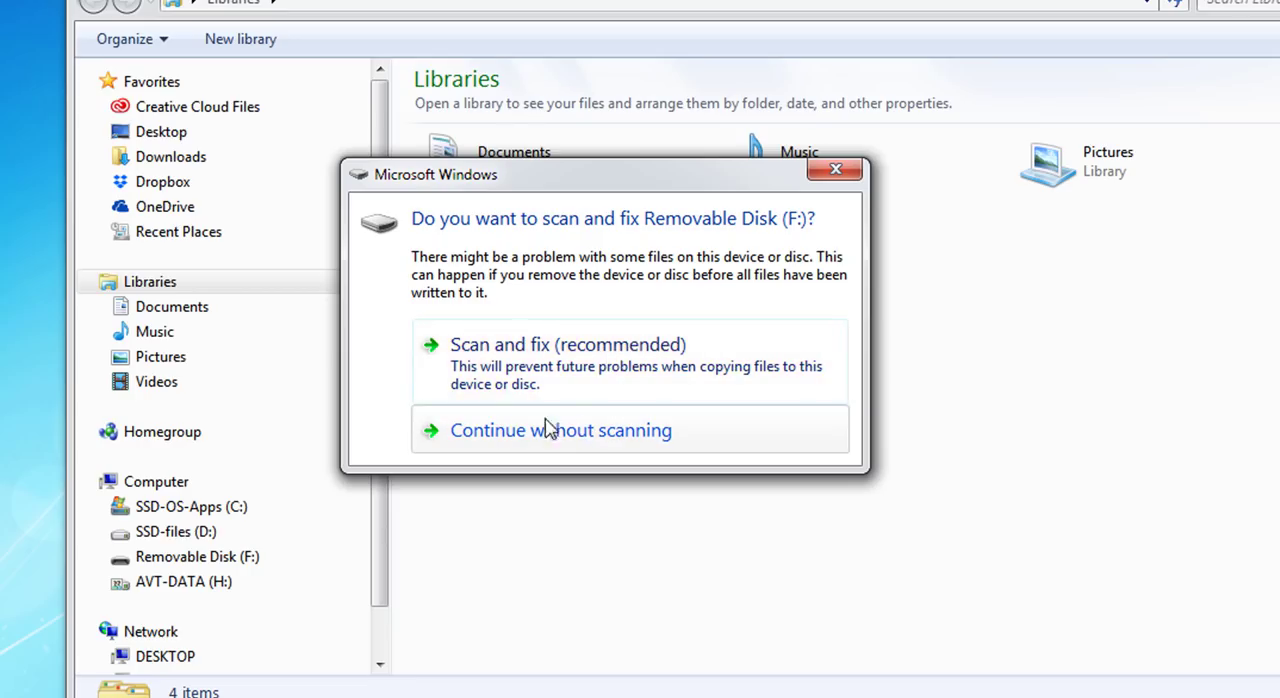
Skip scanning Removable Disk (F:), view its files, and open the config file in Notepad.
left_click(561, 430)
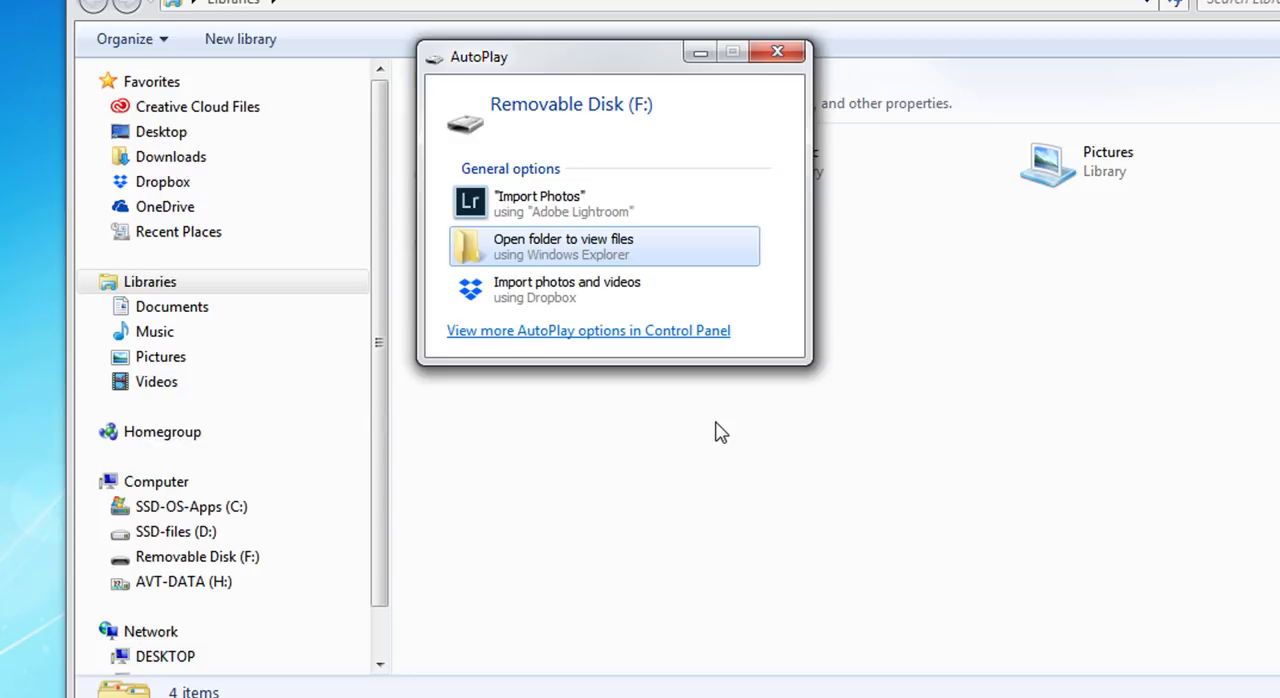
mouse_move(588, 247)
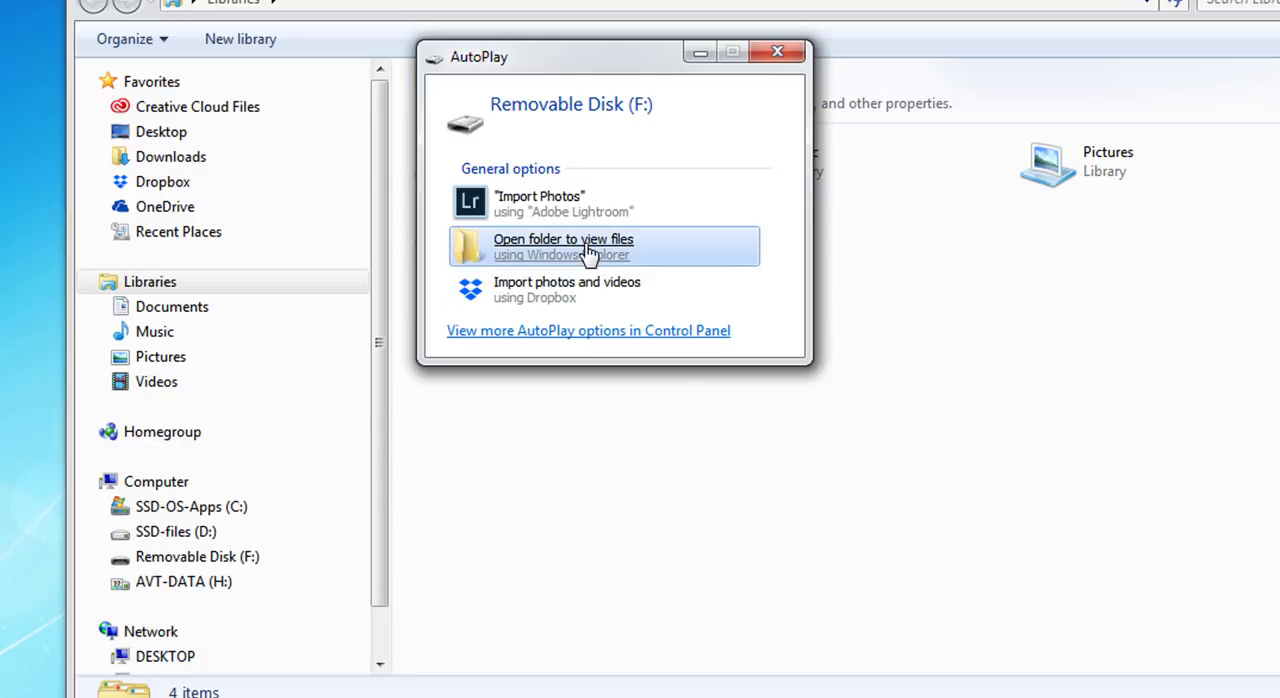
left_click(563, 246)
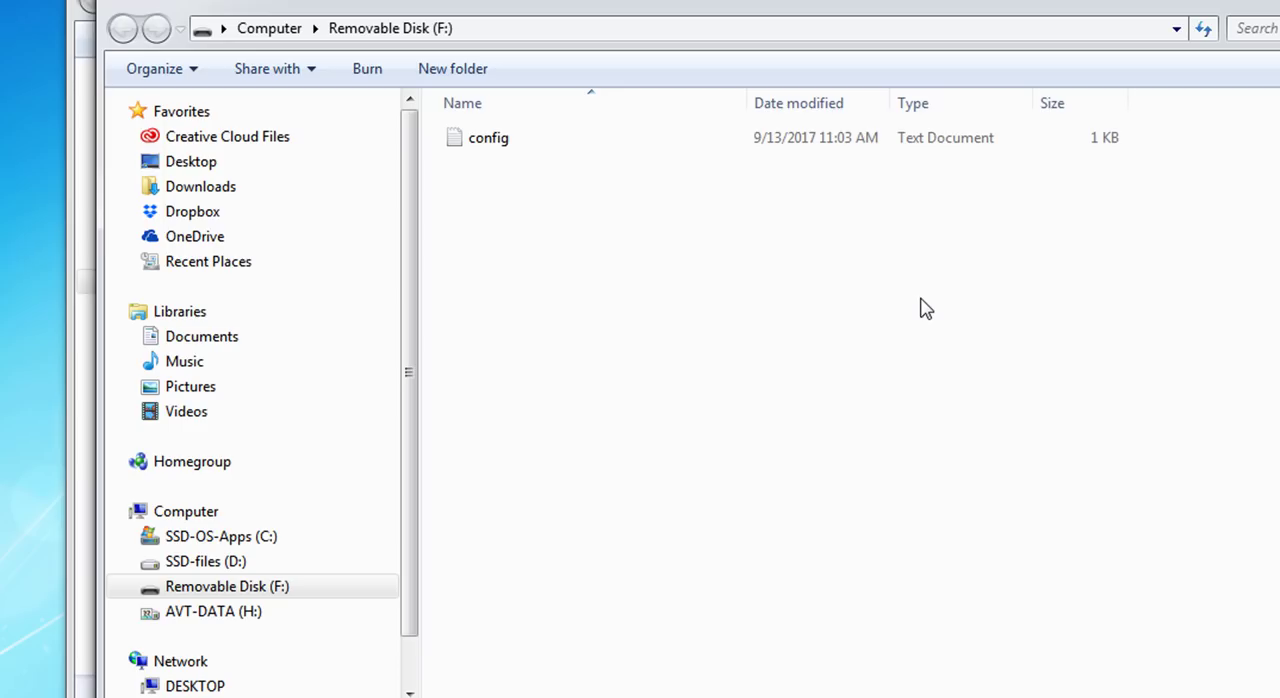
mouse_move(590, 270)
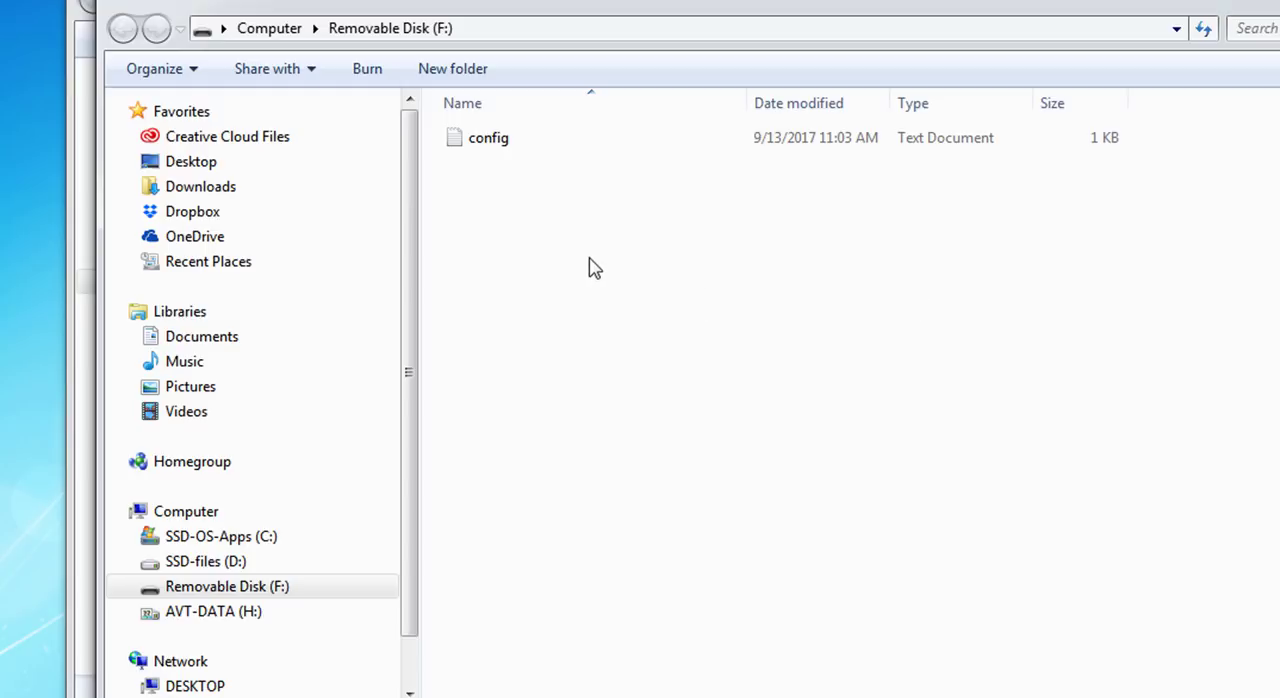
left_click(488, 137)
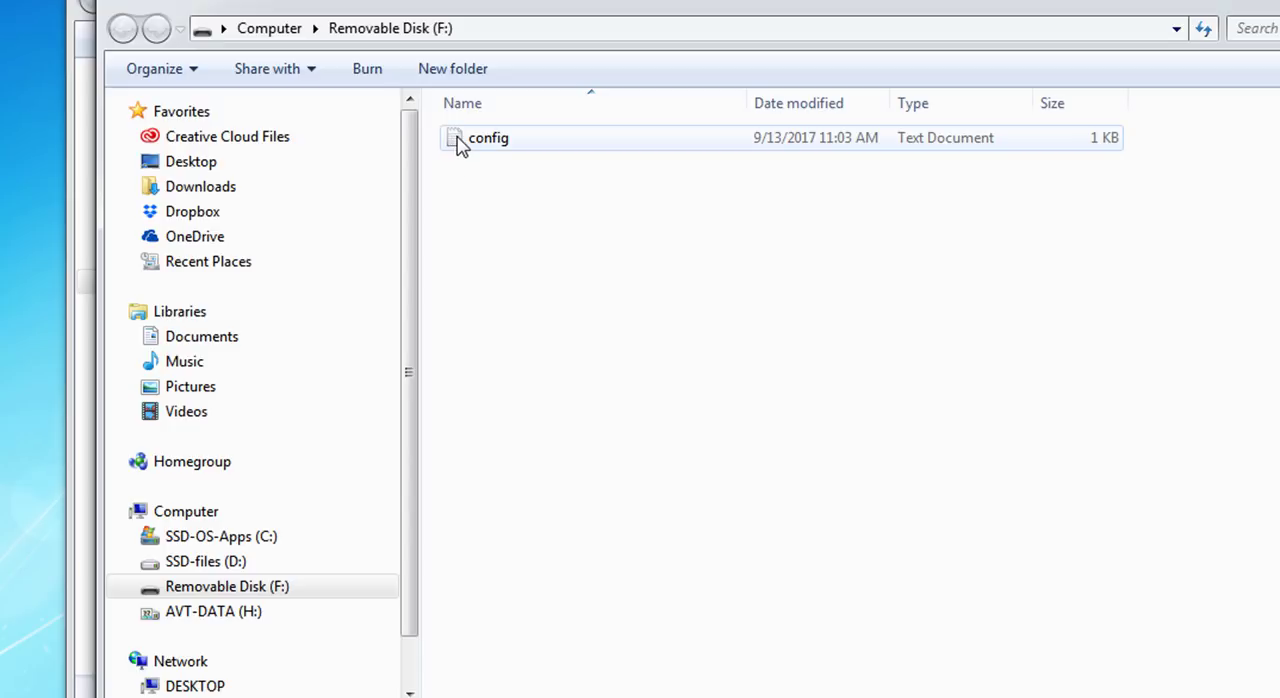
double_click(488, 137)
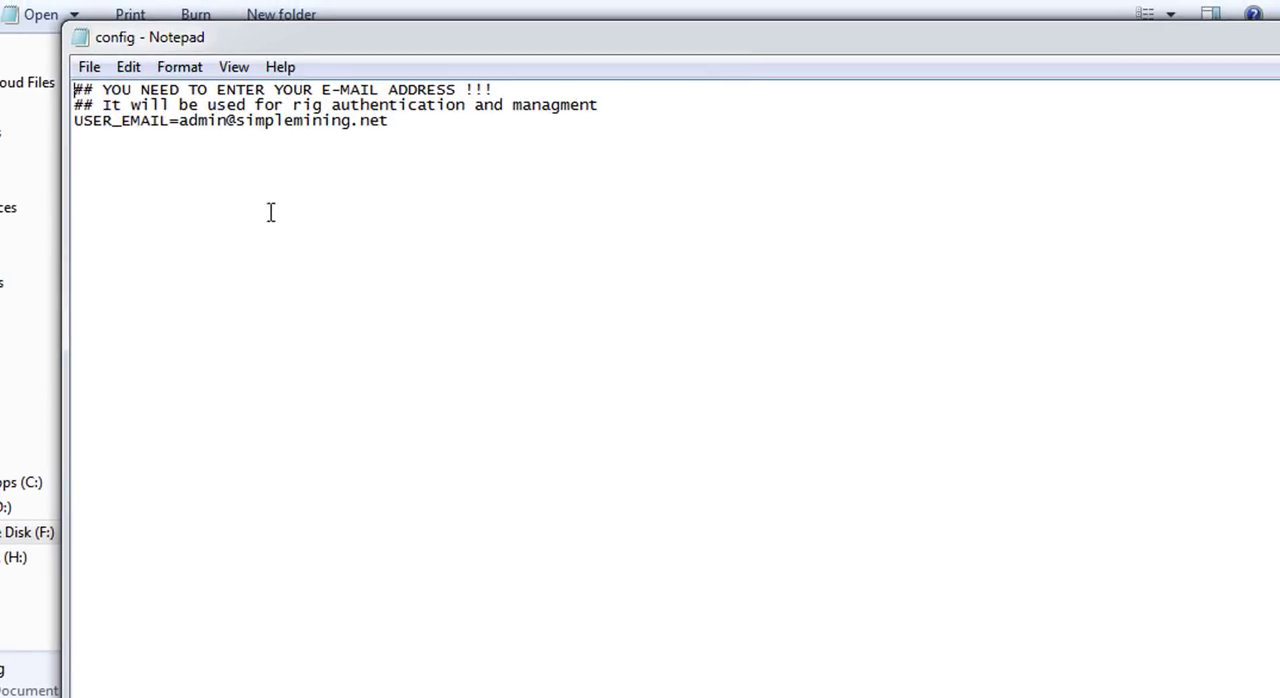
left_click_drag(177, 120, 357, 120)
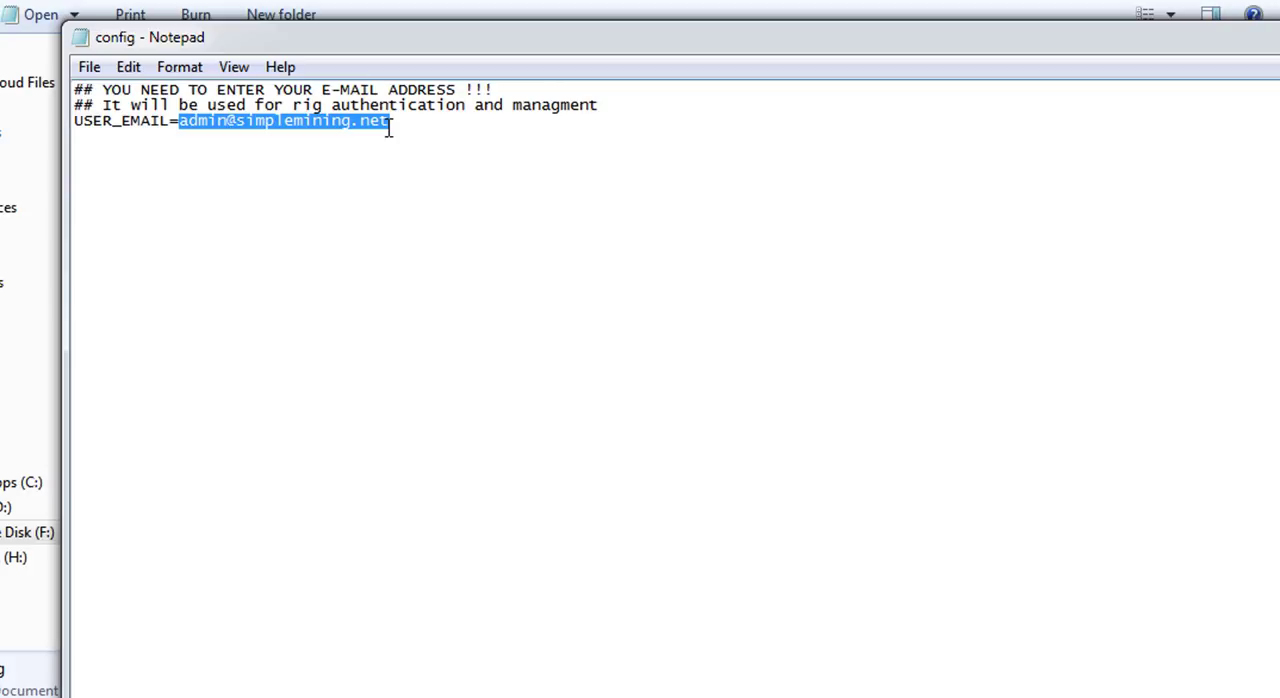
type("yourname@")
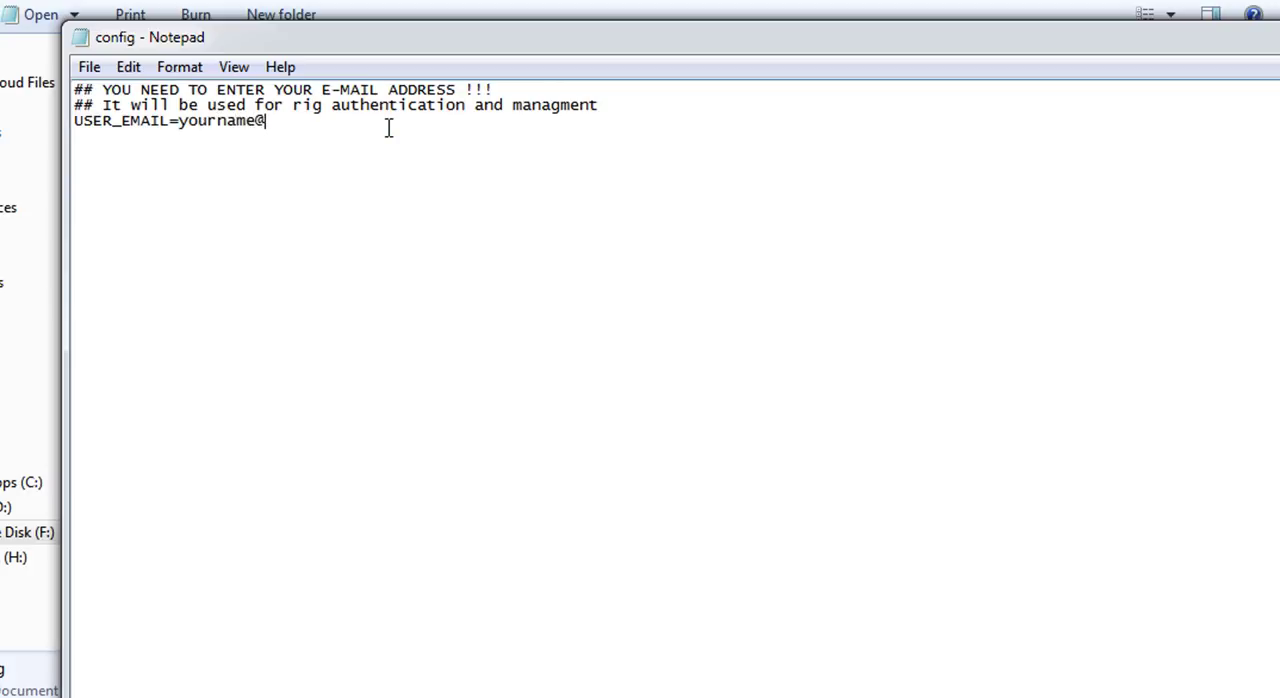
type("youremail.")
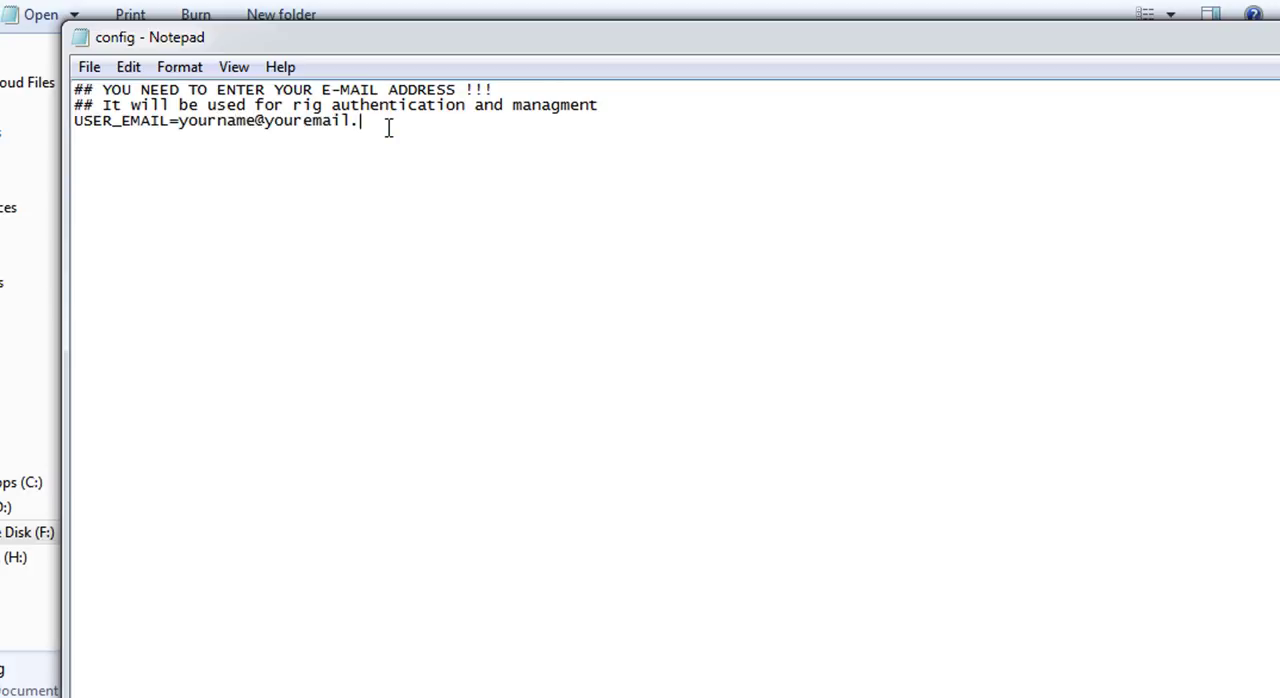
type("com")
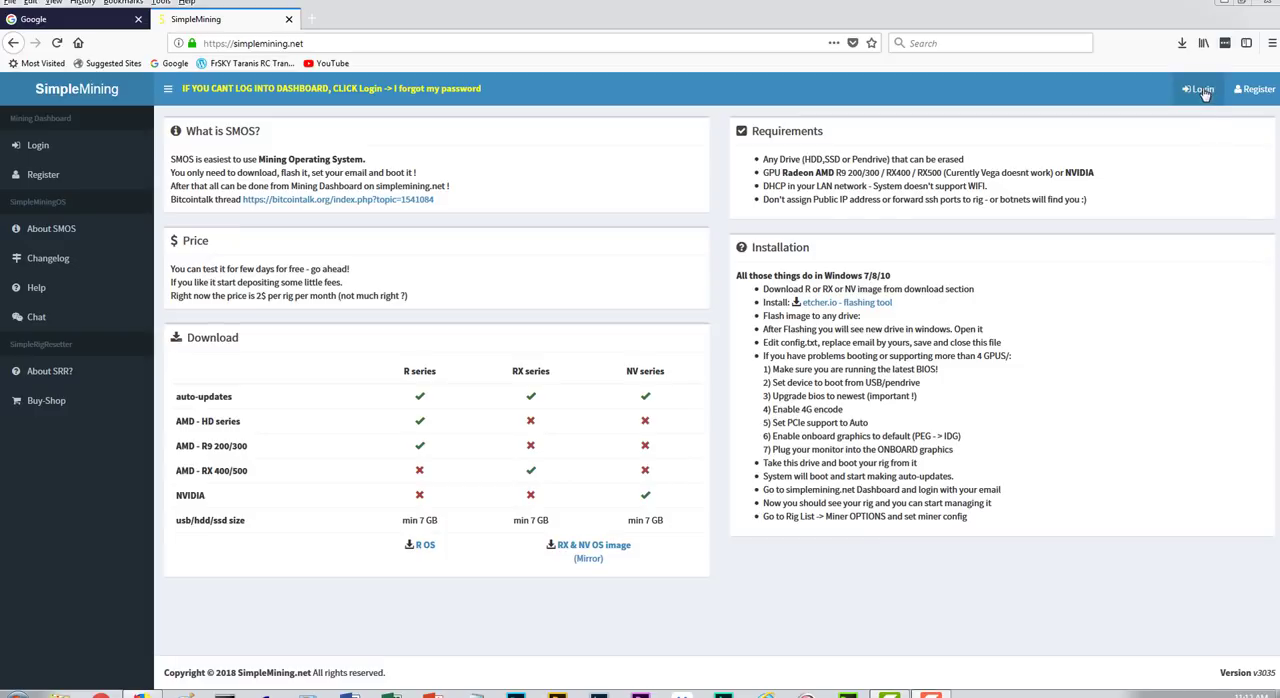
Sign in to the dashboard, go to Rig Groups, and start an Add group form.
left_click(1199, 88)
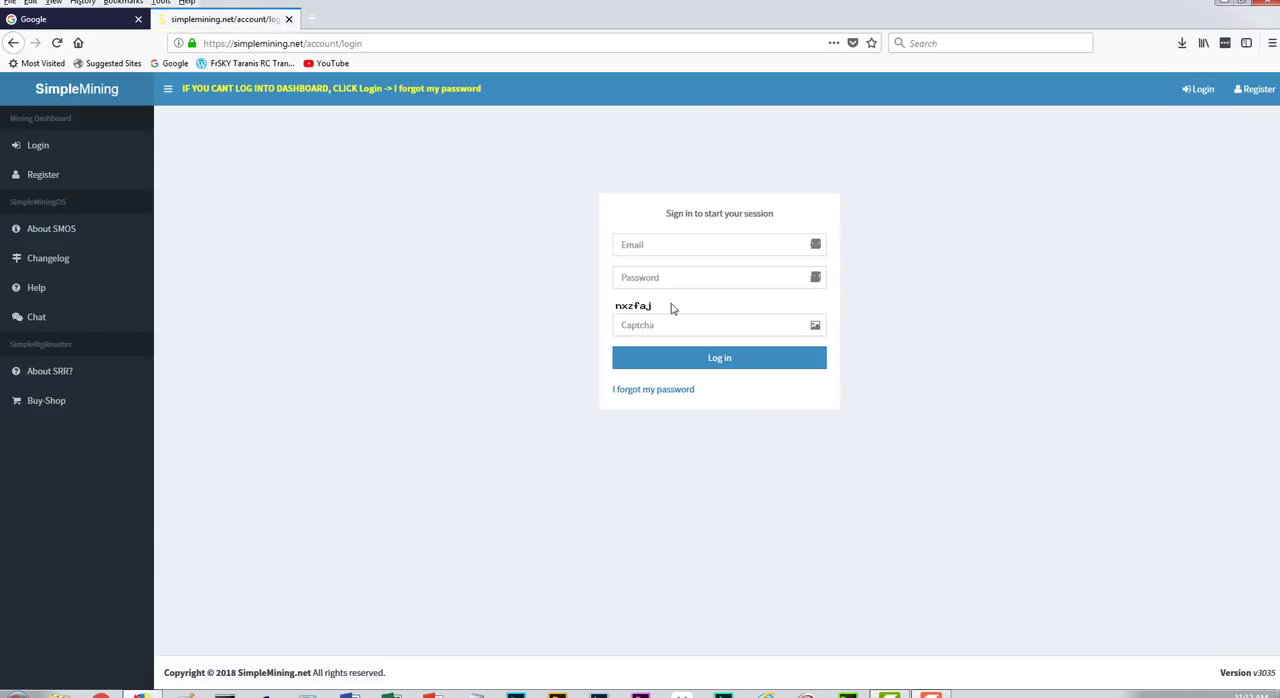
left_click(719, 244)
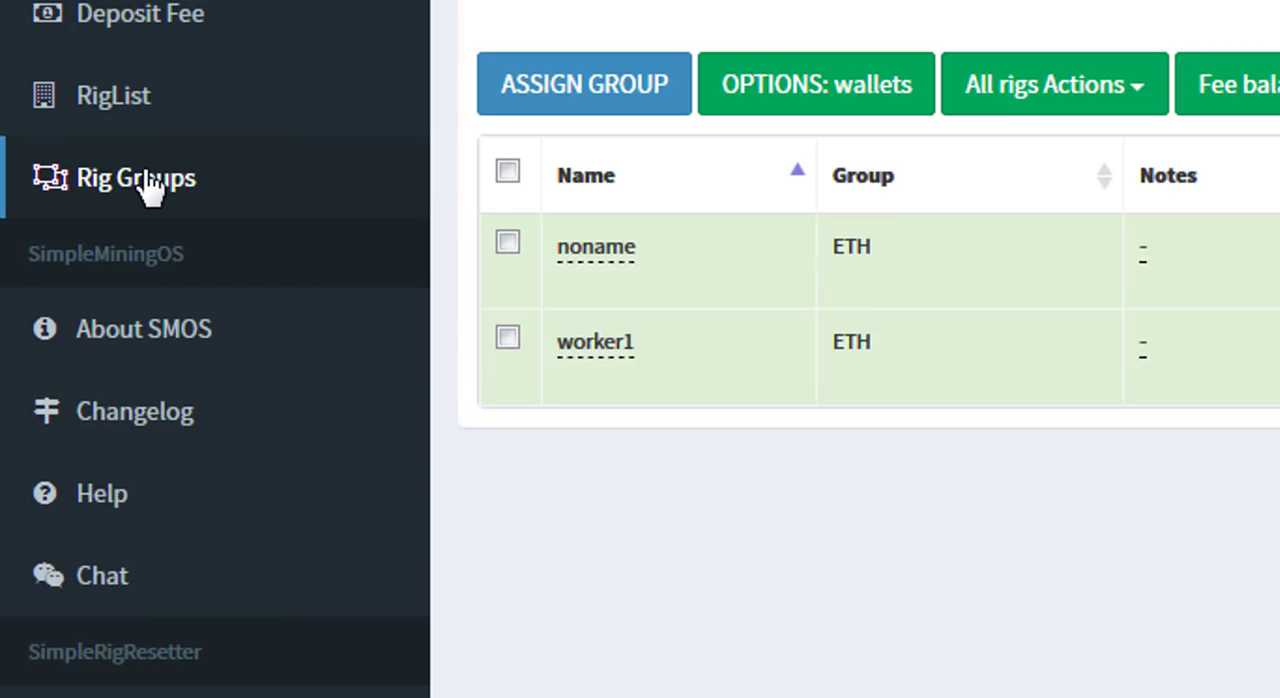
left_click(134, 177)
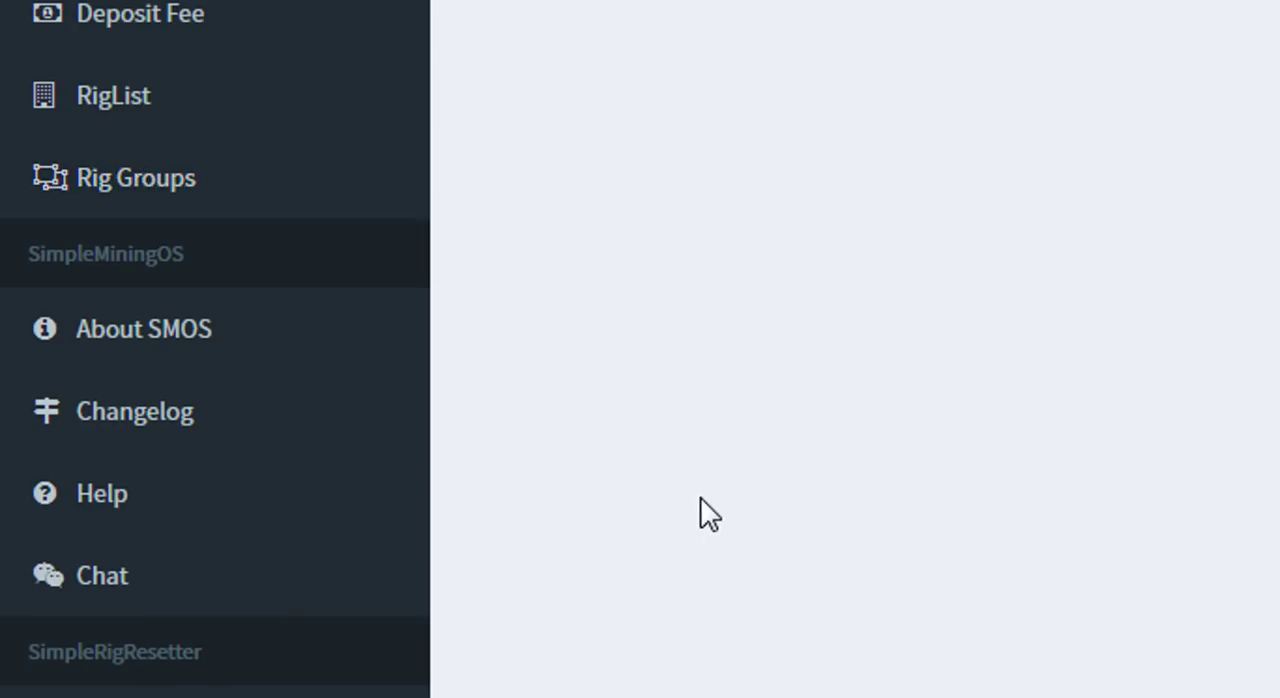
left_click(134, 177)
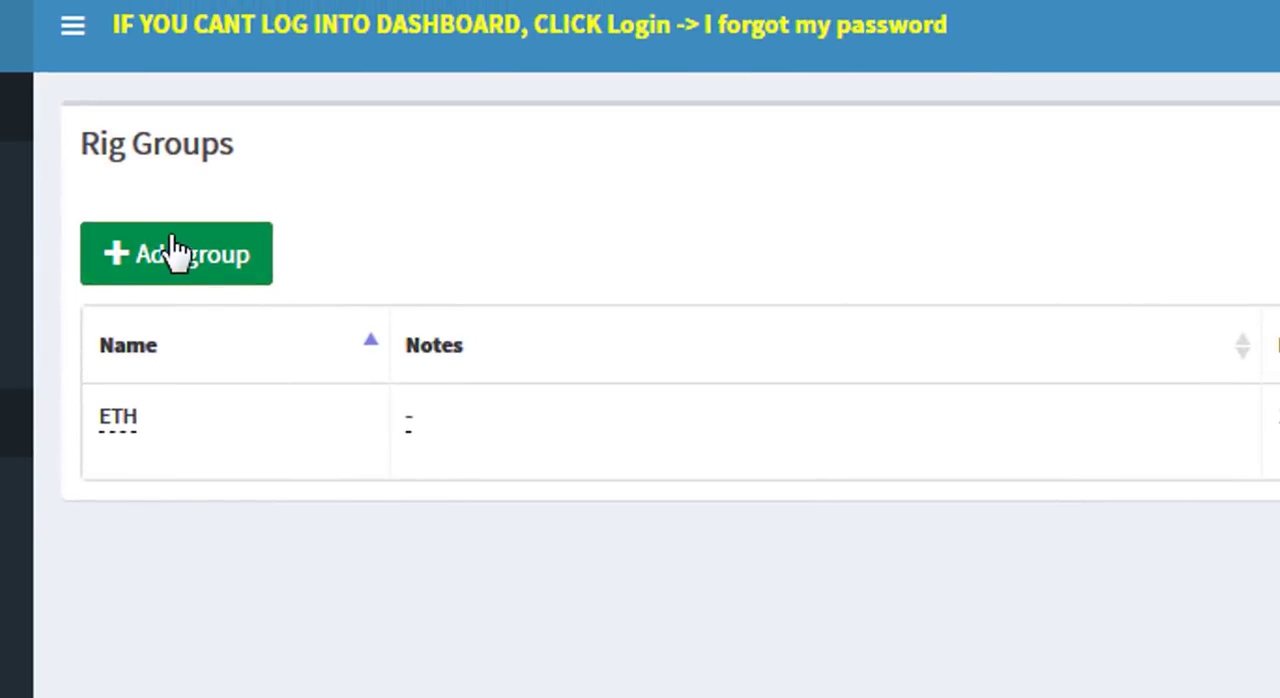
left_click(176, 253)
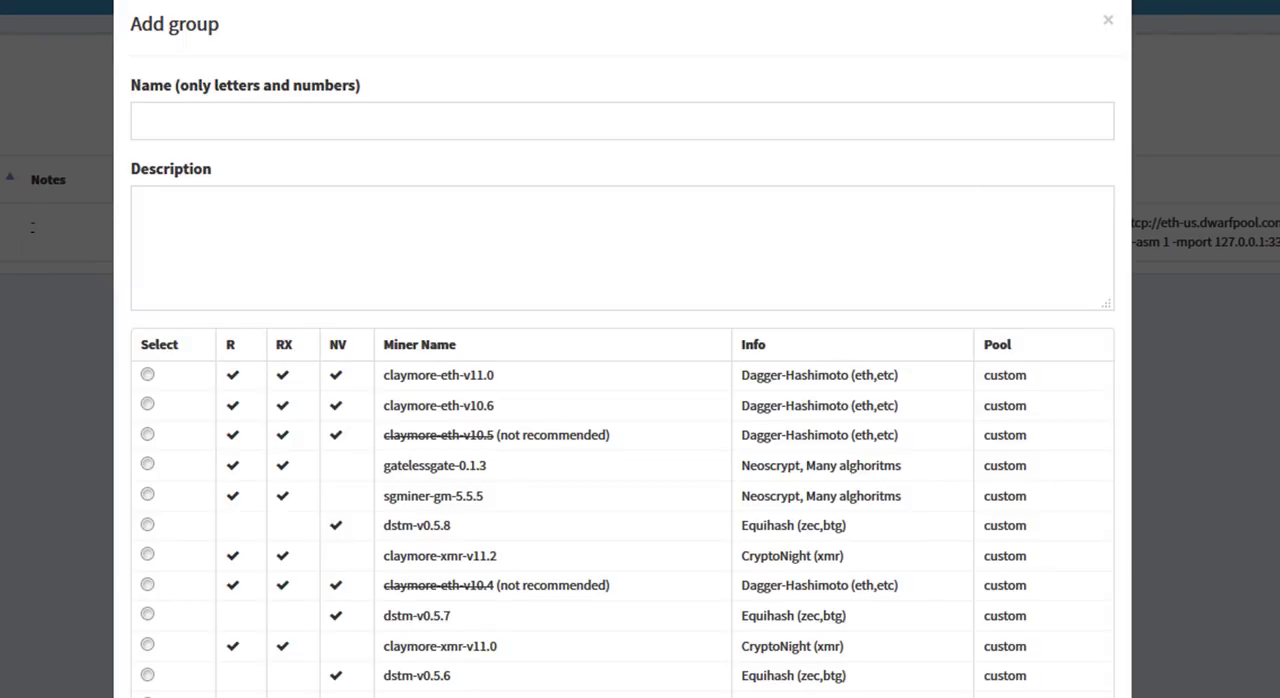
scroll("down", 3)
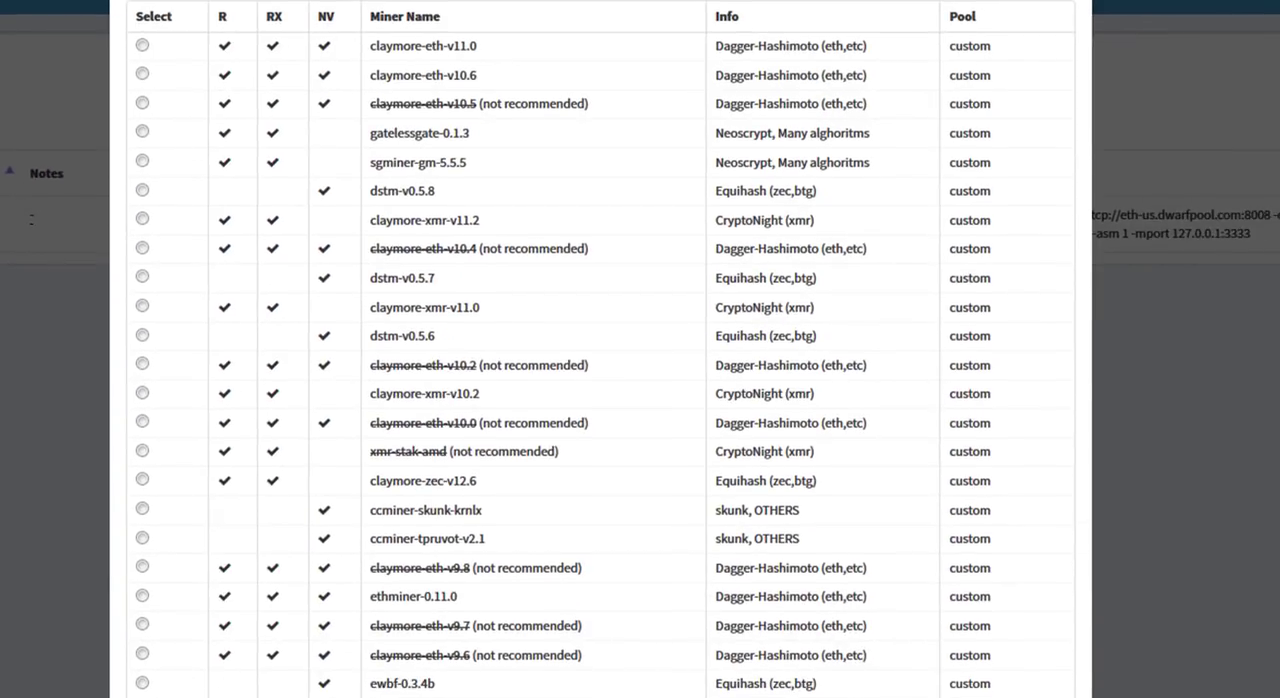
scroll("down", 3)
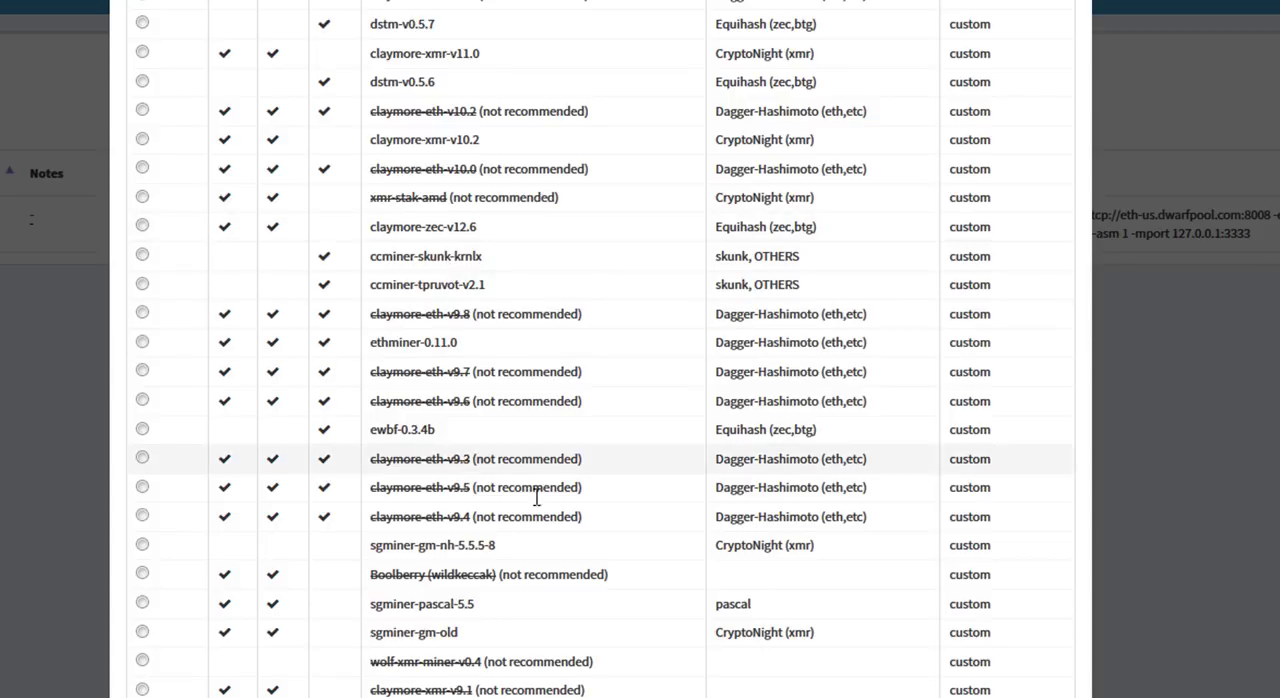
scroll("down", 3)
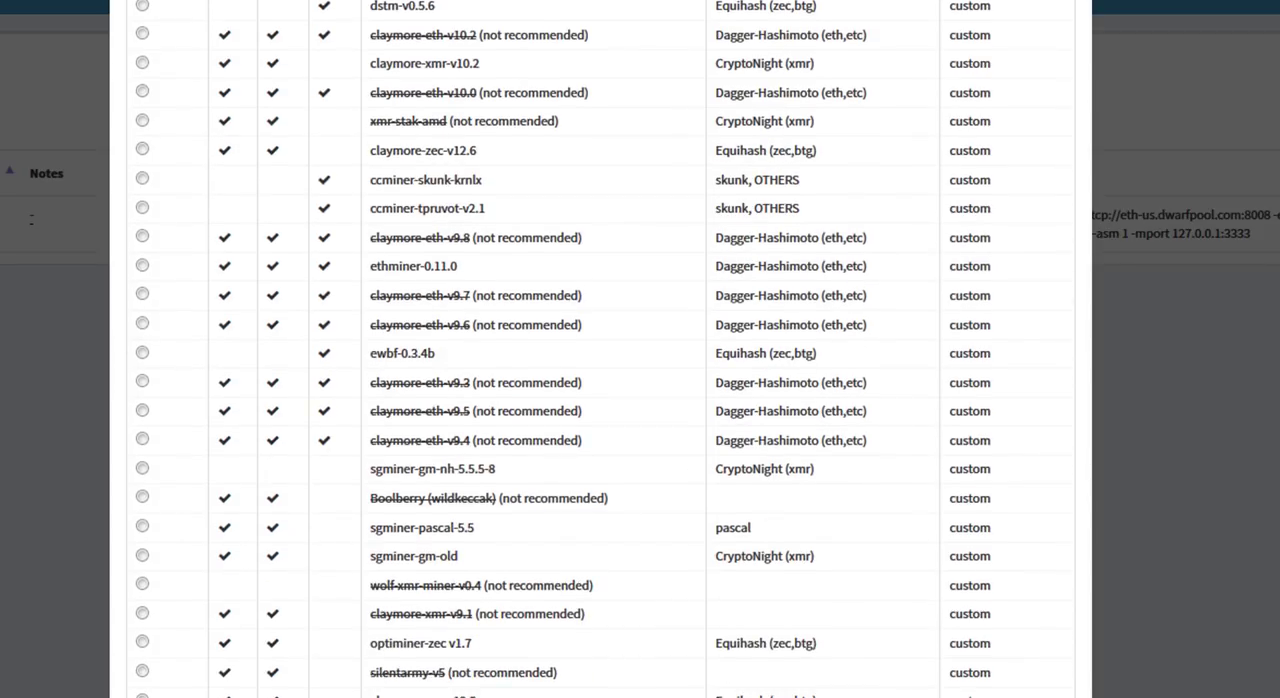
scroll("down", 3)
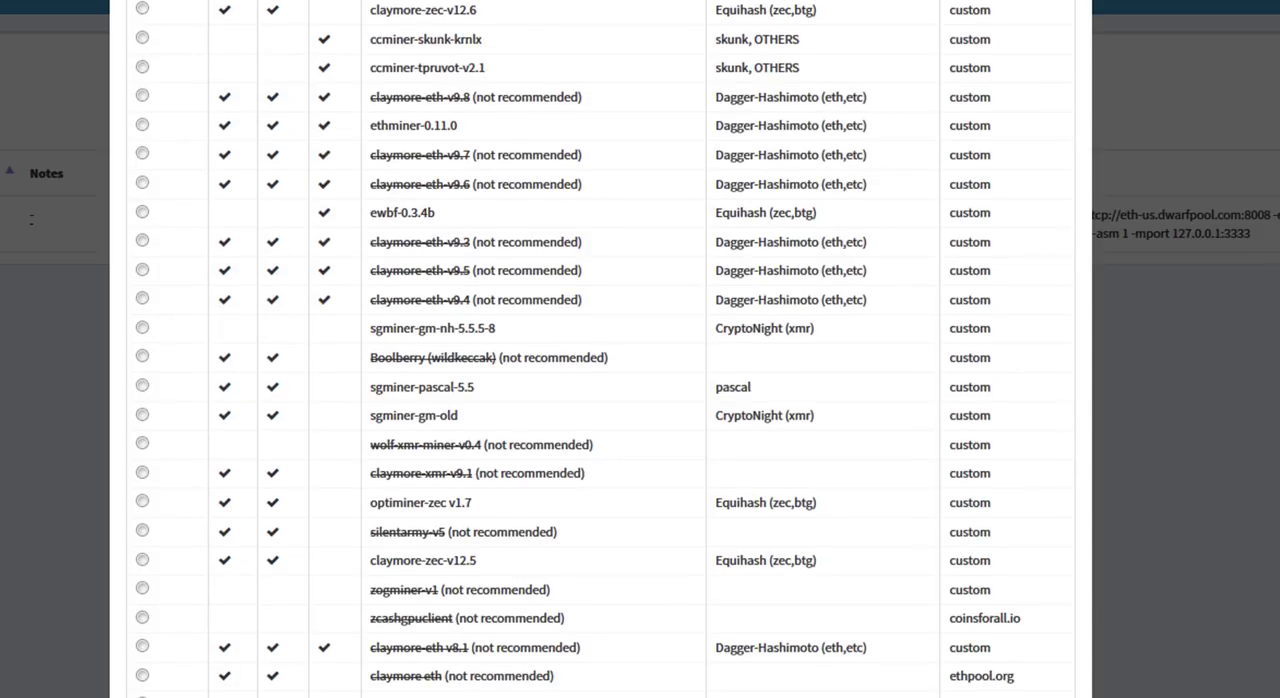
scroll("up", 3)
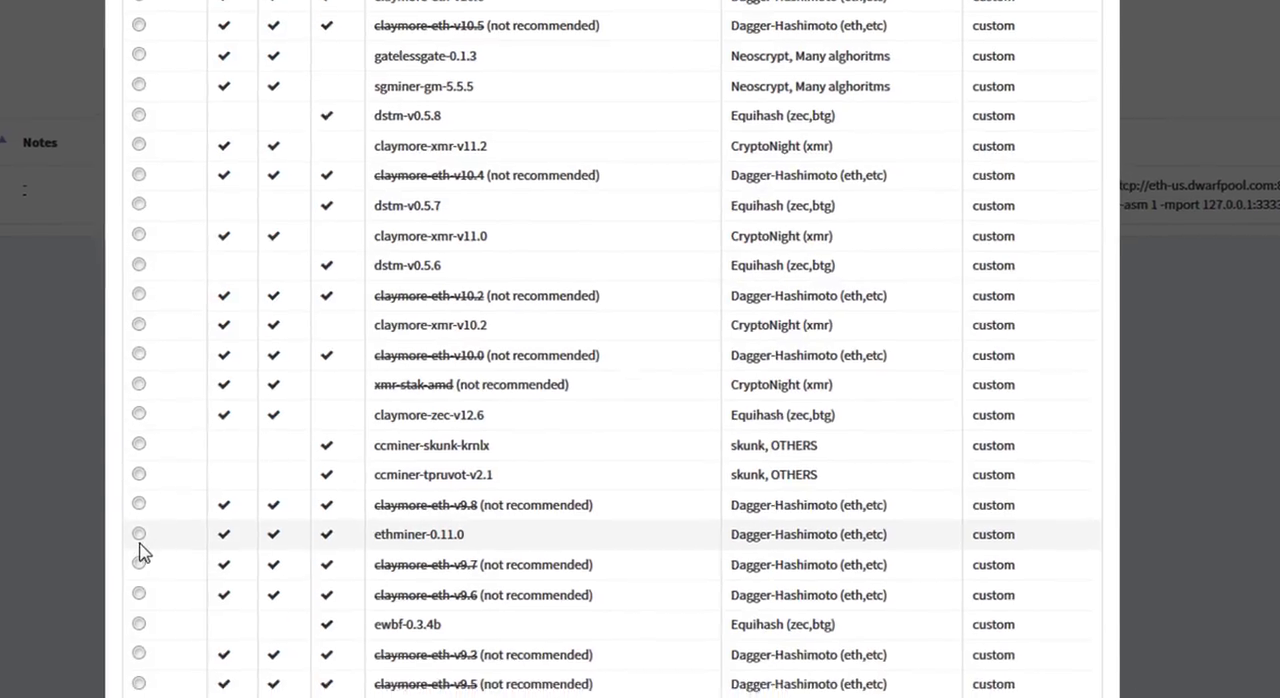
Choose ethminer-0.11.0 as the new rig group's miner.
left_click(138, 533)
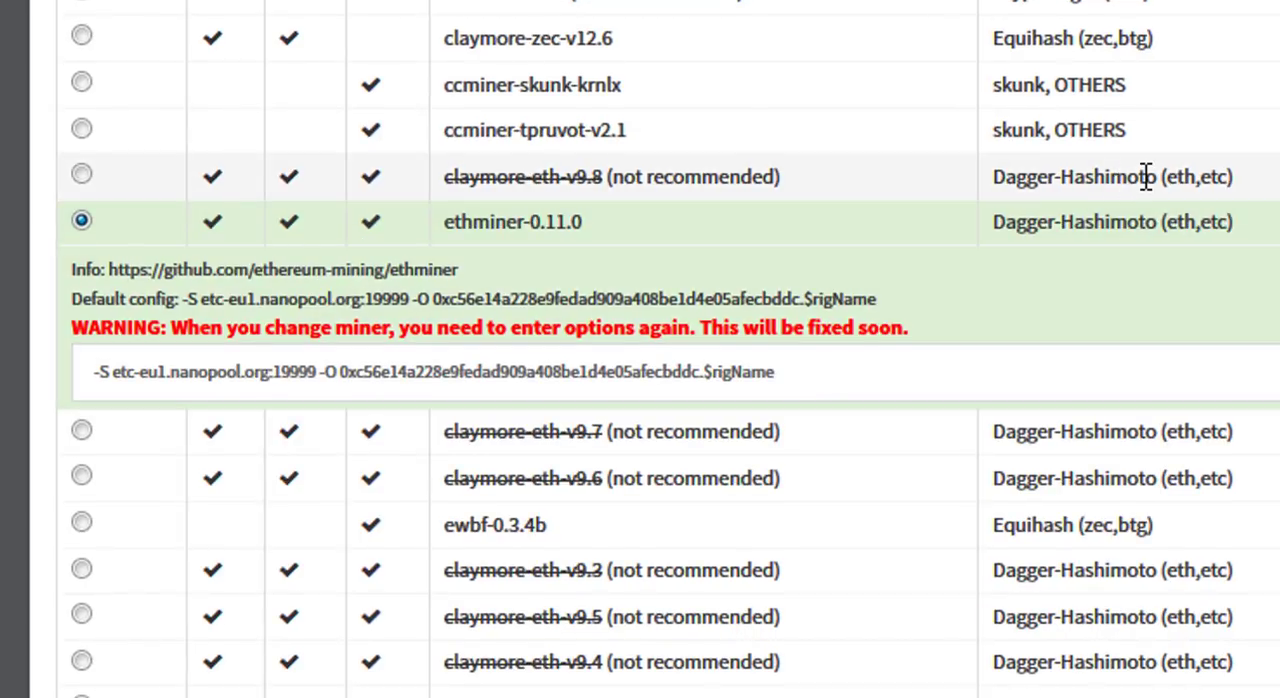
mouse_move(175, 445)
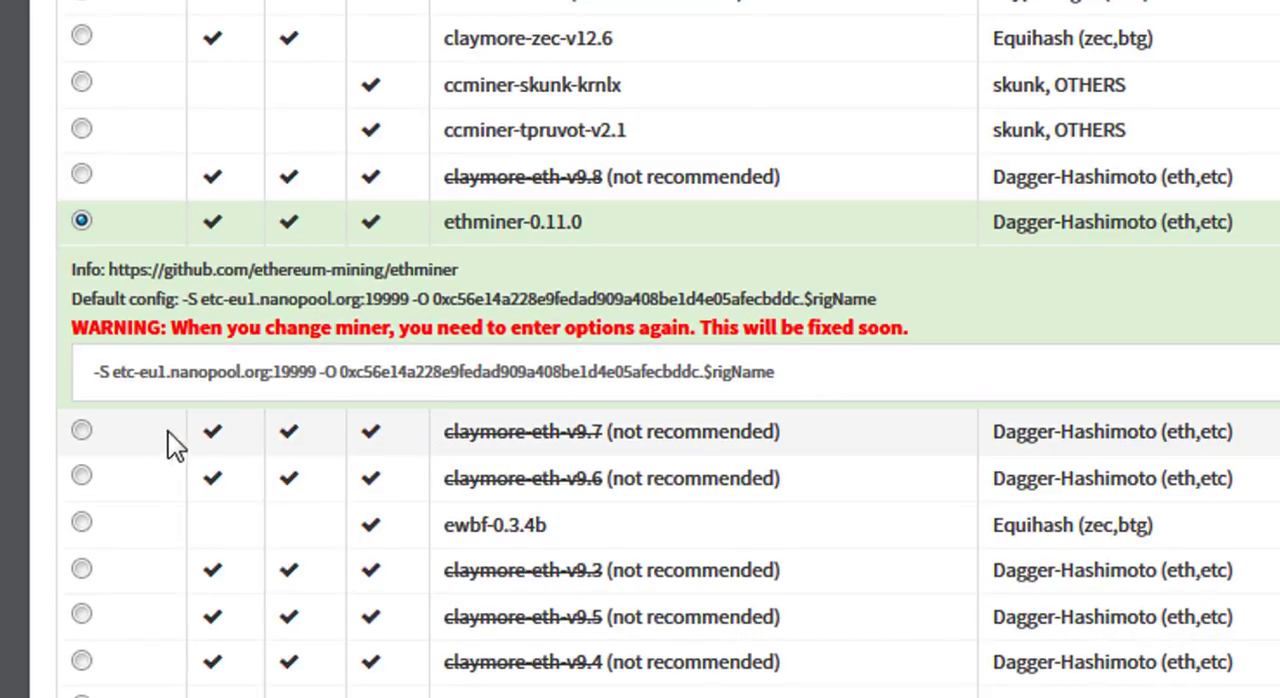
mouse_move(665, 415)
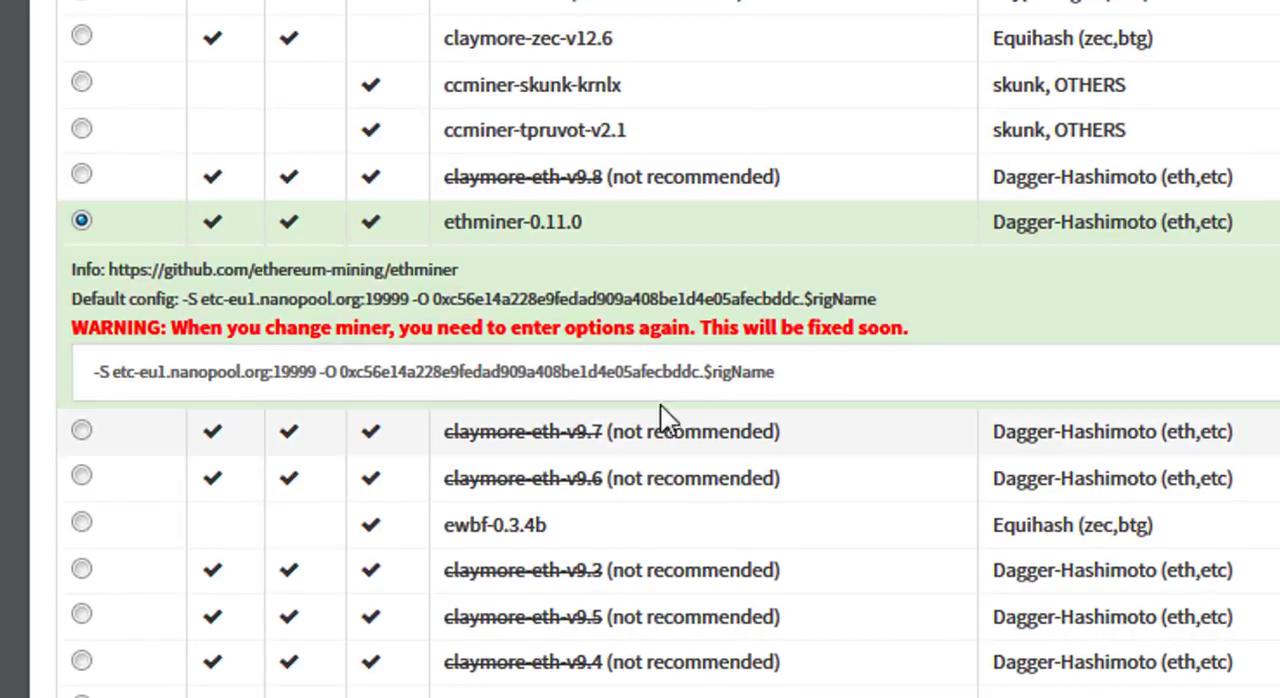
mouse_move(180, 330)
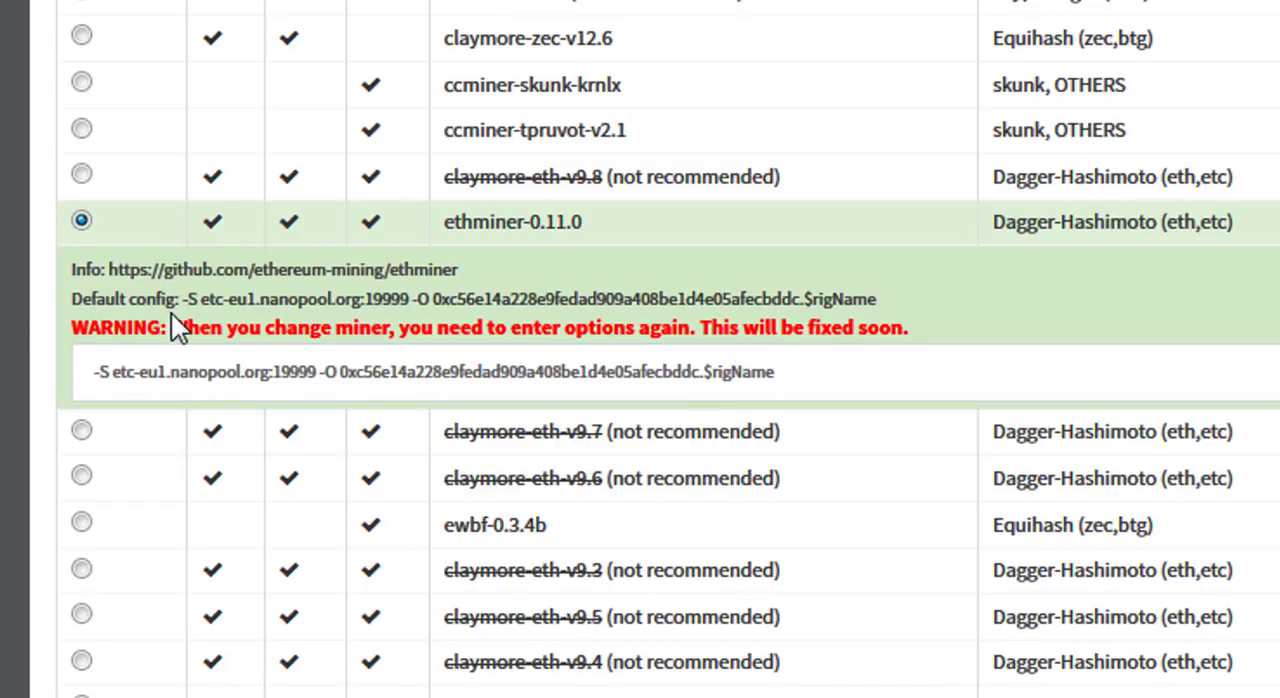
mouse_move(930, 332)
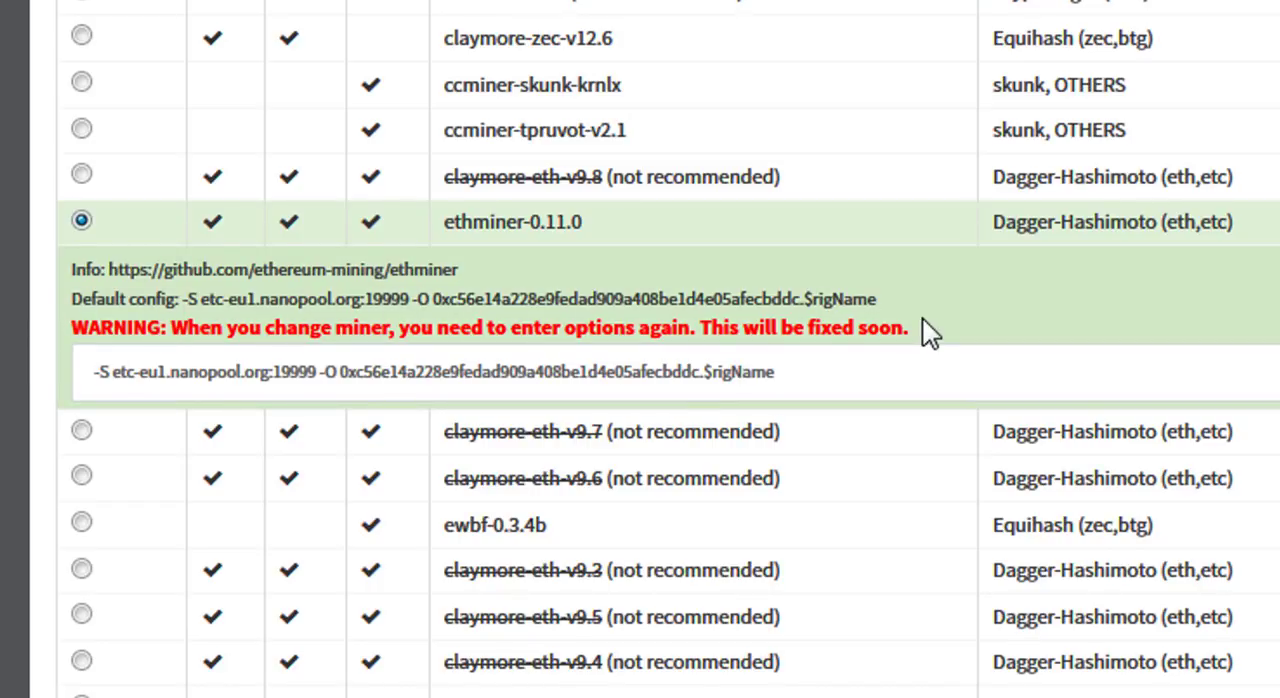
mouse_move(618, 420)
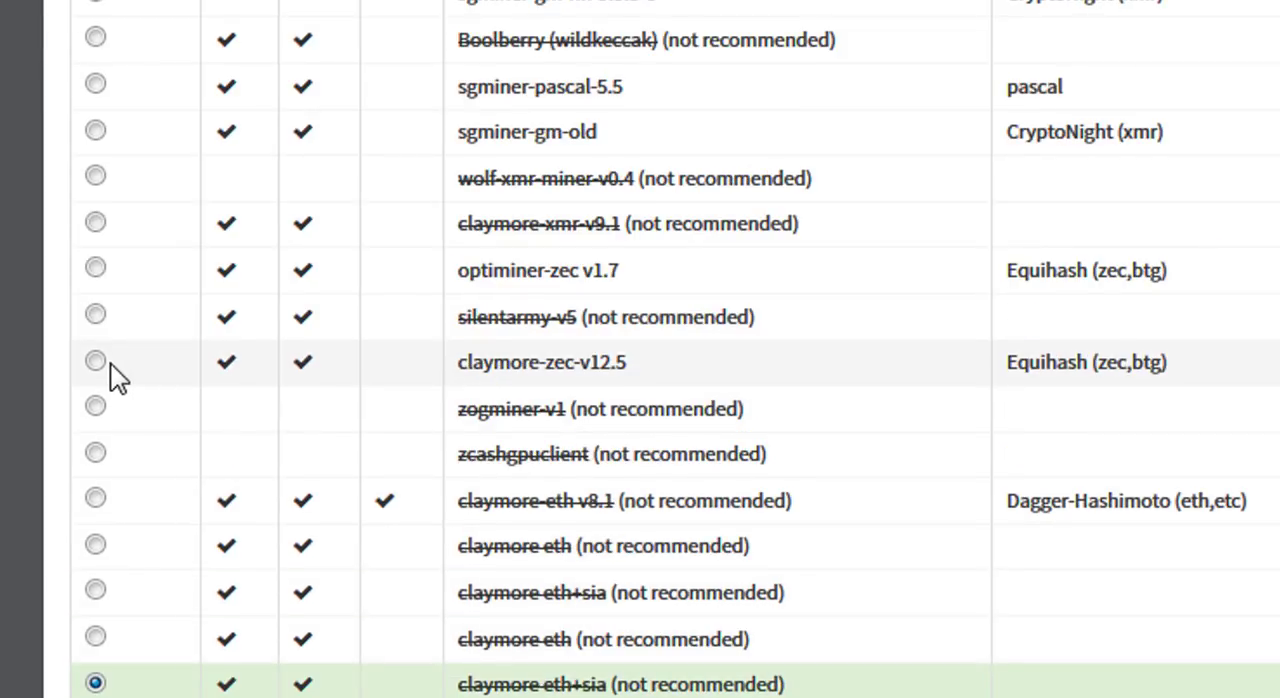
Switch the miner to claymore-zec-v12.5 and start editing its miner options.
left_click(95, 361)
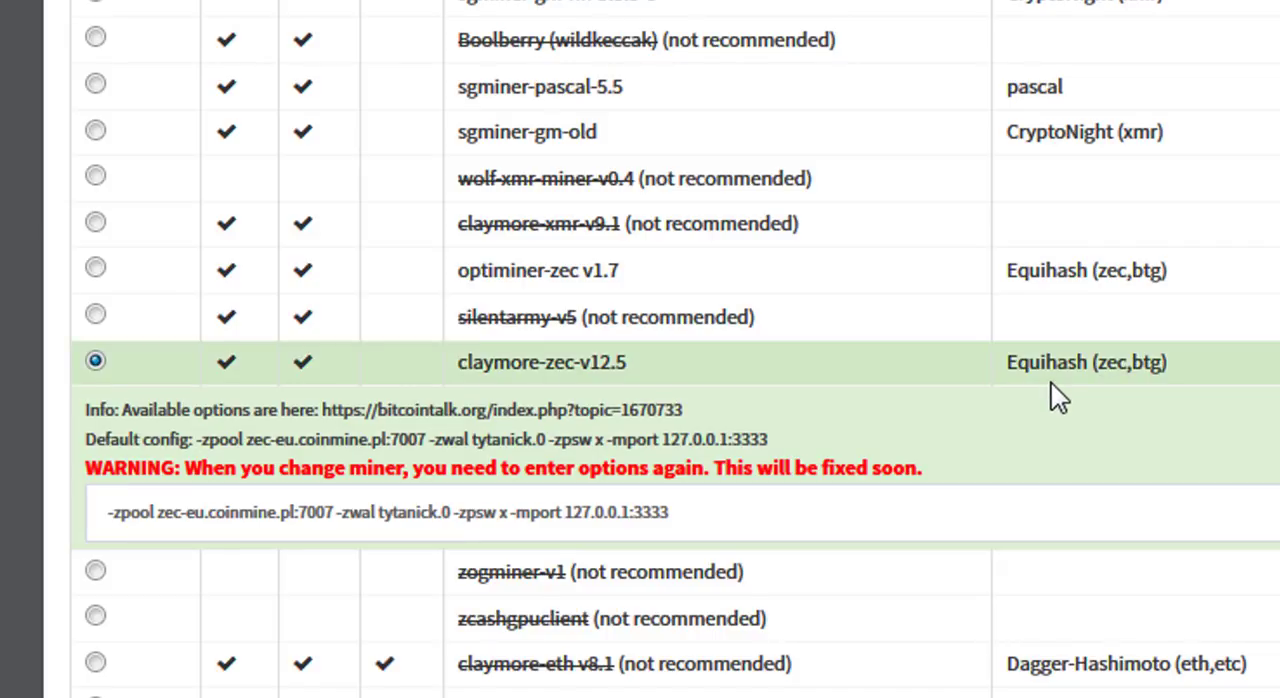
mouse_move(1147, 398)
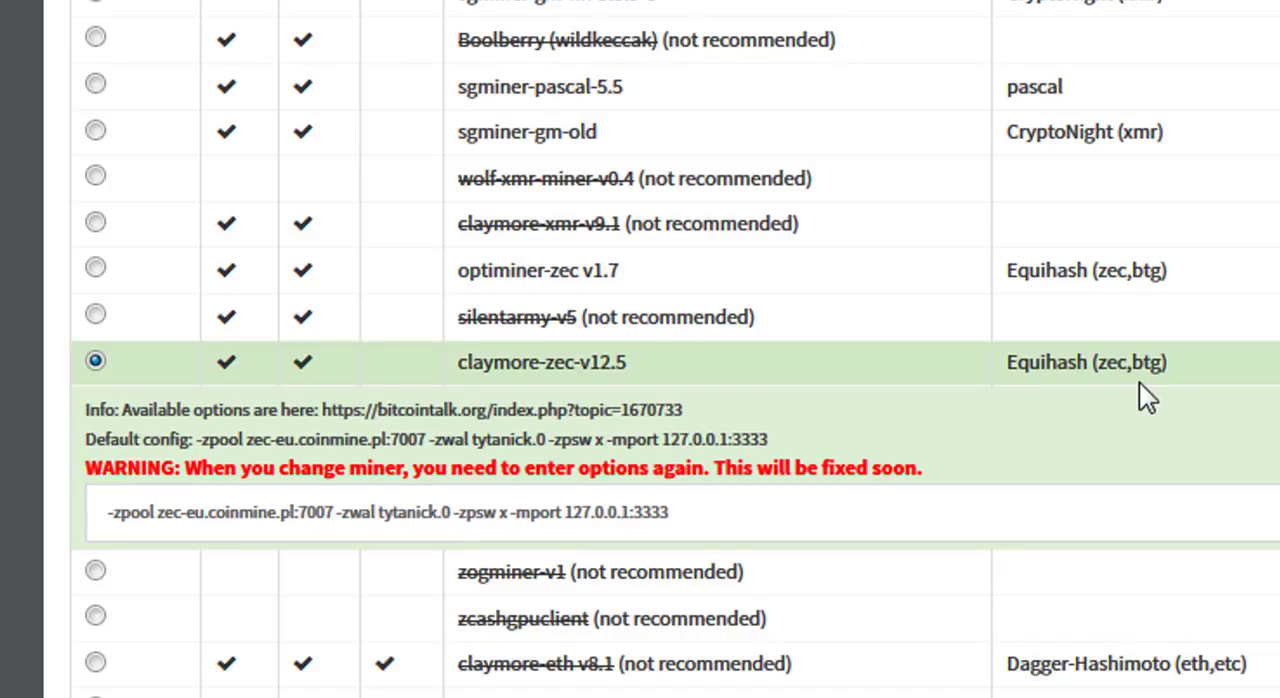
mouse_move(1170, 390)
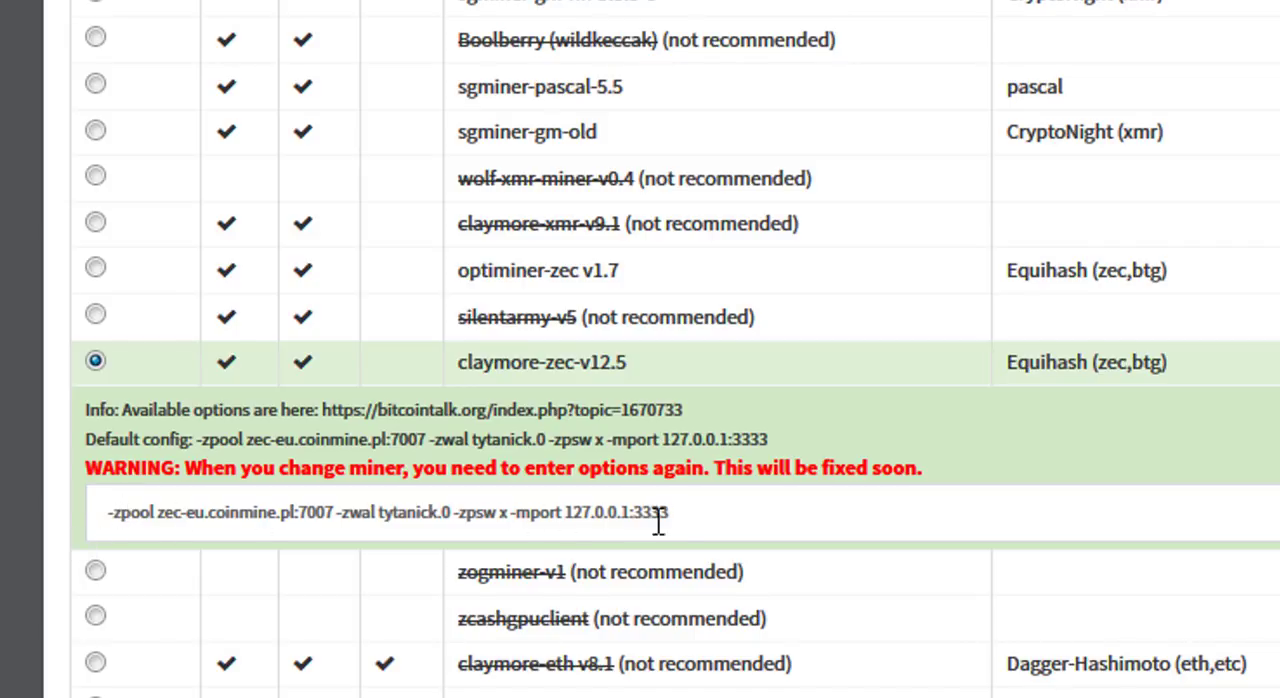
mouse_move(567, 512)
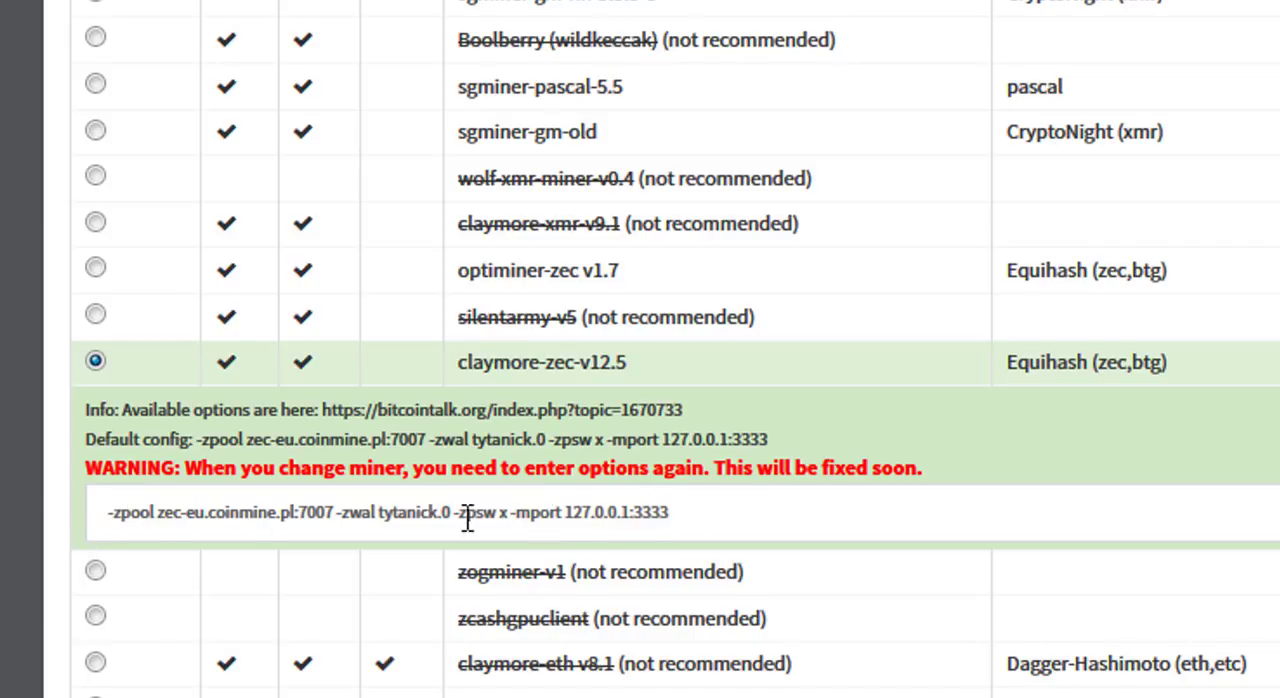
left_click(95, 512)
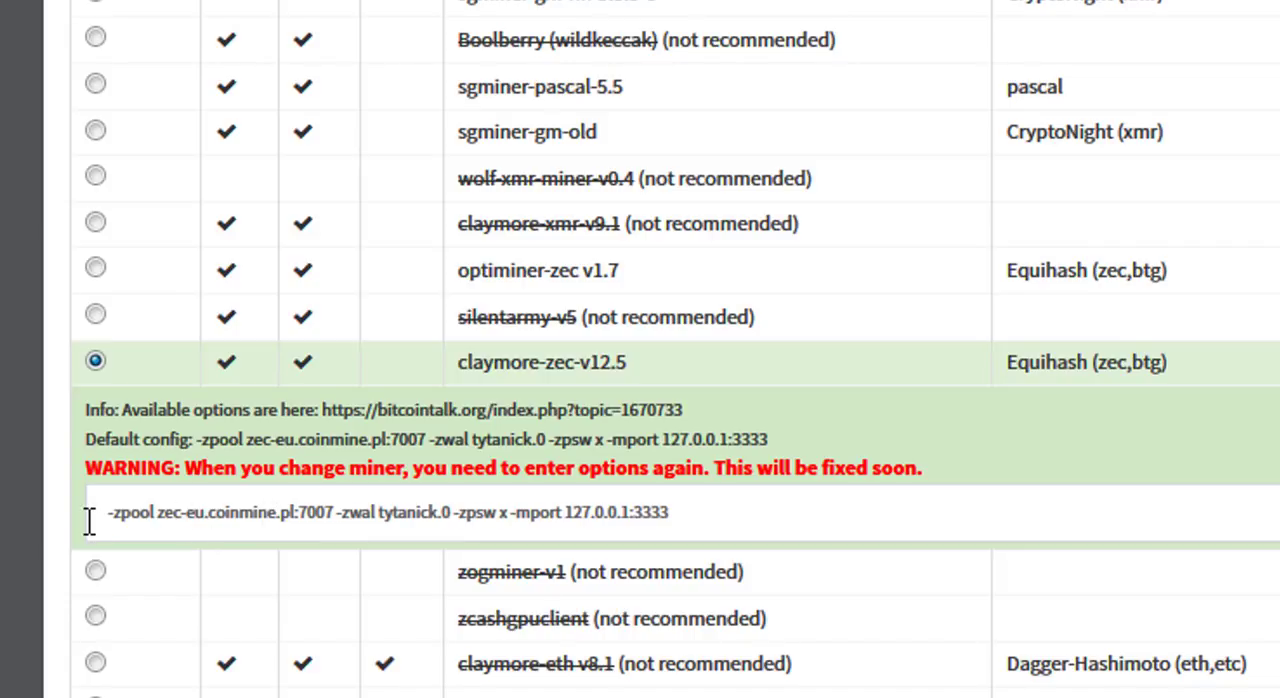
mouse_move(680, 537)
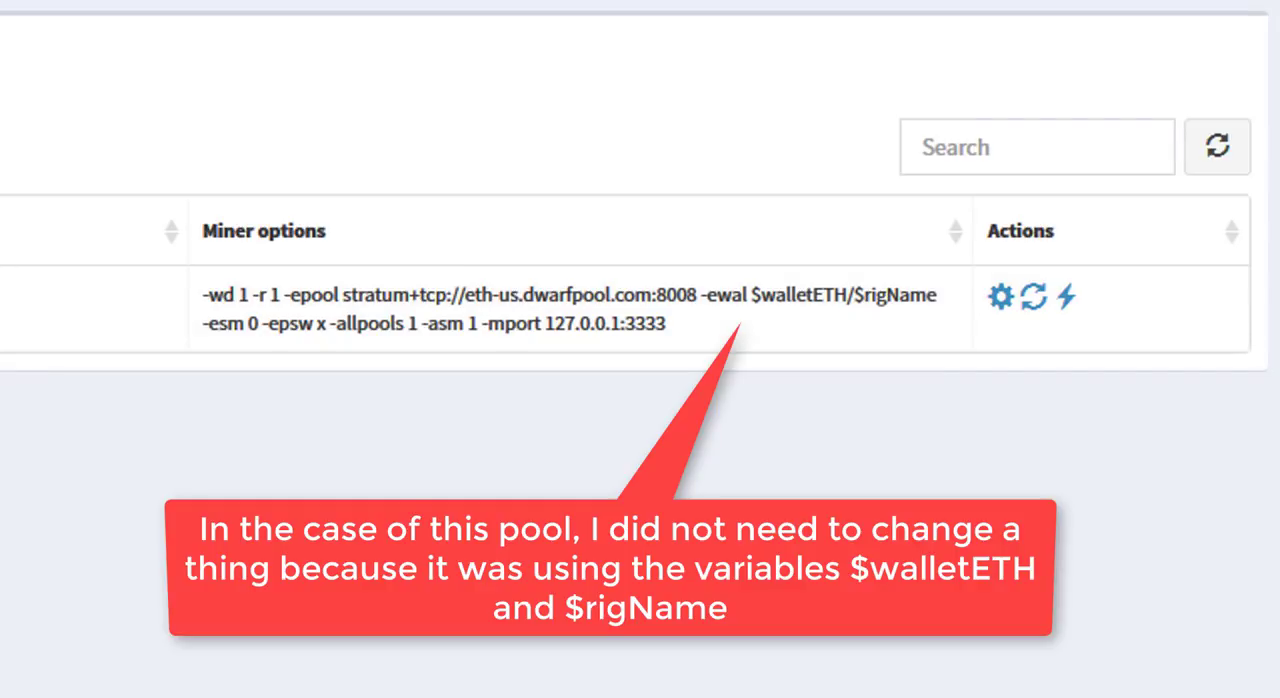
mouse_move(588, 353)
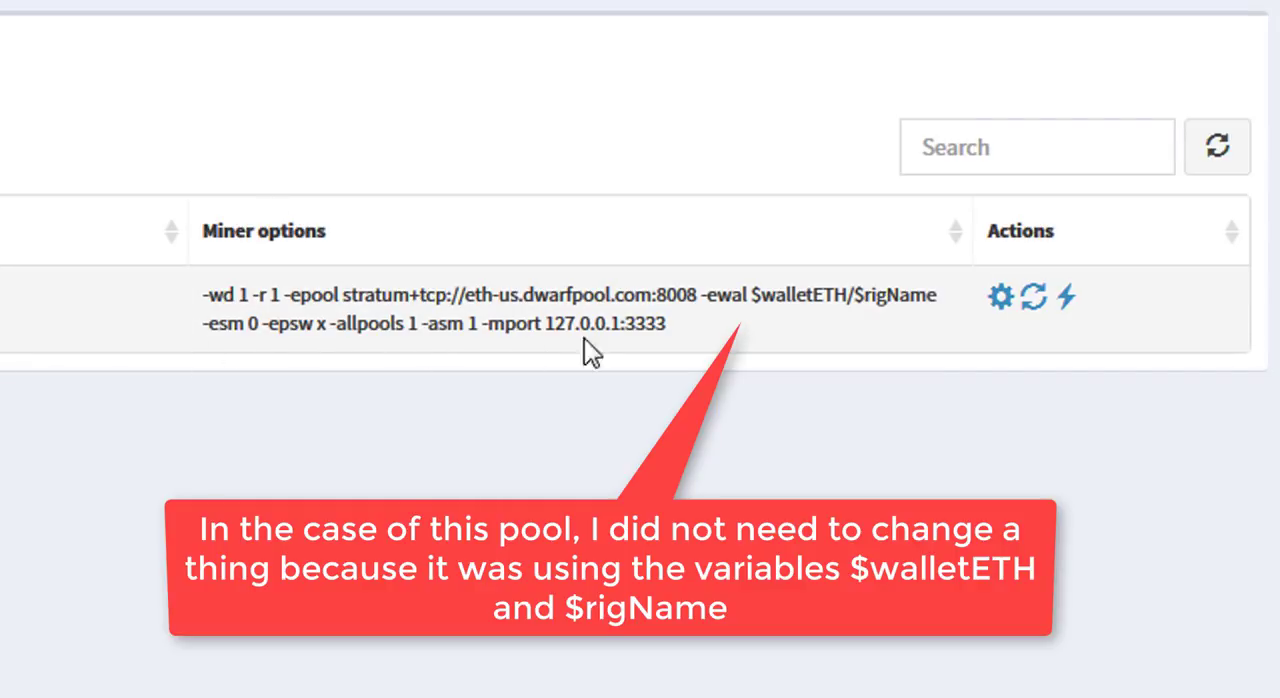
mouse_move(738, 352)
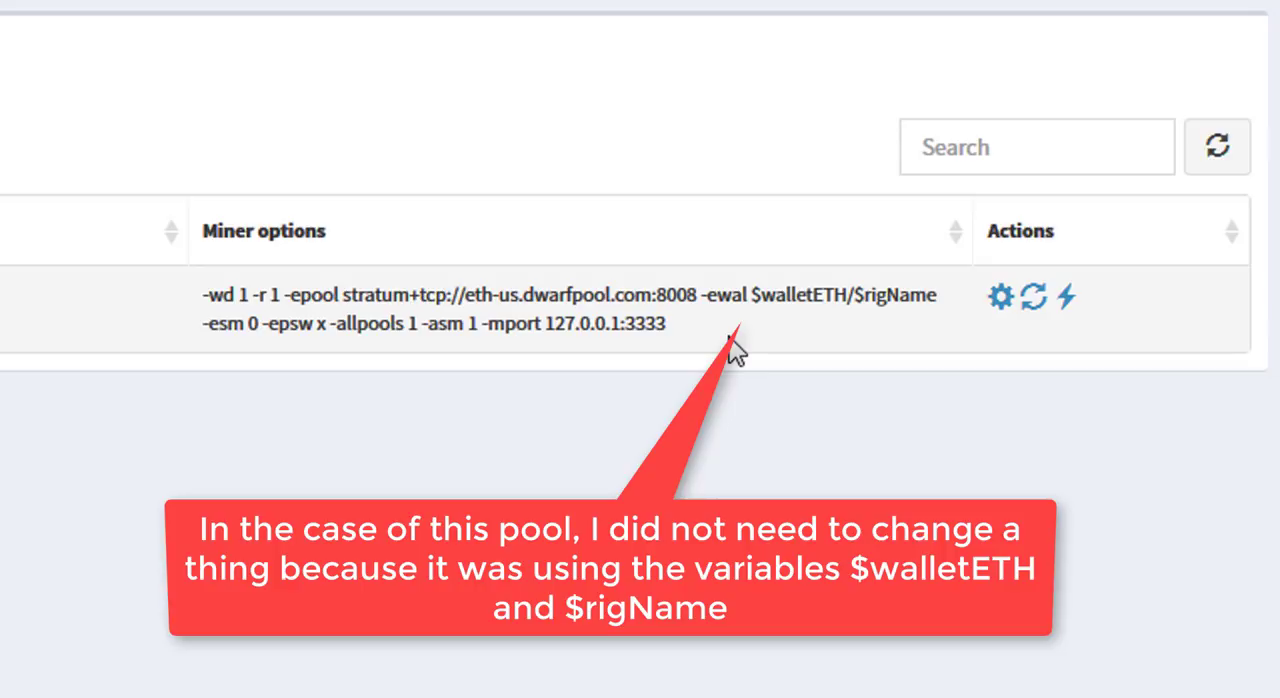
mouse_move(490, 390)
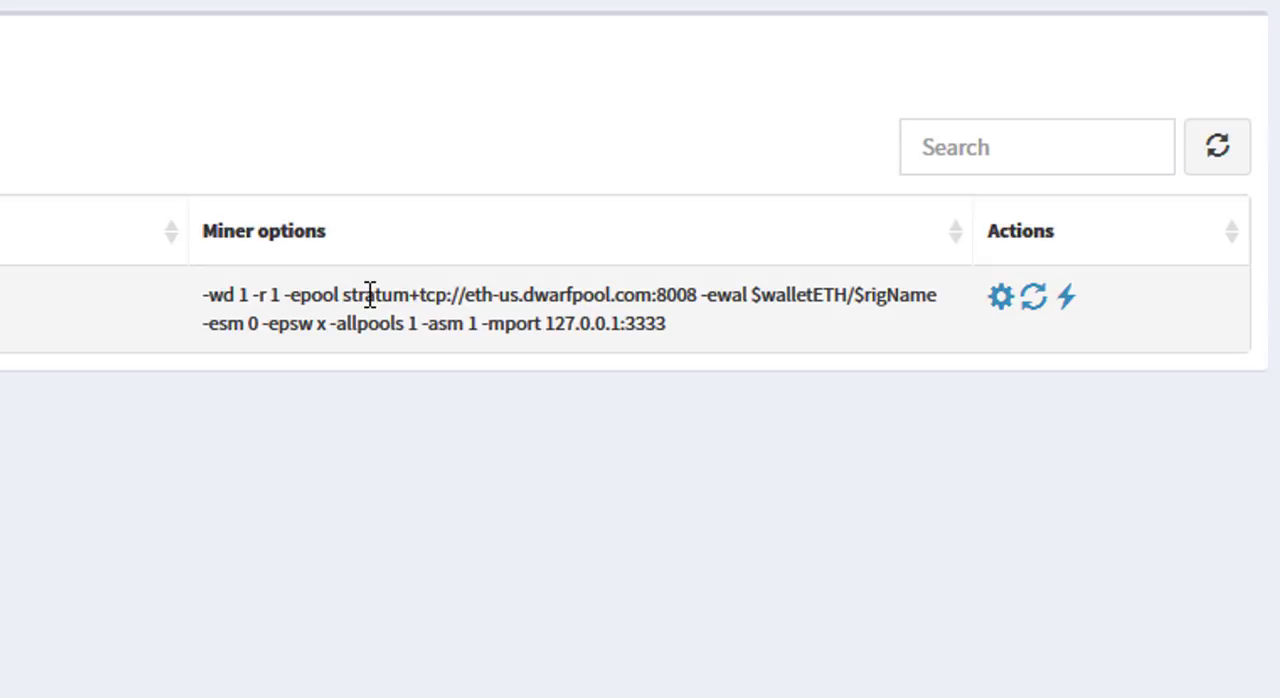
mouse_move(765, 340)
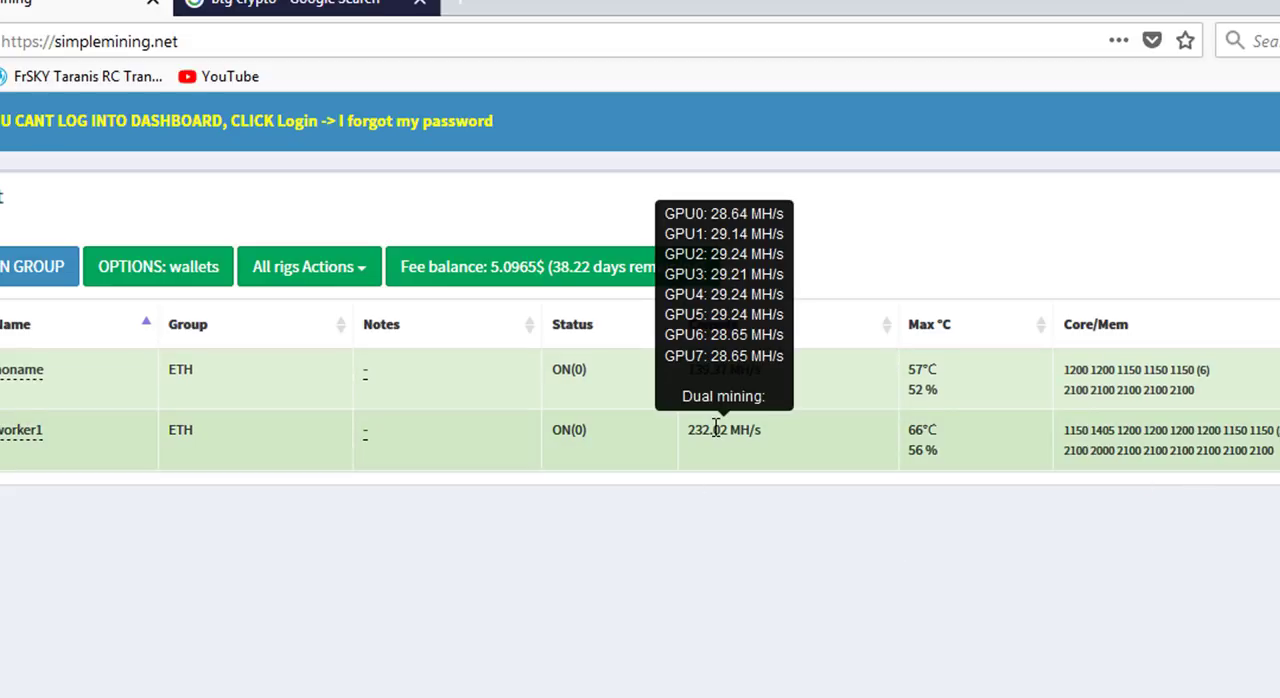
mouse_move(835, 575)
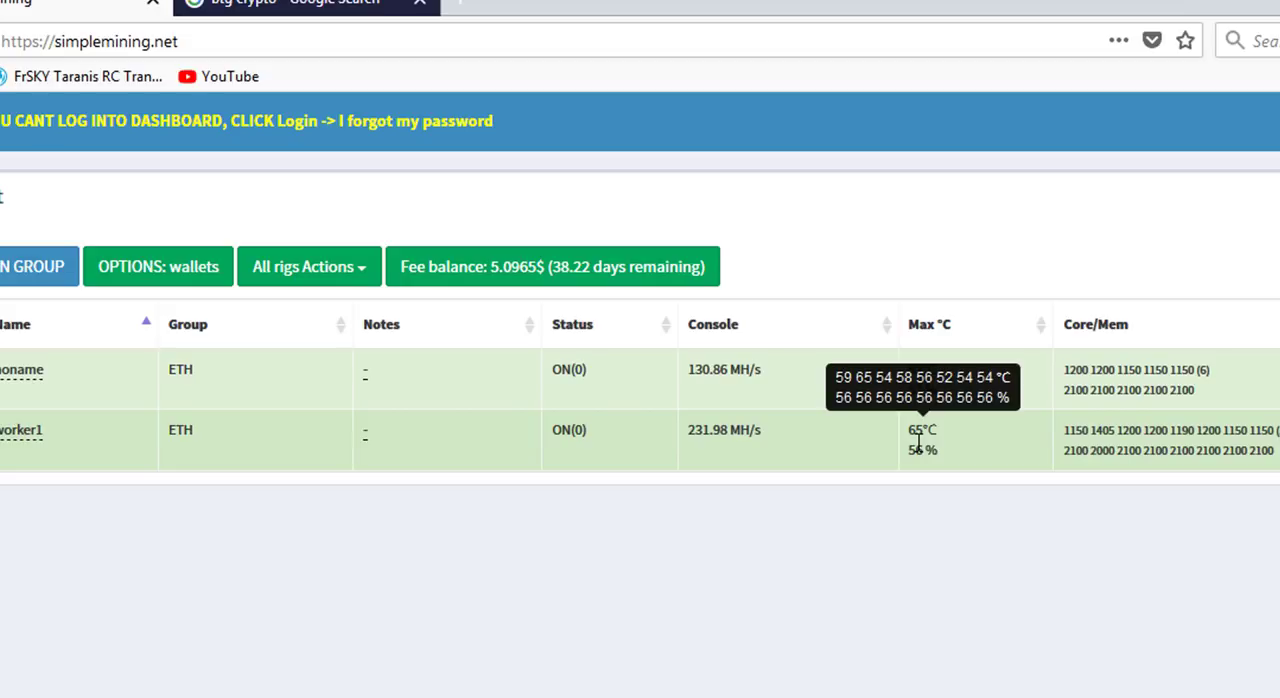
mouse_move(921, 369)
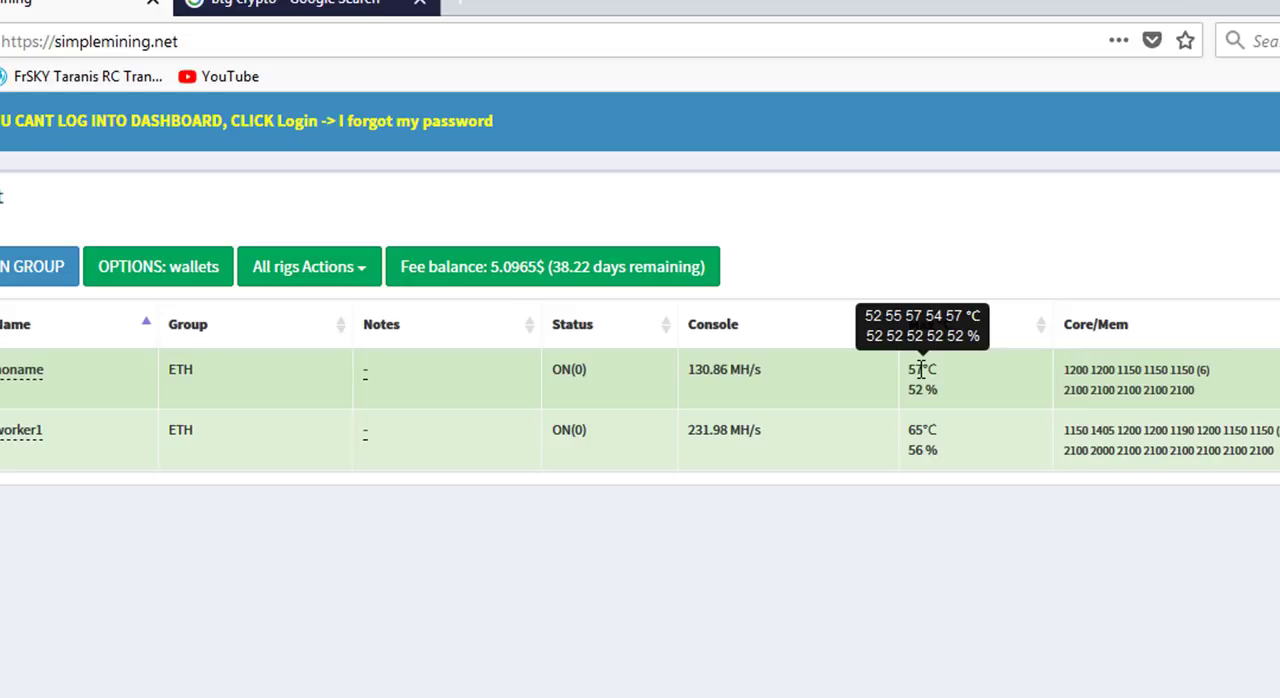
mouse_move(1060, 385)
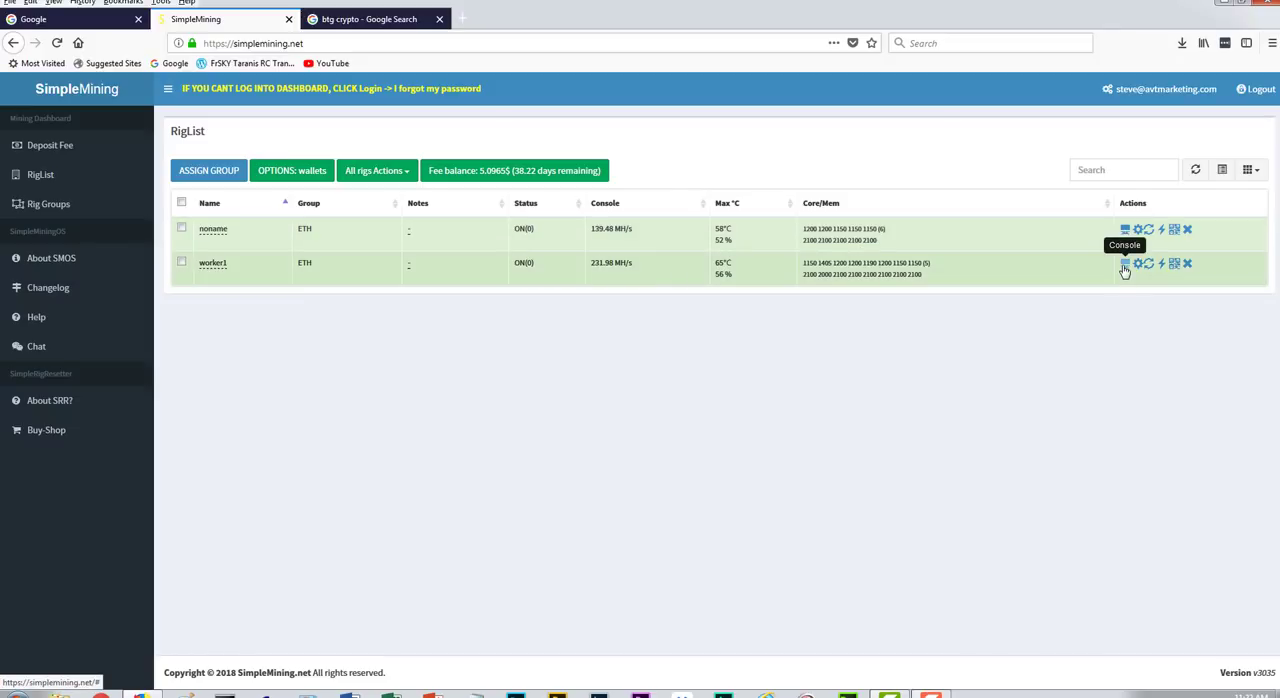
left_click(1124, 263)
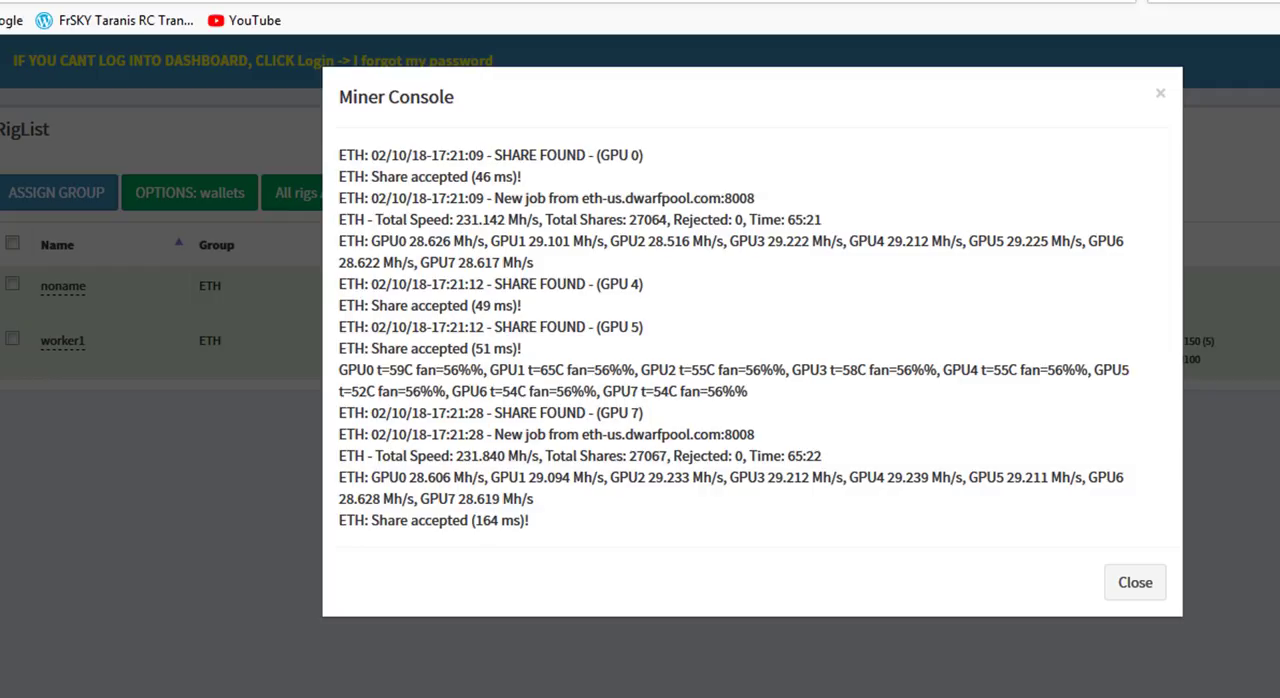
mouse_move(1268, 642)
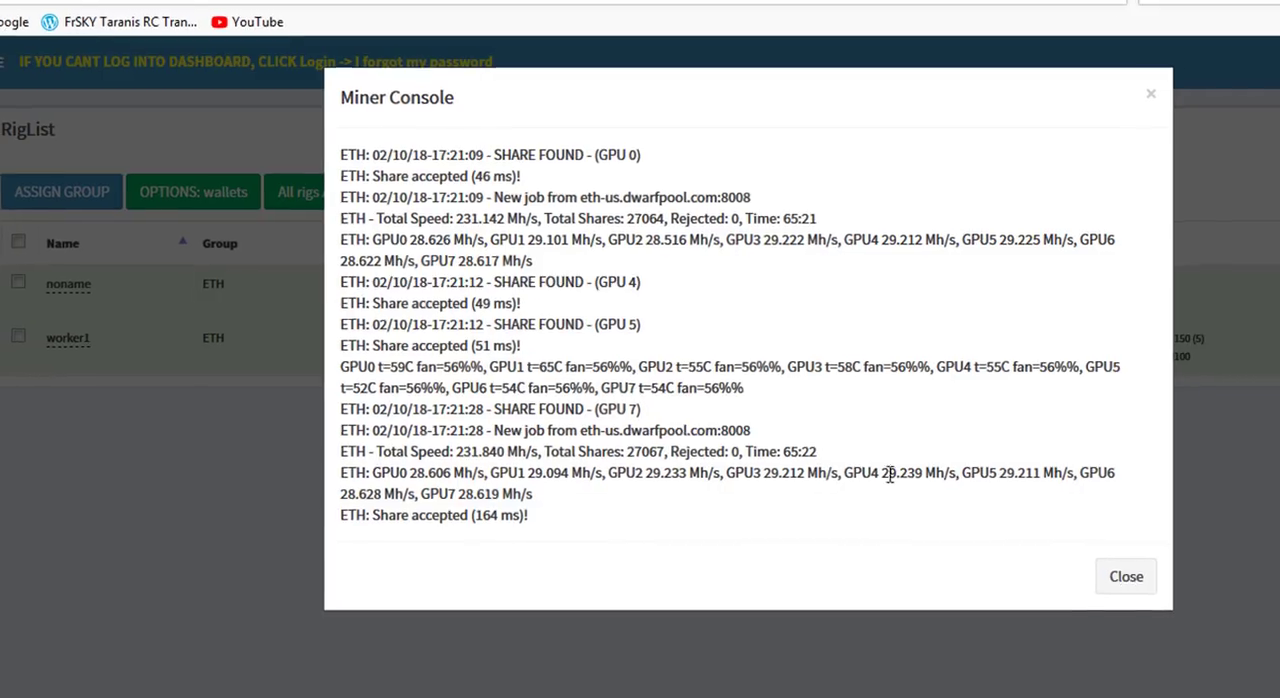
left_click(1125, 576)
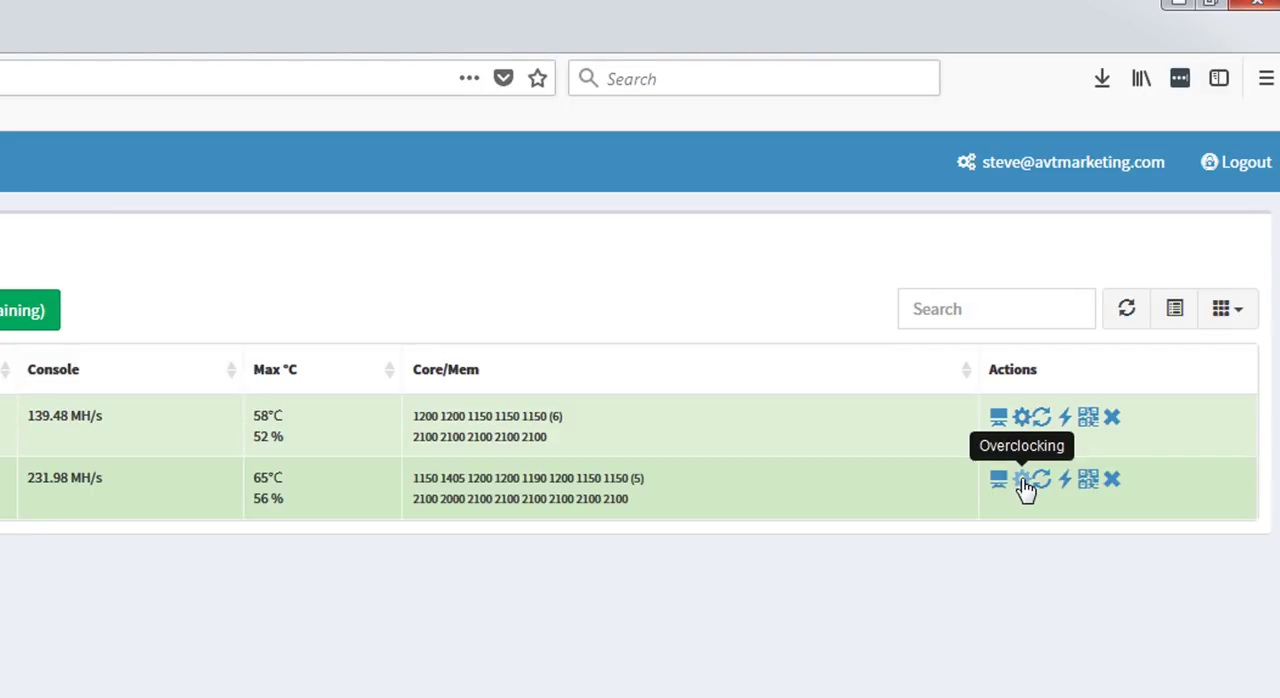
Open worker1's Overclocking settings and drag the minimum fan speed slider to 59%.
left_click(1021, 479)
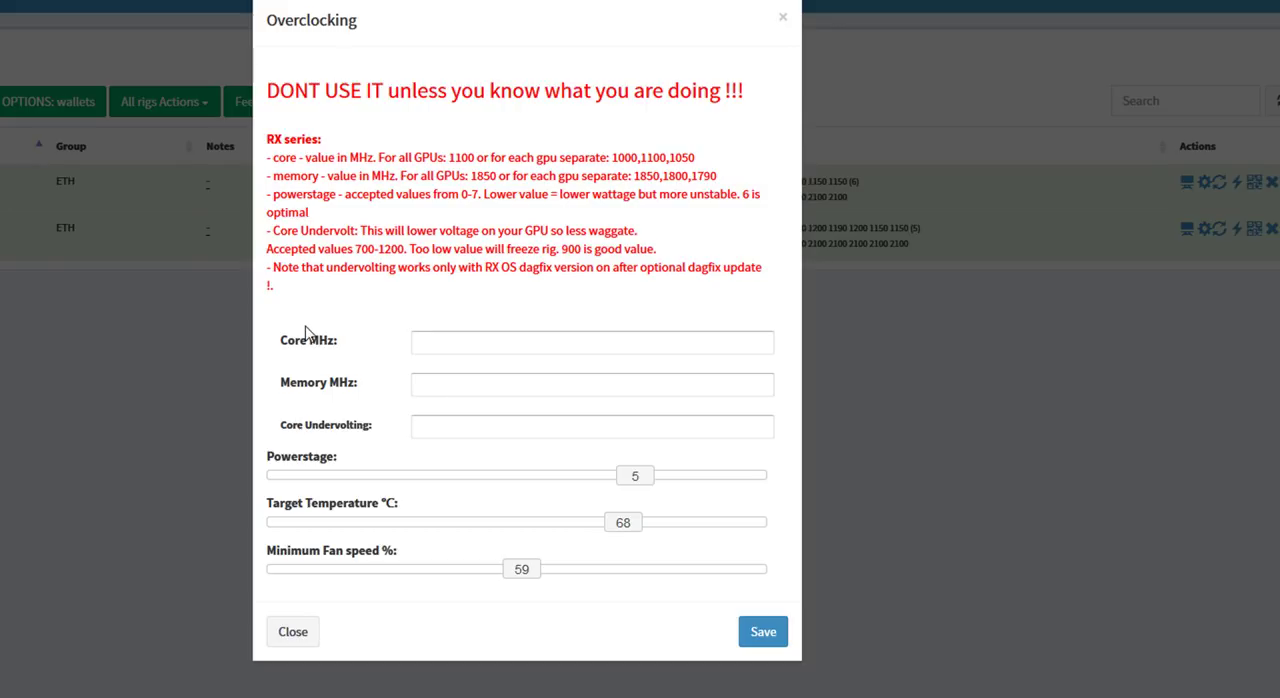
mouse_move(310, 335)
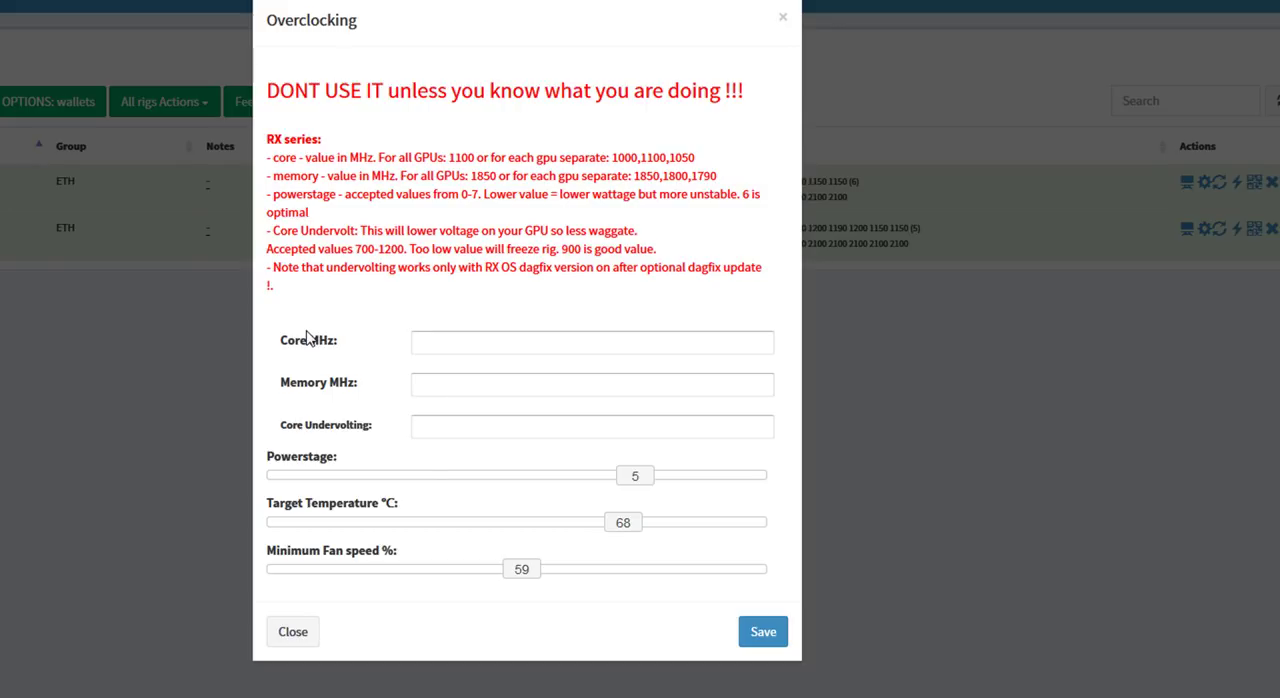
mouse_move(637, 543)
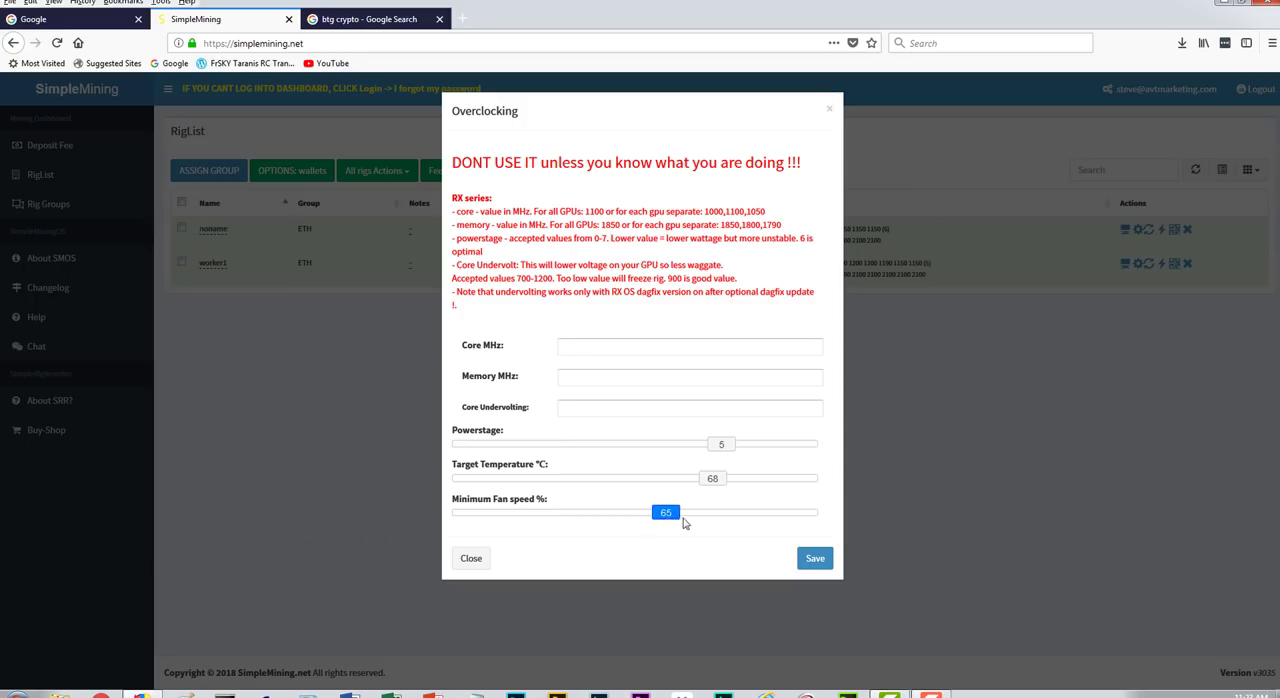
left_click_drag(665, 512, 638, 512)
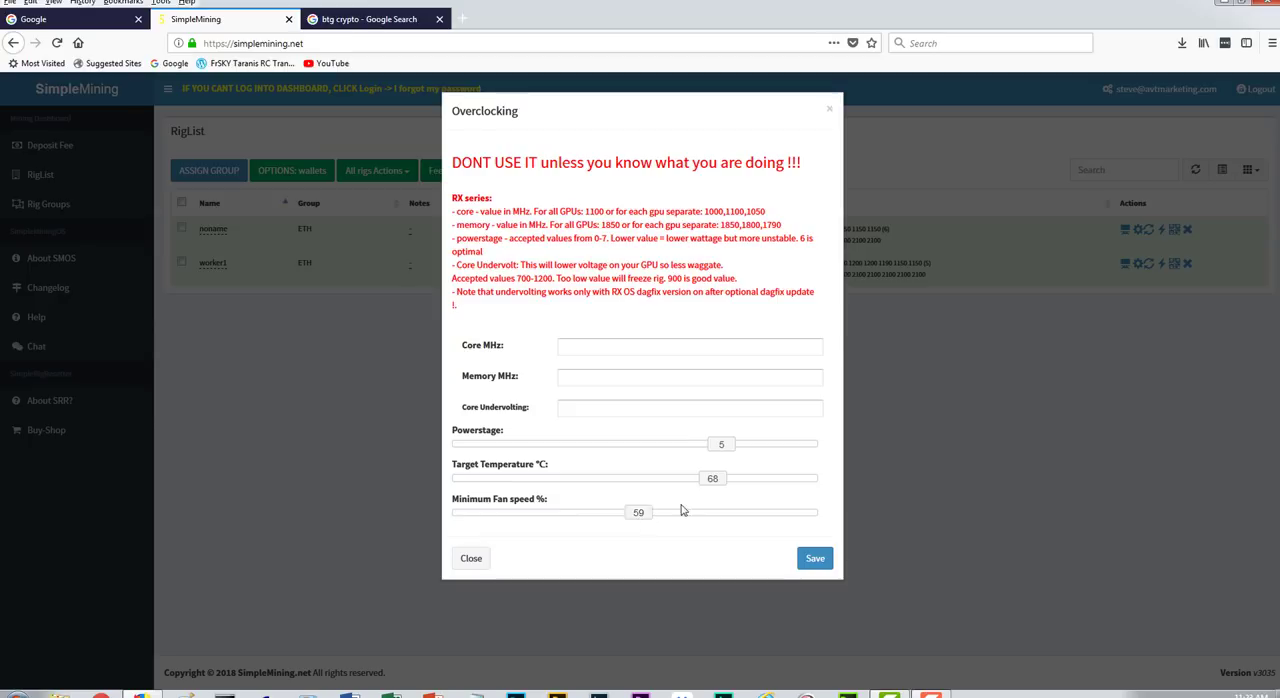
mouse_move(666, 483)
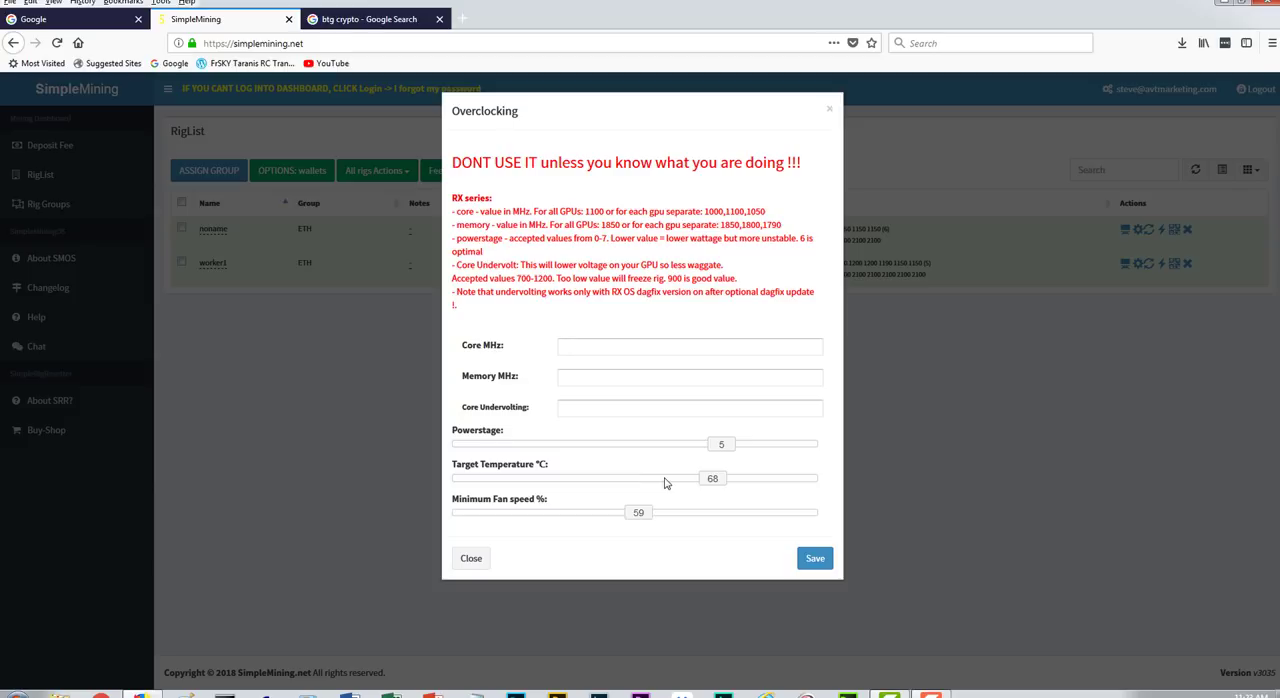
mouse_move(676, 521)
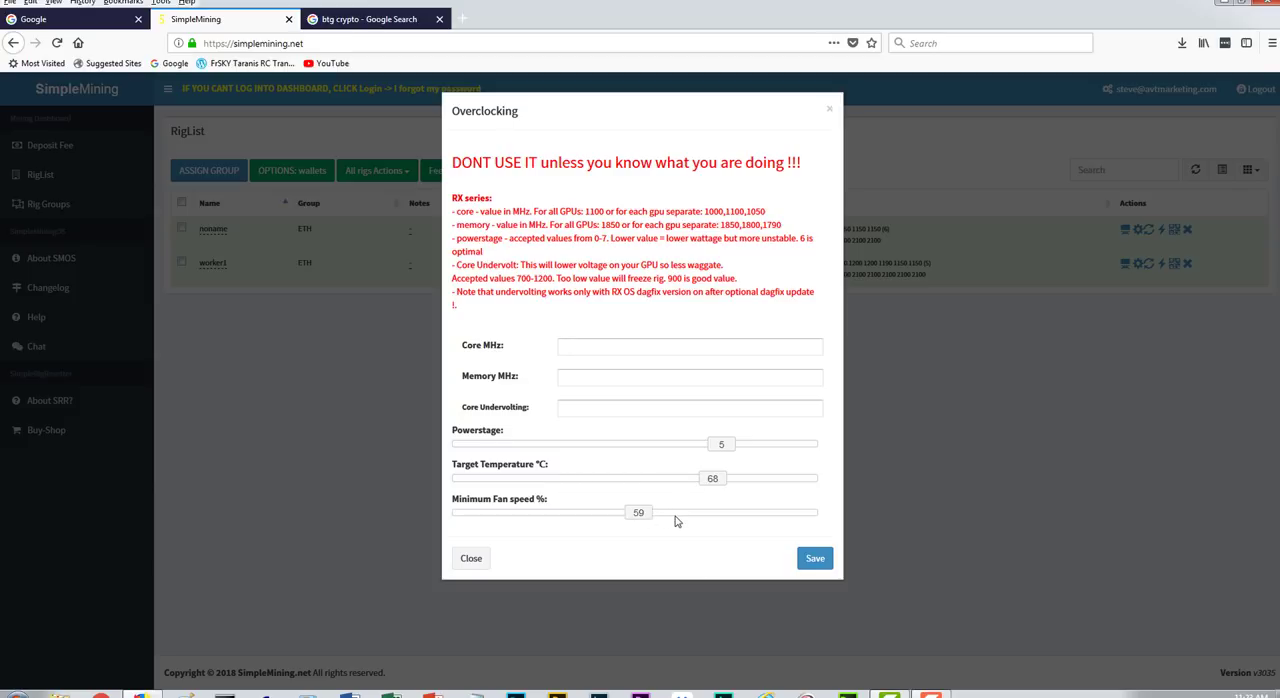
mouse_move(514, 453)
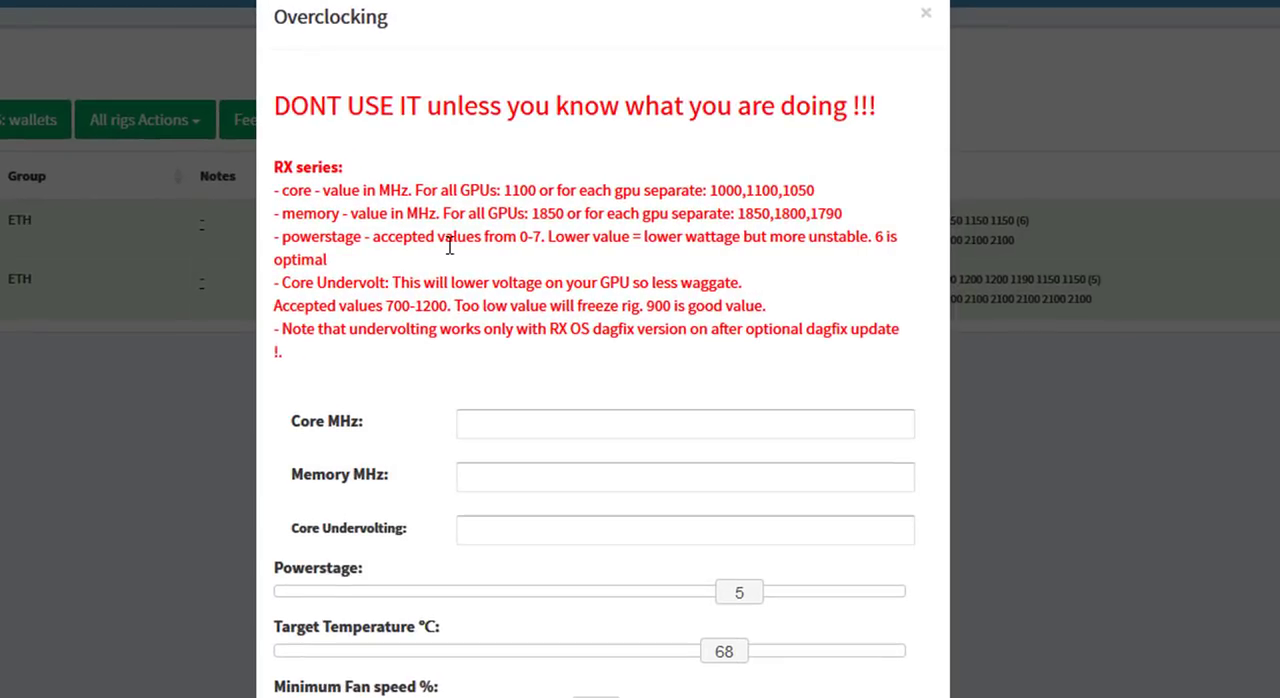
mouse_move(630, 265)
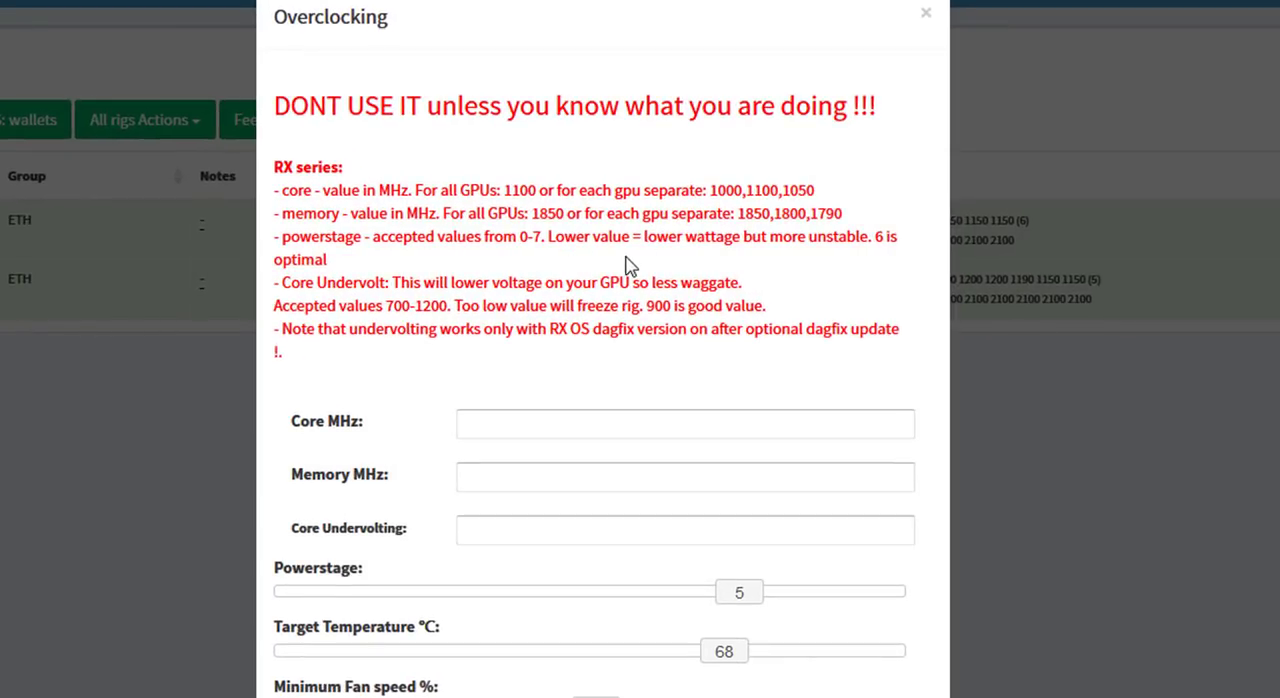
mouse_move(818, 262)
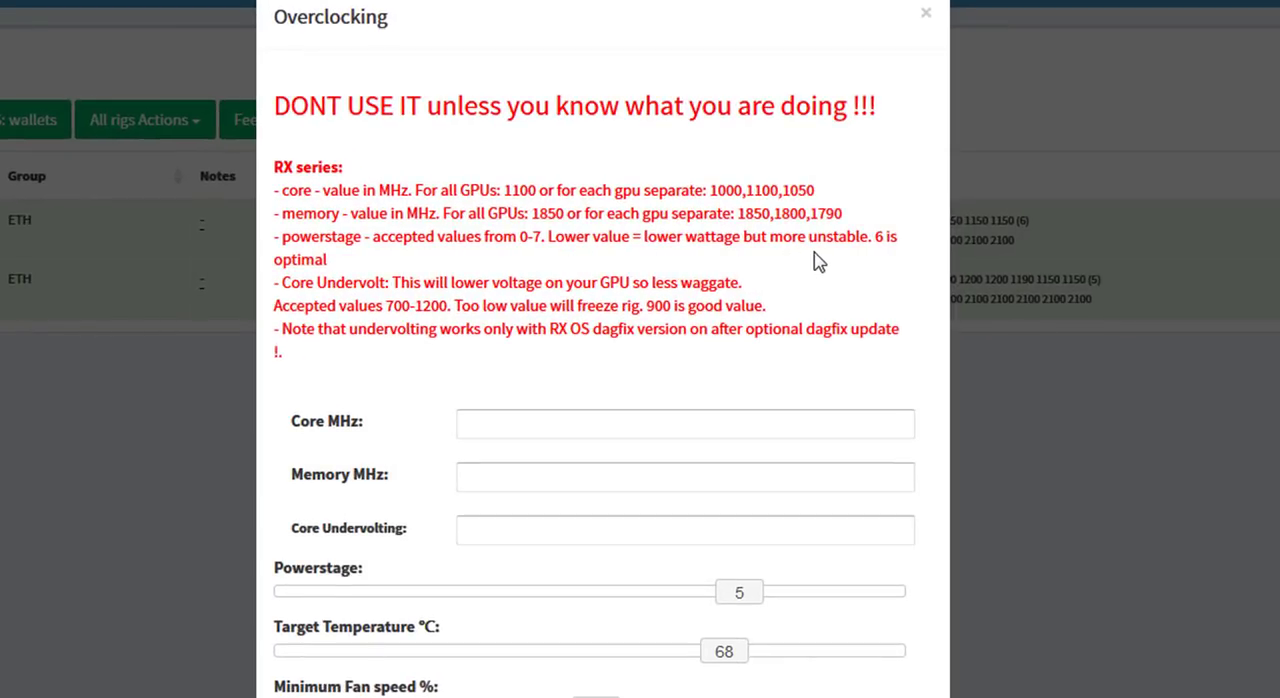
mouse_move(775, 590)
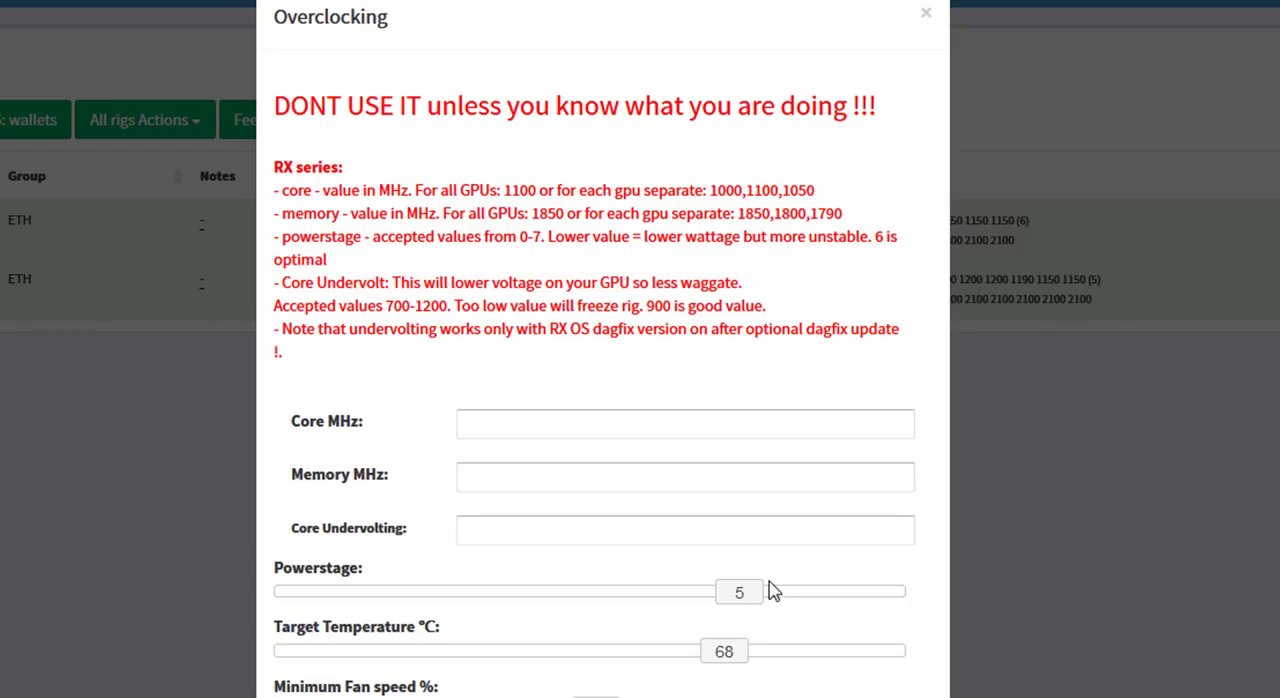
mouse_move(805, 338)
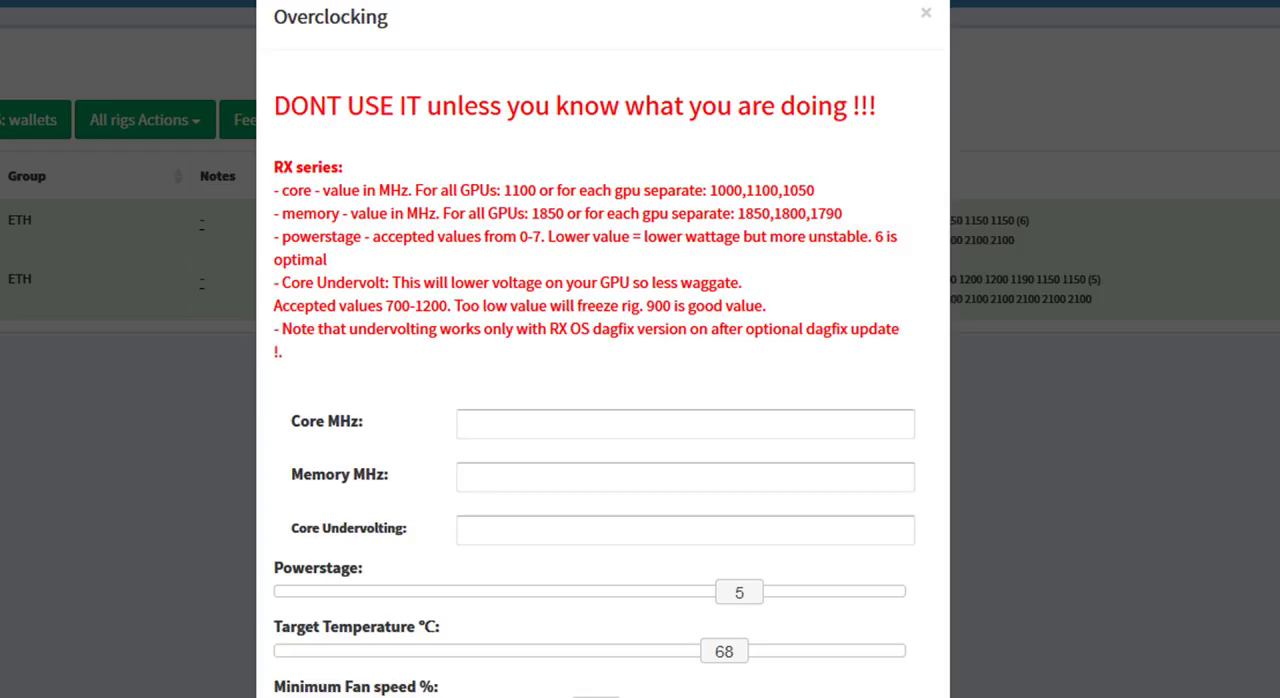
Close Overclocking, then open and close worker1's SimpleRigResetter config without saving.
left_click(925, 13)
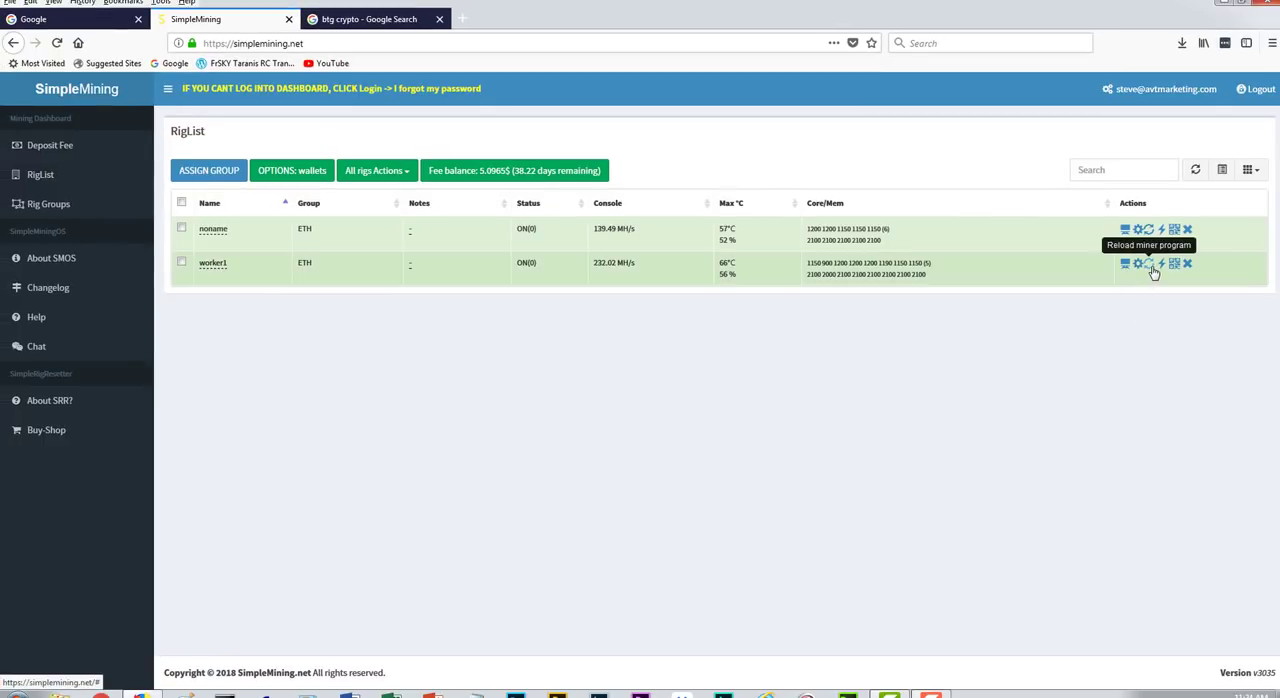
mouse_move(1161, 264)
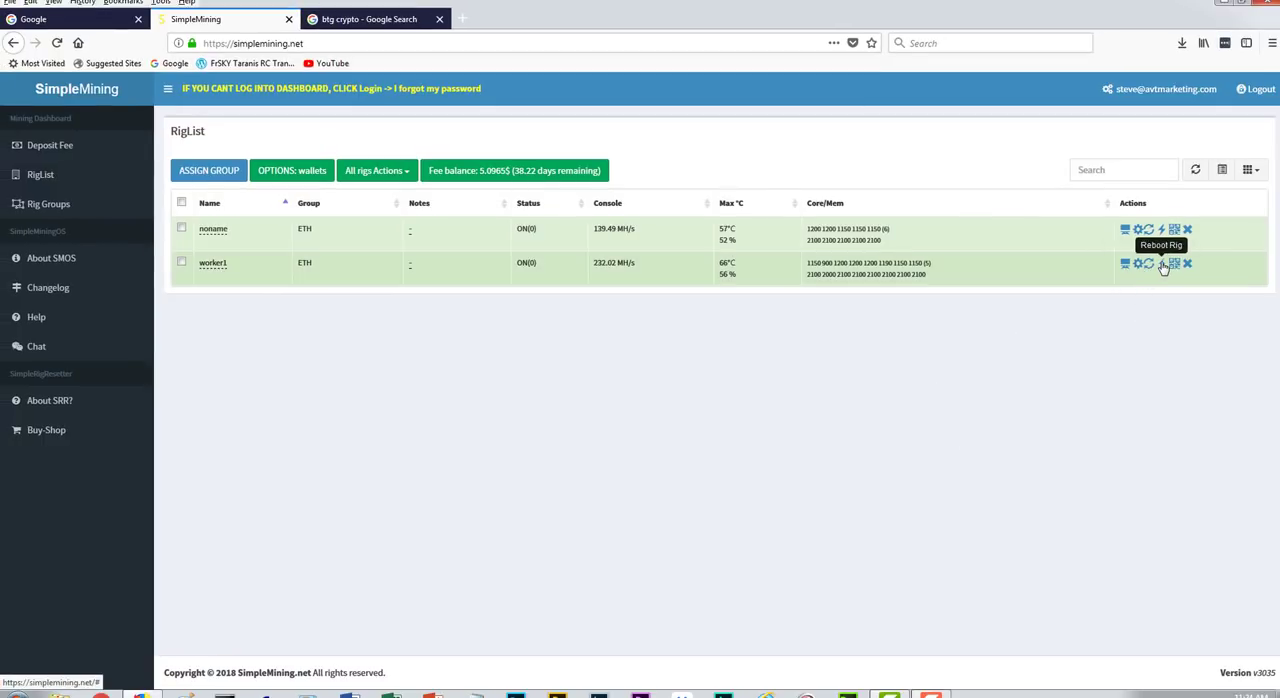
left_click(1174, 263)
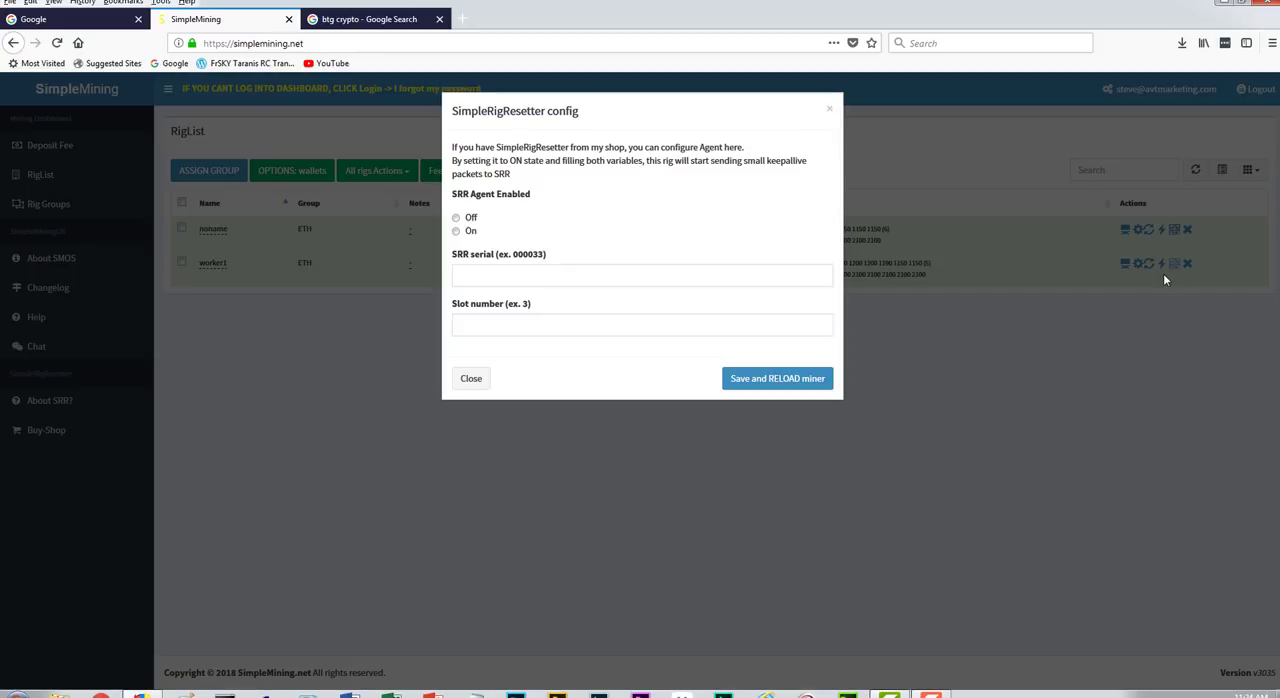
mouse_move(628, 223)
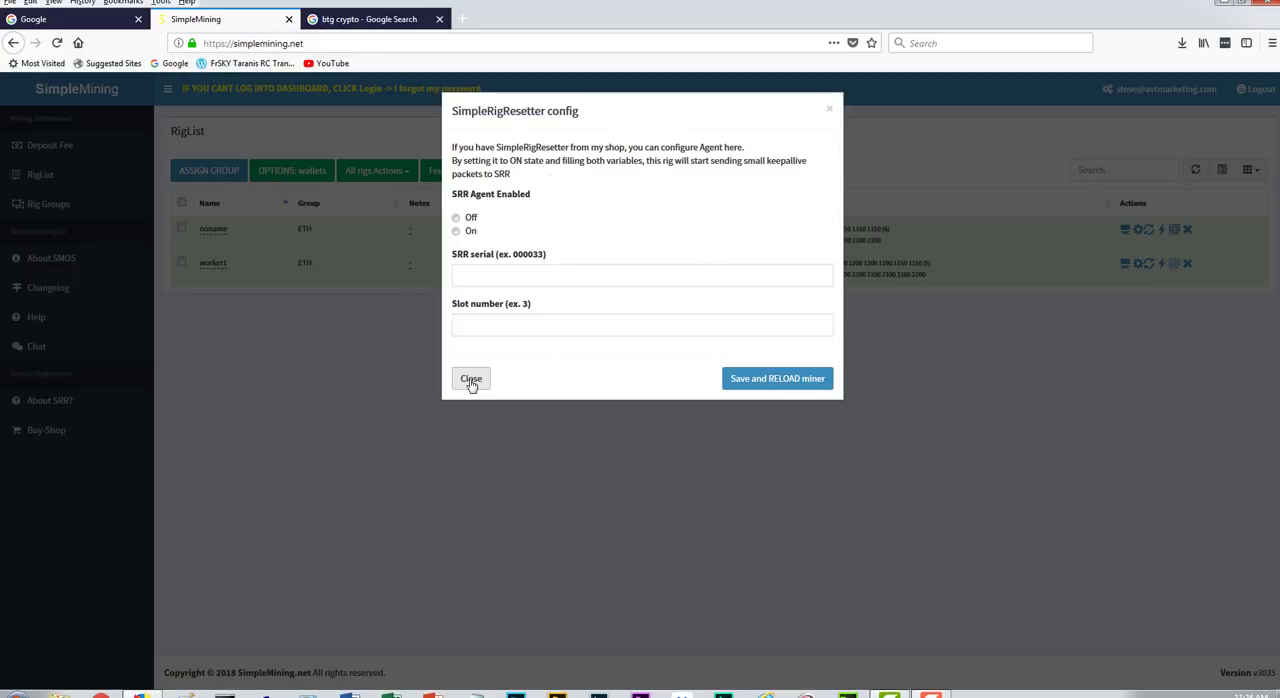
left_click(470, 378)
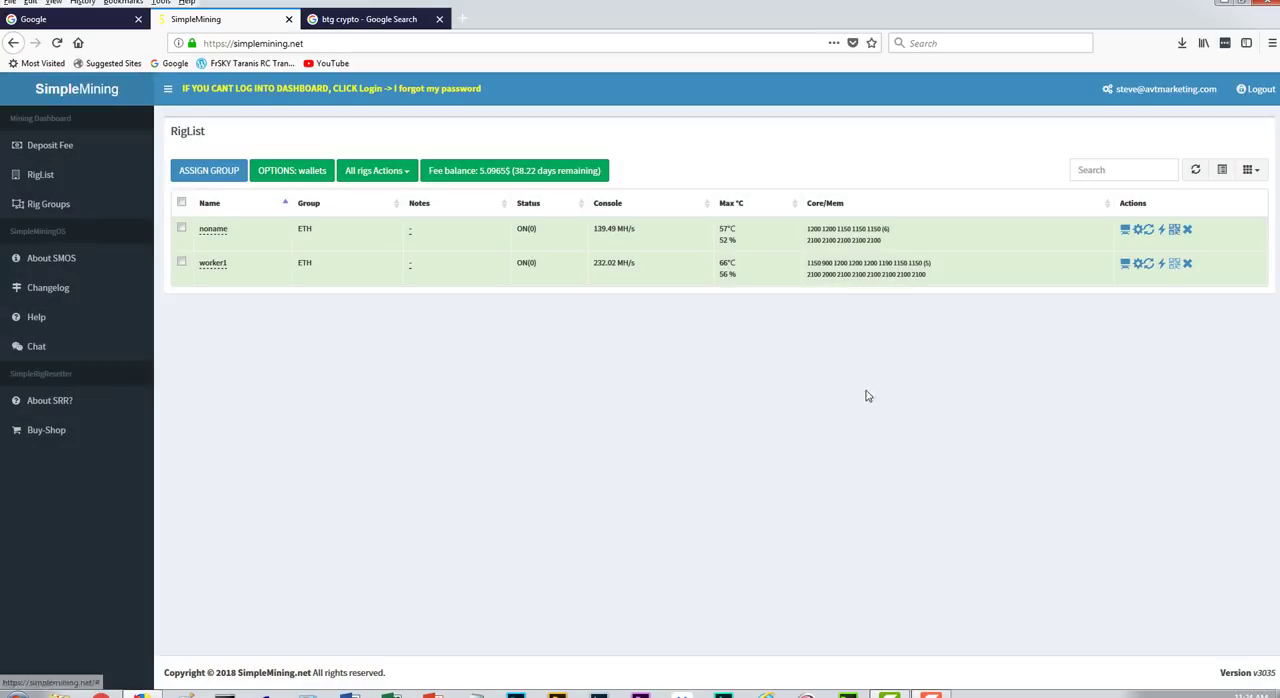
mouse_move(977, 169)
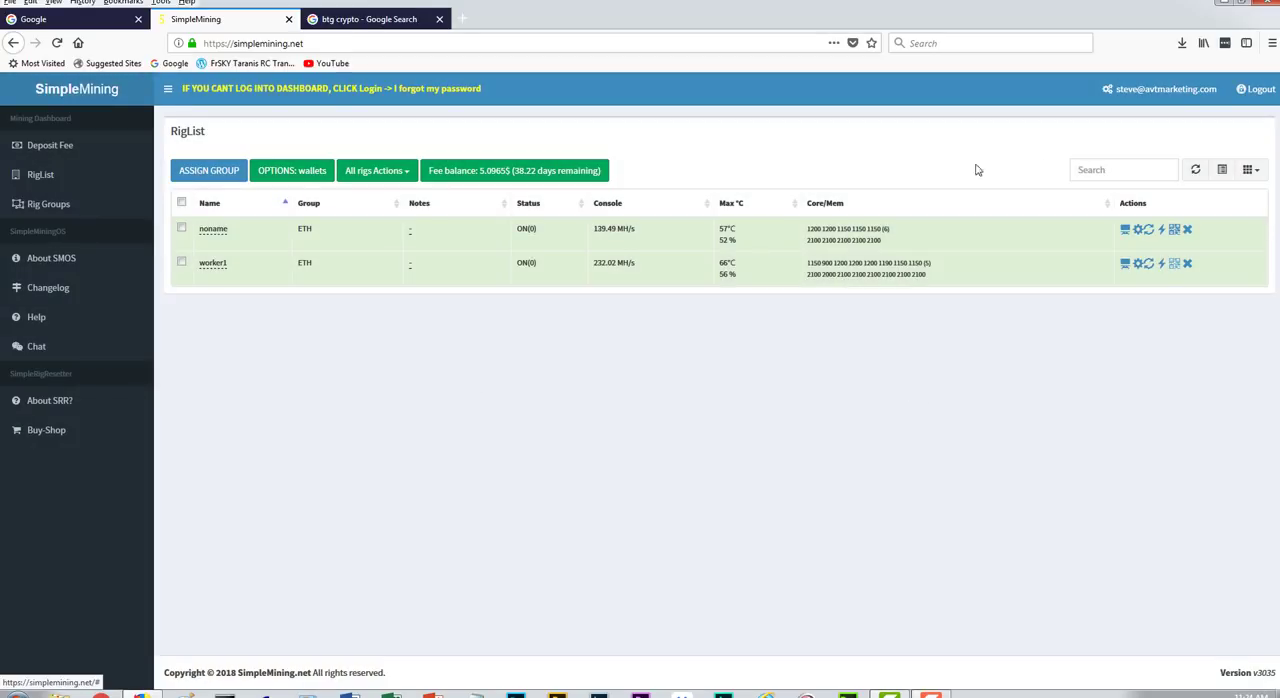
mouse_move(1129, 319)
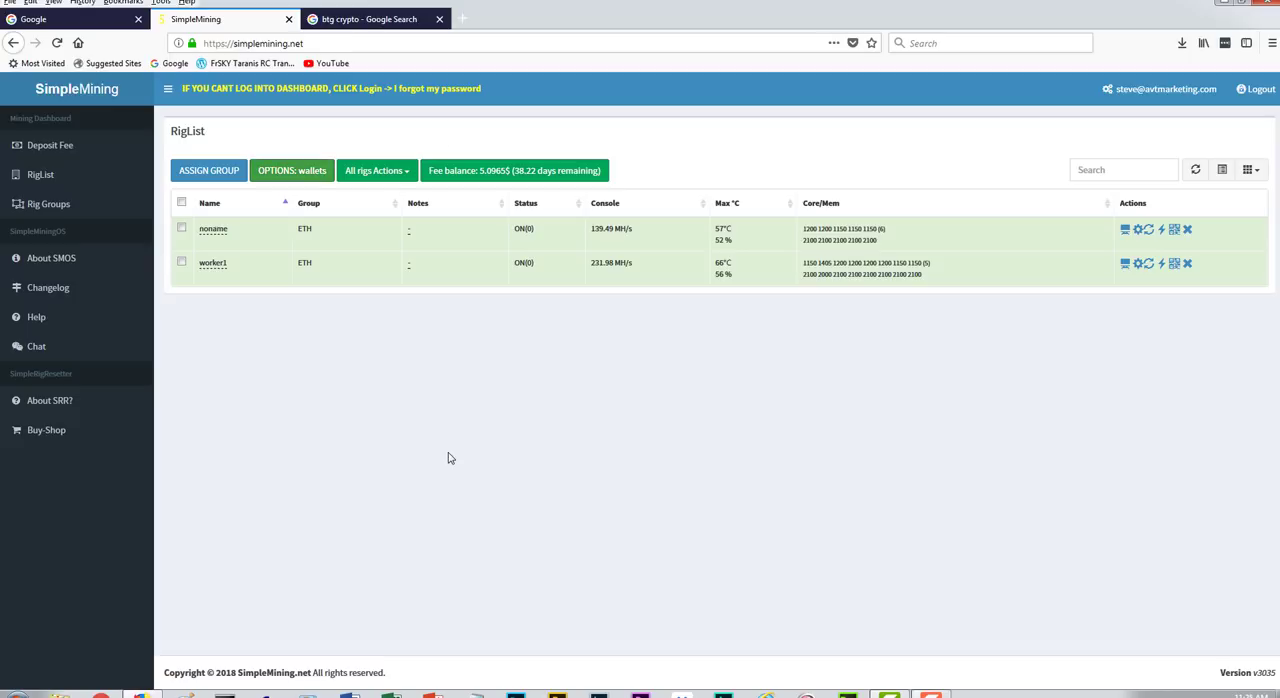
mouse_move(264, 136)
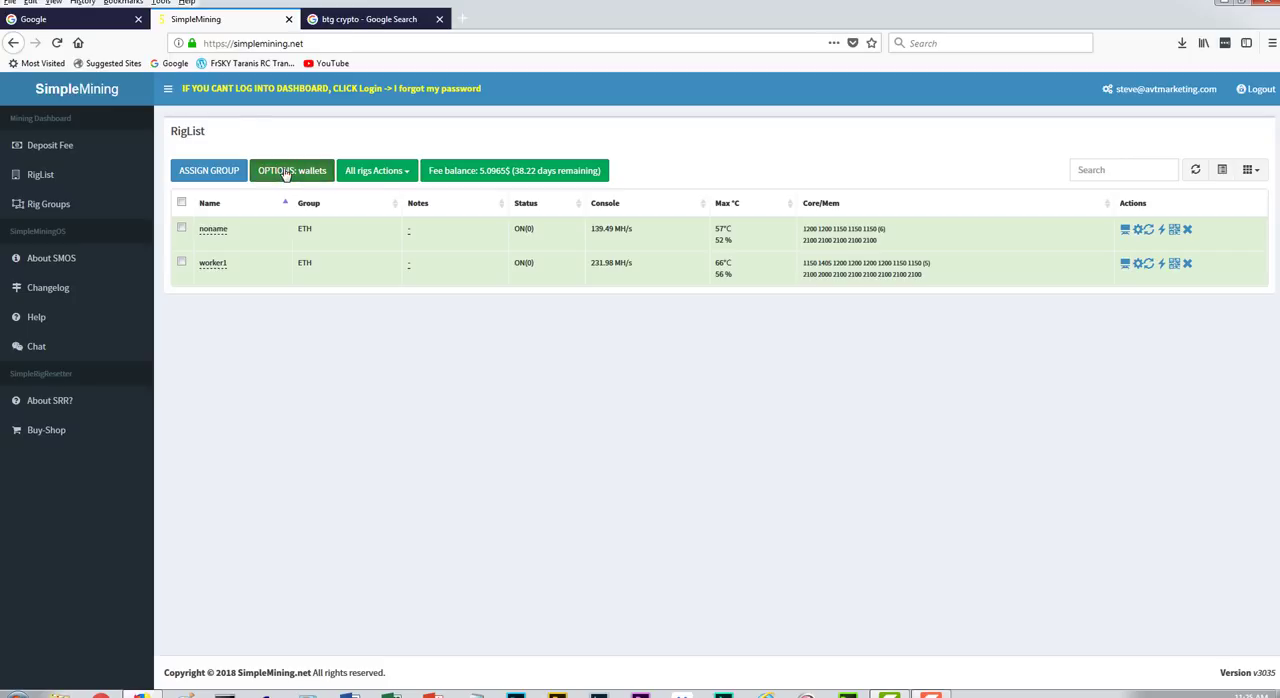
View the Bitcoin and Ethereum wallet addresses in global wallet options twice, then dismiss.
left_click(291, 170)
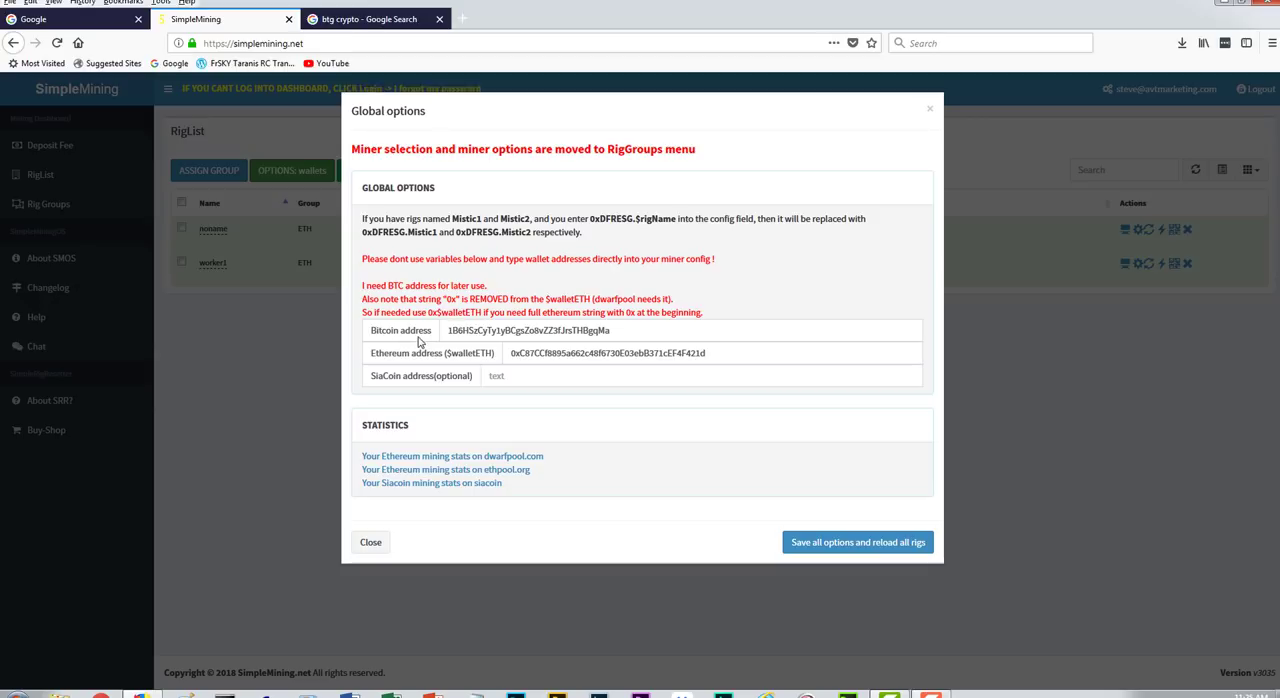
mouse_move(484, 370)
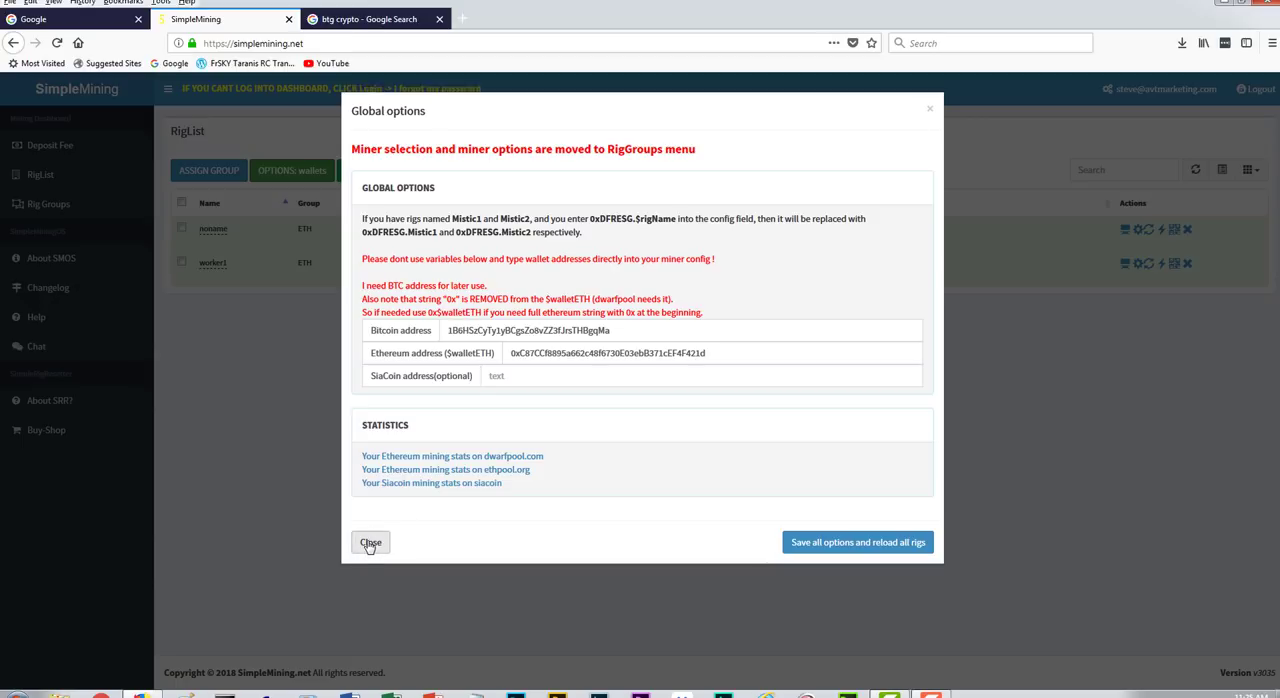
left_click(370, 542)
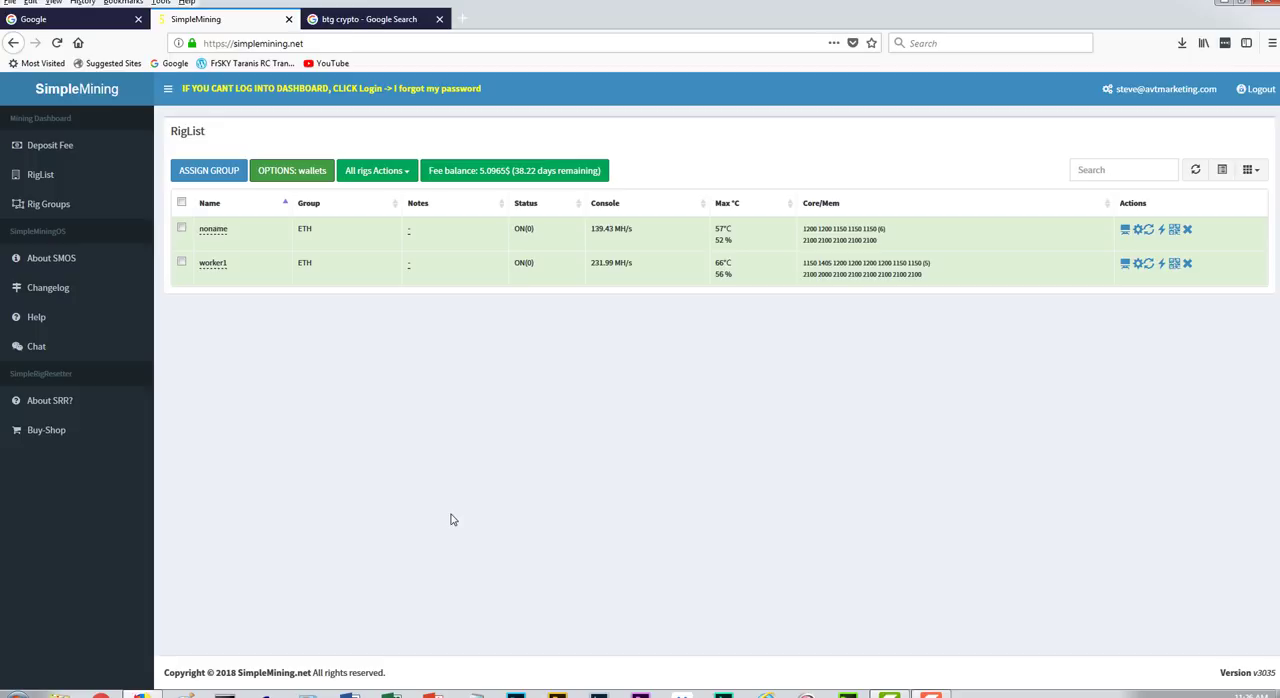
mouse_move(528, 422)
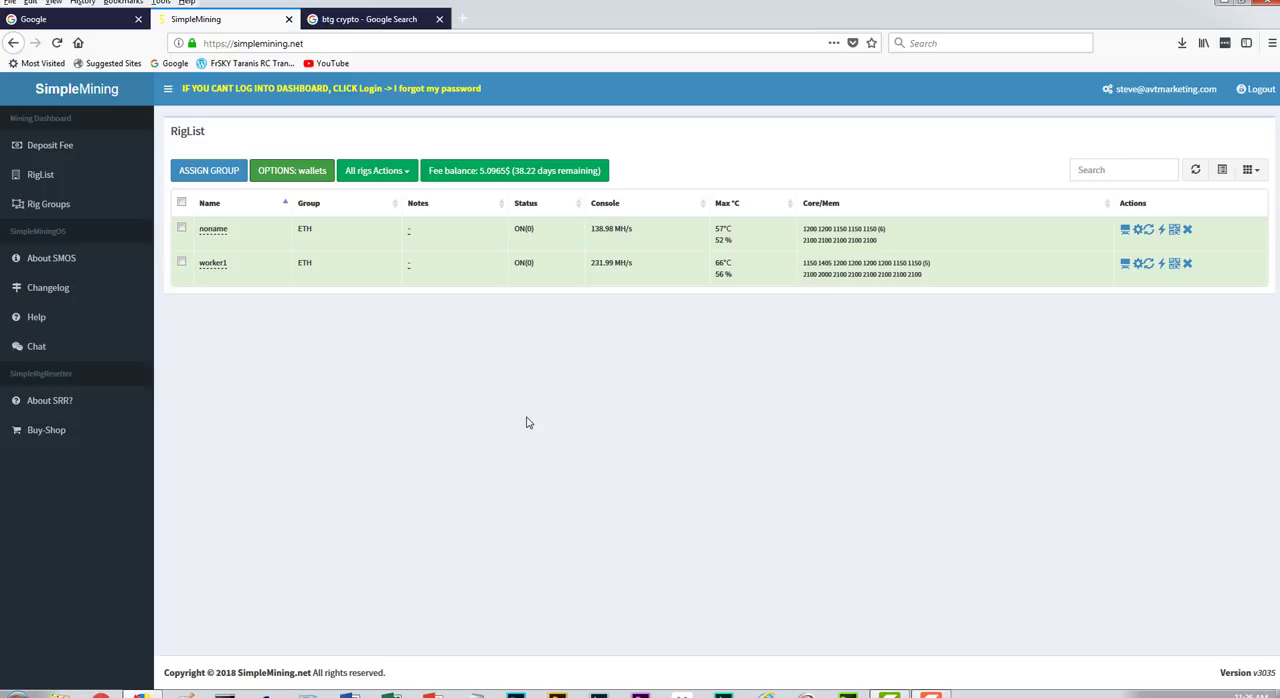
left_click(291, 170)
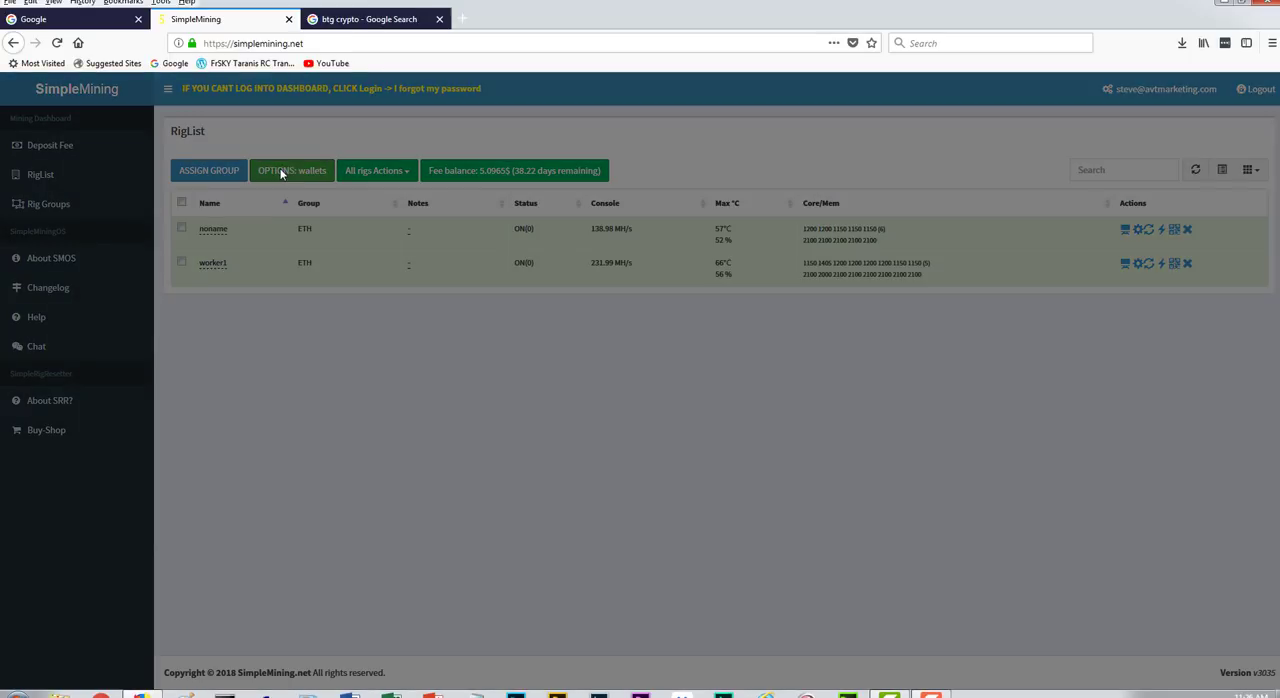
left_click(291, 170)
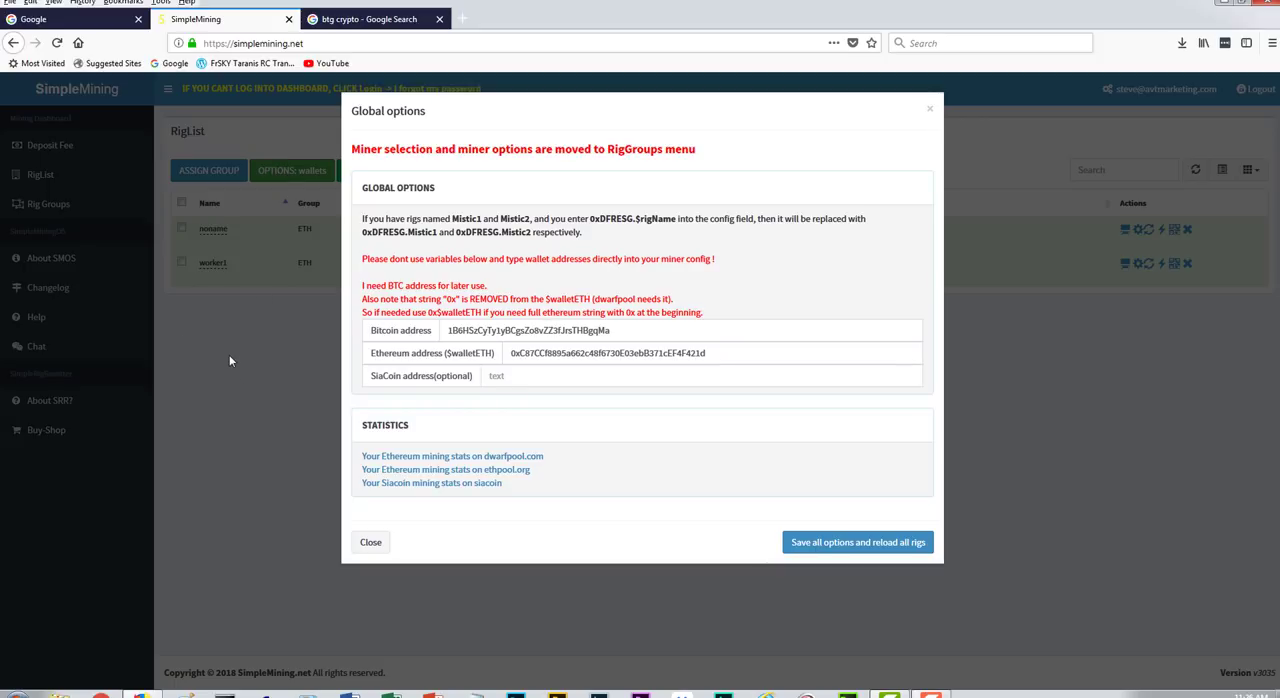
mouse_move(211, 326)
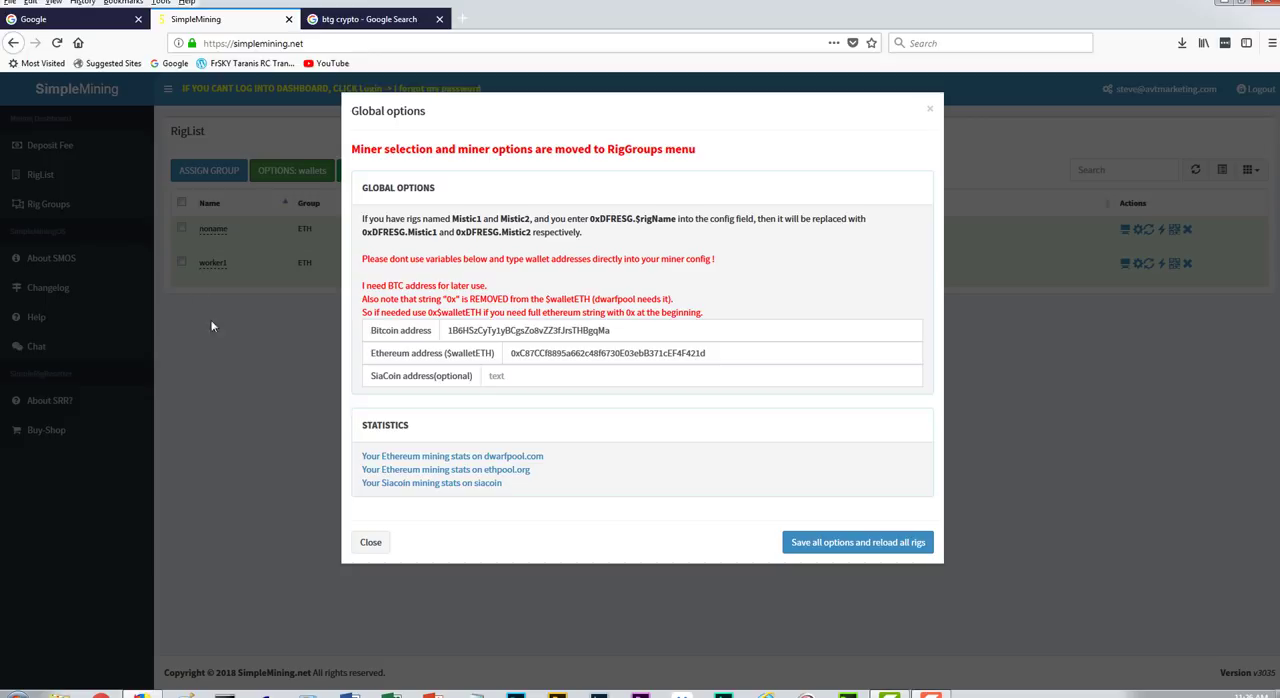
mouse_move(957, 102)
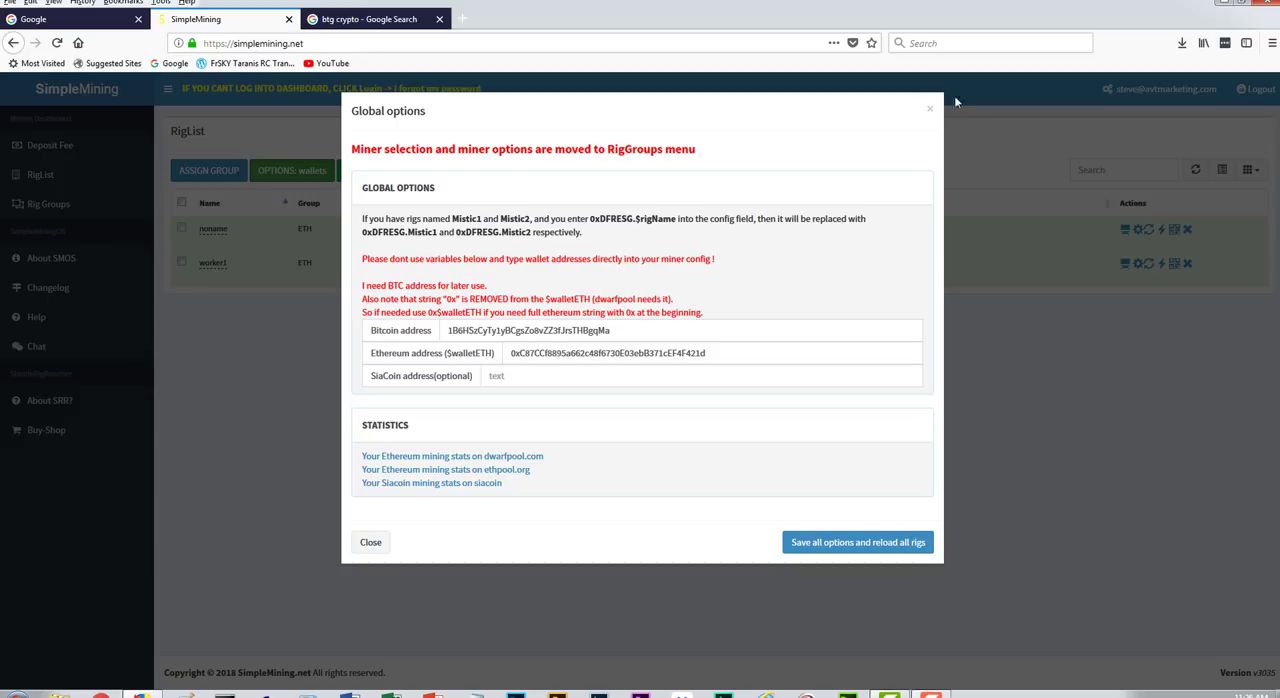
left_click(370, 542)
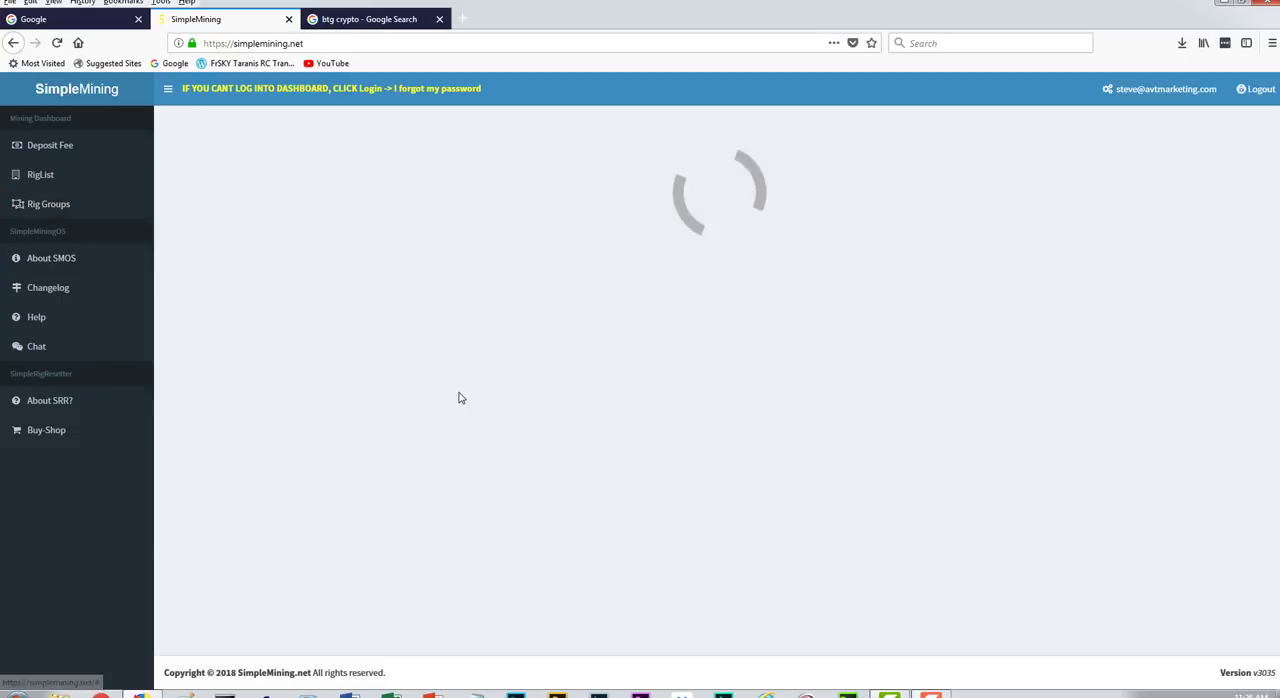
On Rig Groups, select 'eth' in the ETH group's eth-us.dwarfpool.com pool URL.
left_click(48, 203)
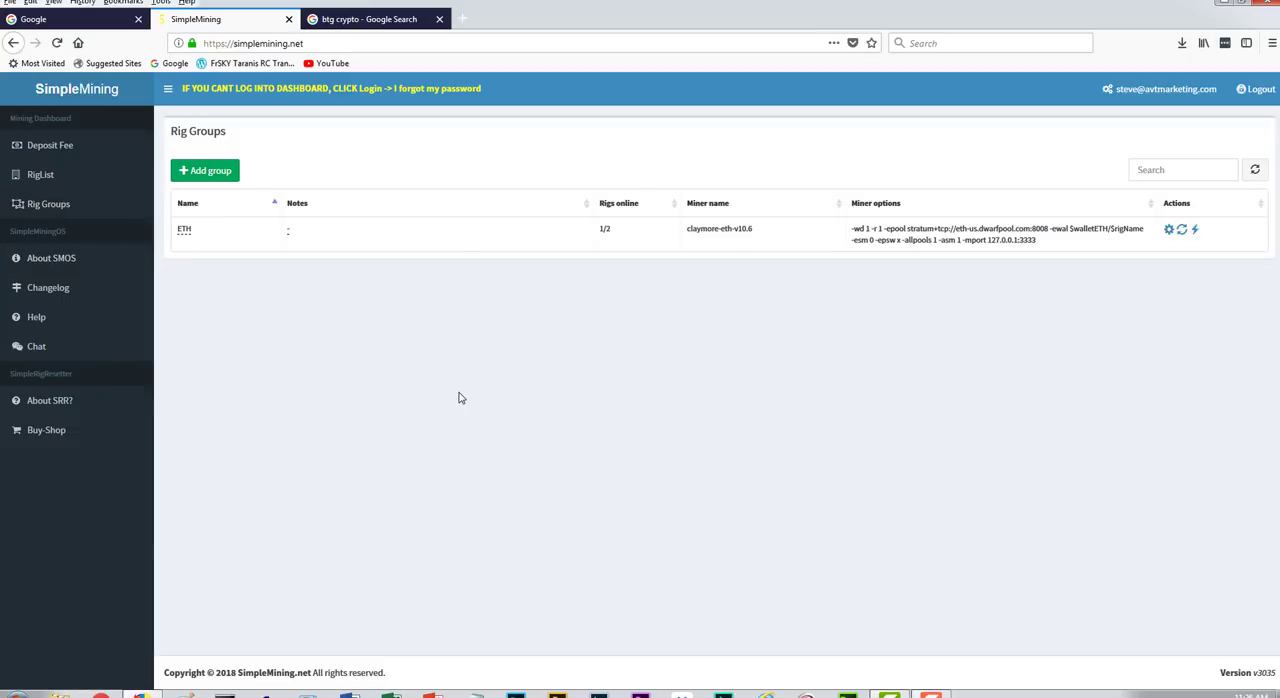
mouse_move(705, 241)
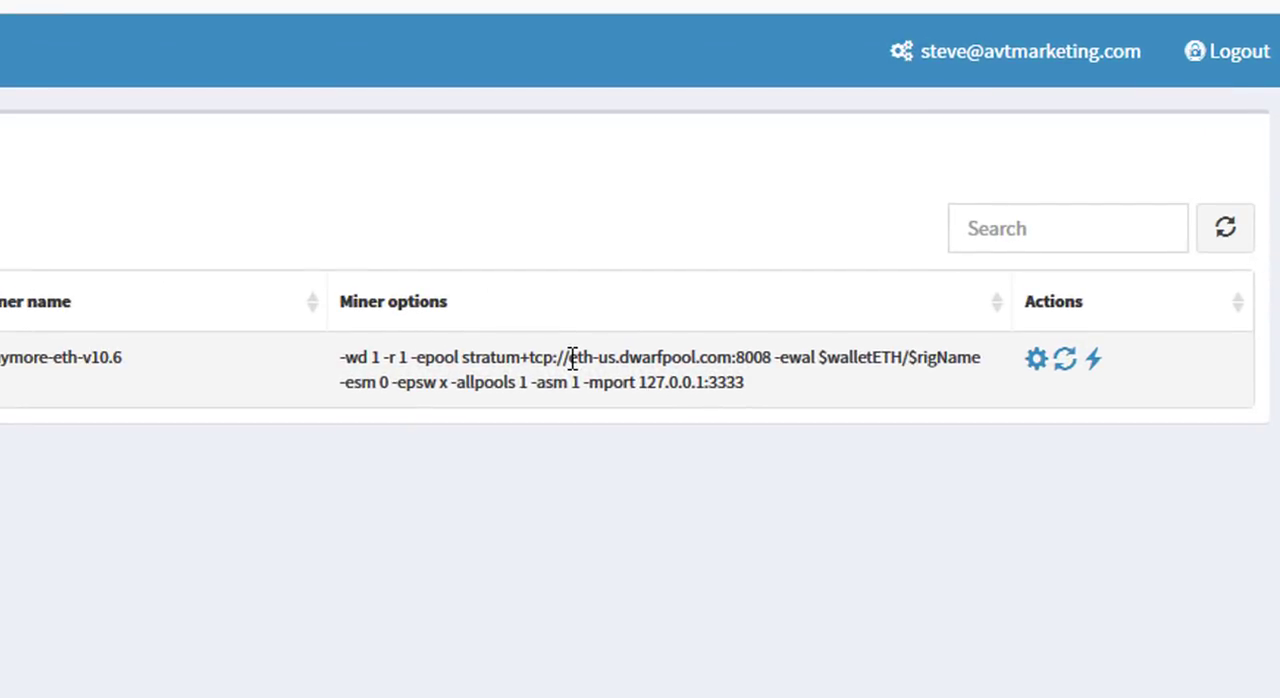
double_click(580, 357)
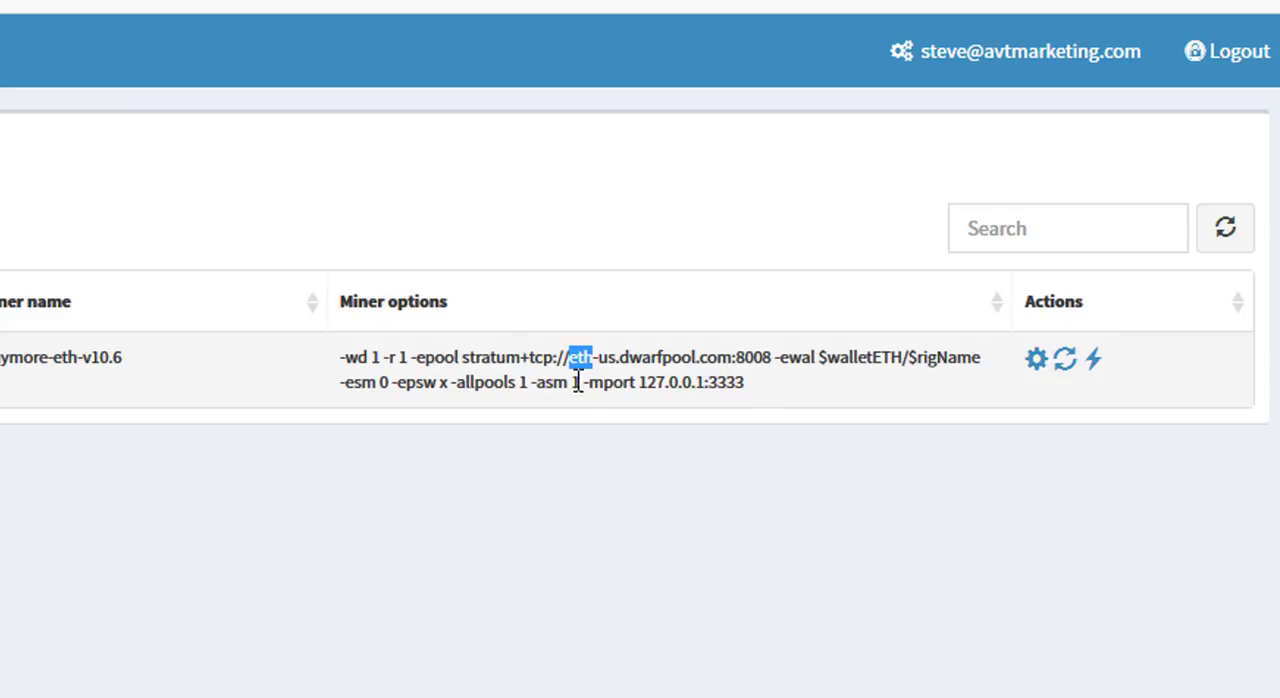
mouse_move(730, 387)
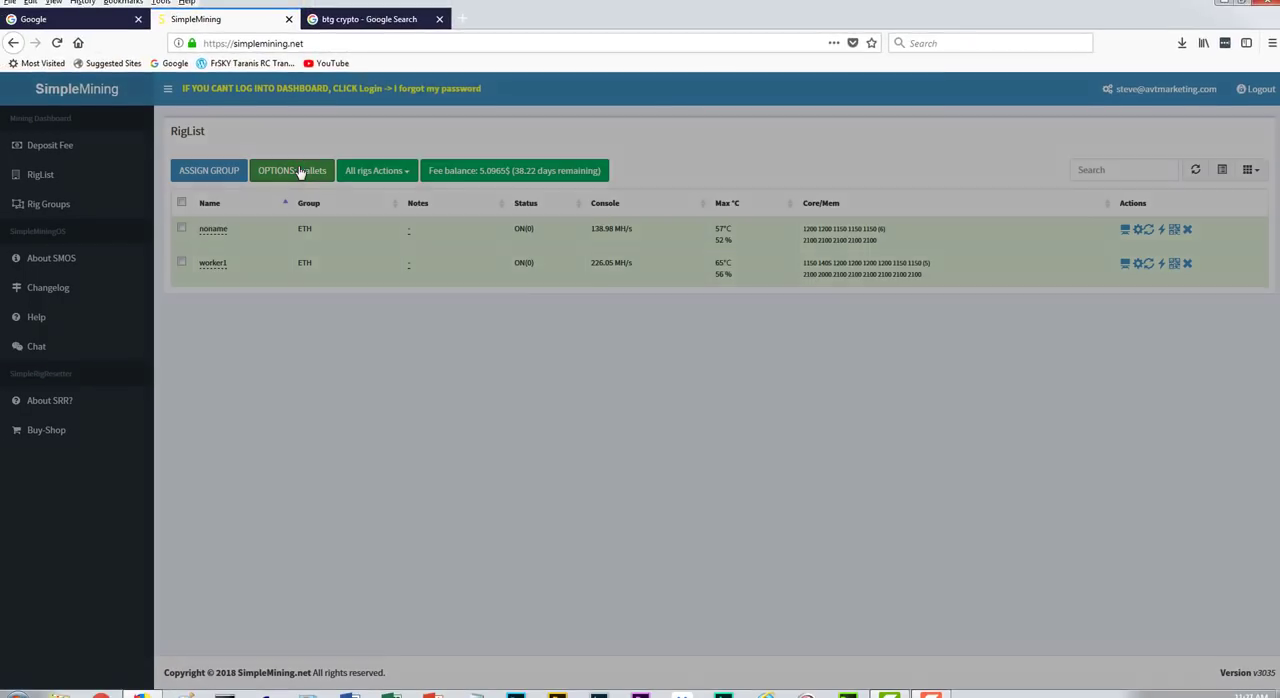
Open the wallet's Dwarfpool stats link, correcting the duplicated 0x in the URL.
left_click(291, 170)
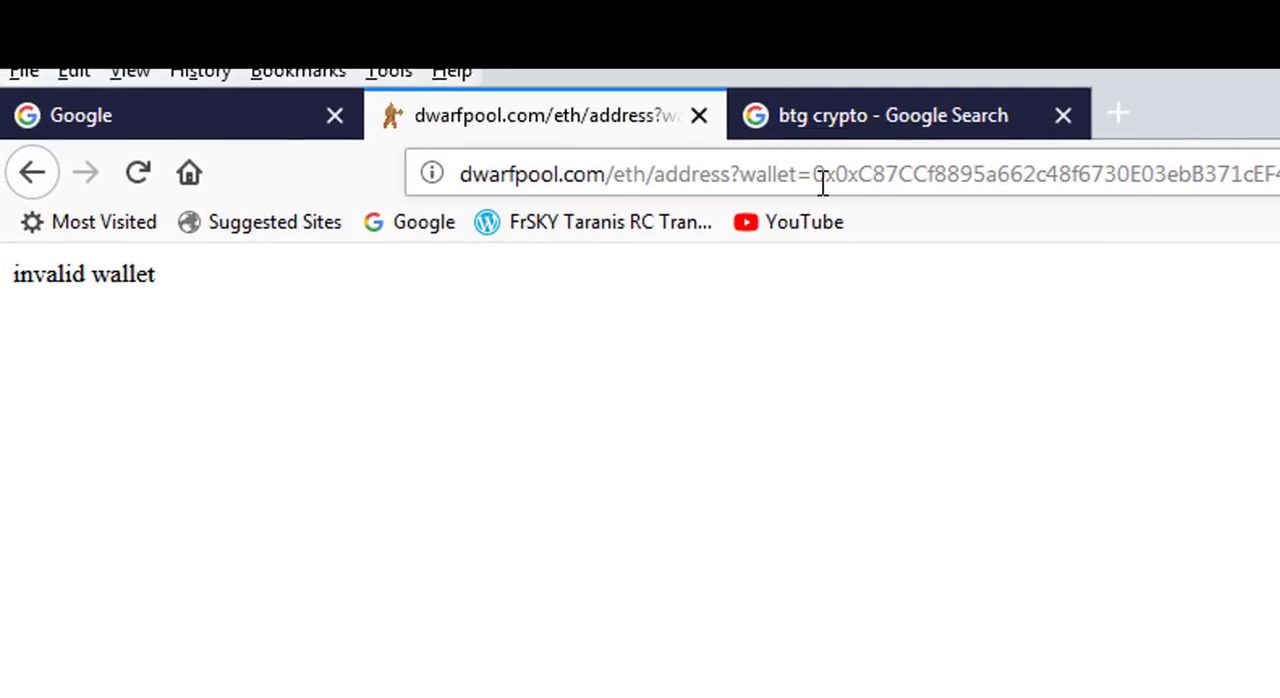
left_click(860, 173)
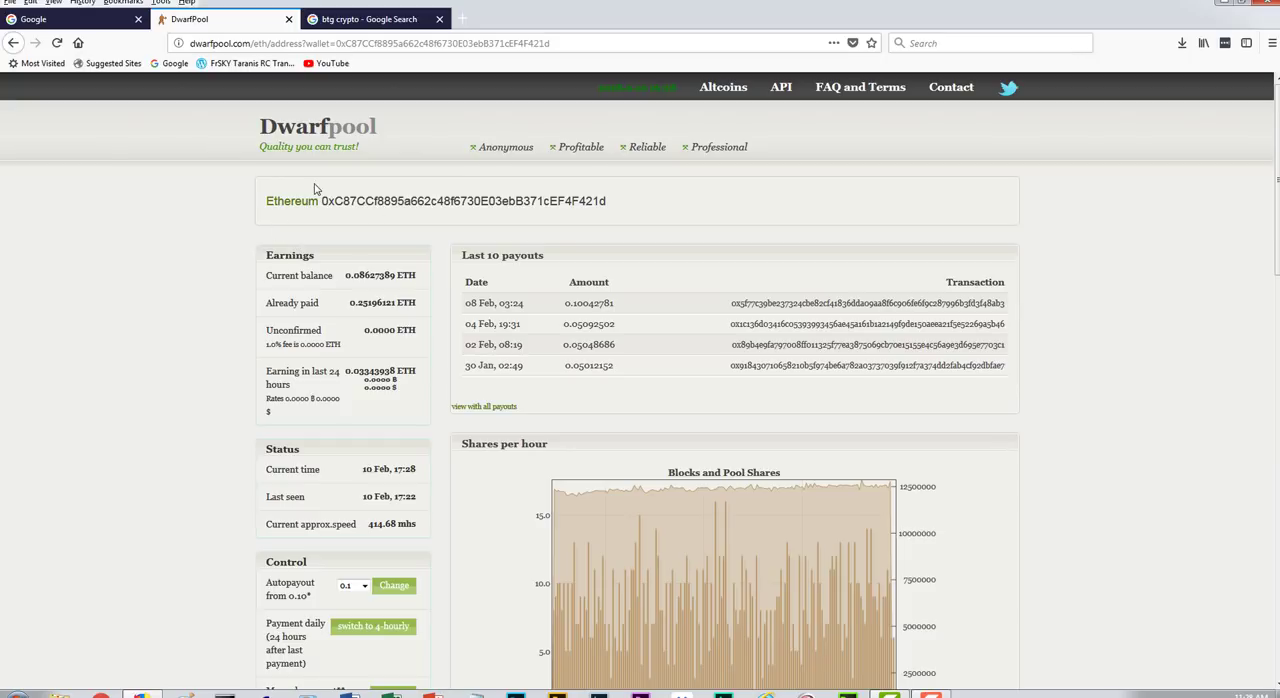
scroll("down", 3)
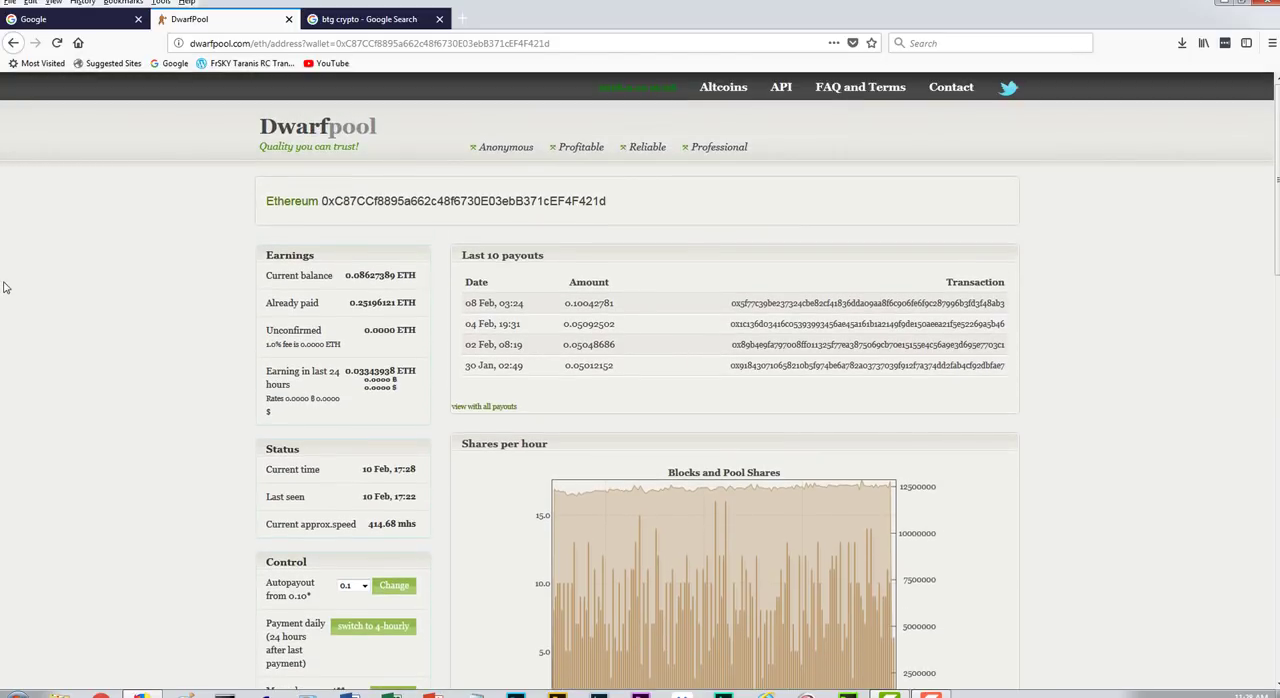
scroll("down", 3)
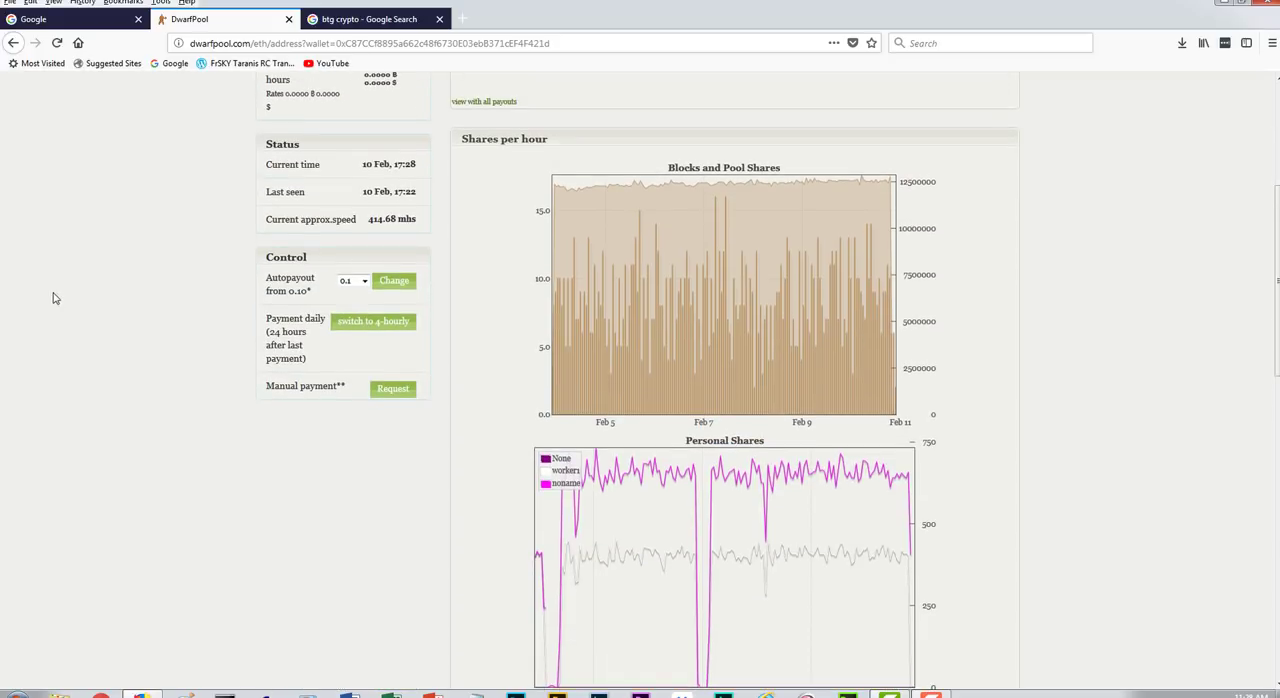
scroll("down", 3)
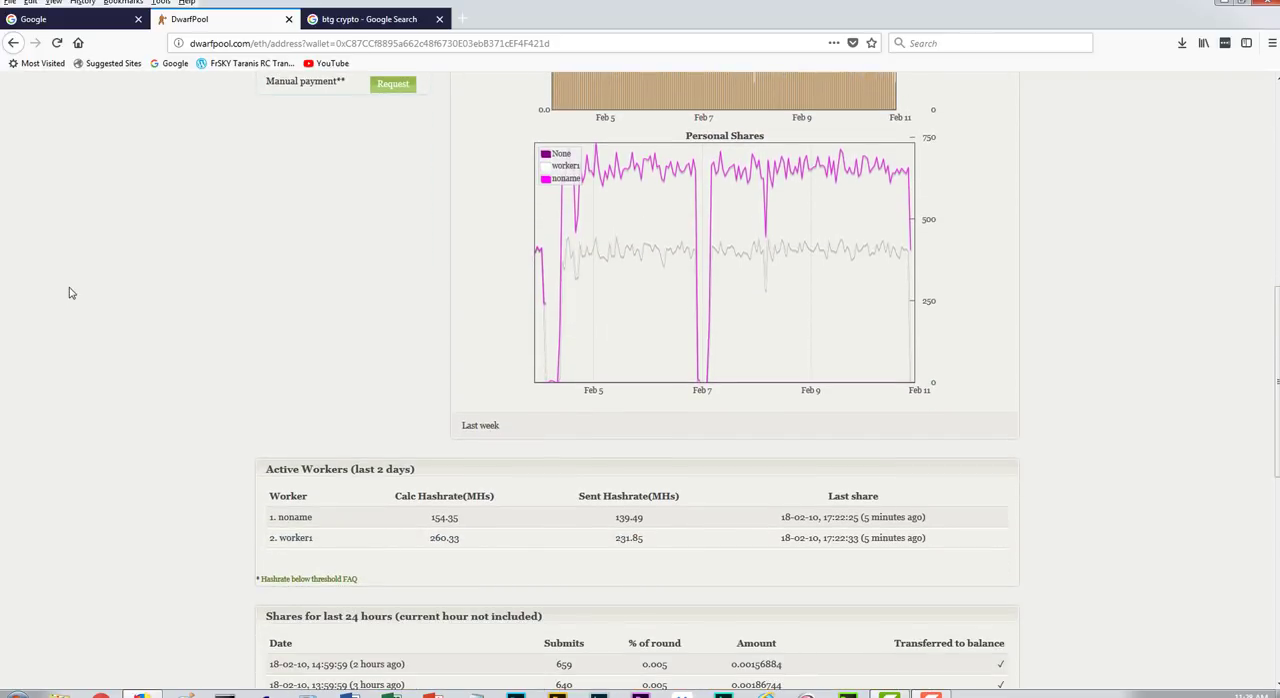
mouse_move(268, 293)
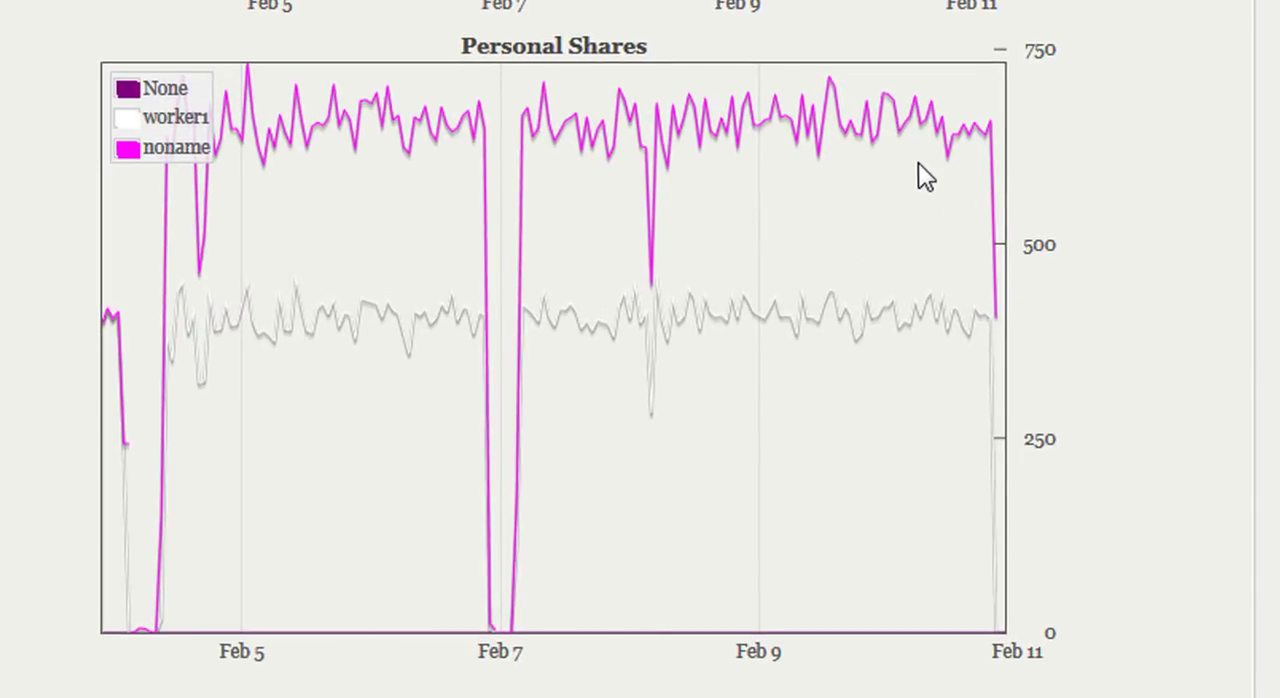
scroll("down", 3)
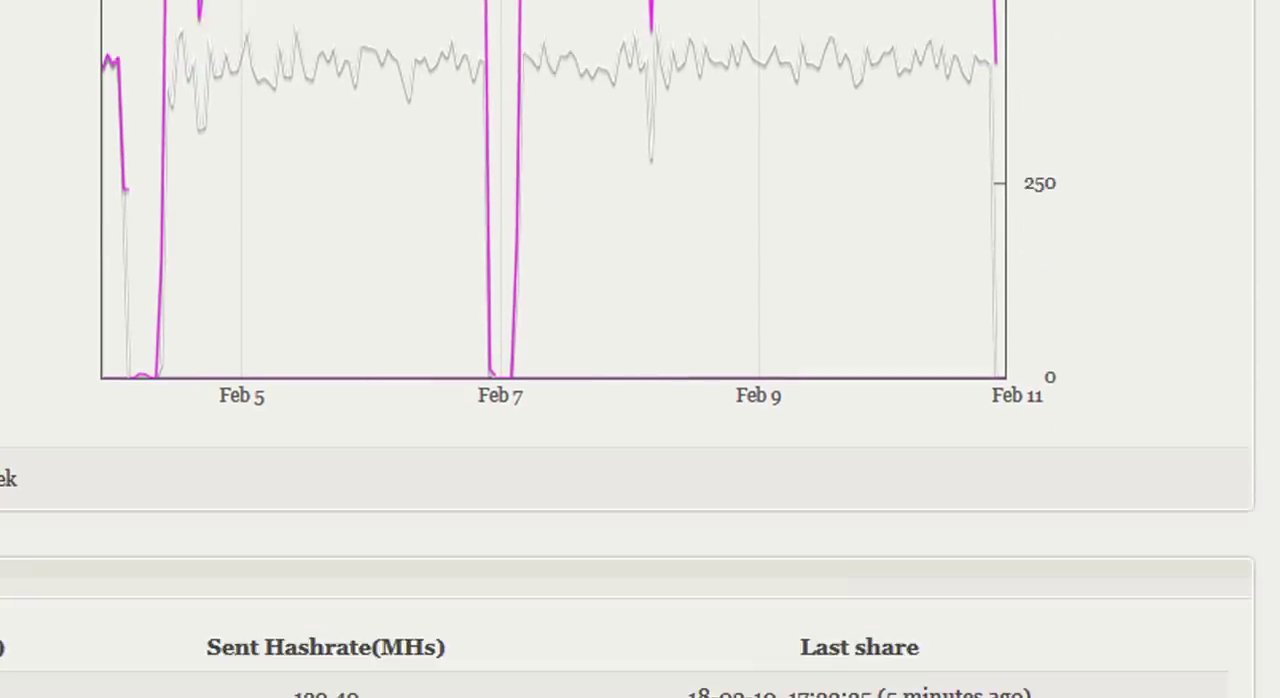
scroll("down", 3)
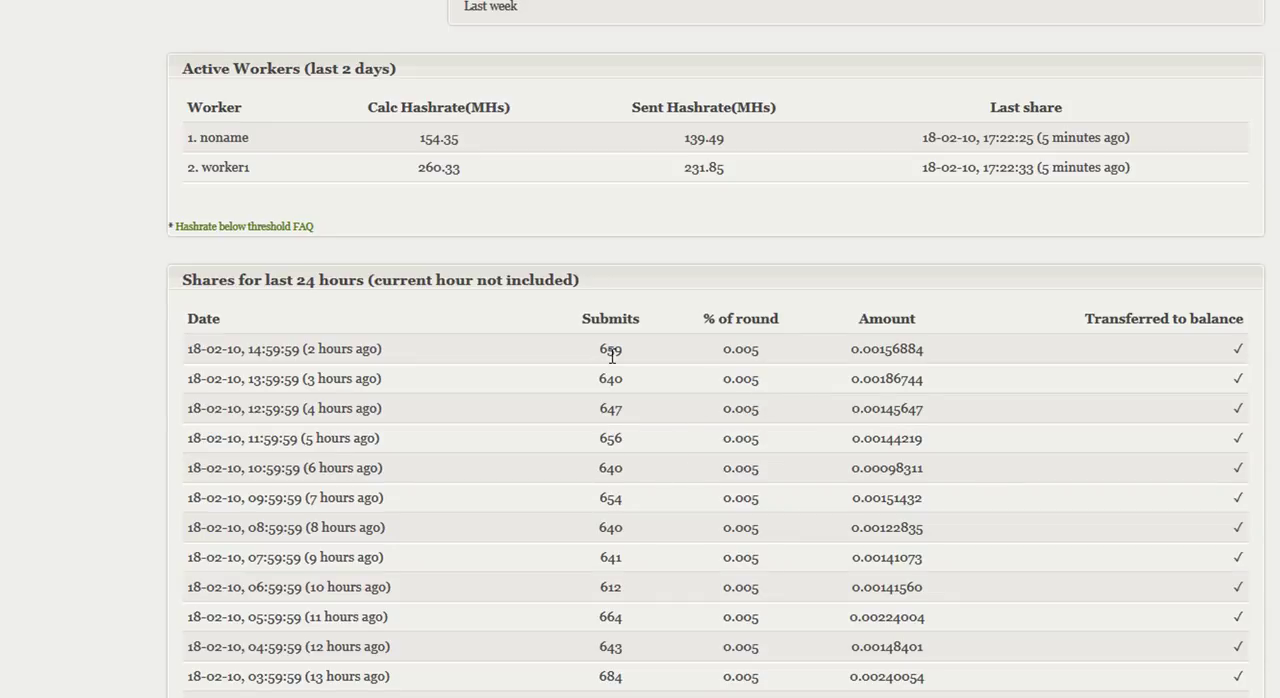
mouse_move(622, 372)
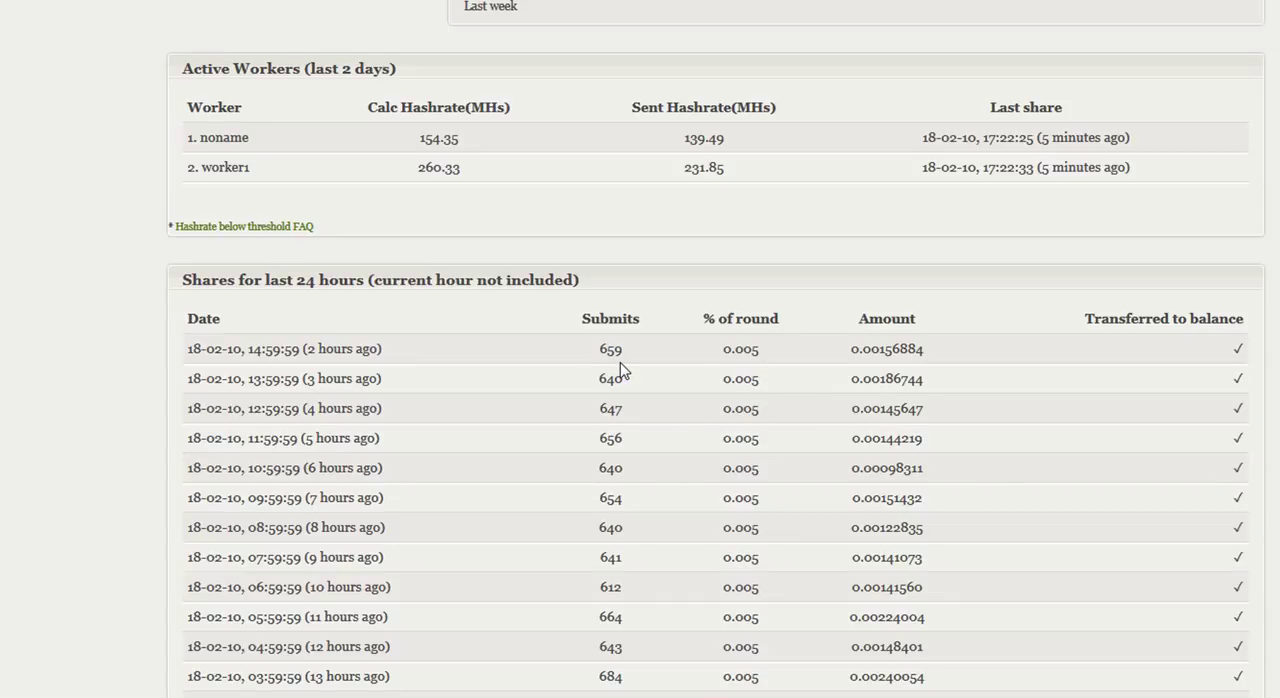
mouse_move(603, 372)
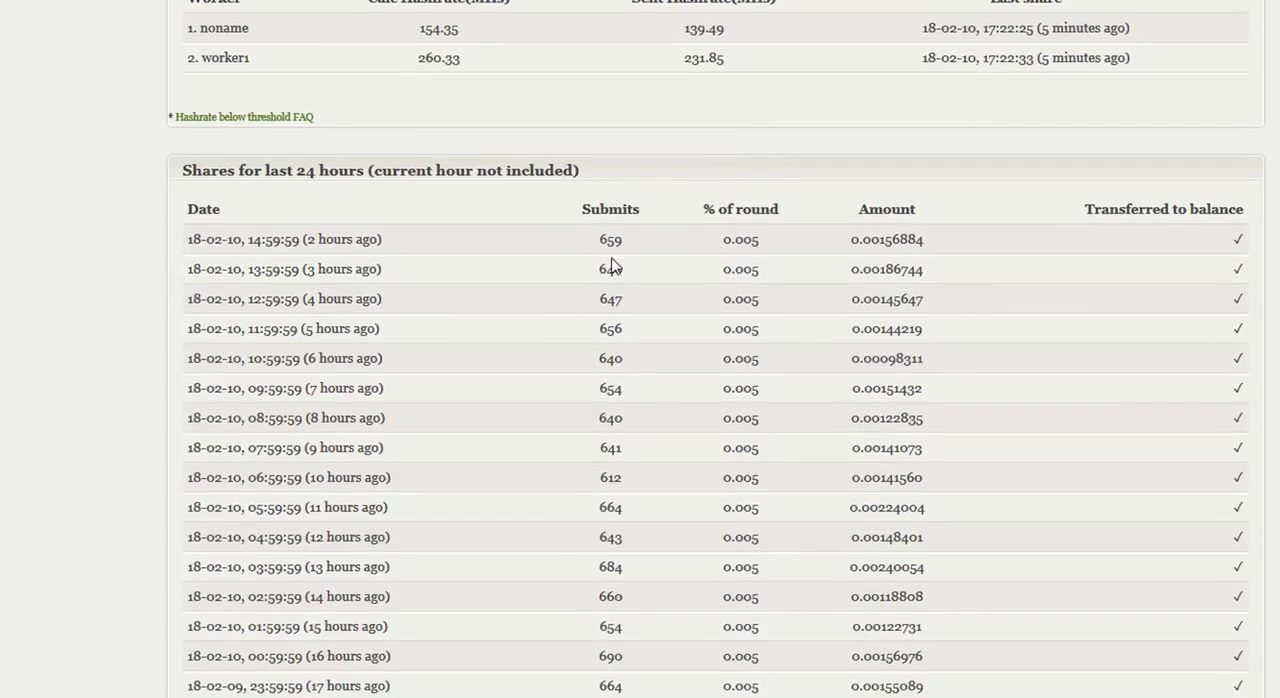
mouse_move(620, 263)
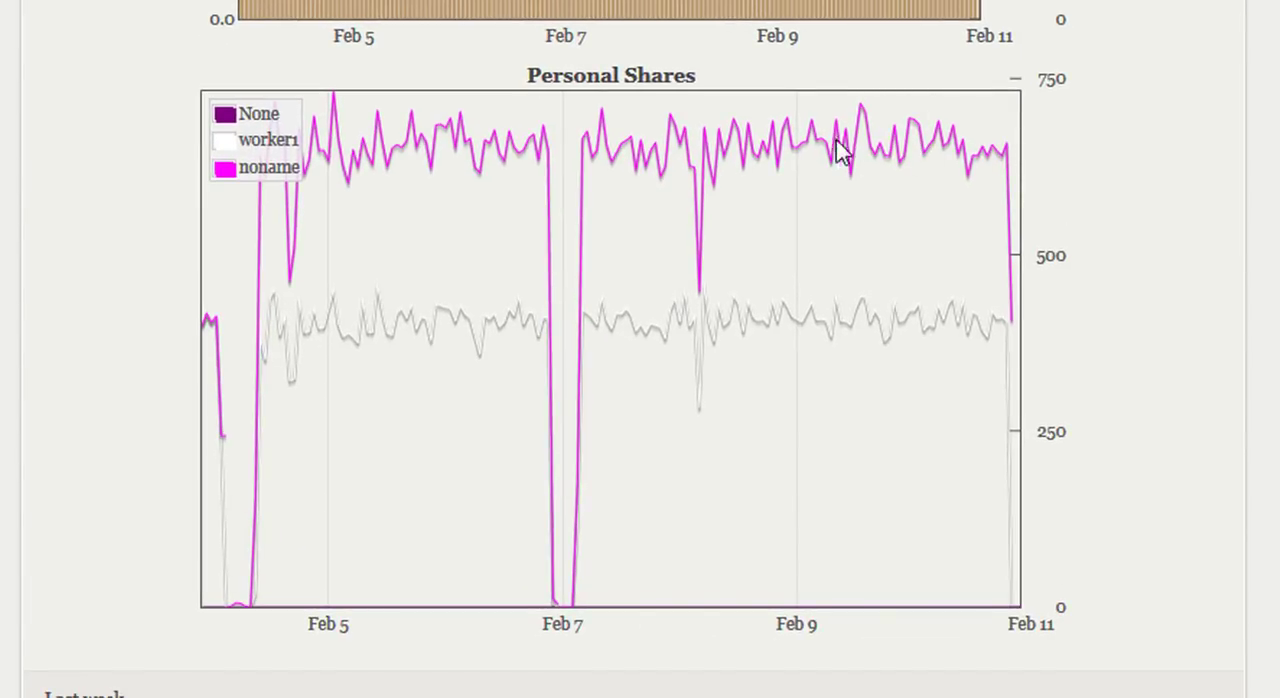
mouse_move(358, 257)
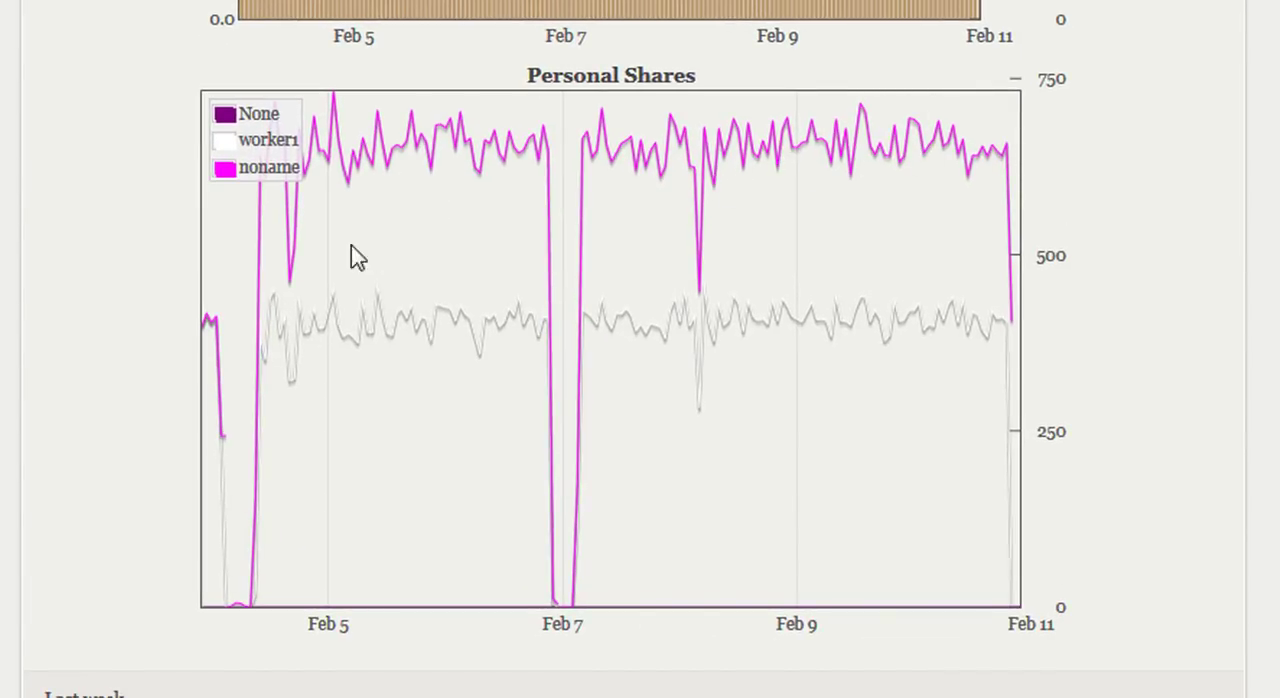
mouse_move(283, 310)
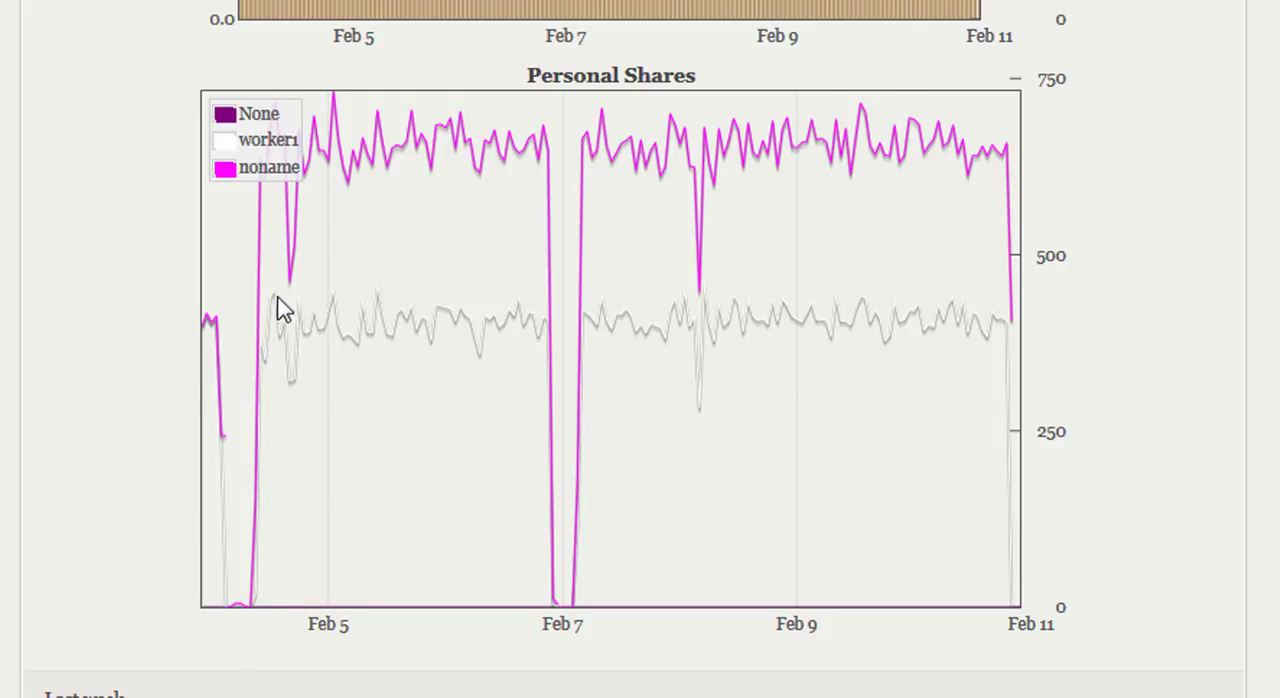
mouse_move(218, 340)
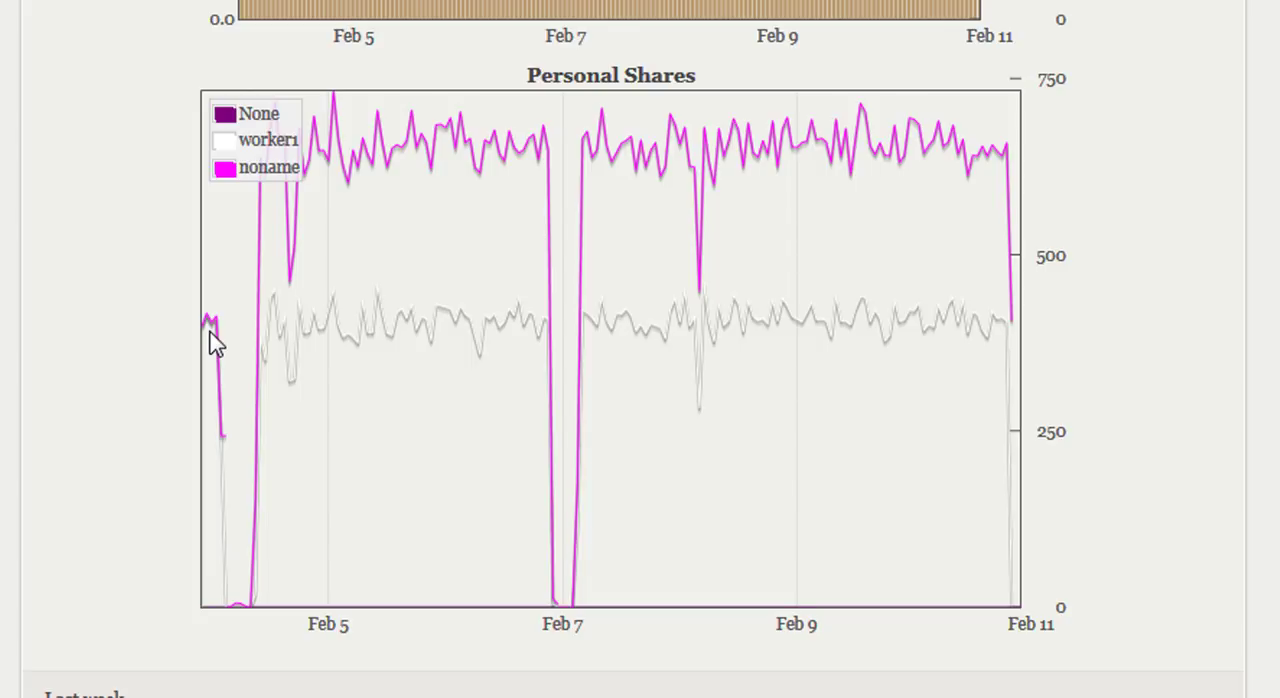
mouse_move(262, 616)
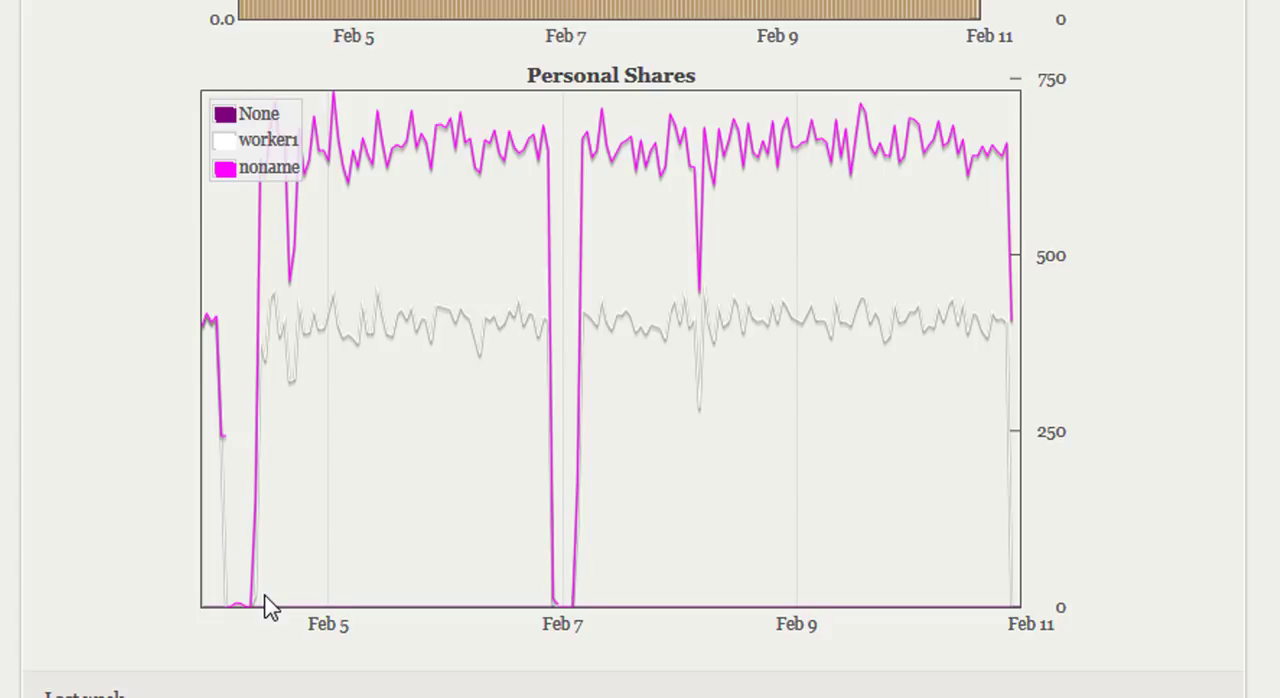
mouse_move(230, 452)
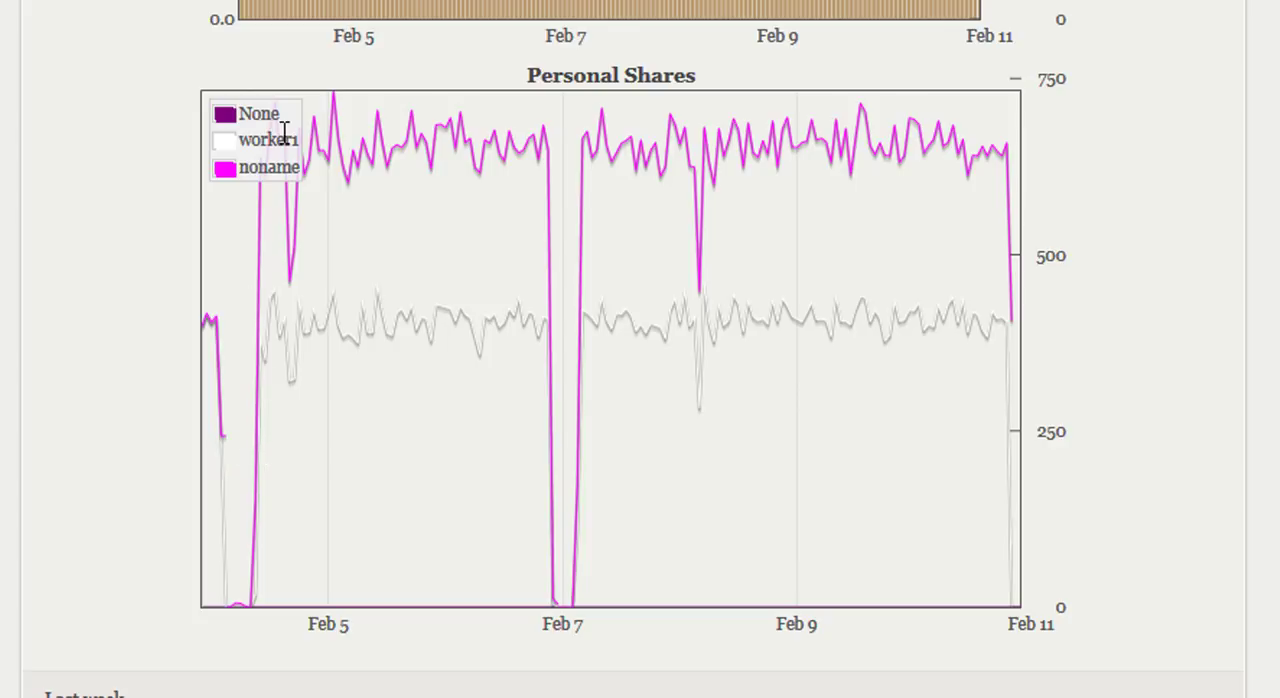
mouse_move(552, 160)
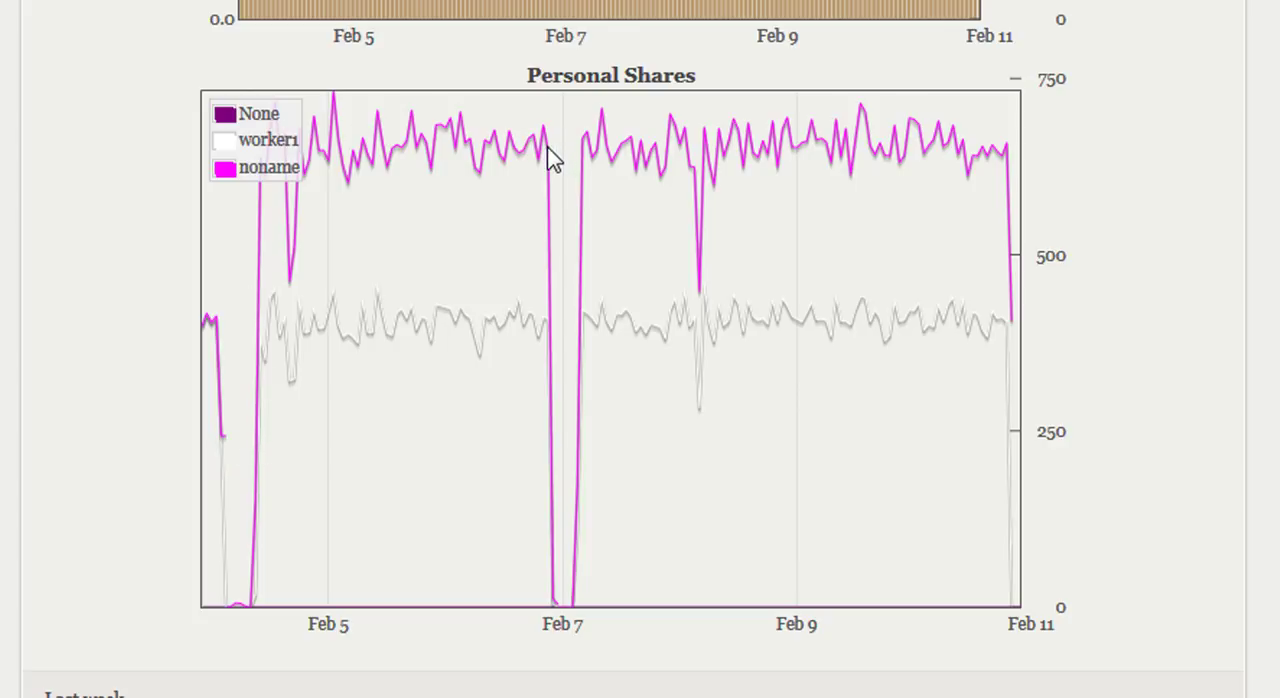
mouse_move(575, 610)
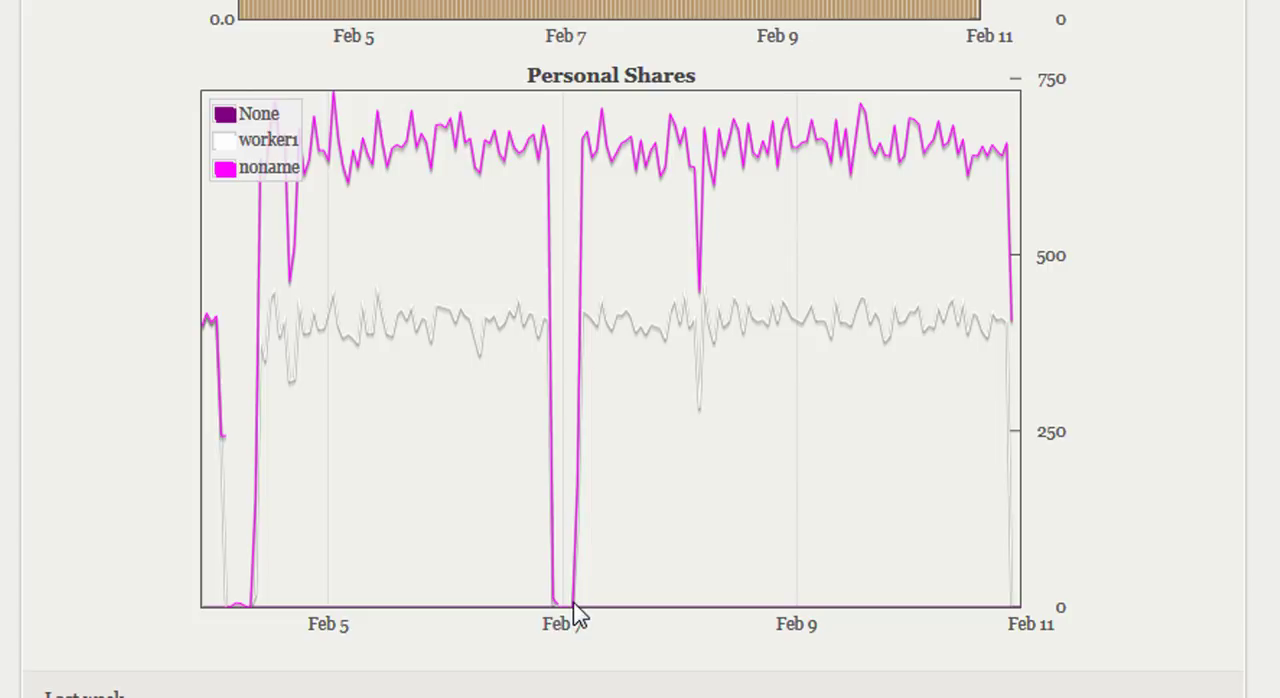
mouse_move(590, 175)
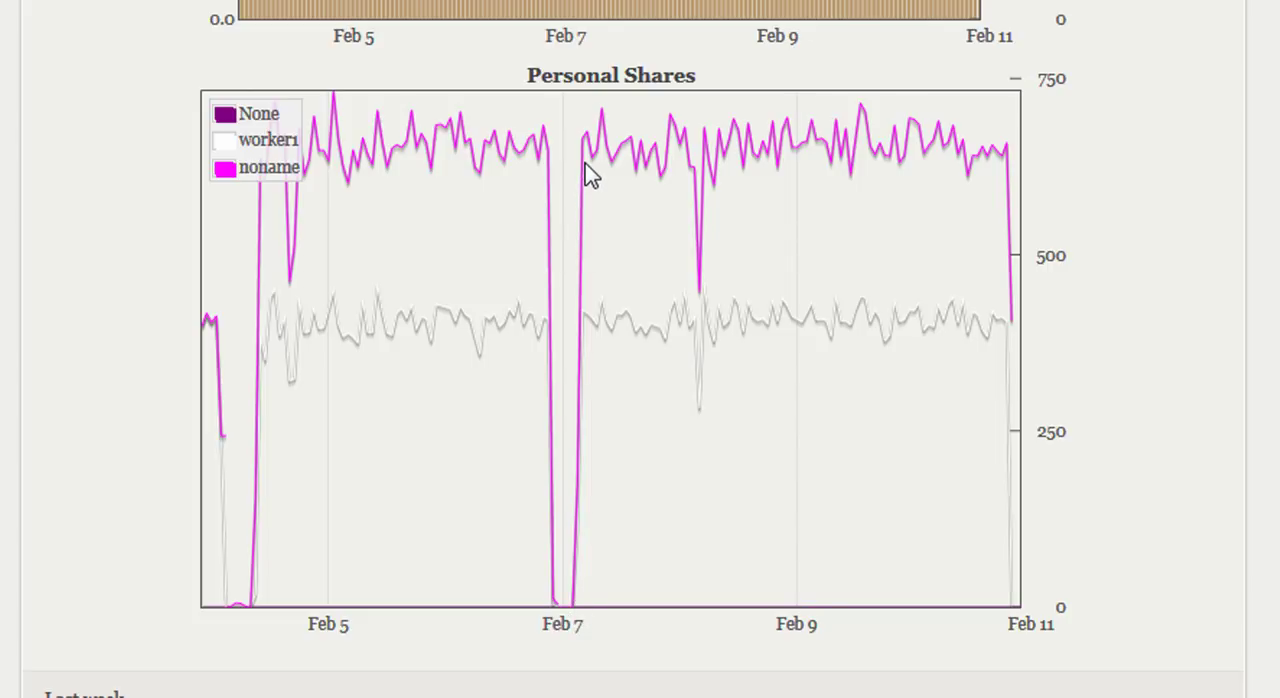
mouse_move(580, 205)
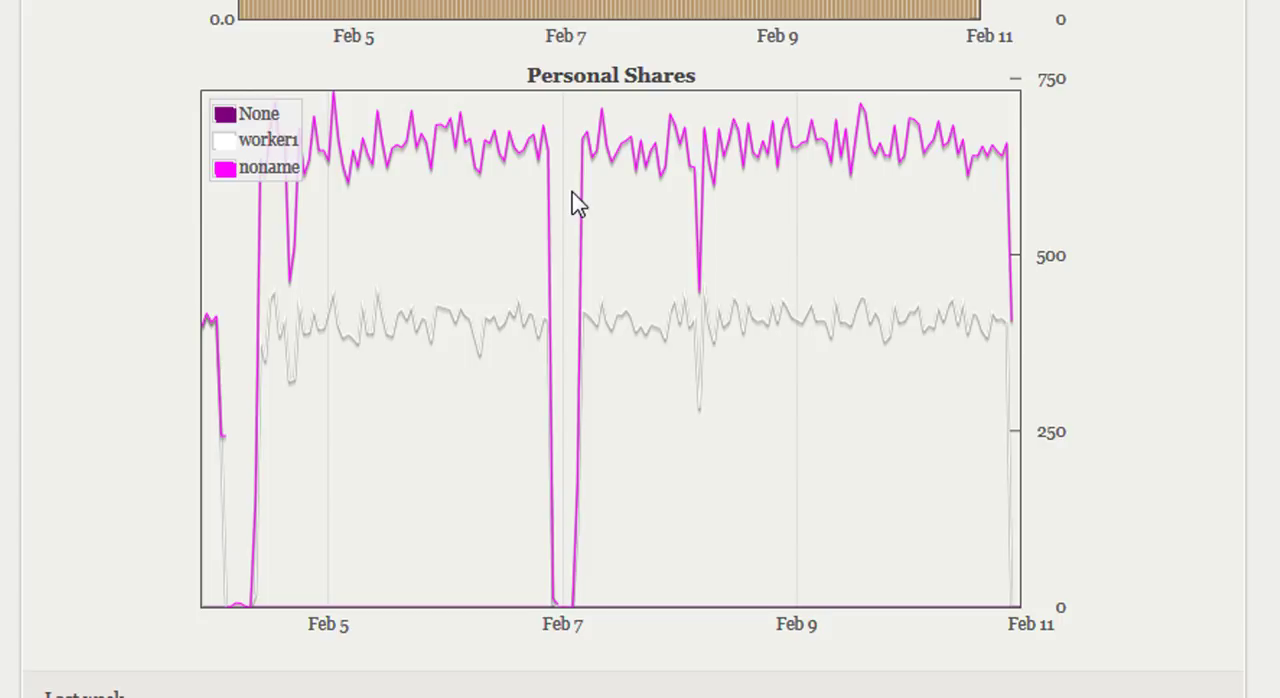
mouse_move(765, 170)
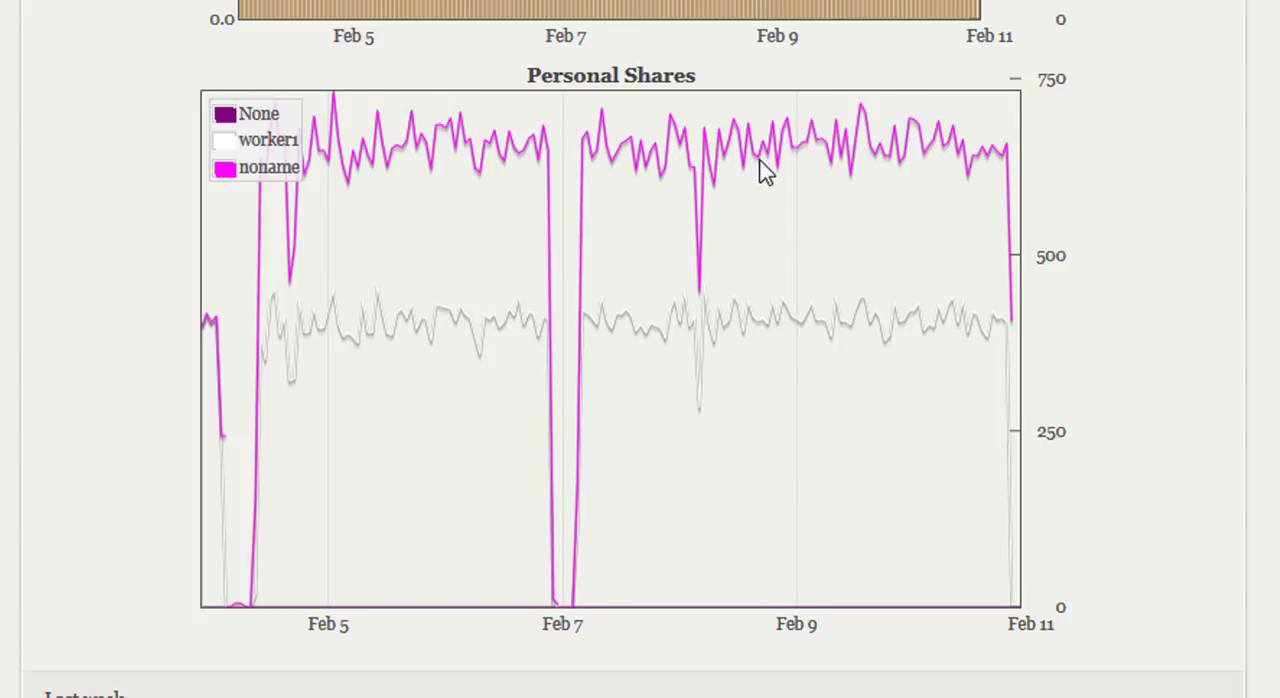
mouse_move(700, 265)
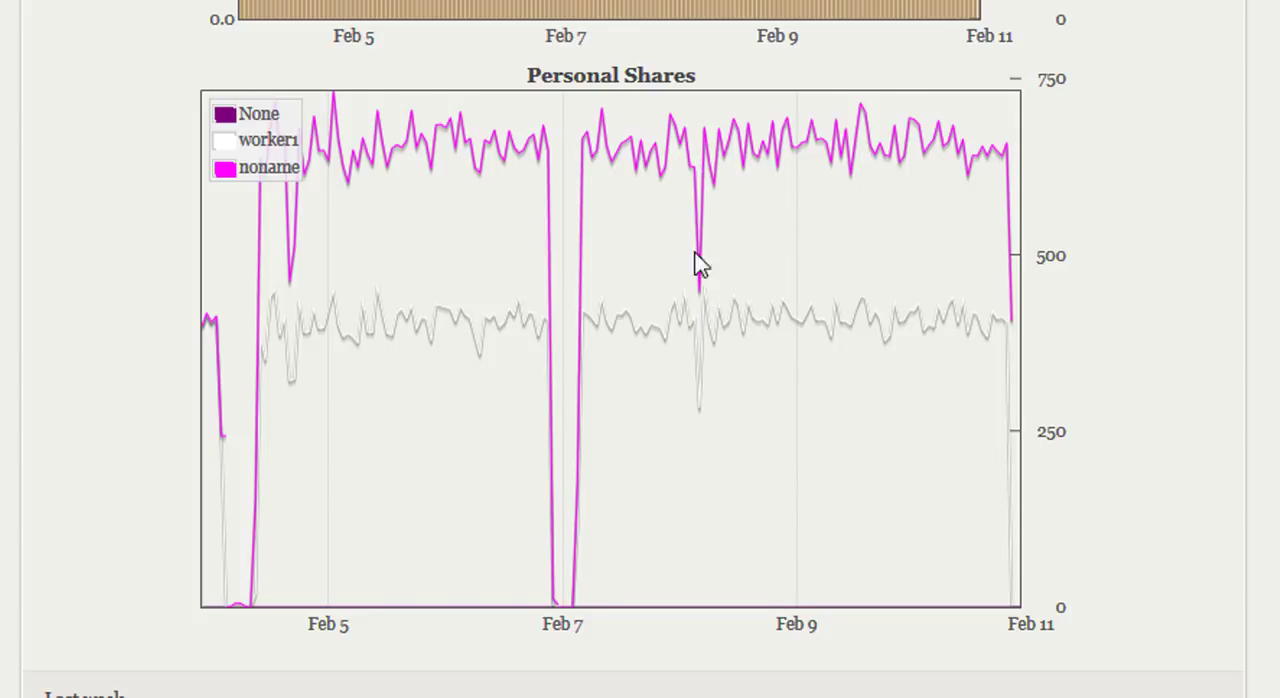
mouse_move(710, 305)
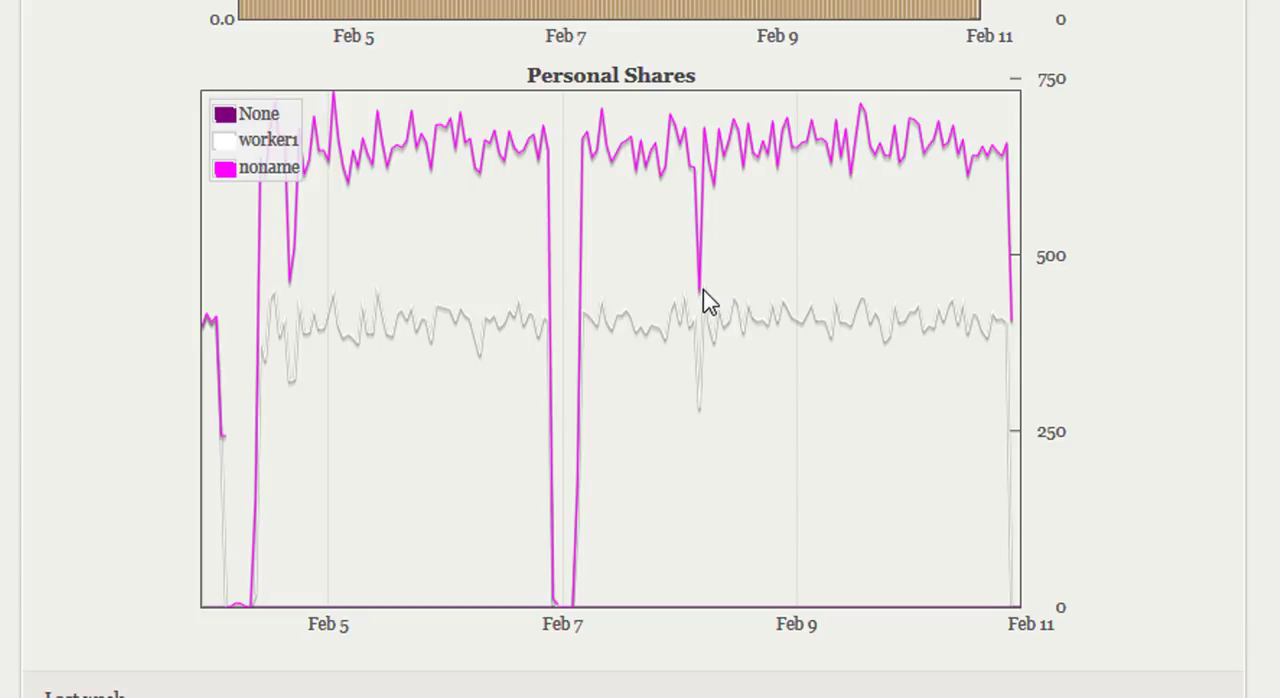
mouse_move(863, 160)
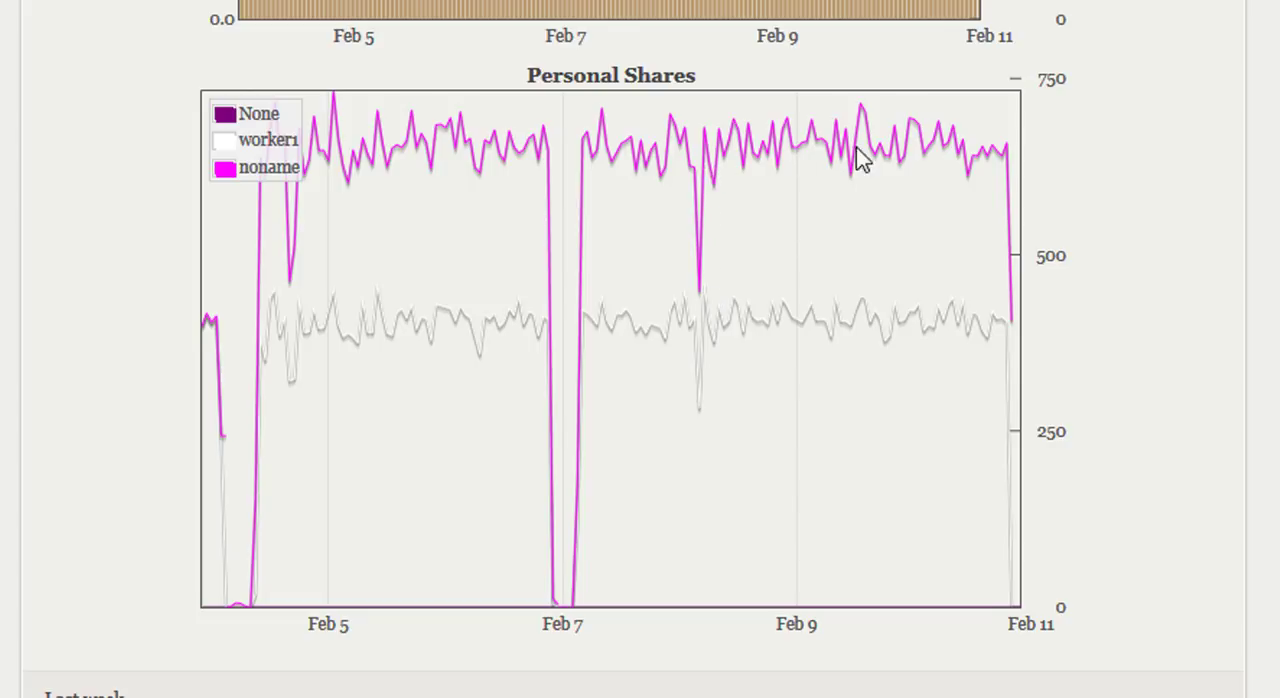
mouse_move(1015, 280)
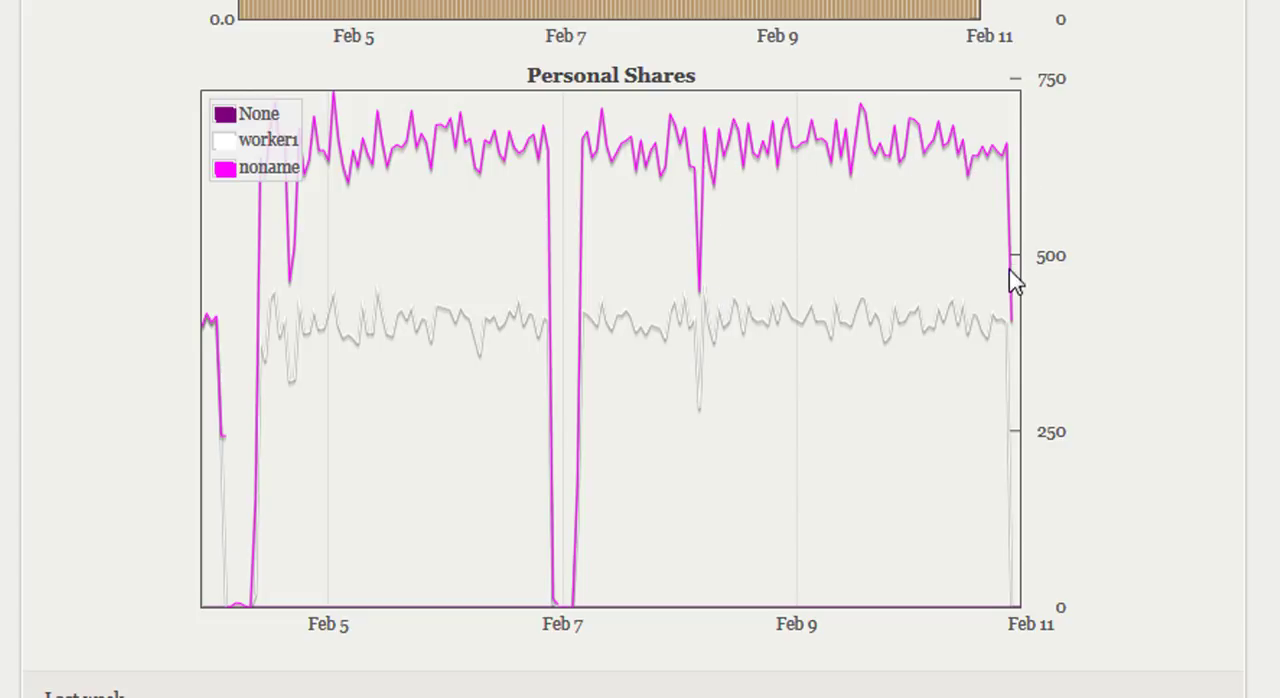
scroll("down", 3)
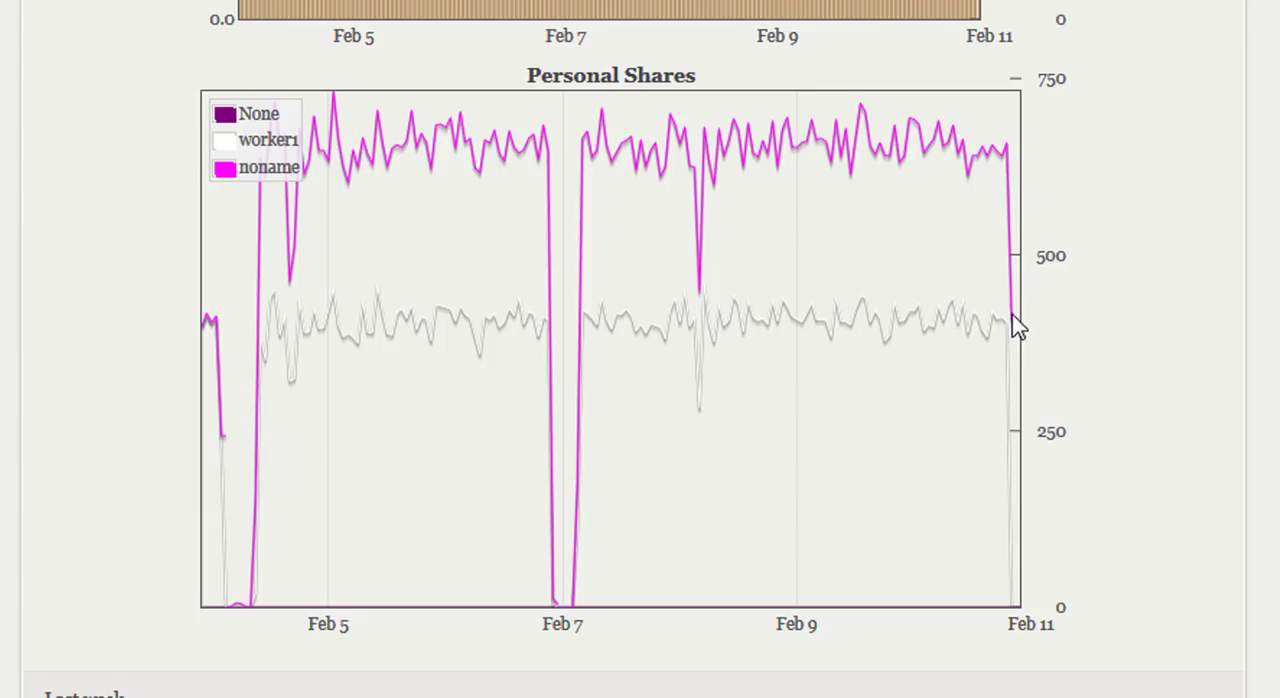
mouse_move(962, 166)
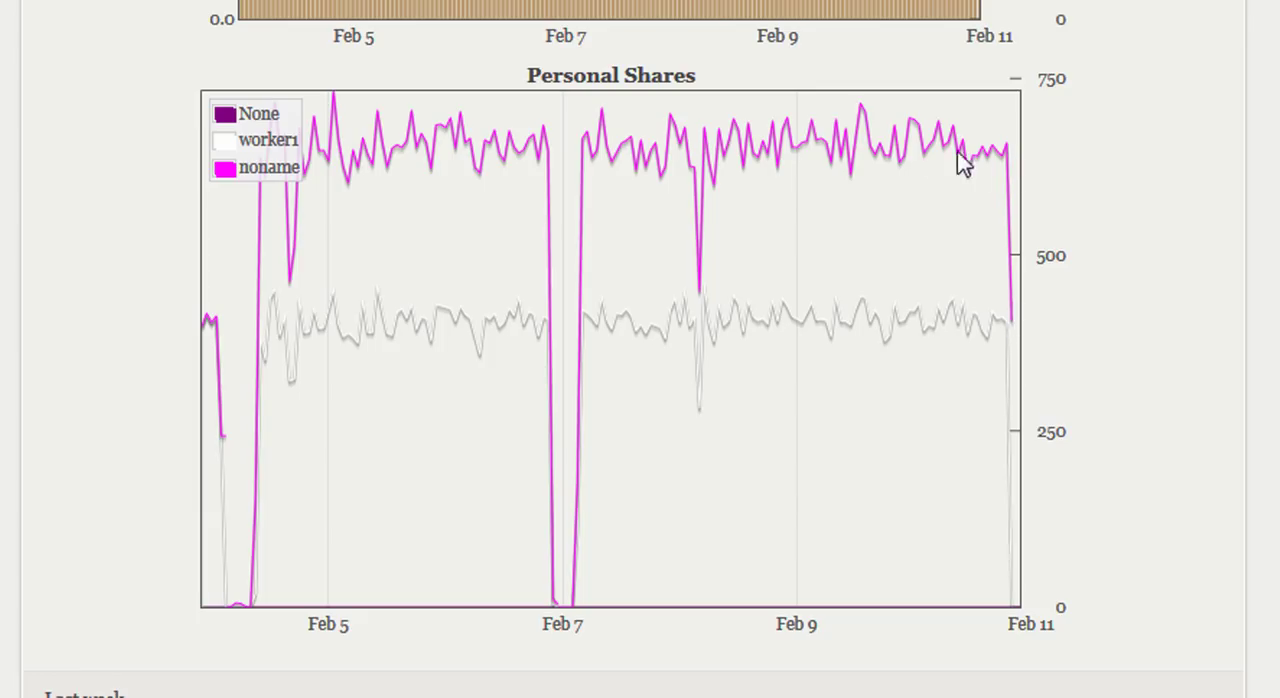
mouse_move(507, 148)
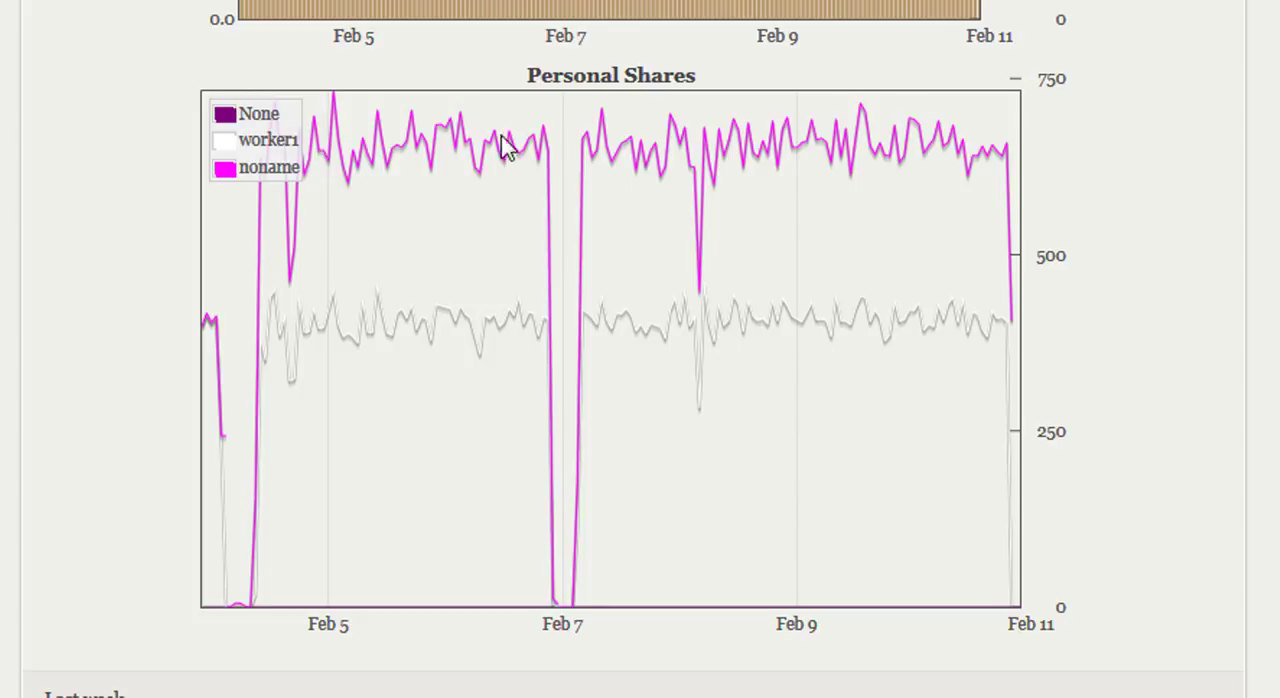
mouse_move(795, 158)
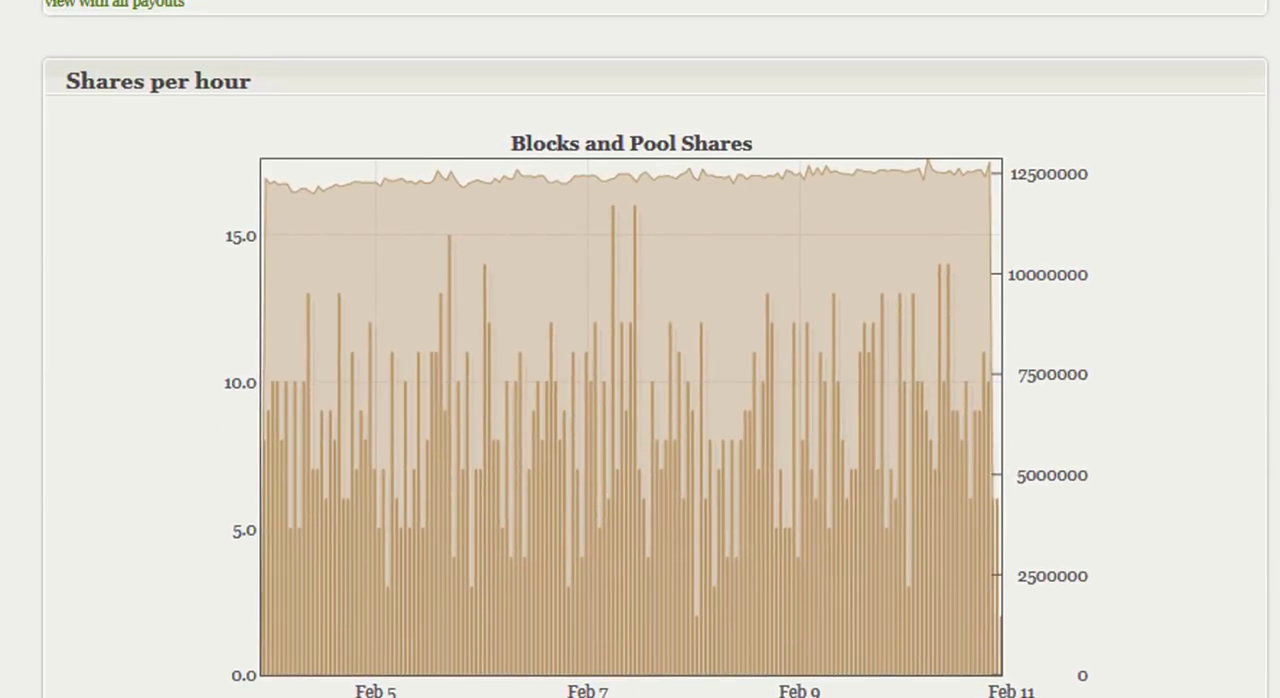
mouse_move(1035, 205)
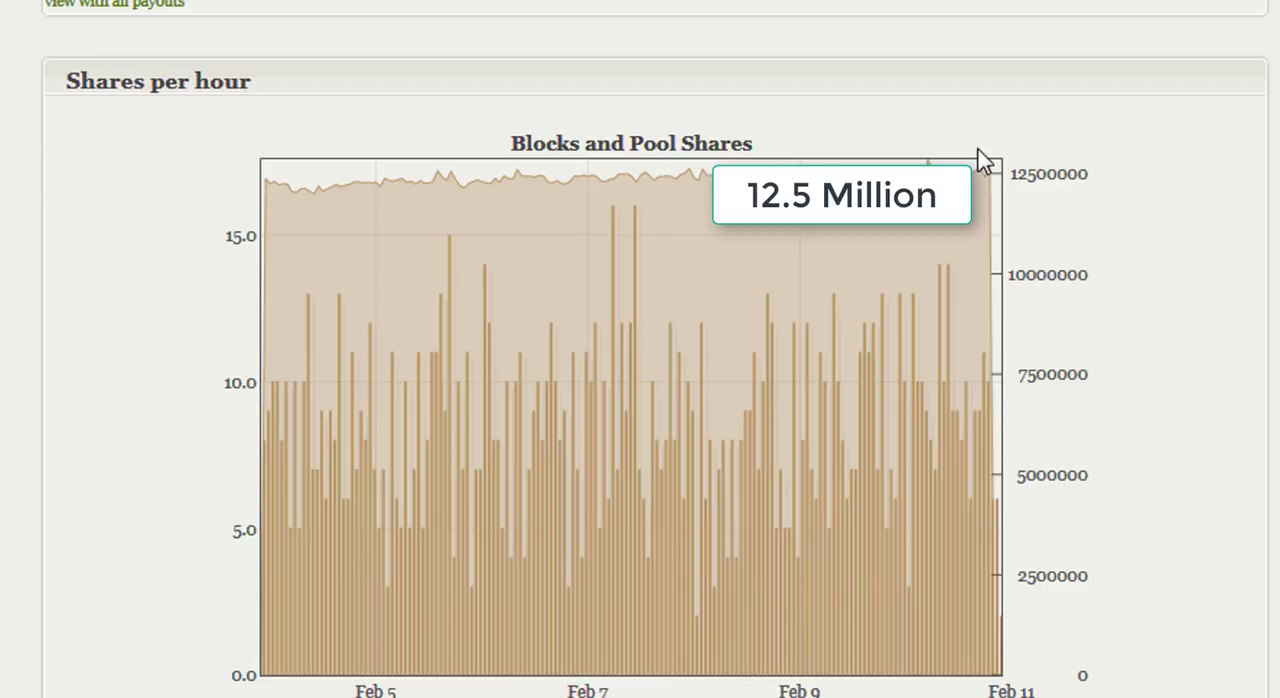
mouse_move(997, 200)
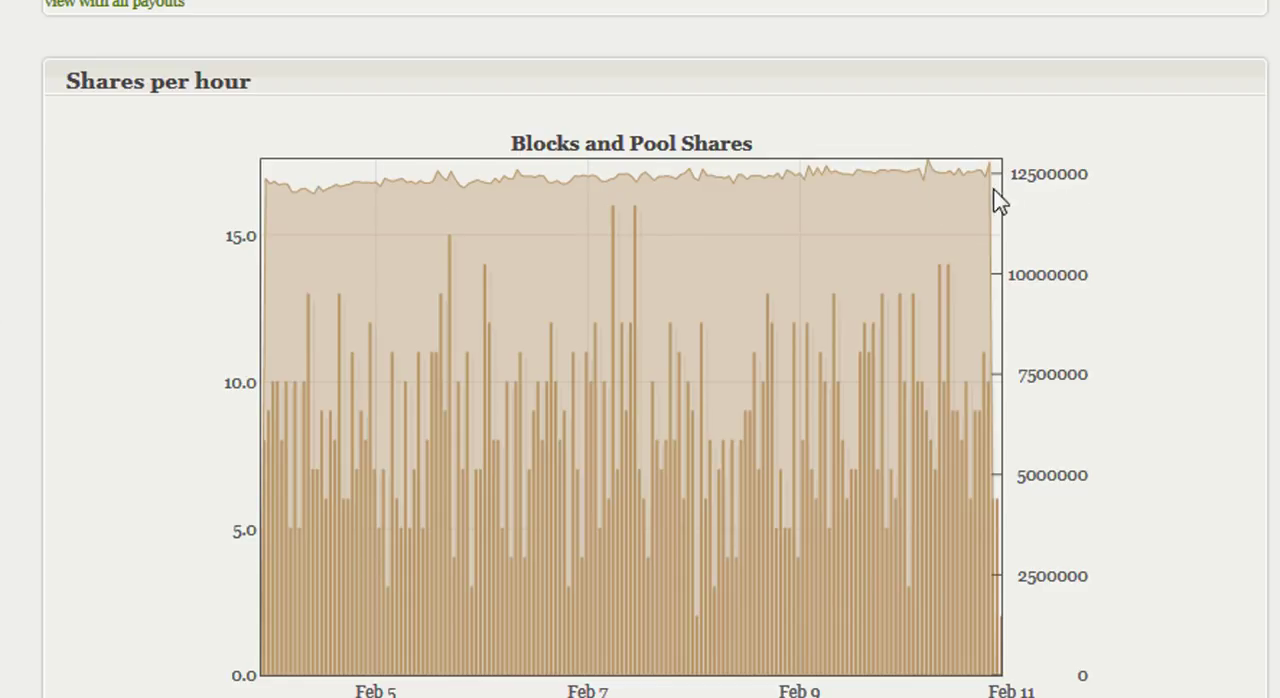
mouse_move(1141, 215)
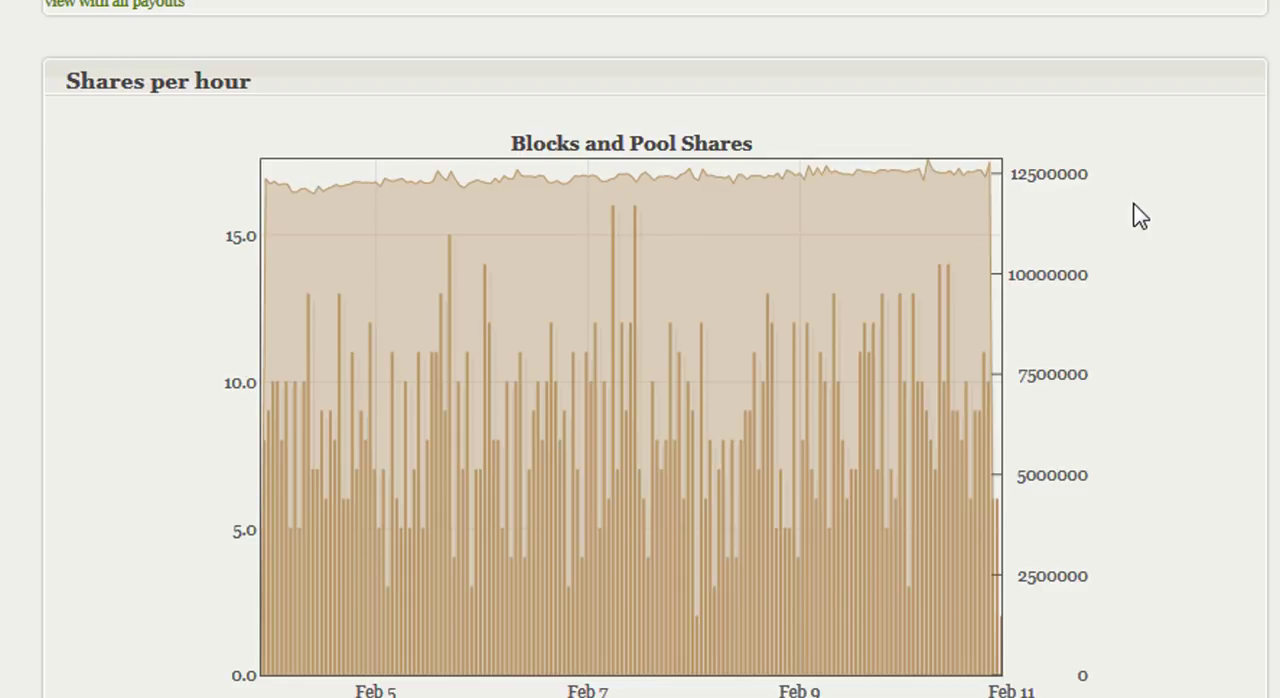
scroll("down", 3)
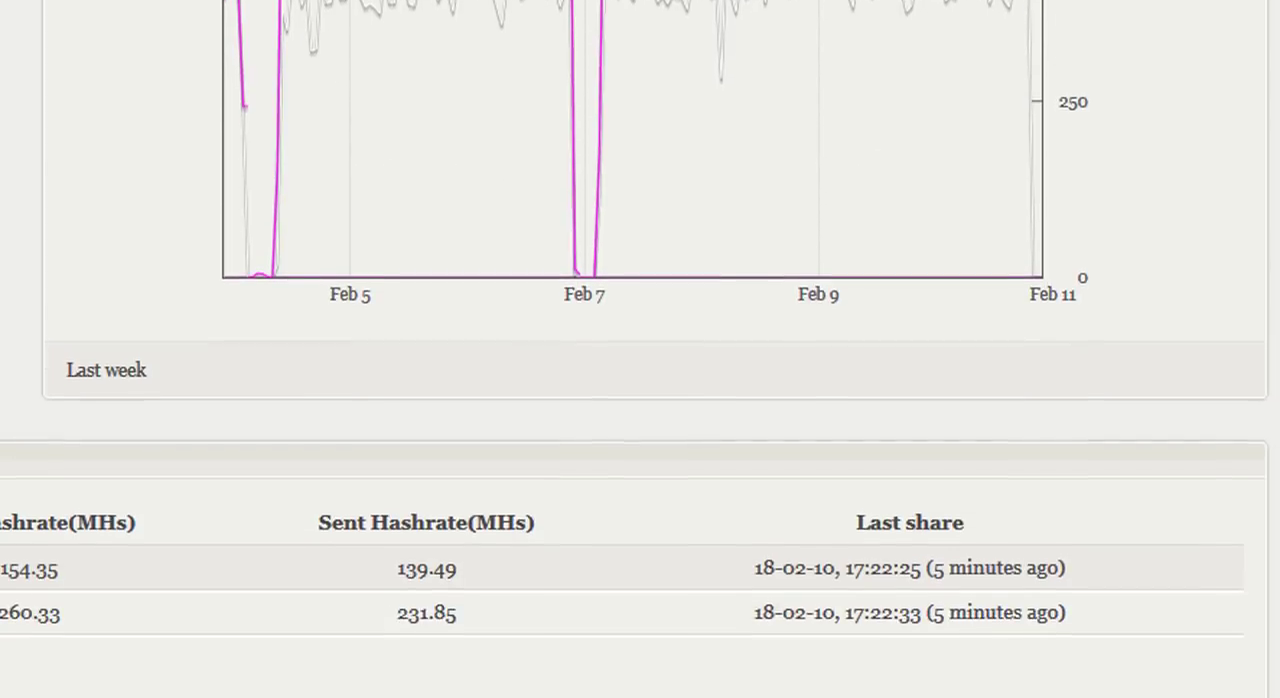
scroll("down", 3)
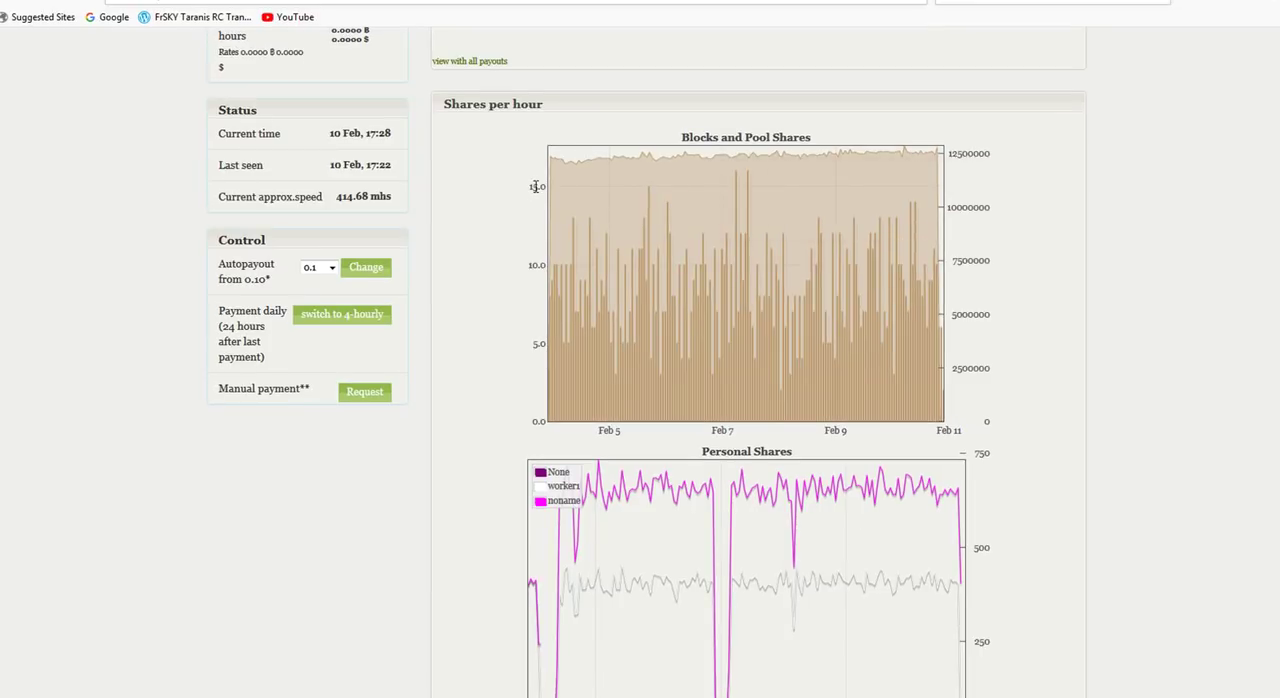
mouse_move(553, 197)
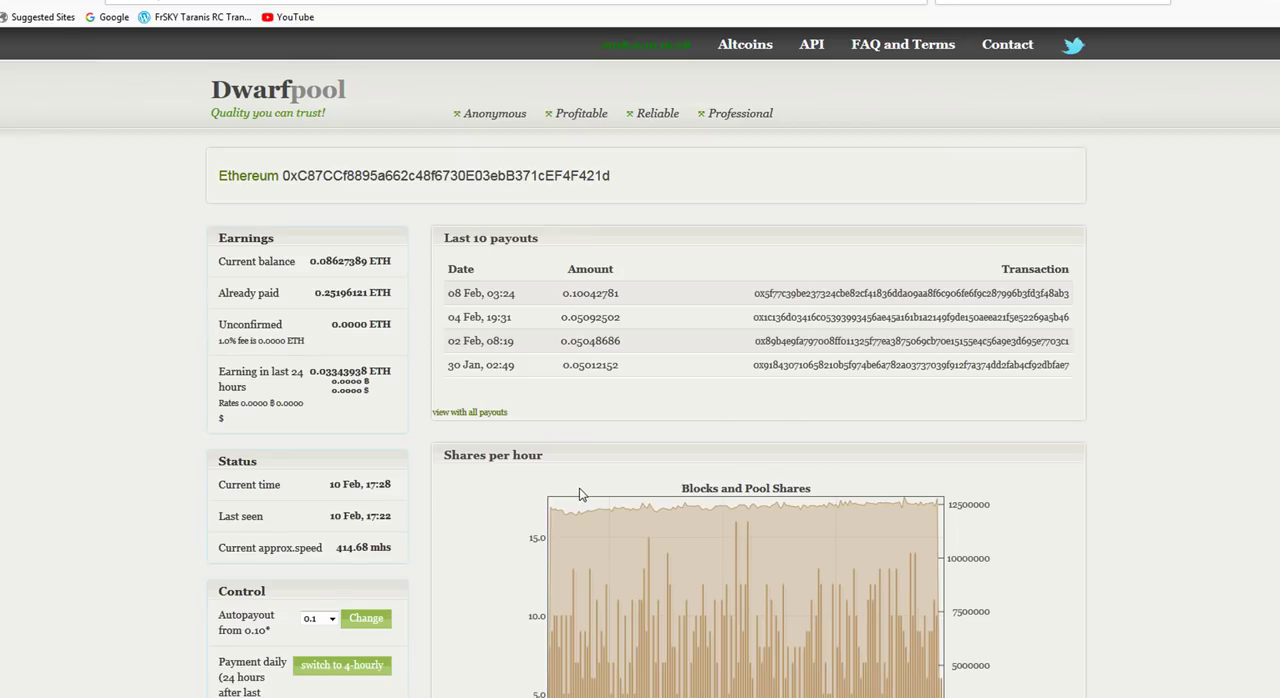
mouse_move(480, 390)
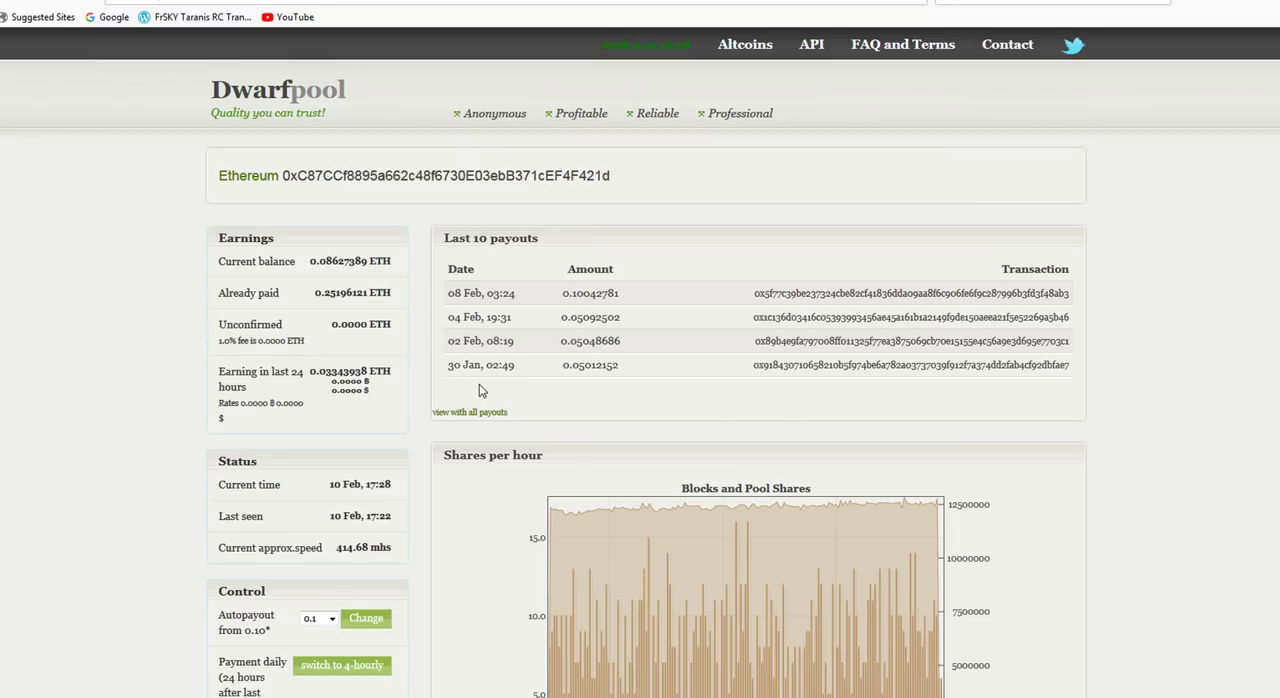
mouse_move(573, 378)
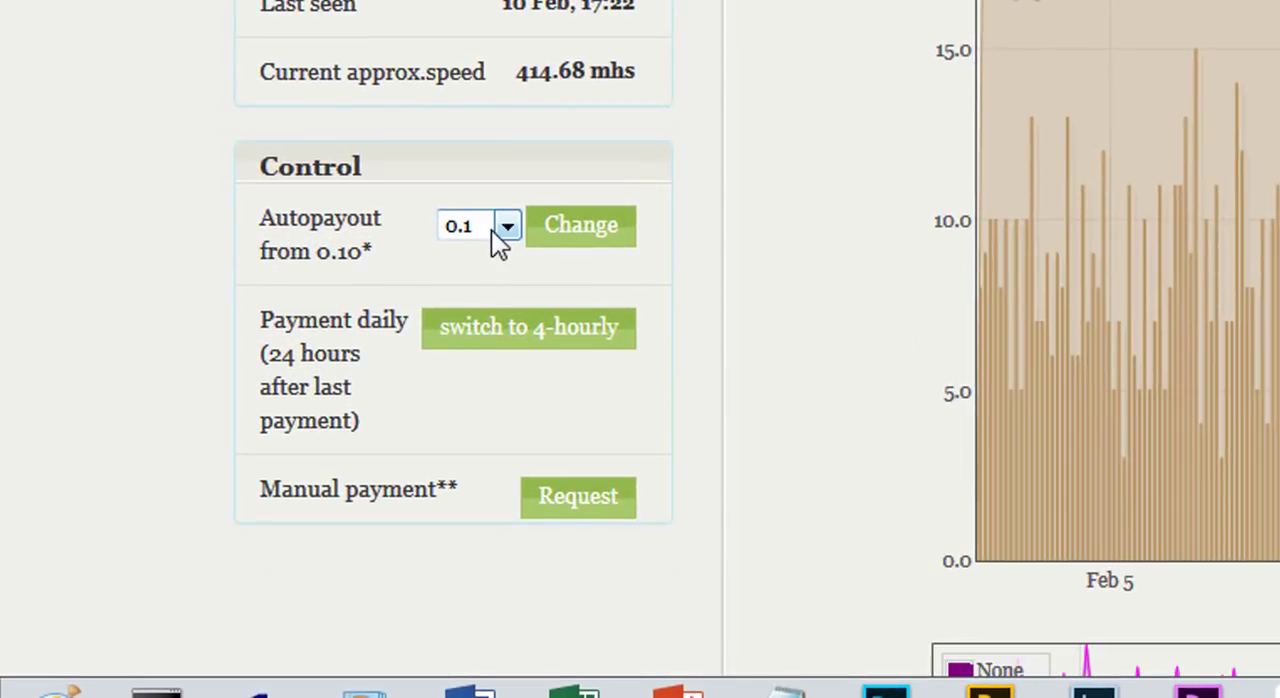
left_click(505, 225)
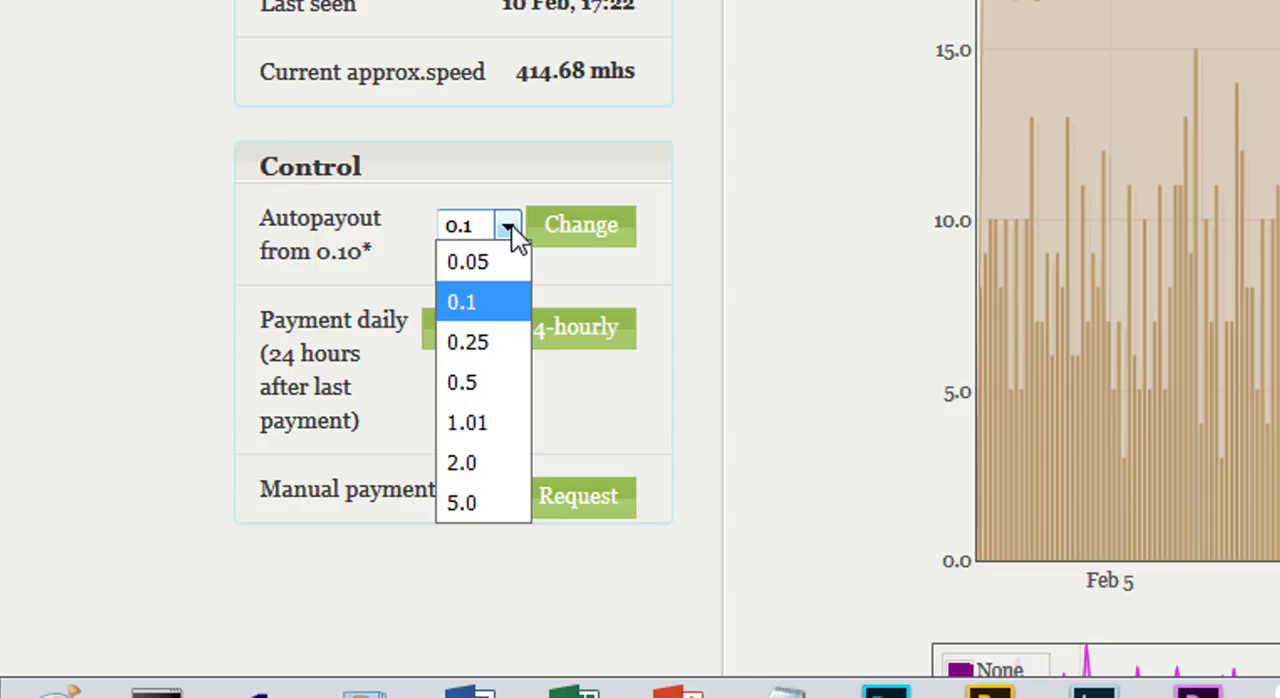
left_click(461, 301)
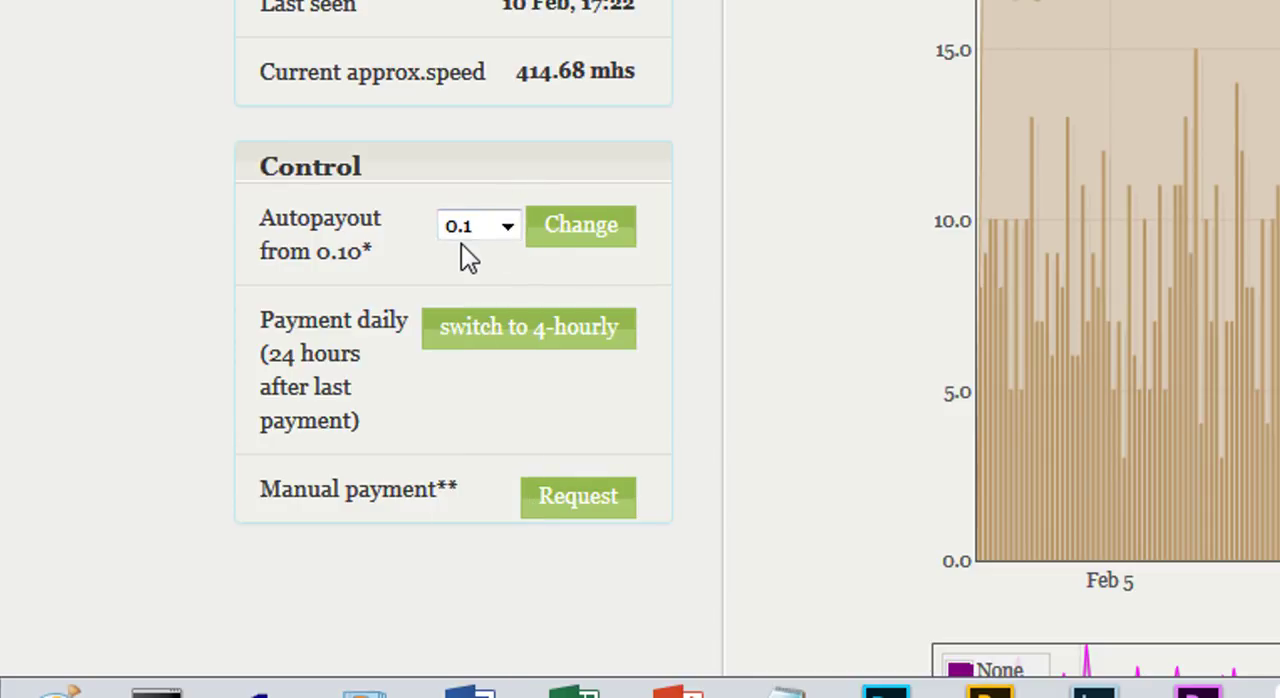
mouse_move(698, 232)
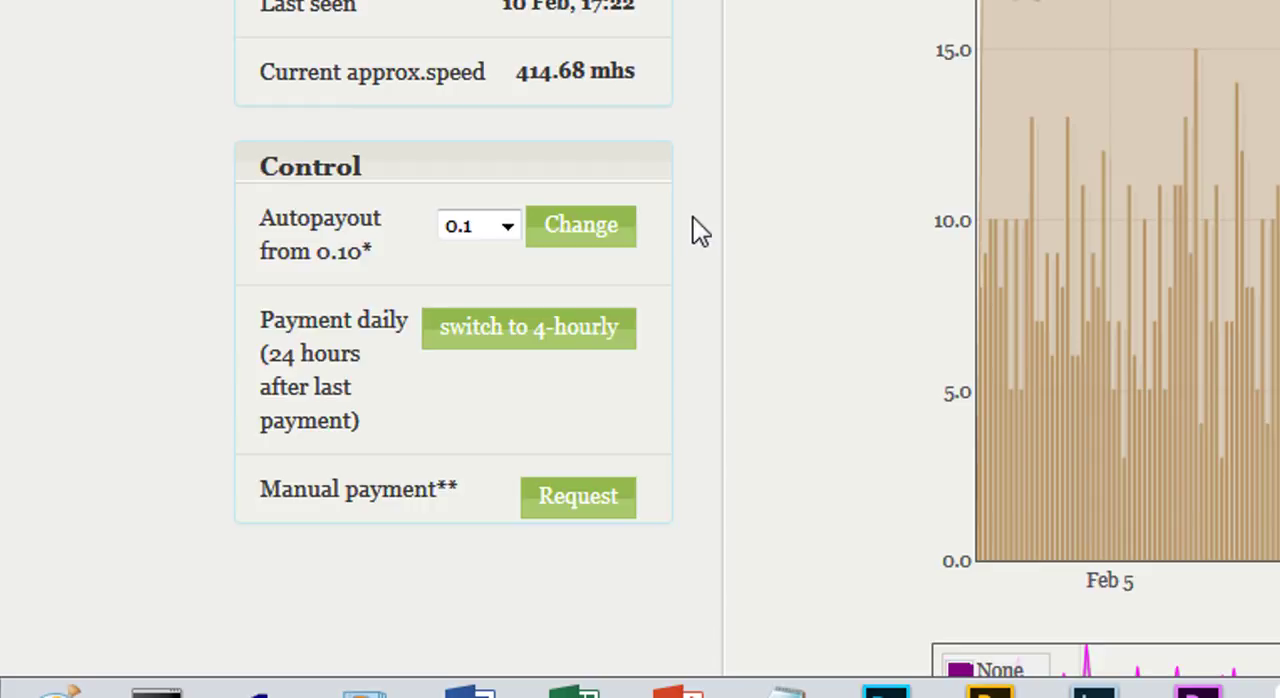
scroll("down", 3)
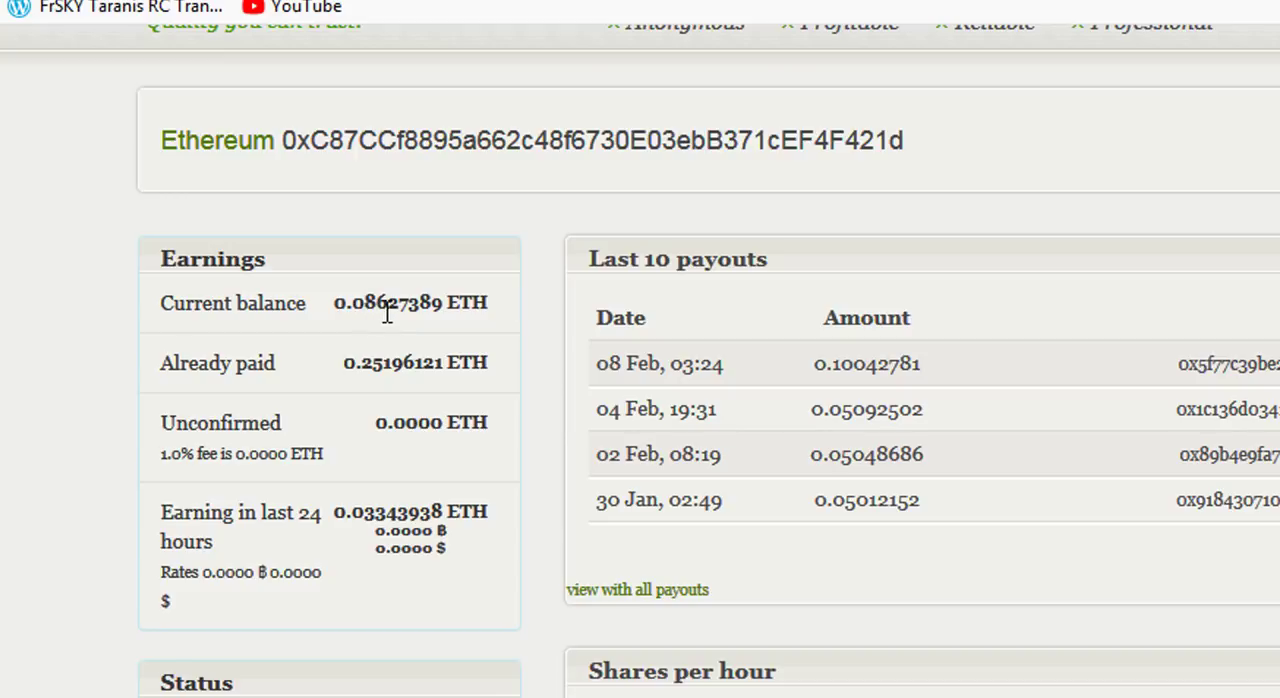
mouse_move(860, 358)
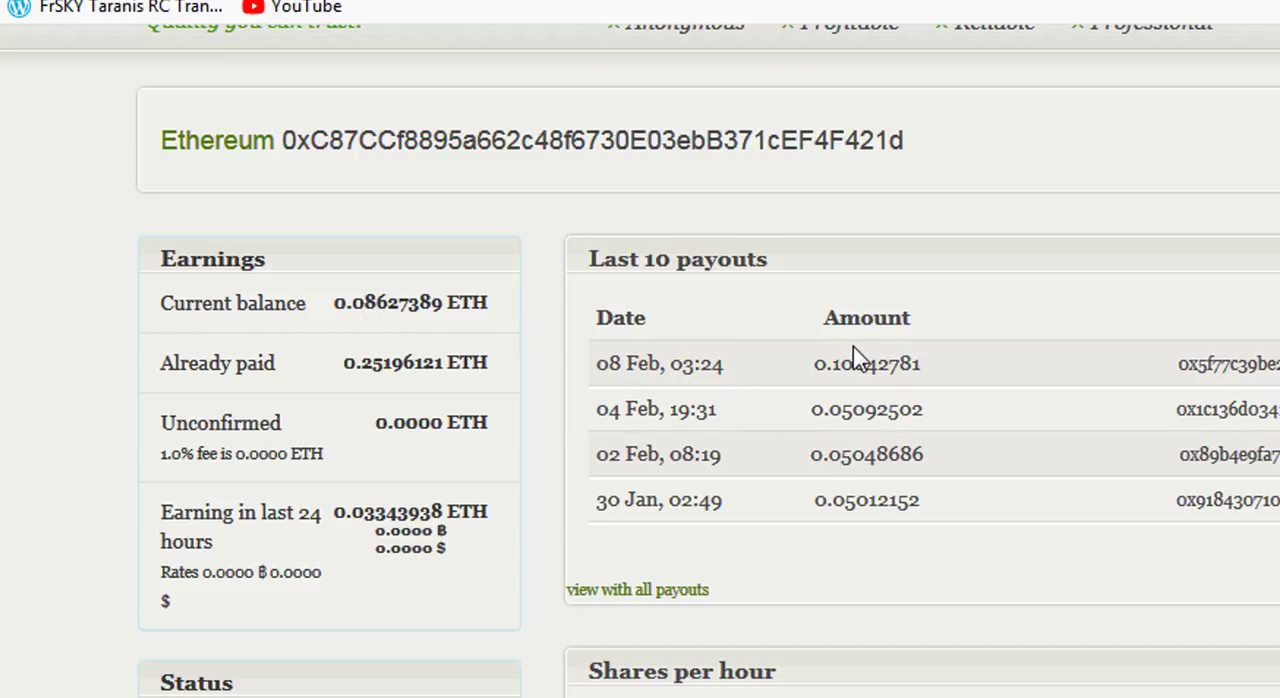
mouse_move(400, 388)
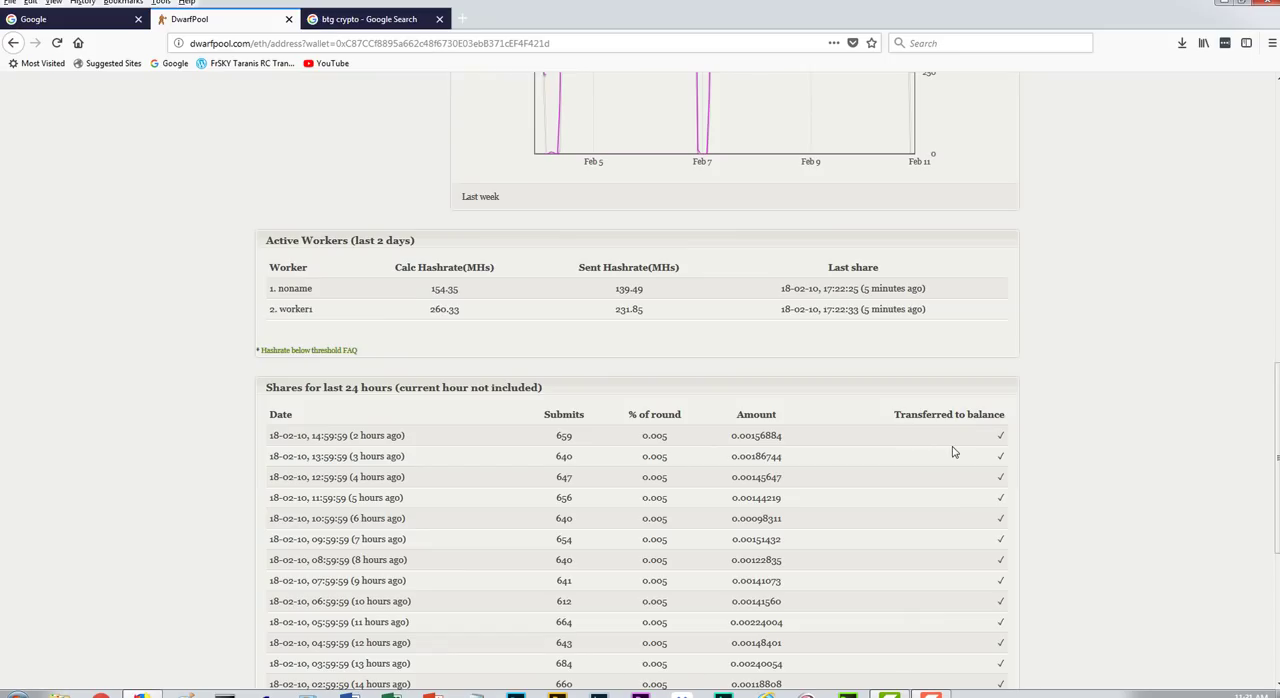
mouse_move(965, 466)
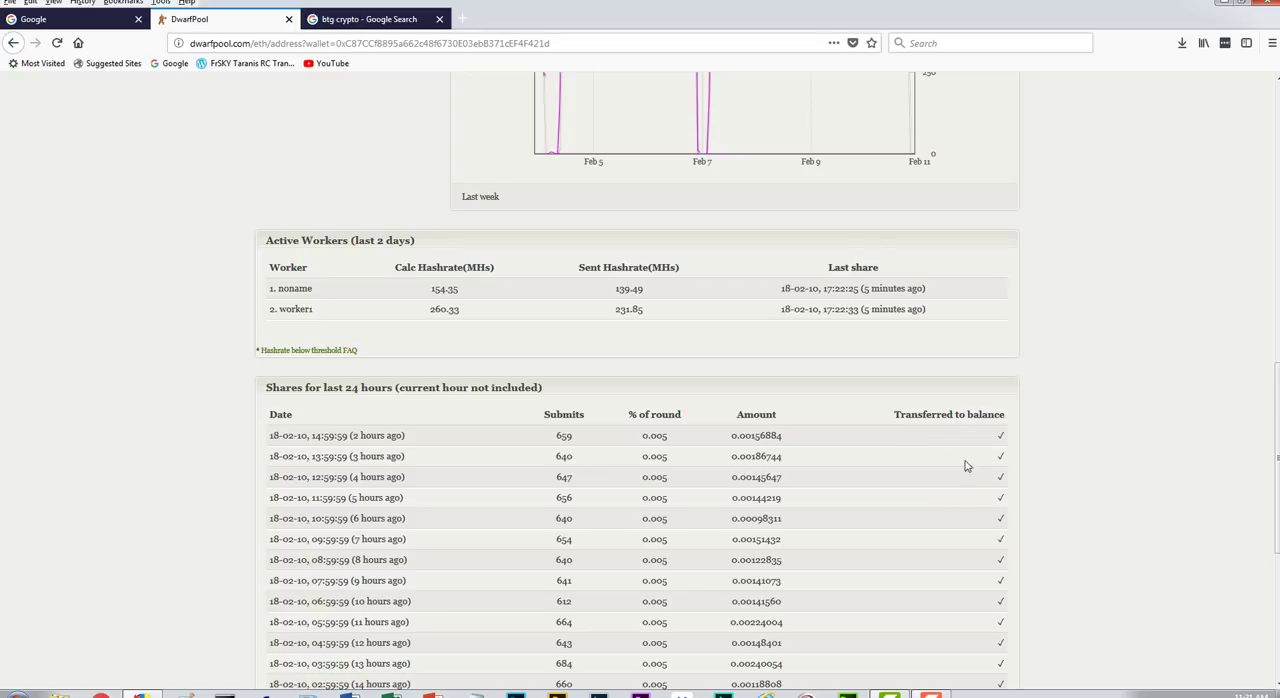
mouse_move(944, 454)
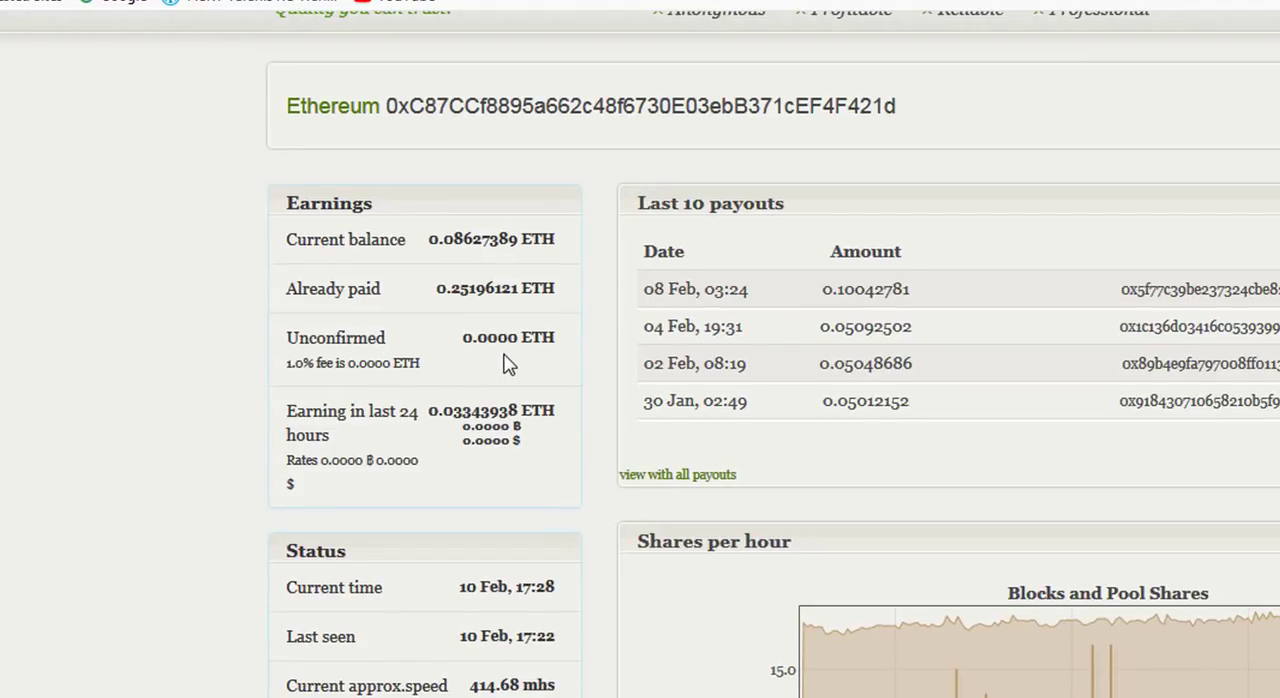
mouse_move(475, 337)
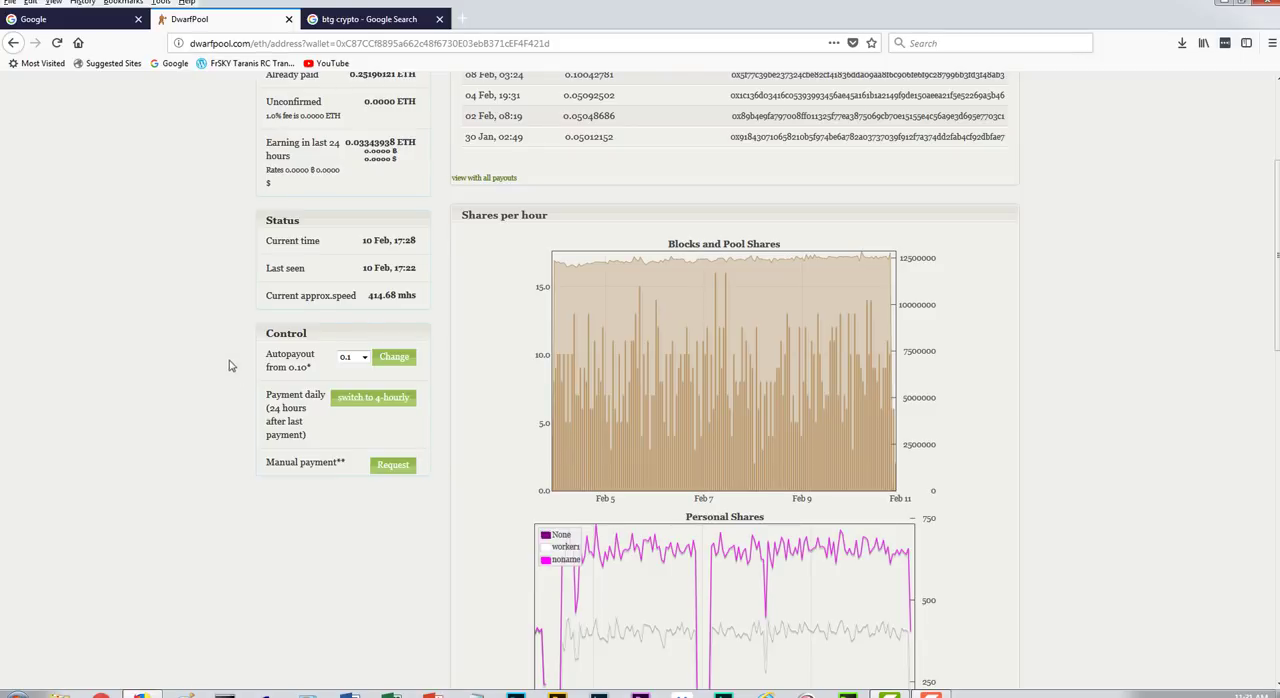
scroll("down", 3)
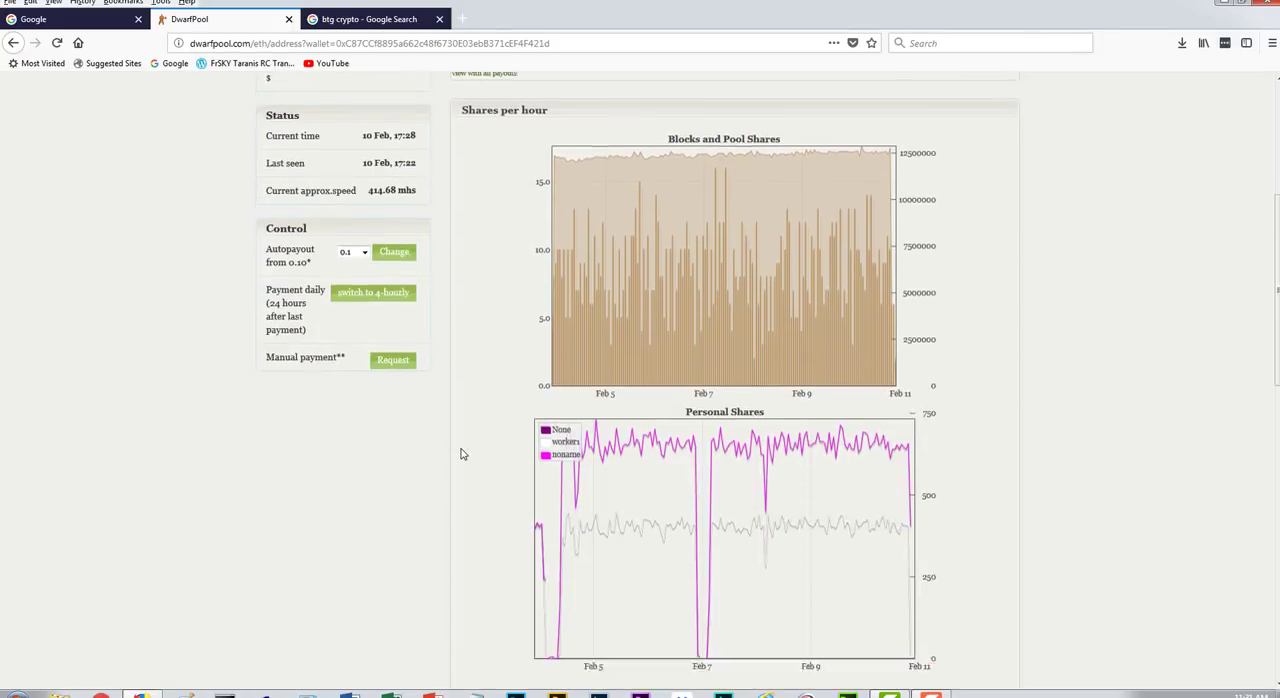
scroll("down", 3)
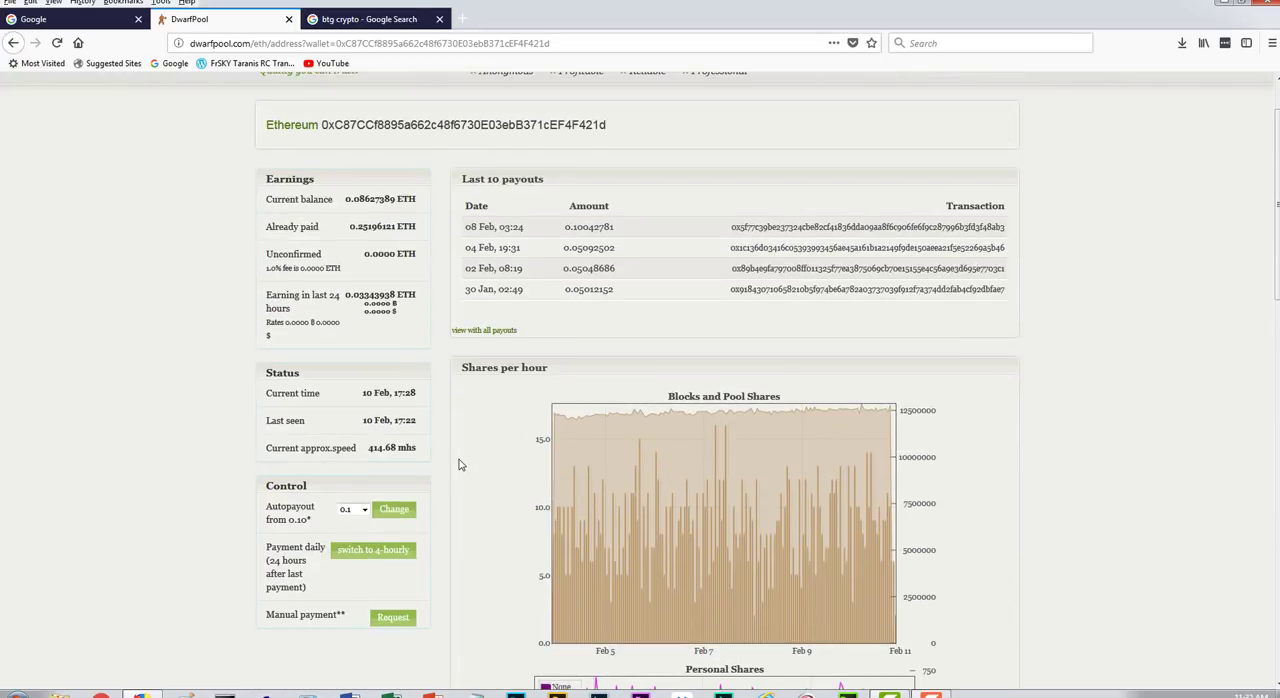
scroll("down", 3)
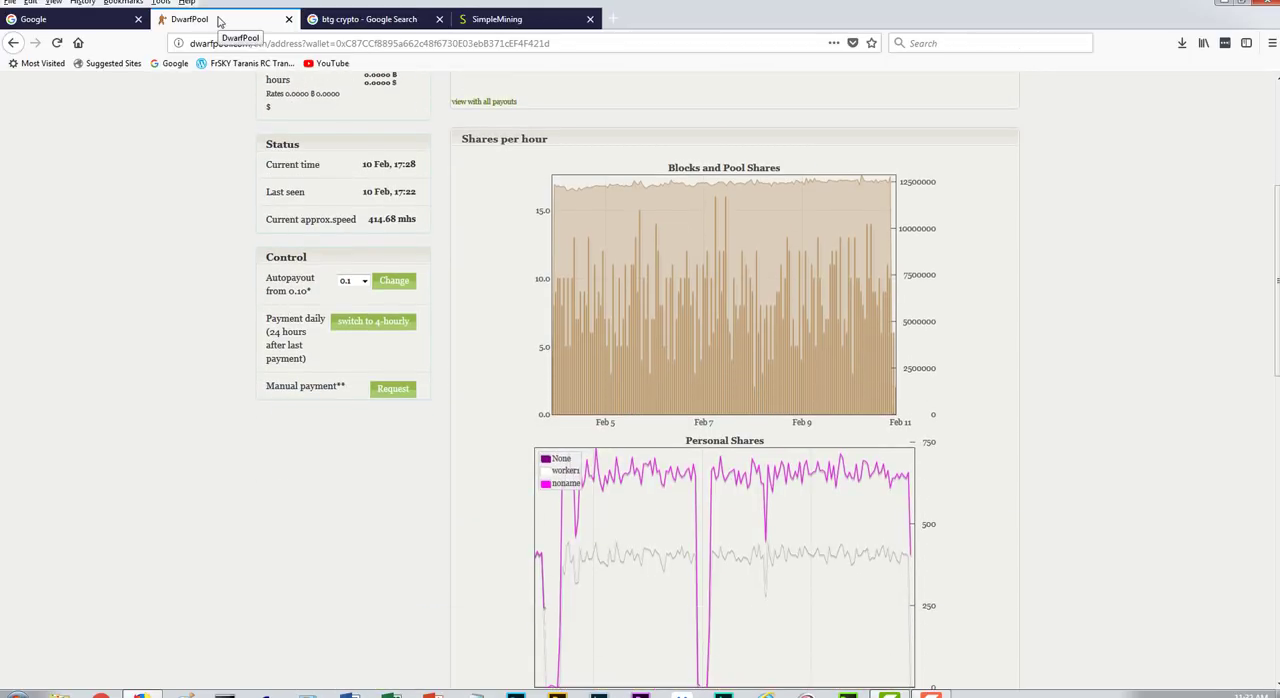
scroll("down", 3)
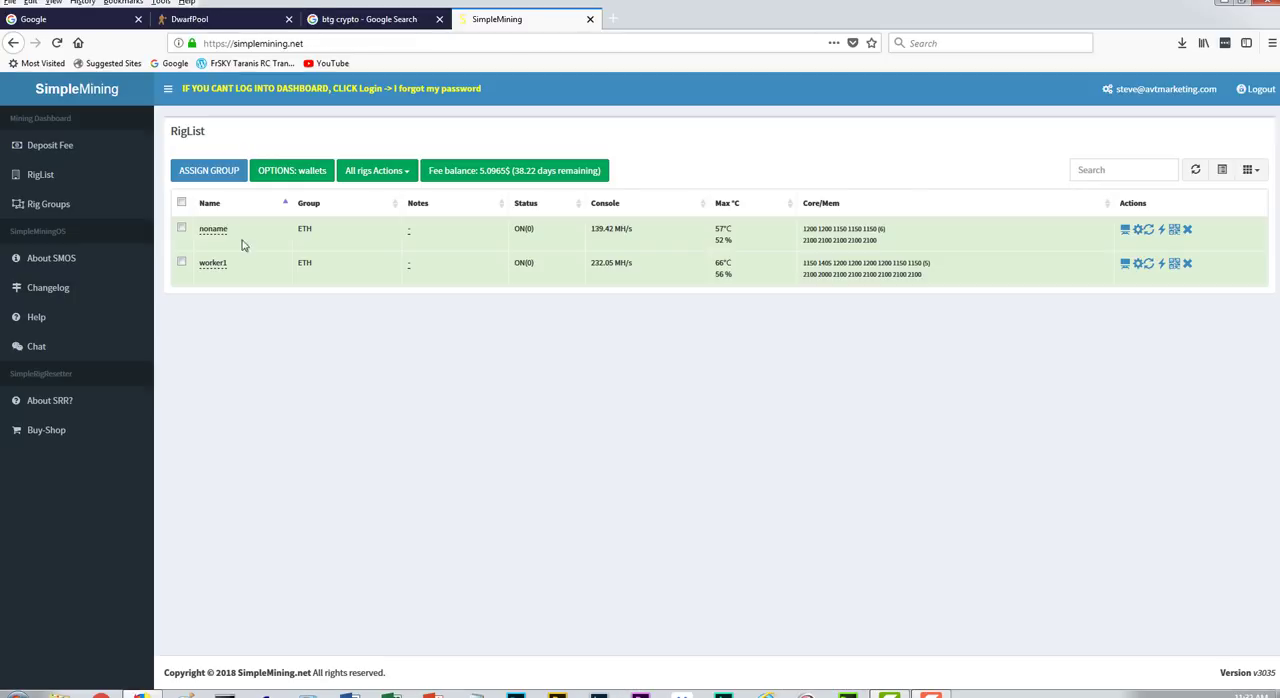
mouse_move(520, 346)
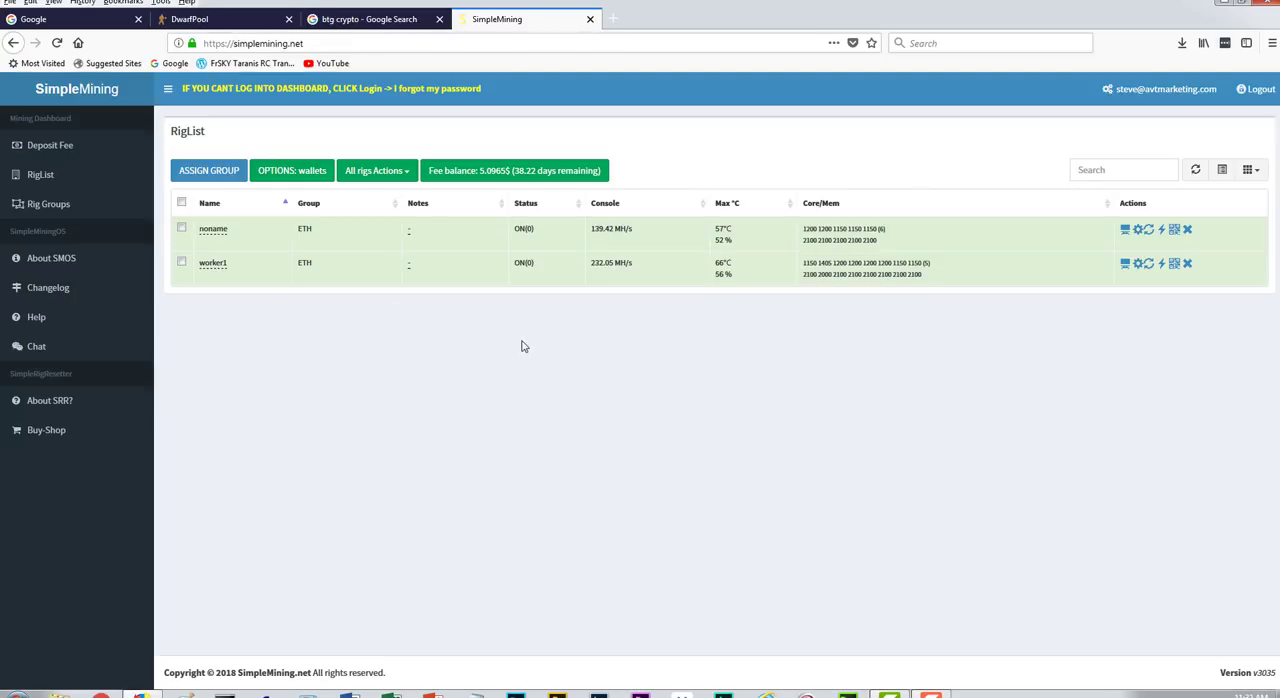
mouse_move(600, 377)
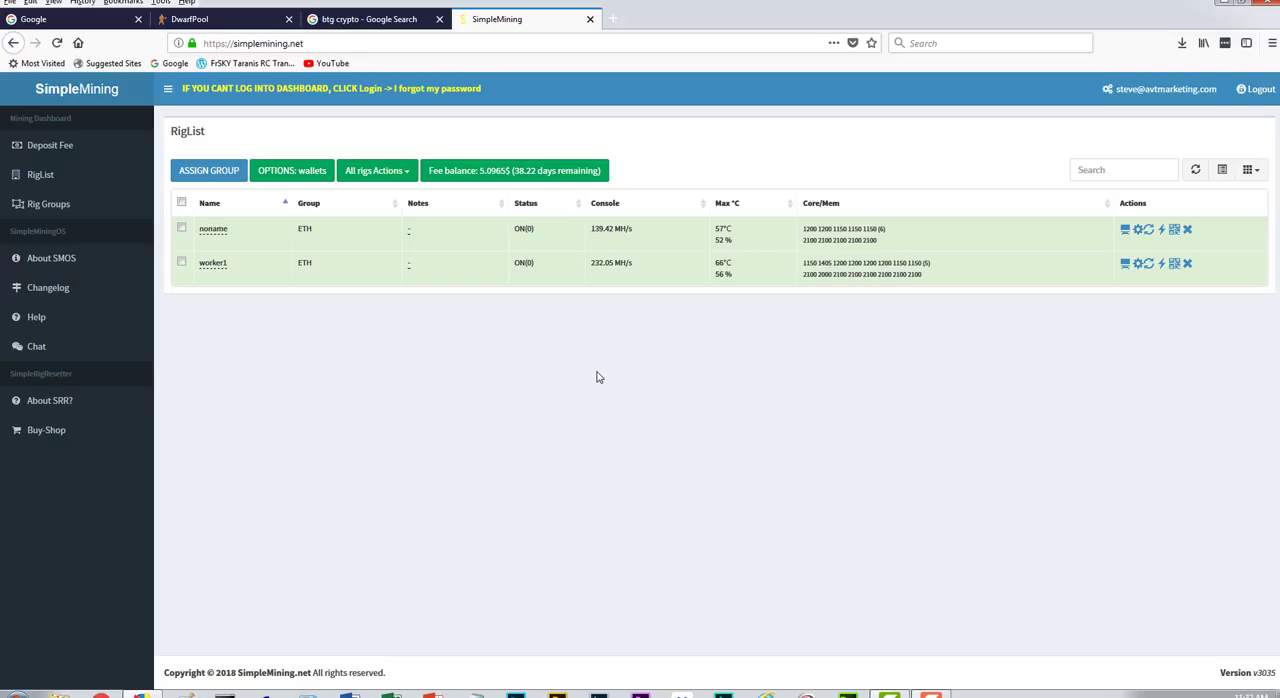
mouse_move(911, 402)
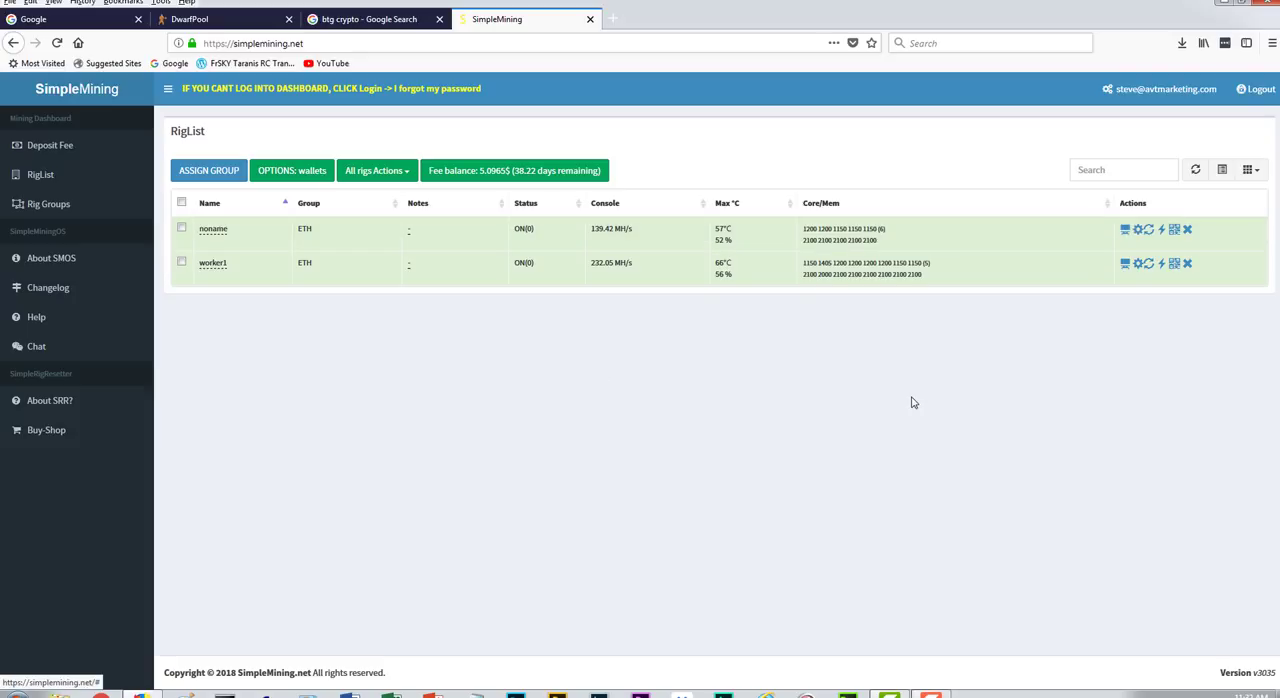
mouse_move(1001, 440)
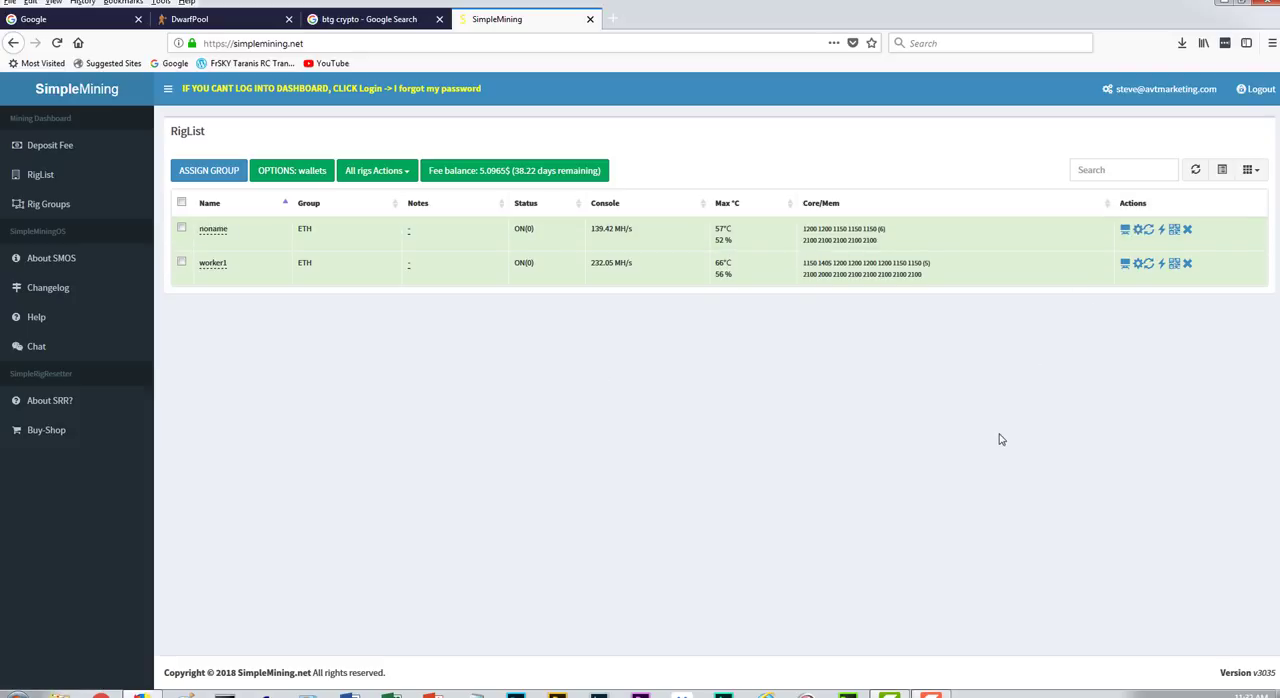